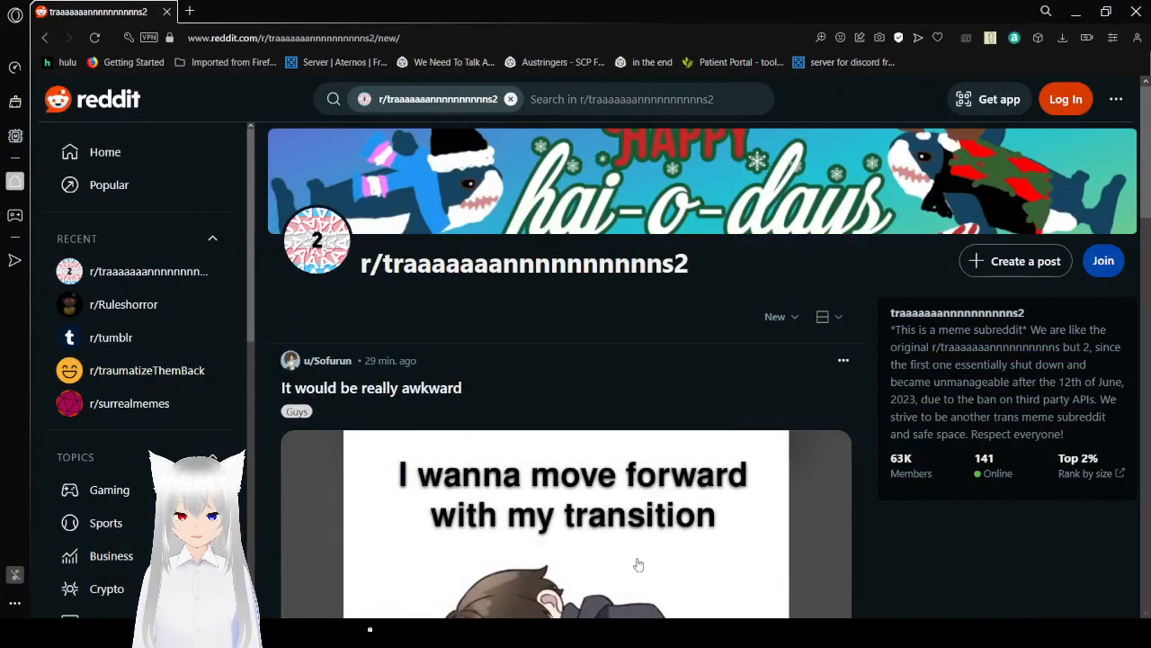
Step: Scroll the New feed past the awkward-transition and Blahaj posts to the 'He was well intentioned' meme
{"action": "scroll", "scroll_direction": "down", "scroll_amount": 3}
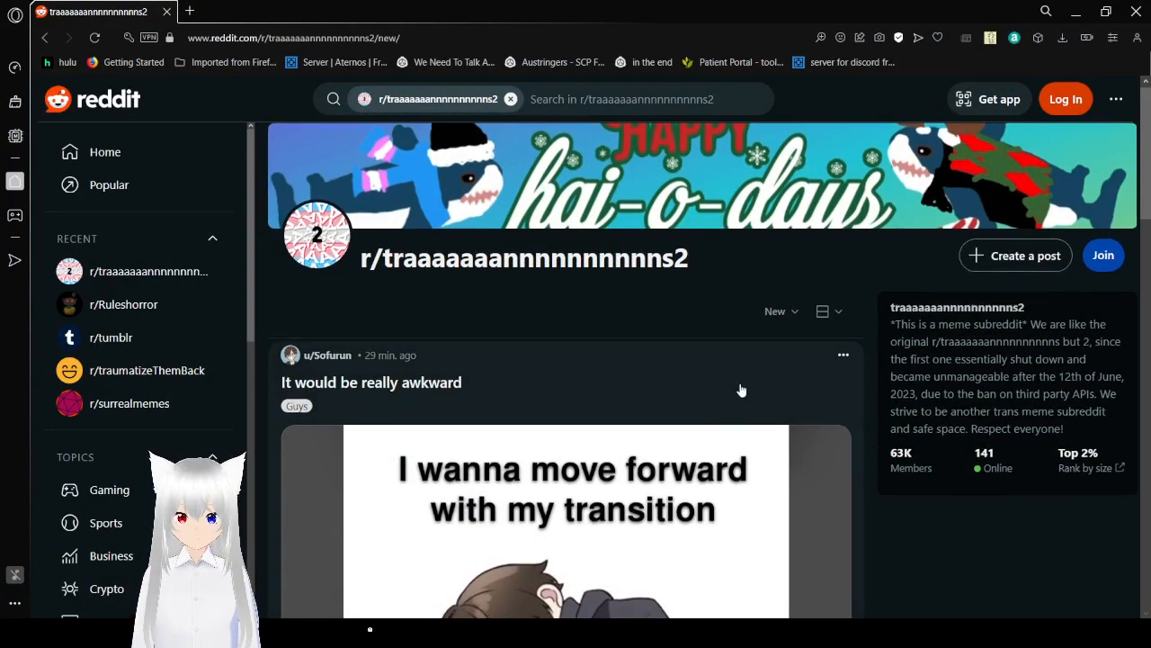
{"action": "scroll", "scroll_direction": "down", "scroll_amount": 3}
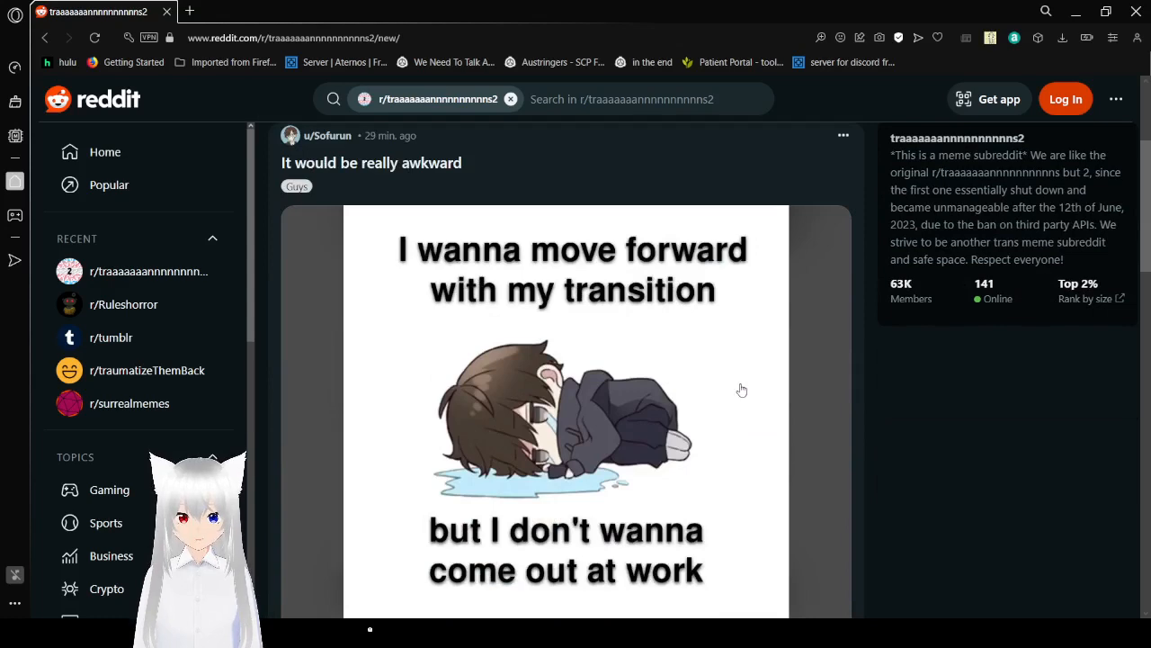
{"action": "scroll", "scroll_direction": "down", "scroll_amount": 3}
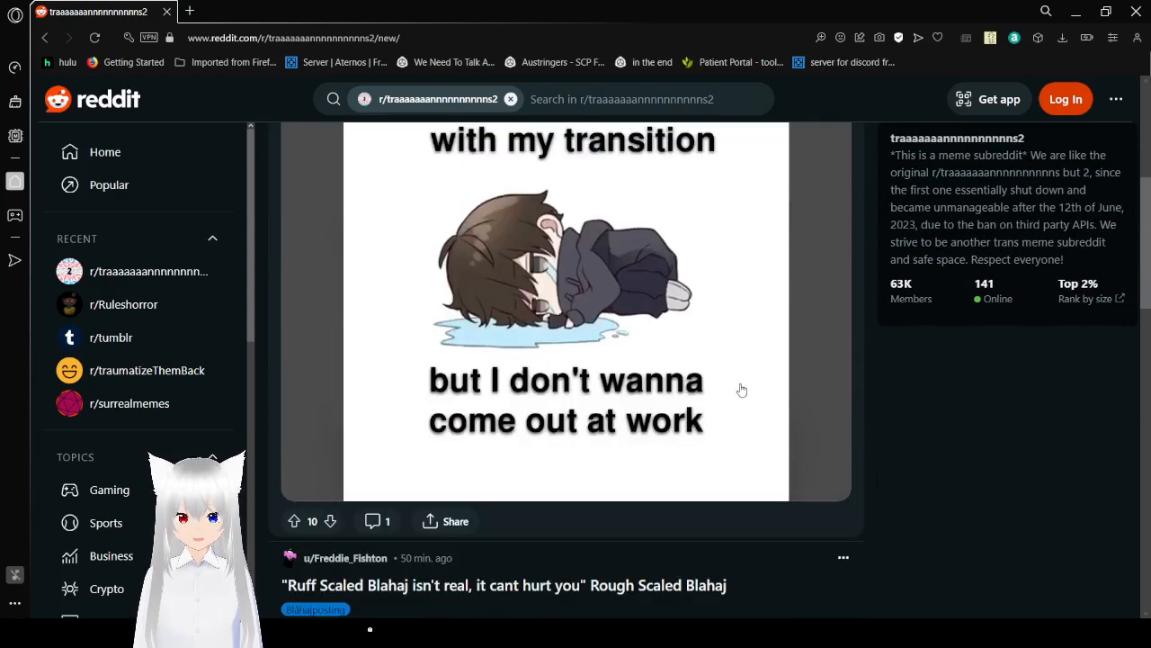
{"action": "scroll", "scroll_direction": "down", "scroll_amount": 3}
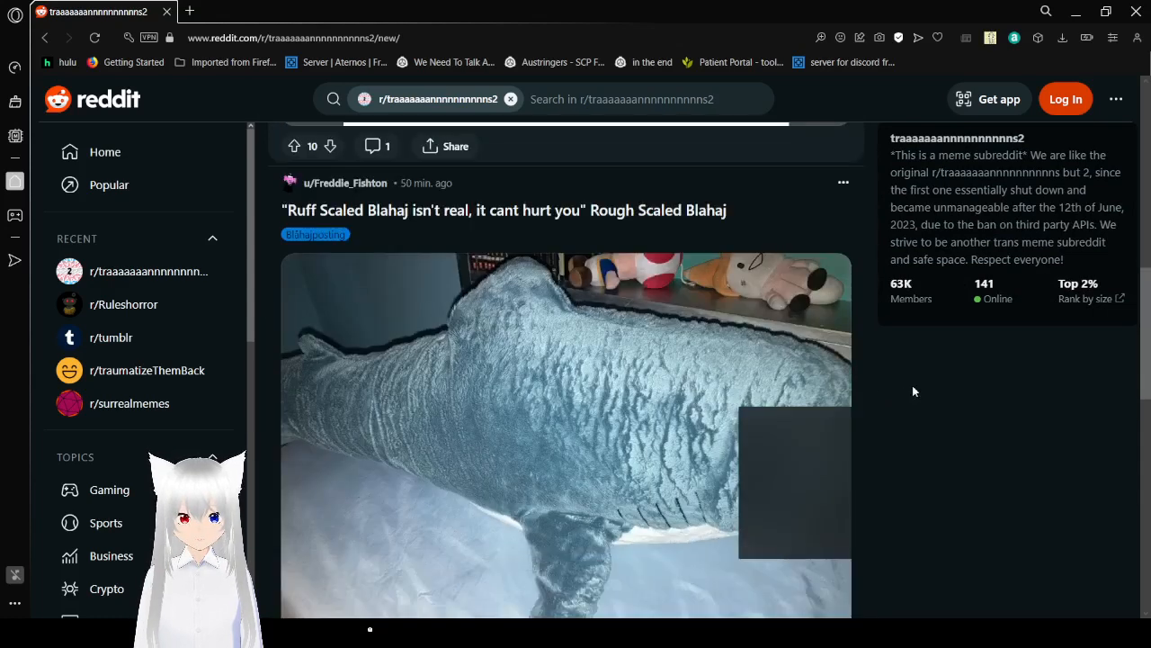
{"action": "scroll", "scroll_direction": "up", "scroll_amount": 3}
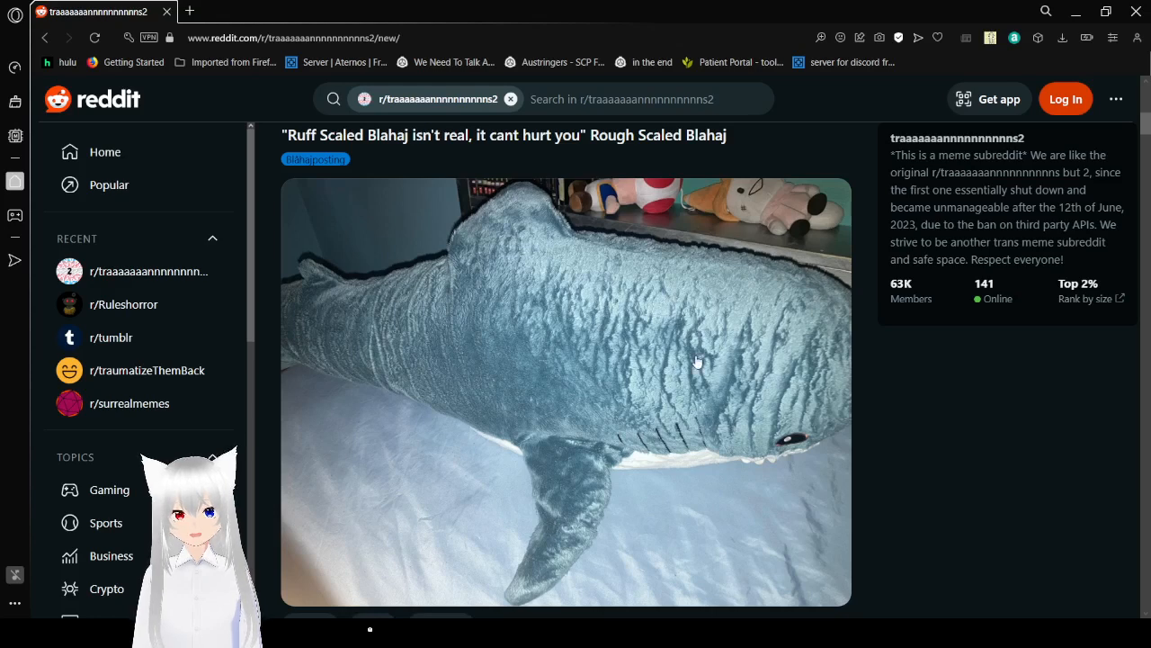
{"action": "mouse_move", "coordinate": [781, 360]}
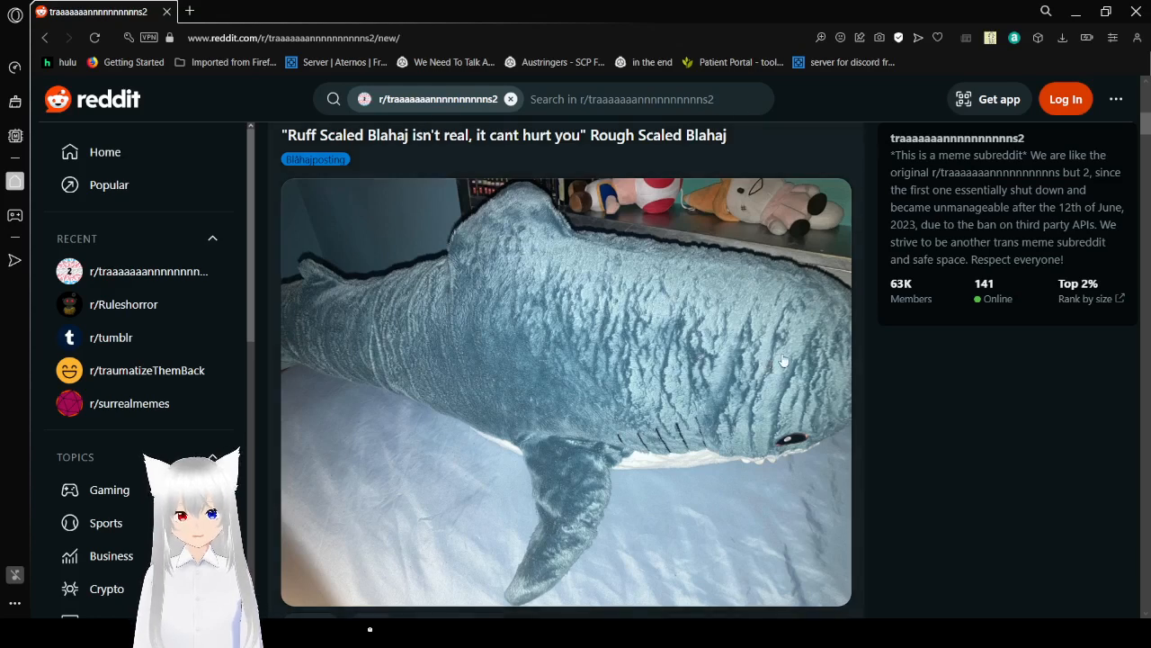
{"action": "scroll", "scroll_direction": "down", "scroll_amount": 3}
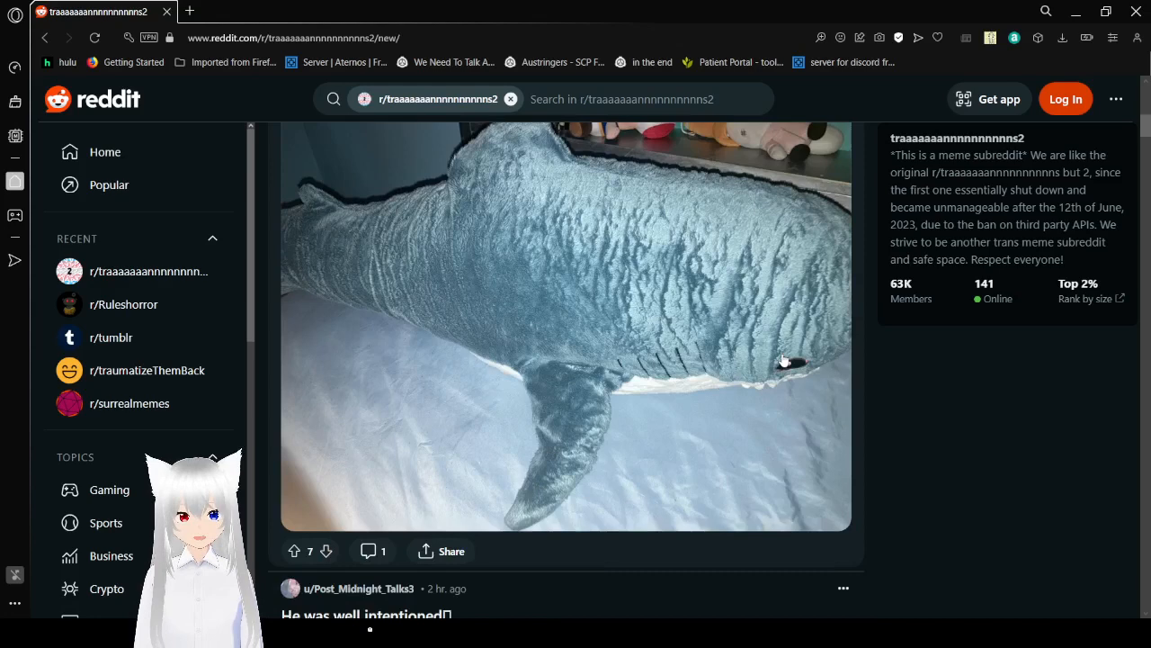
{"action": "scroll", "scroll_direction": "down", "scroll_amount": 3}
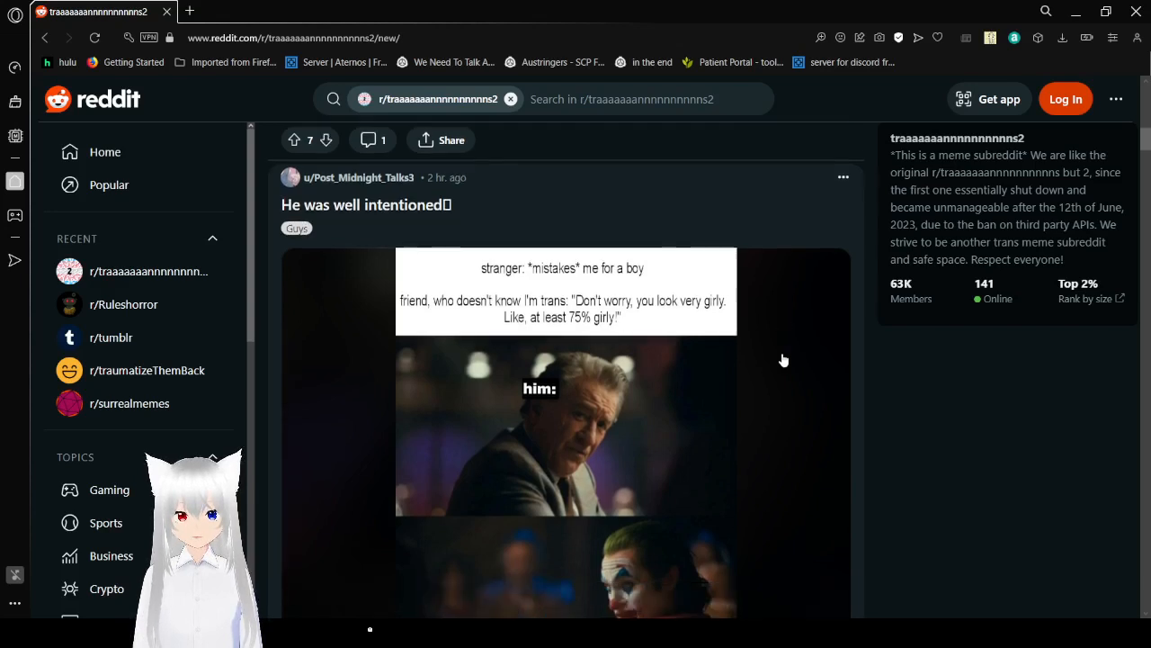
Step: Scroll to the NSFW 'Dark souls' post and reveal its blurred 2018/2024 comic image
{"action": "scroll", "scroll_direction": "down", "scroll_amount": 3}
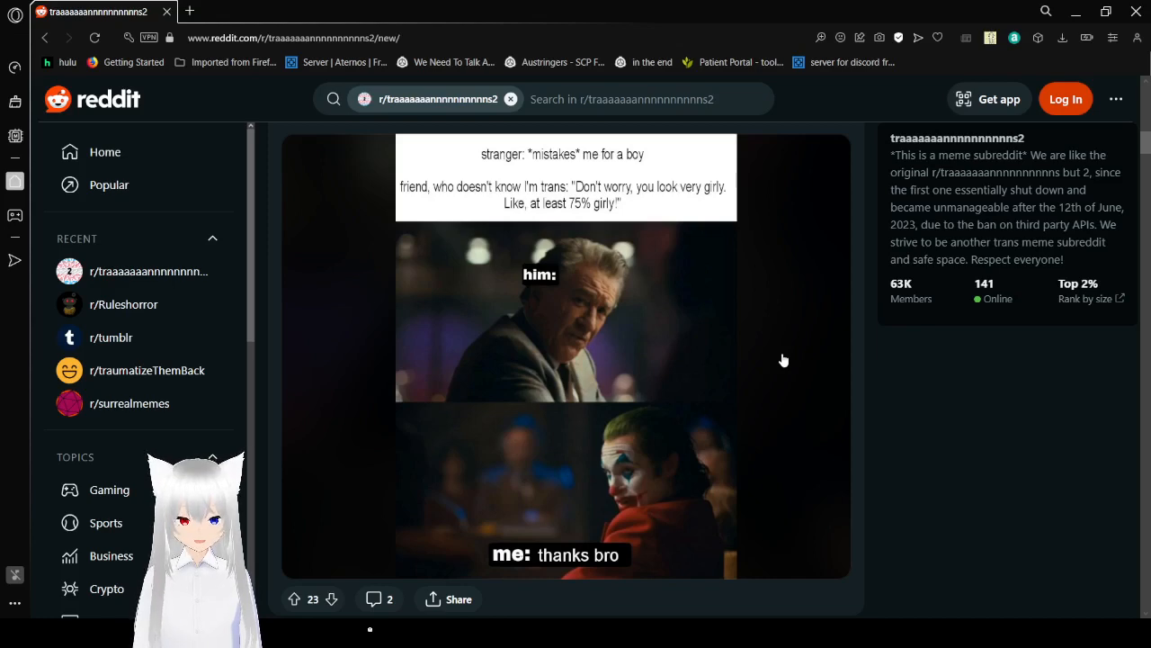
{"action": "scroll", "scroll_direction": "down", "scroll_amount": 3}
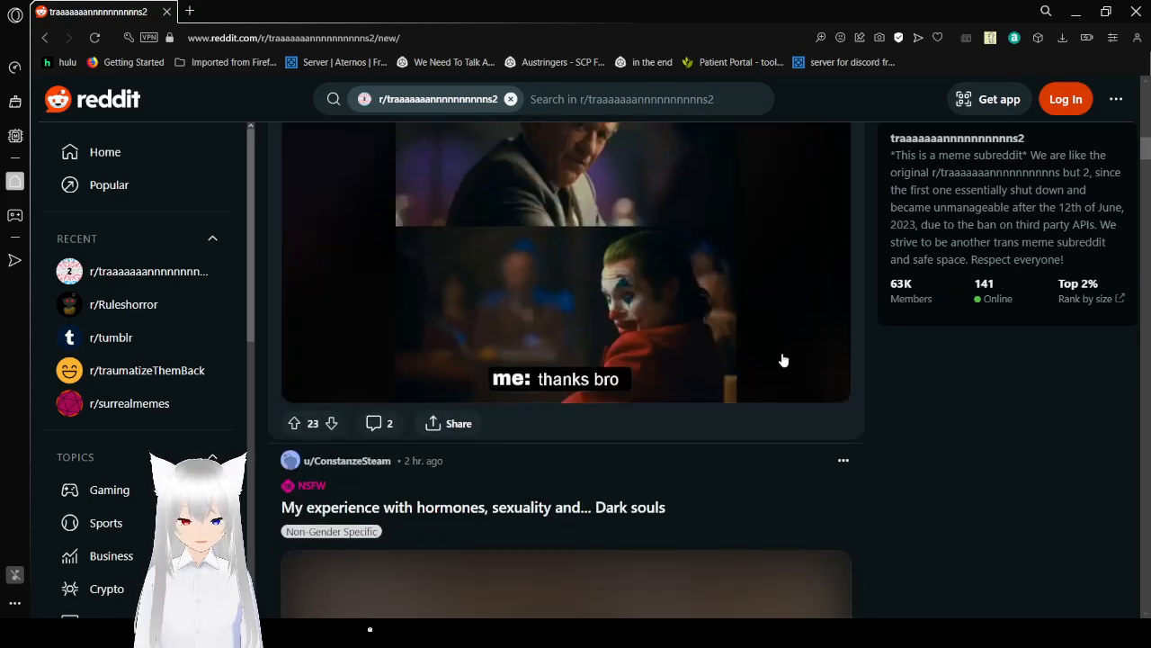
{"action": "scroll", "scroll_direction": "down", "scroll_amount": 3}
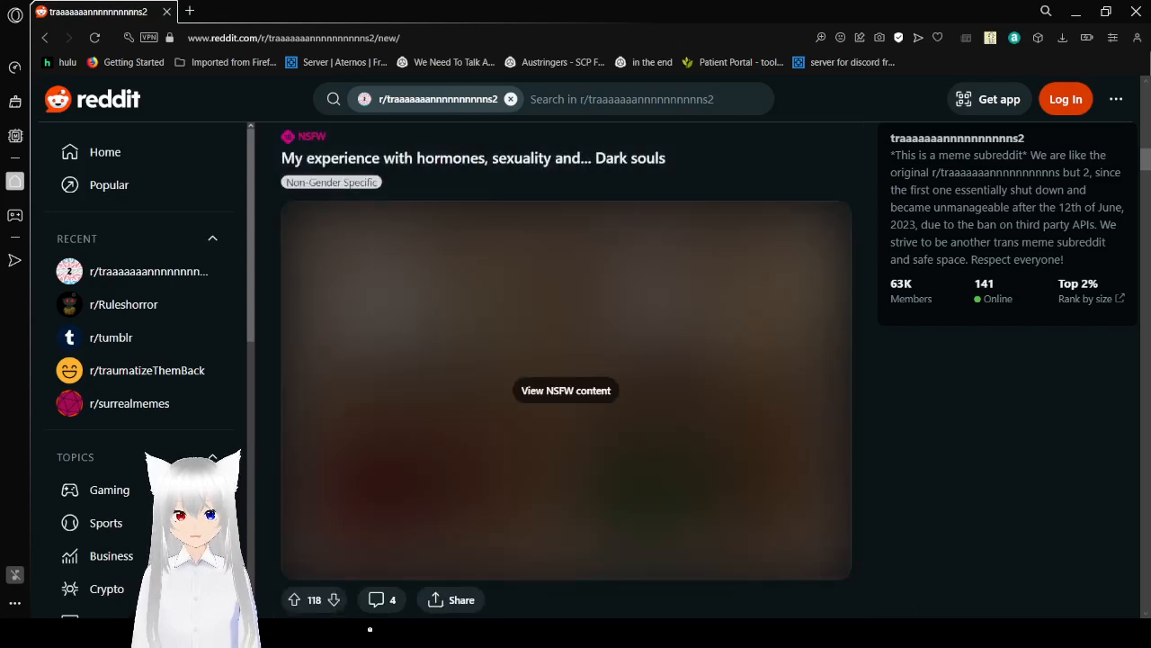
{"action": "left_click", "coordinate": [566, 390]}
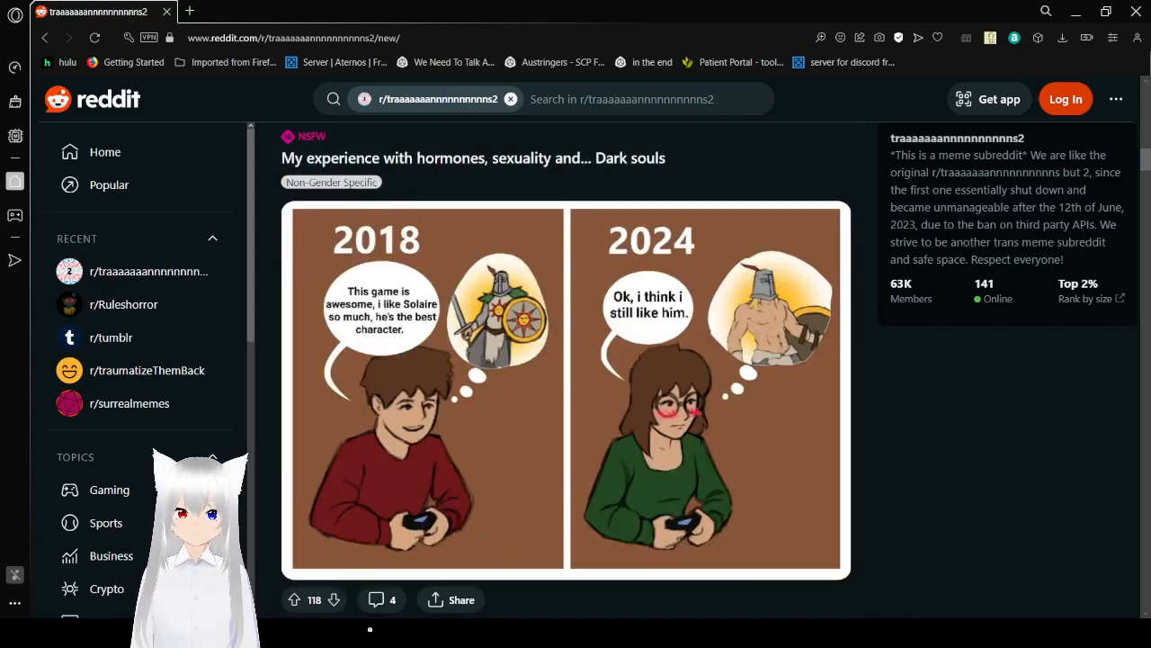
{"action": "mouse_move", "coordinate": [635, 593]}
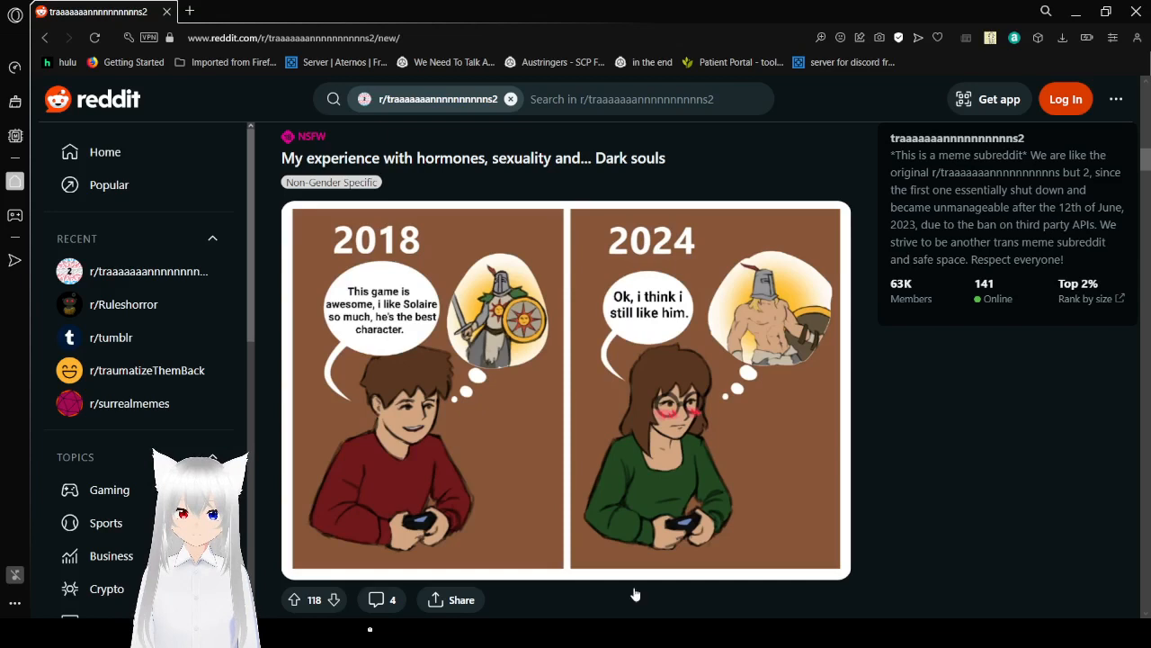
{"action": "mouse_move", "coordinate": [898, 474]}
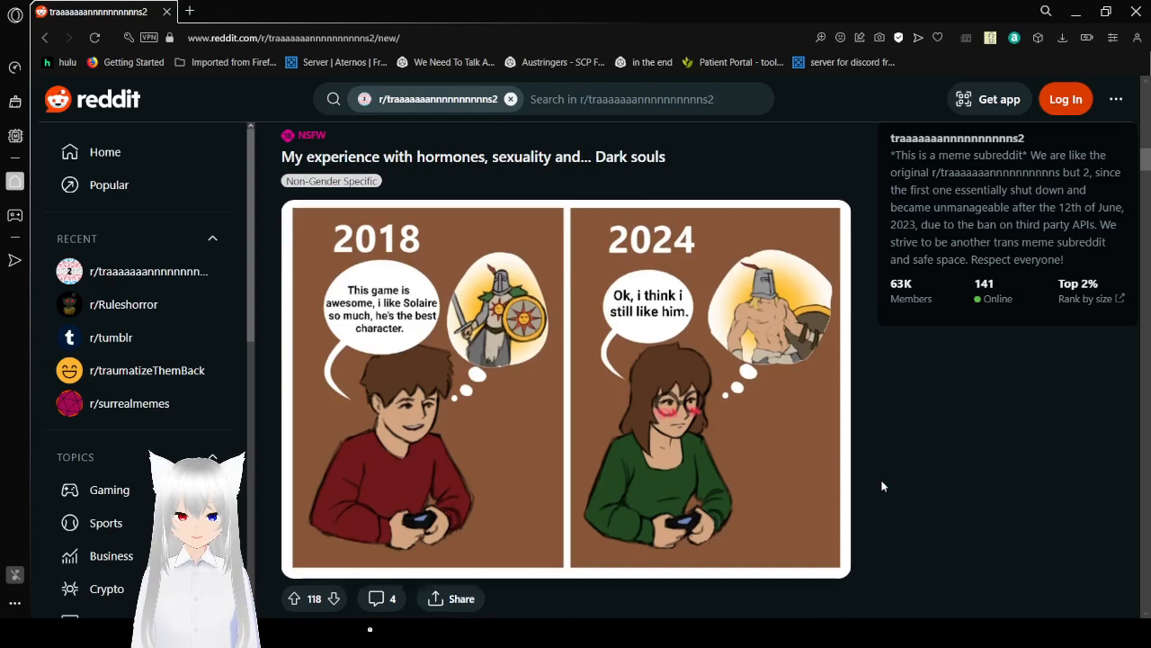
Step: Scroll past the trans bracelets comic to the 'I'm happy but….' HRT meme
{"action": "scroll", "scroll_direction": "down", "scroll_amount": 3}
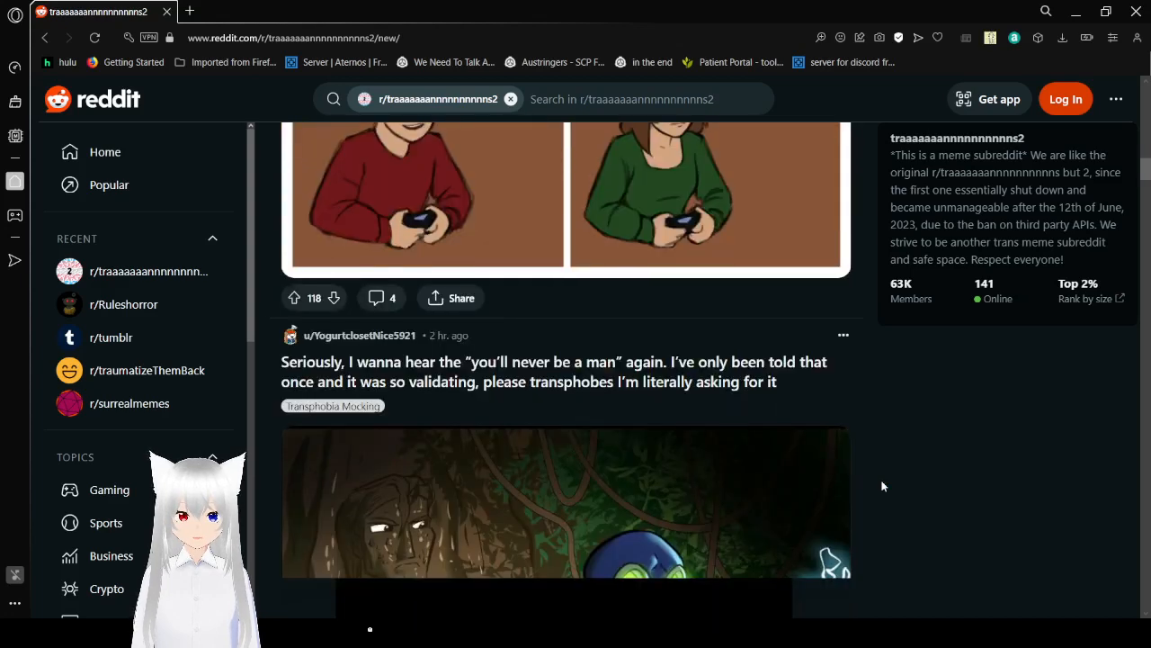
{"action": "scroll", "scroll_direction": "down", "scroll_amount": 3}
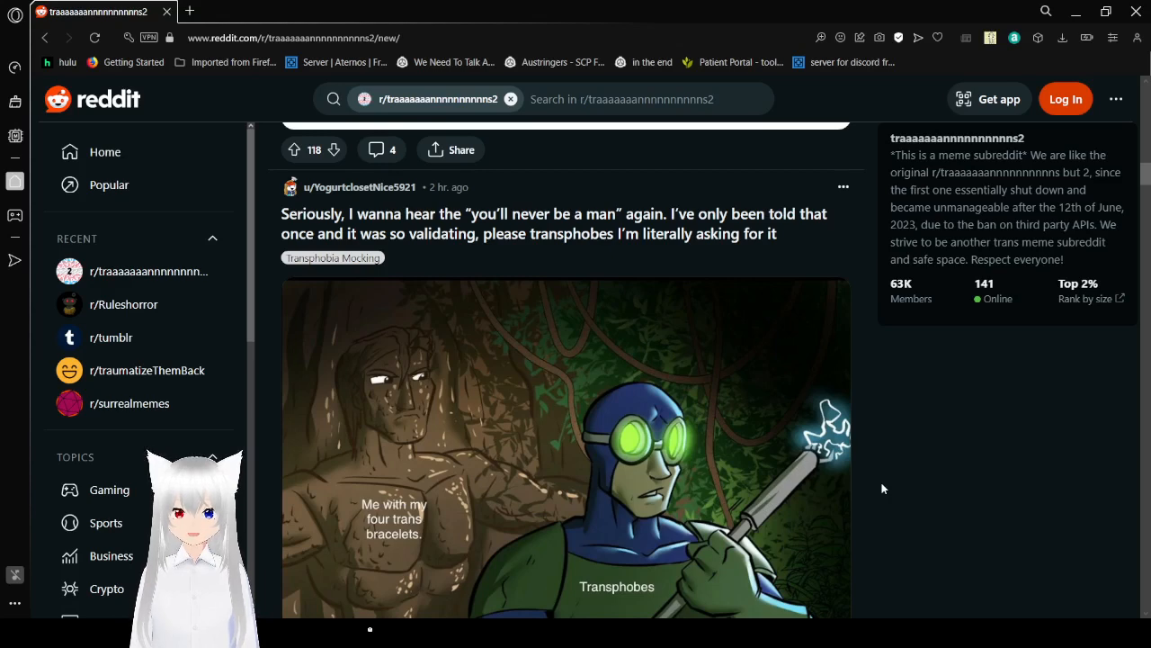
{"action": "scroll", "scroll_direction": "down", "scroll_amount": 3}
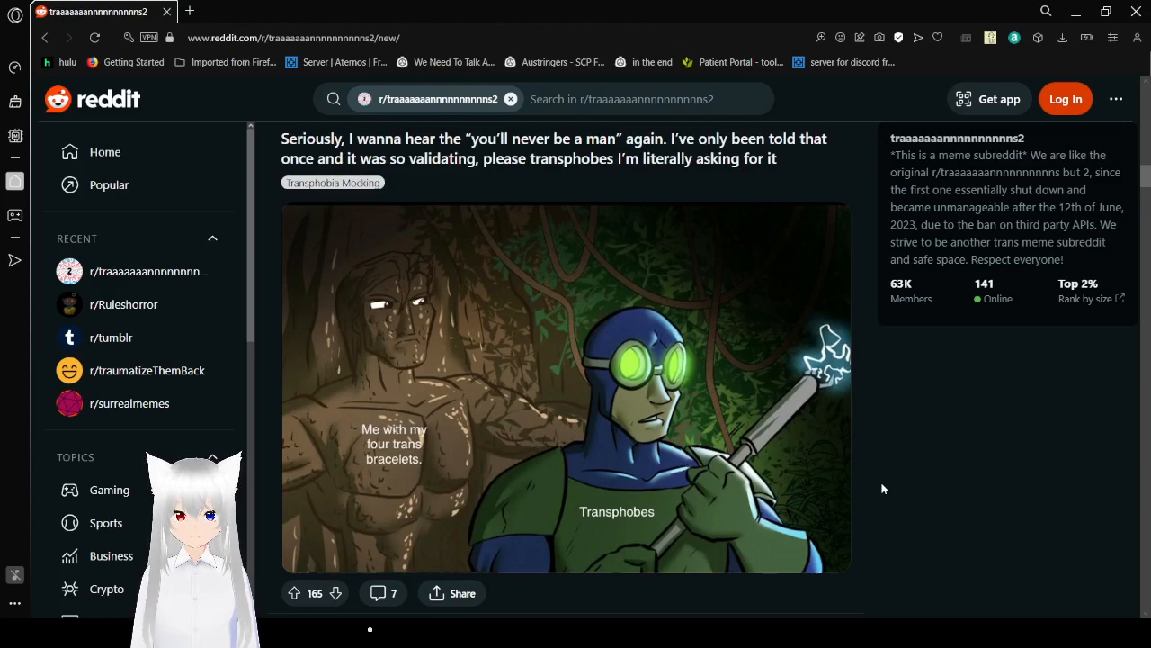
{"action": "scroll", "scroll_direction": "down", "scroll_amount": 3}
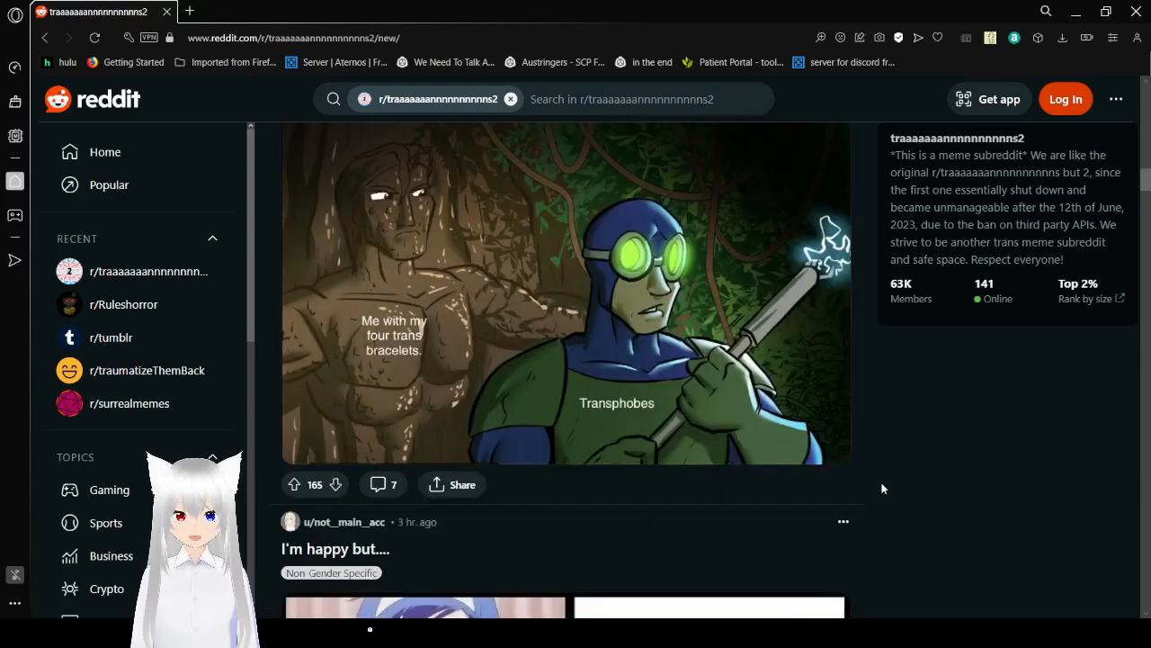
{"action": "scroll", "scroll_direction": "down", "scroll_amount": 3}
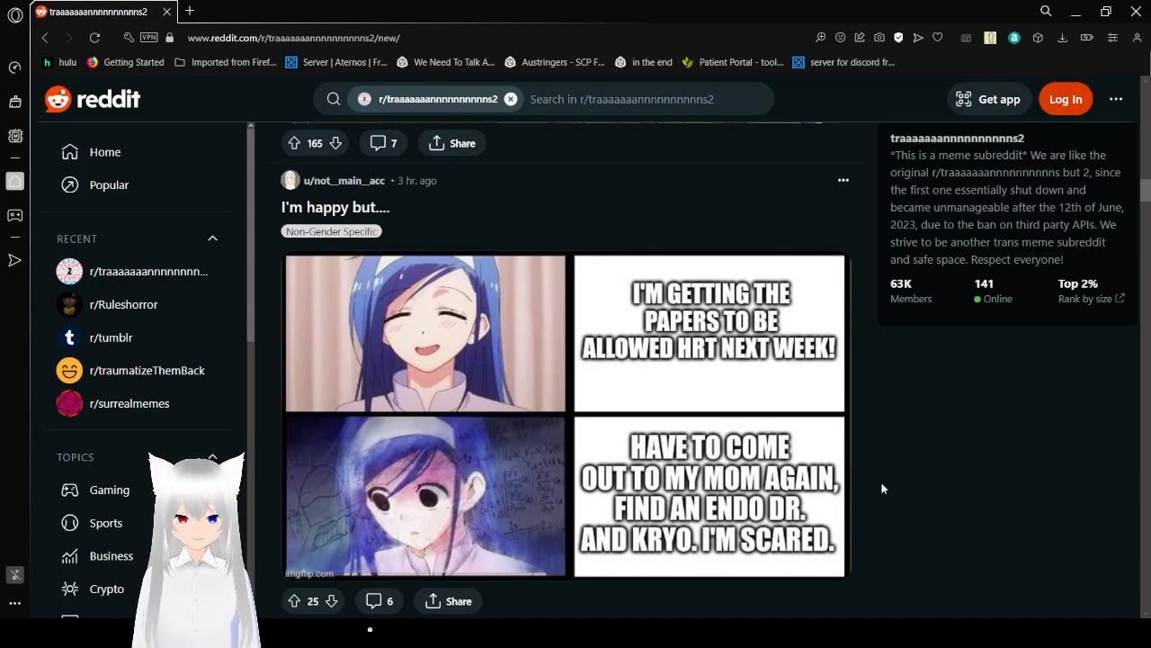
Step: Scroll through the 3ds 'still cis tho' programming meme and the puberty second-phase meme
{"action": "scroll", "scroll_direction": "down", "scroll_amount": 3}
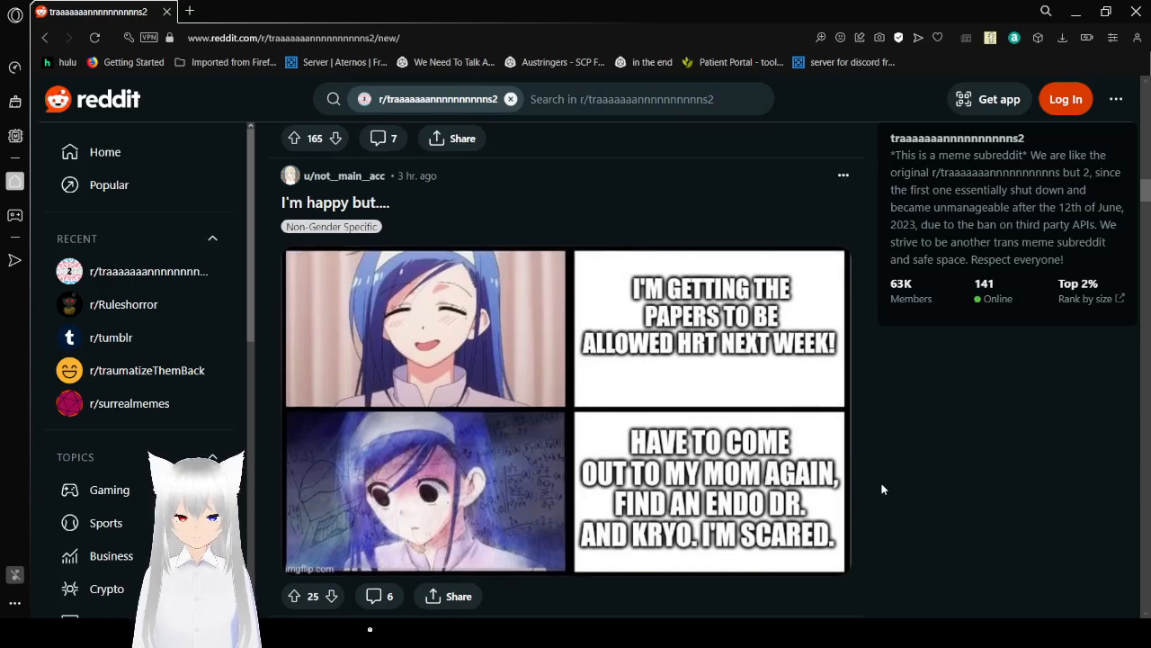
{"action": "scroll", "scroll_direction": "down", "scroll_amount": 3}
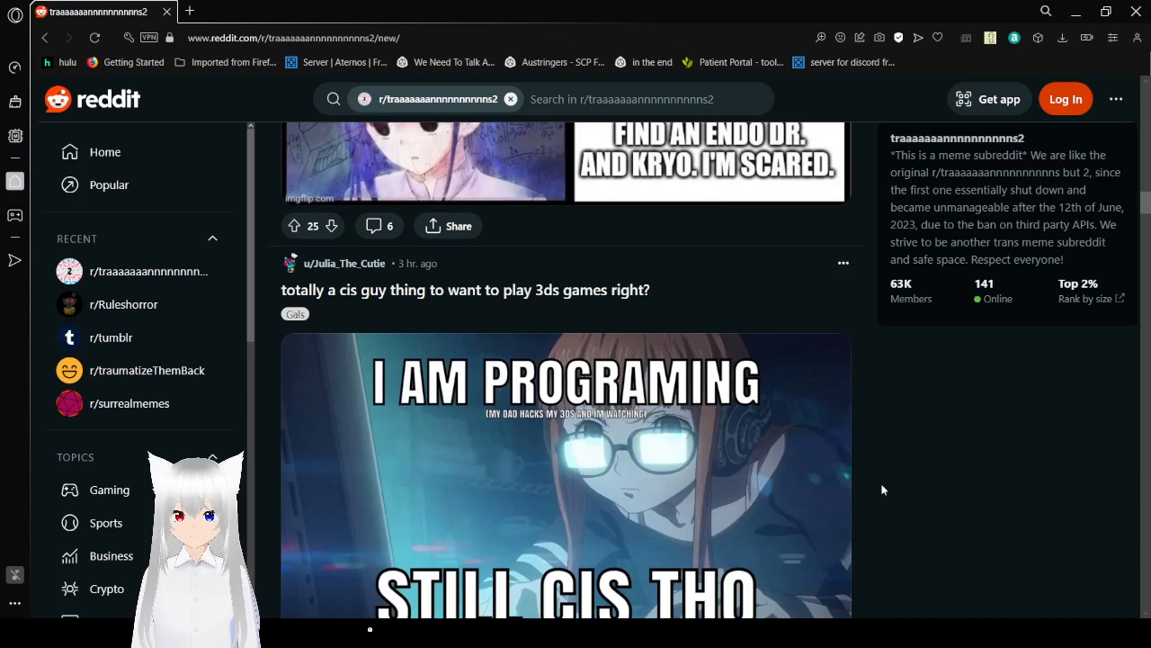
{"action": "scroll", "scroll_direction": "down", "scroll_amount": 3}
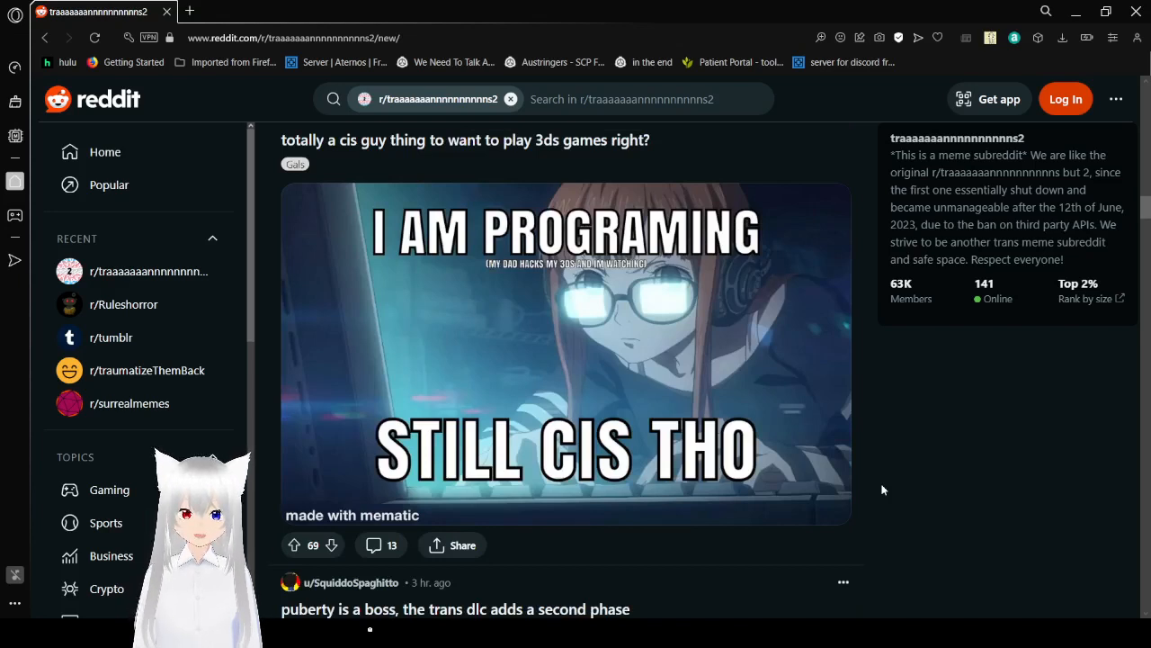
{"action": "mouse_move", "coordinate": [911, 457]}
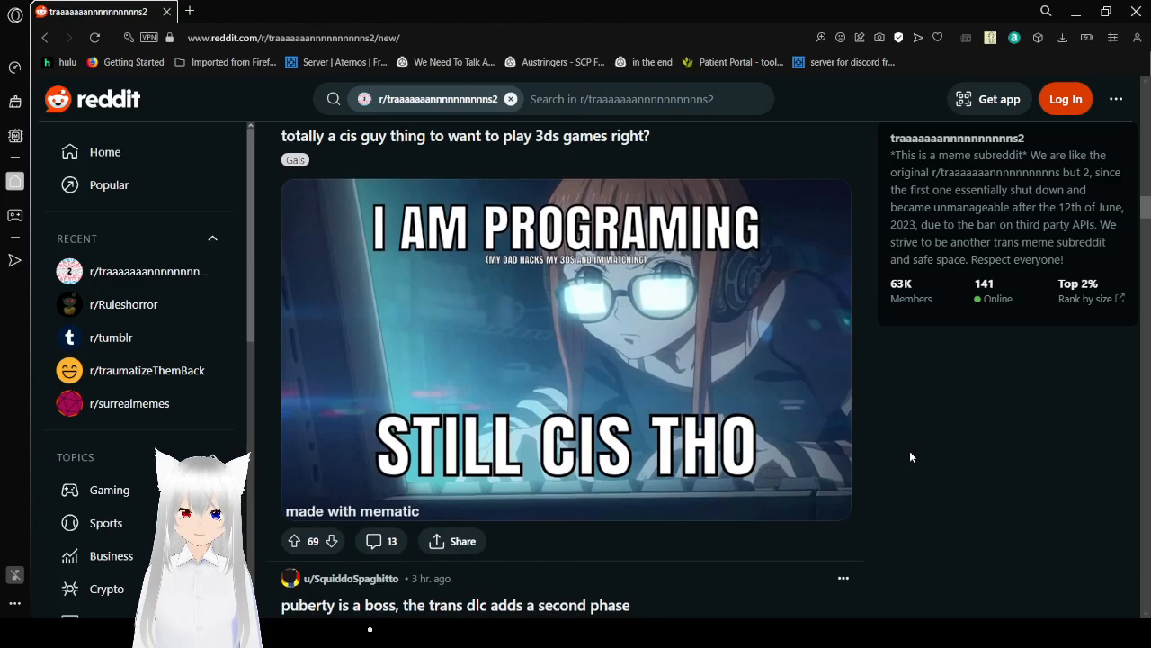
{"action": "scroll", "scroll_direction": "down", "scroll_amount": 3}
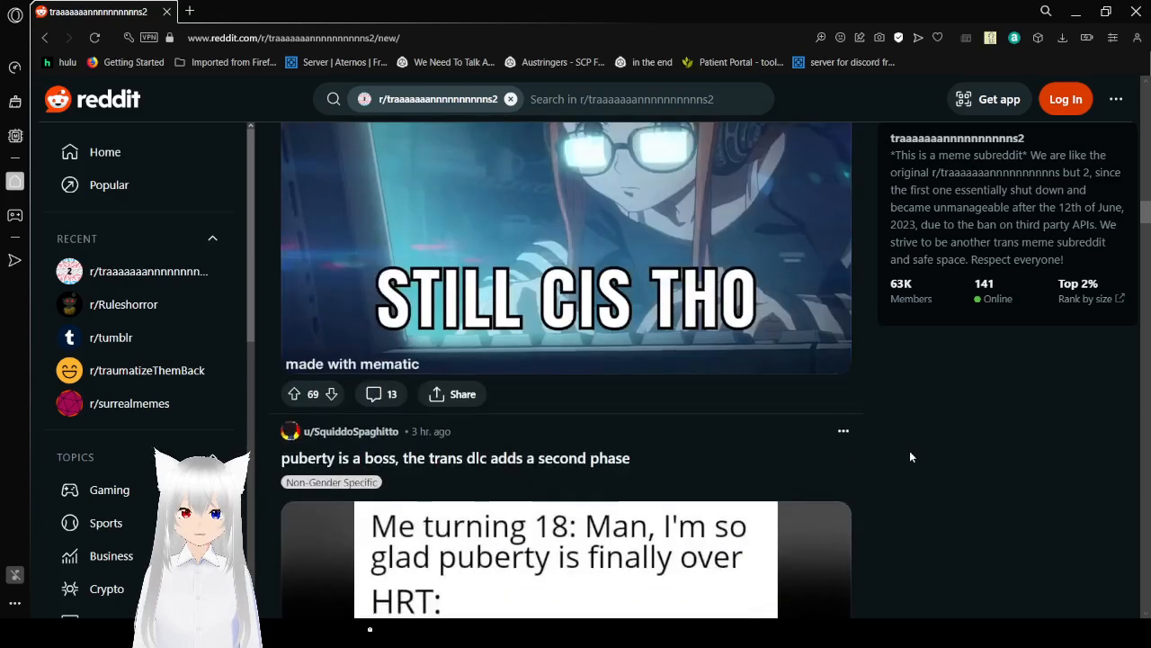
{"action": "scroll", "scroll_direction": "down", "scroll_amount": 3}
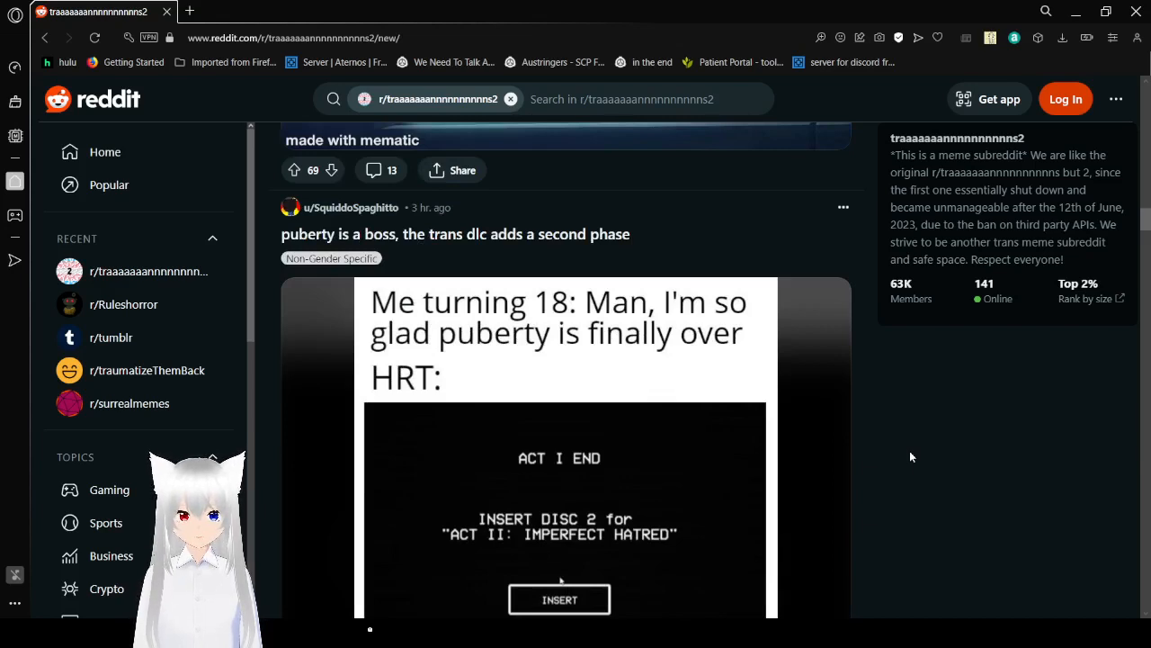
Step: Continue down the feed to the 'New monster girl flavor just dropped :3' post
{"action": "scroll", "scroll_direction": "down", "scroll_amount": 3}
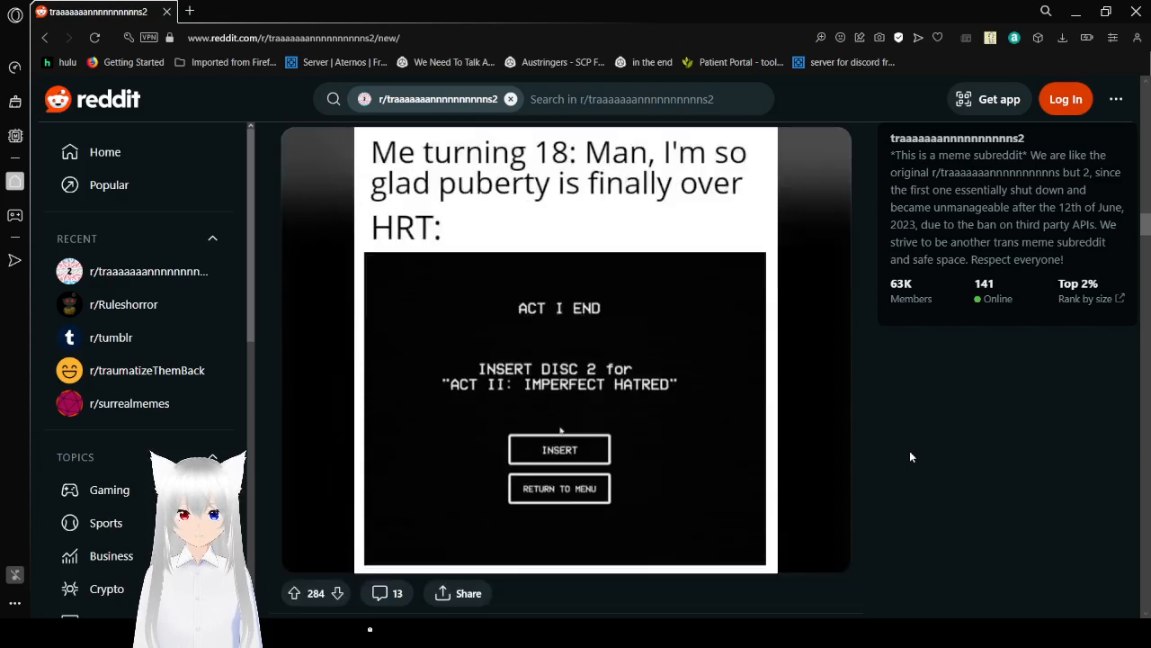
{"action": "scroll", "scroll_direction": "down", "scroll_amount": 3}
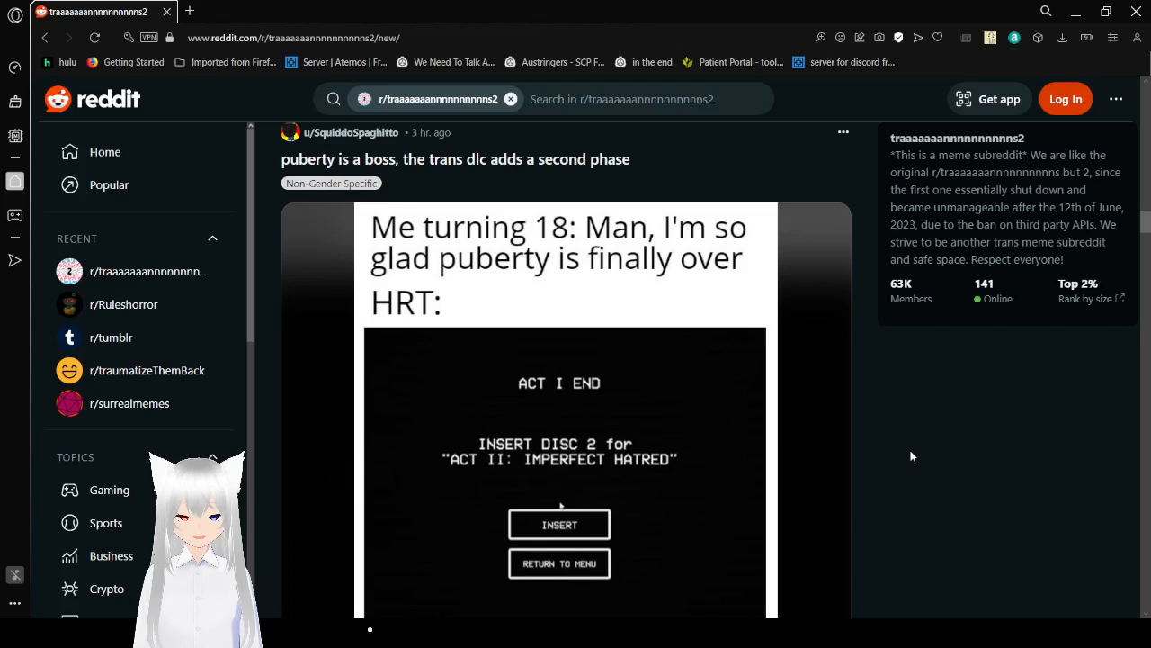
{"action": "scroll", "scroll_direction": "down", "scroll_amount": 3}
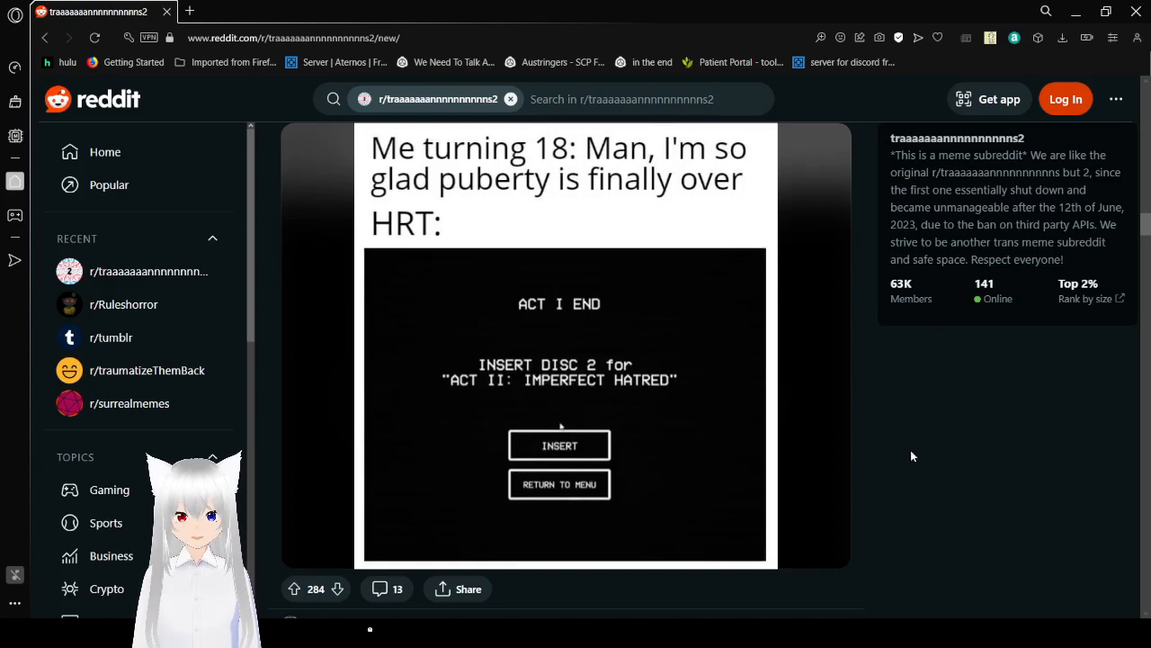
{"action": "scroll", "scroll_direction": "down", "scroll_amount": 3}
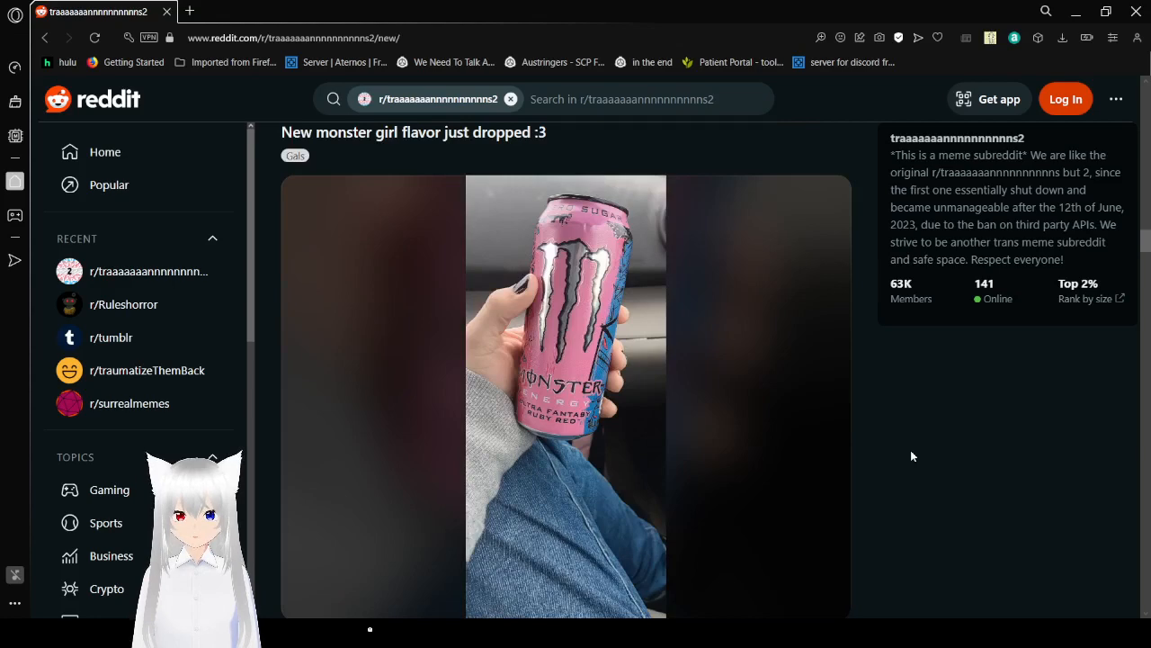
Step: Scroll past the ¿¿¿Why??? dysphoria-from-sneezes meme
{"action": "scroll", "scroll_direction": "down", "scroll_amount": 3}
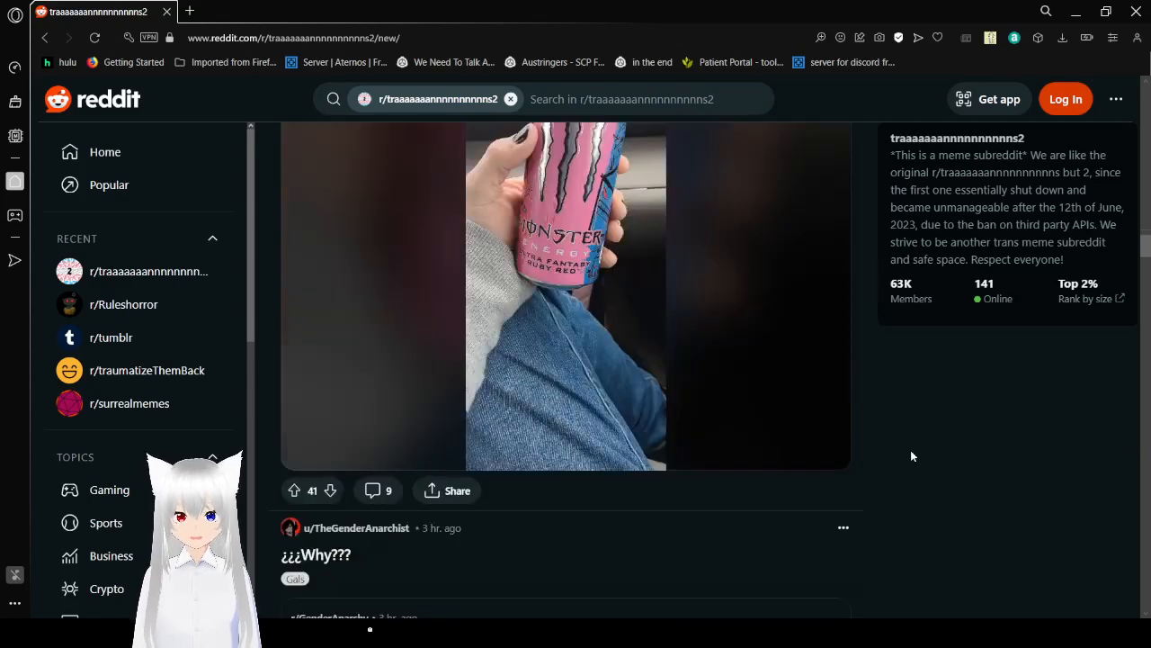
{"action": "scroll", "scroll_direction": "down", "scroll_amount": 3}
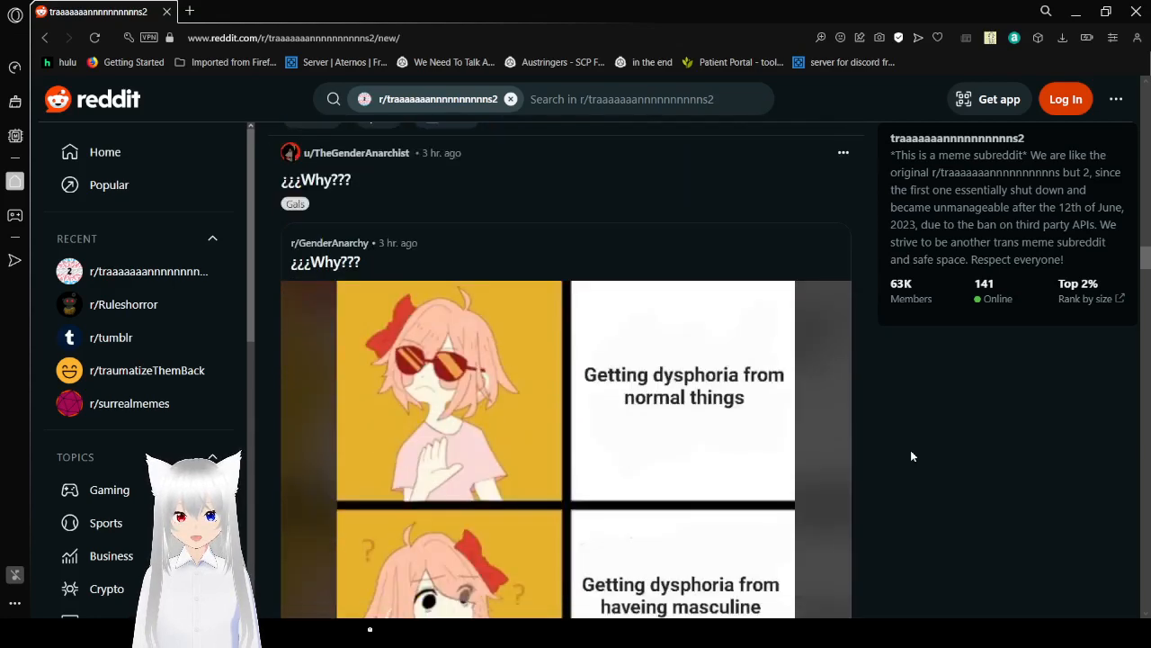
{"action": "scroll", "scroll_direction": "down", "scroll_amount": 3}
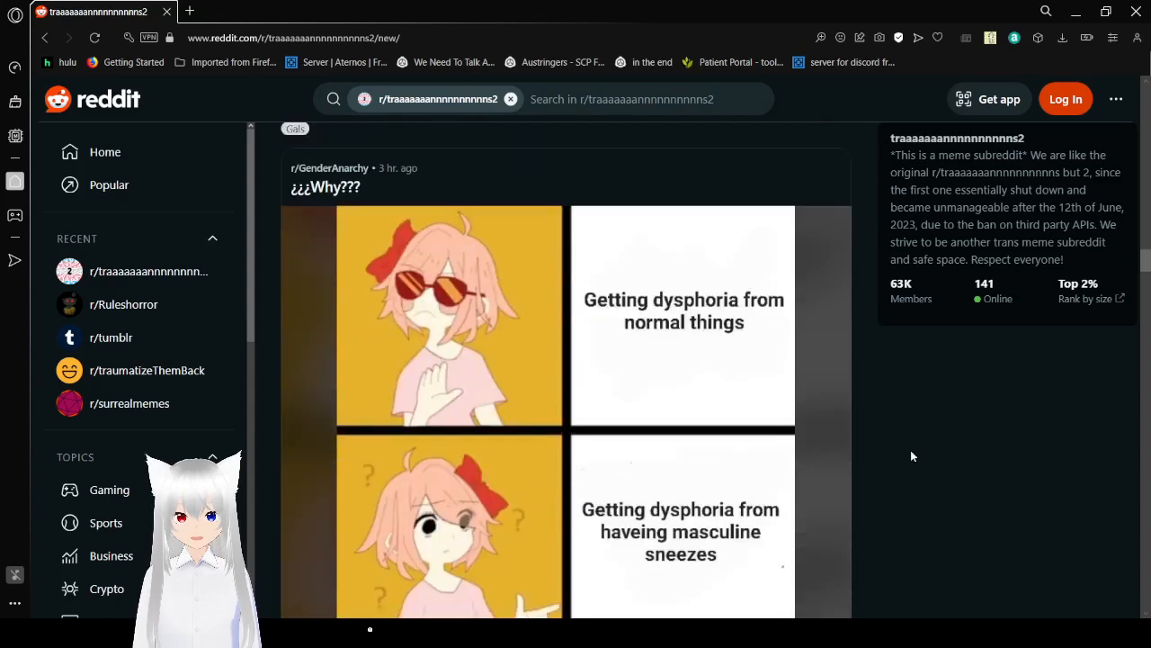
{"action": "scroll", "scroll_direction": "down", "scroll_amount": 3}
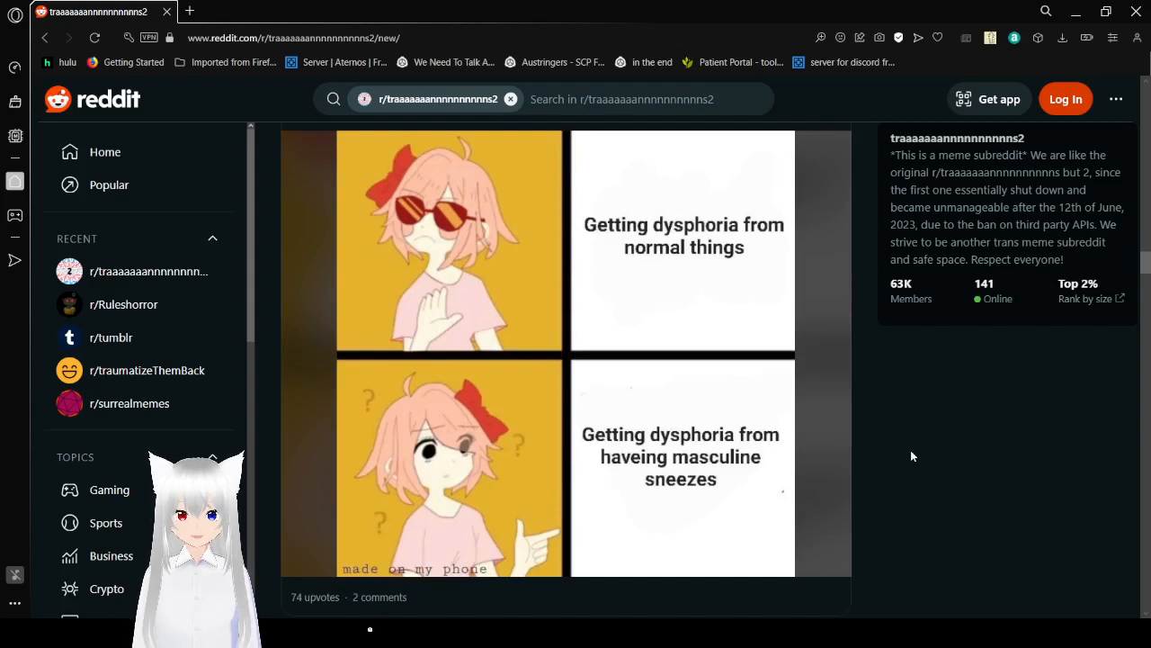
{"action": "mouse_move", "coordinate": [921, 459]}
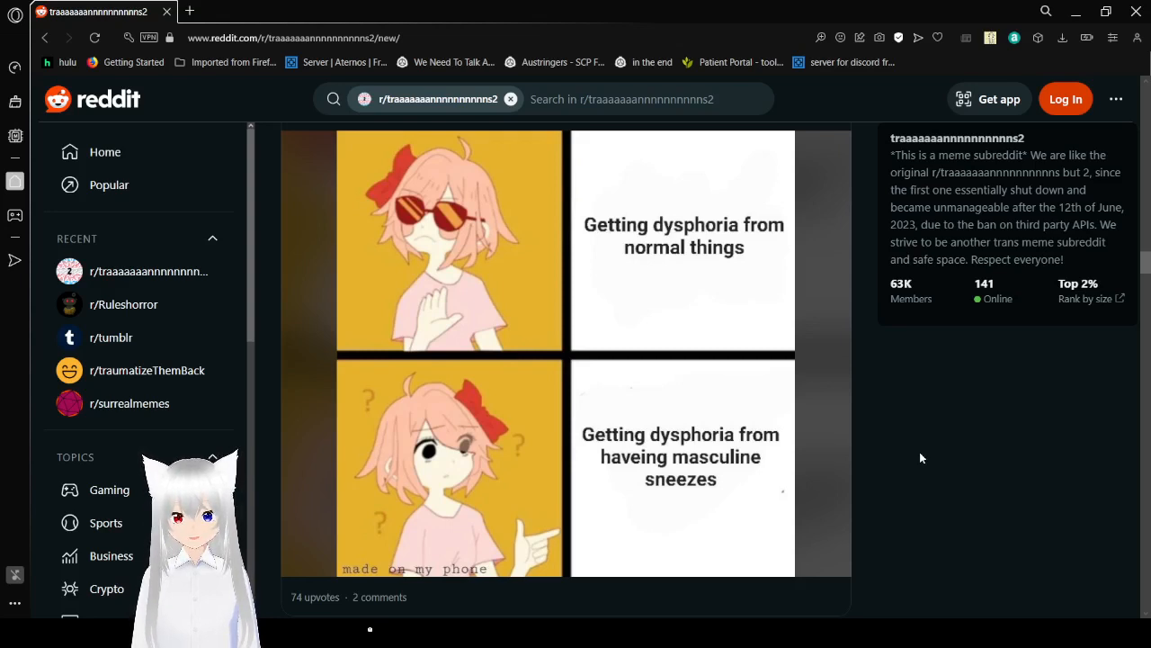
Step: Read the 'I'm Actually Just Ace' post and reach 'Not even a second thought.'
{"action": "scroll", "scroll_direction": "down", "scroll_amount": 3}
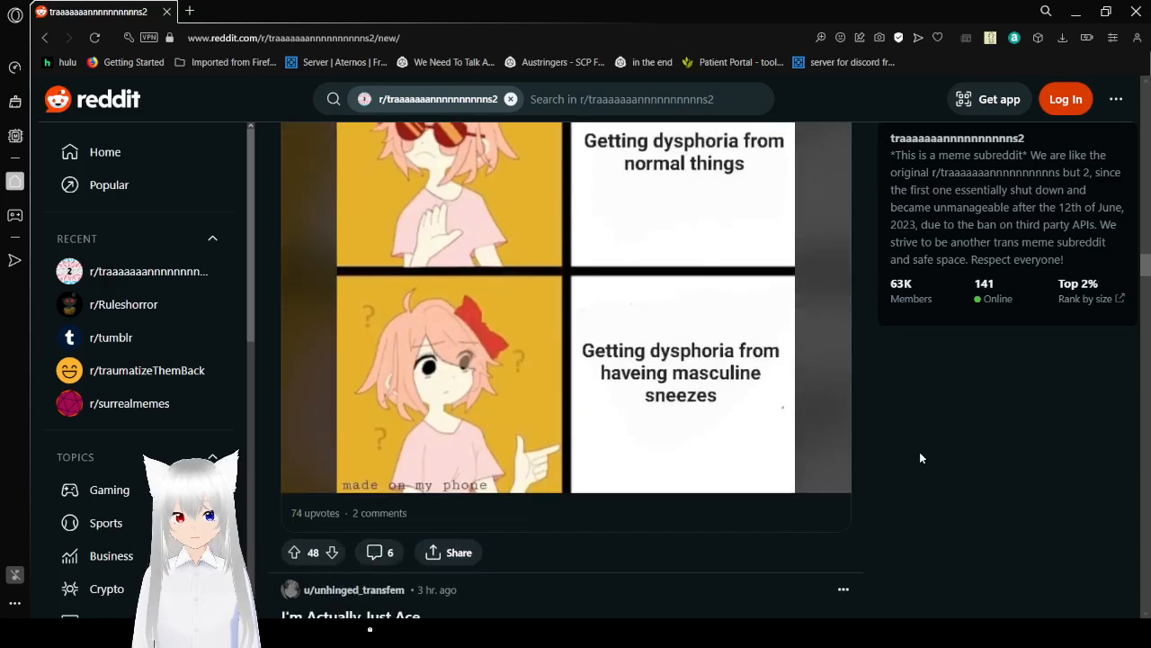
{"action": "scroll", "scroll_direction": "down", "scroll_amount": 3}
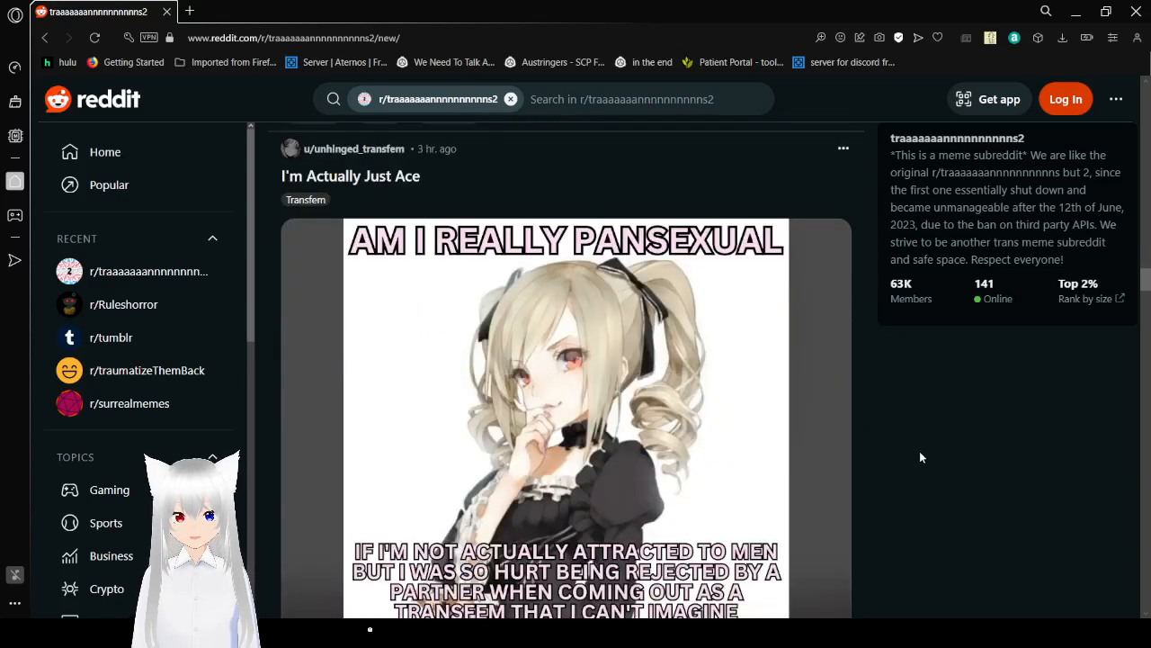
{"action": "scroll", "scroll_direction": "down", "scroll_amount": 3}
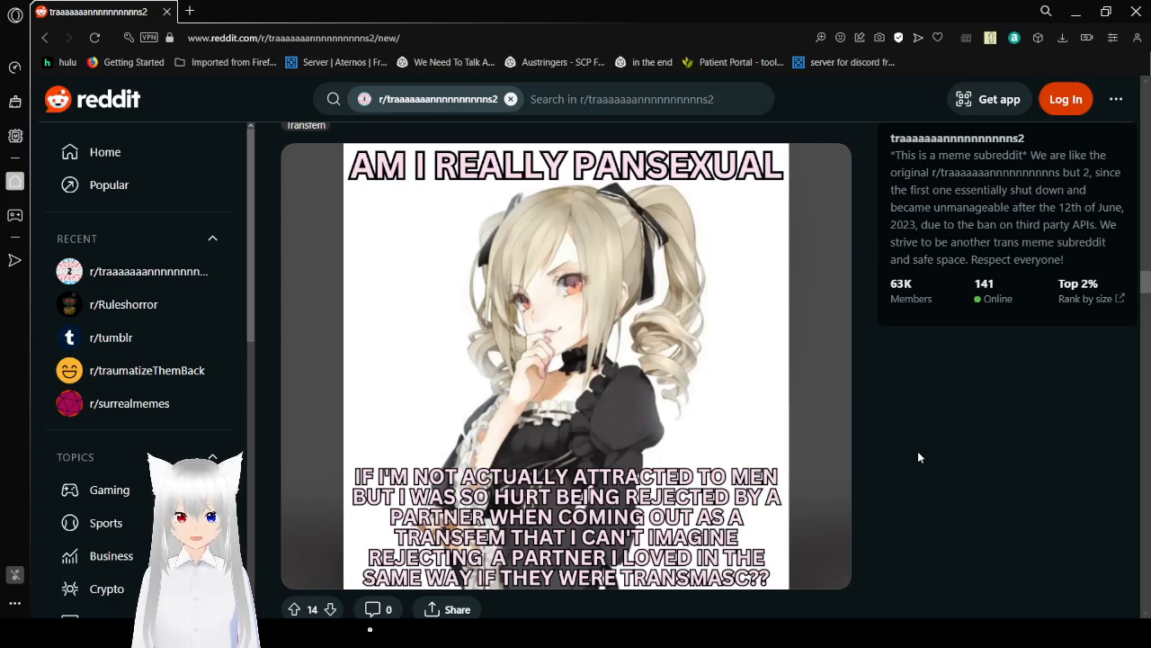
{"action": "scroll", "scroll_direction": "down", "scroll_amount": 3}
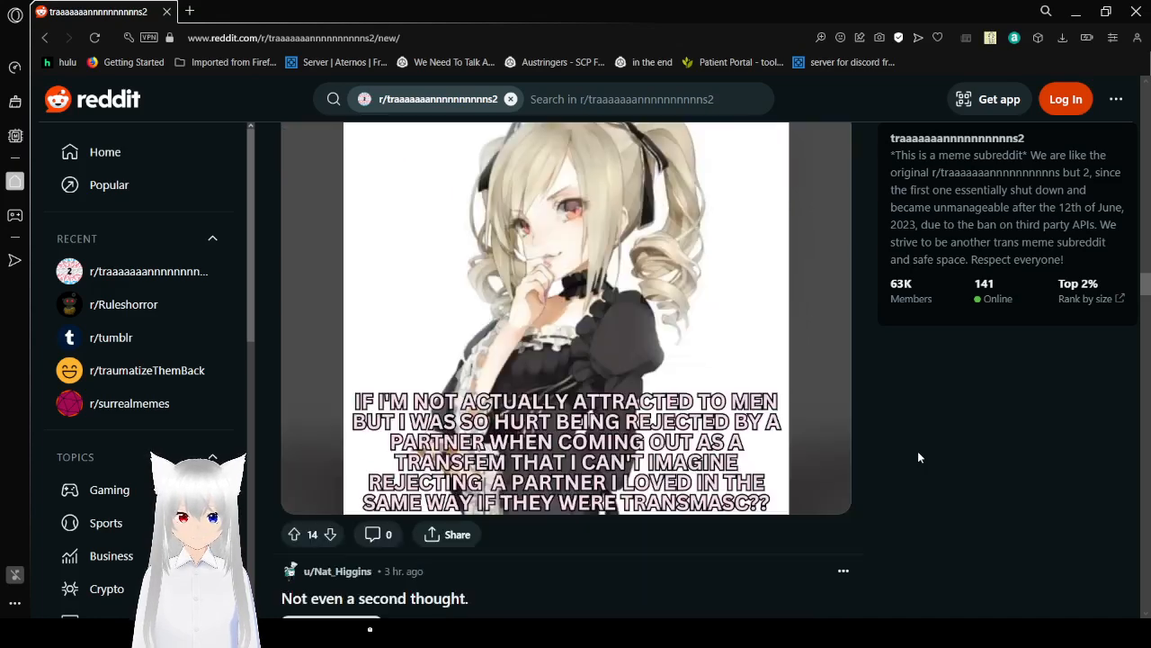
Step: Scroll to the blurred 'Title' post and reveal its hidden NSFW stepmother-pants meme
{"action": "scroll", "scroll_direction": "down", "scroll_amount": 3}
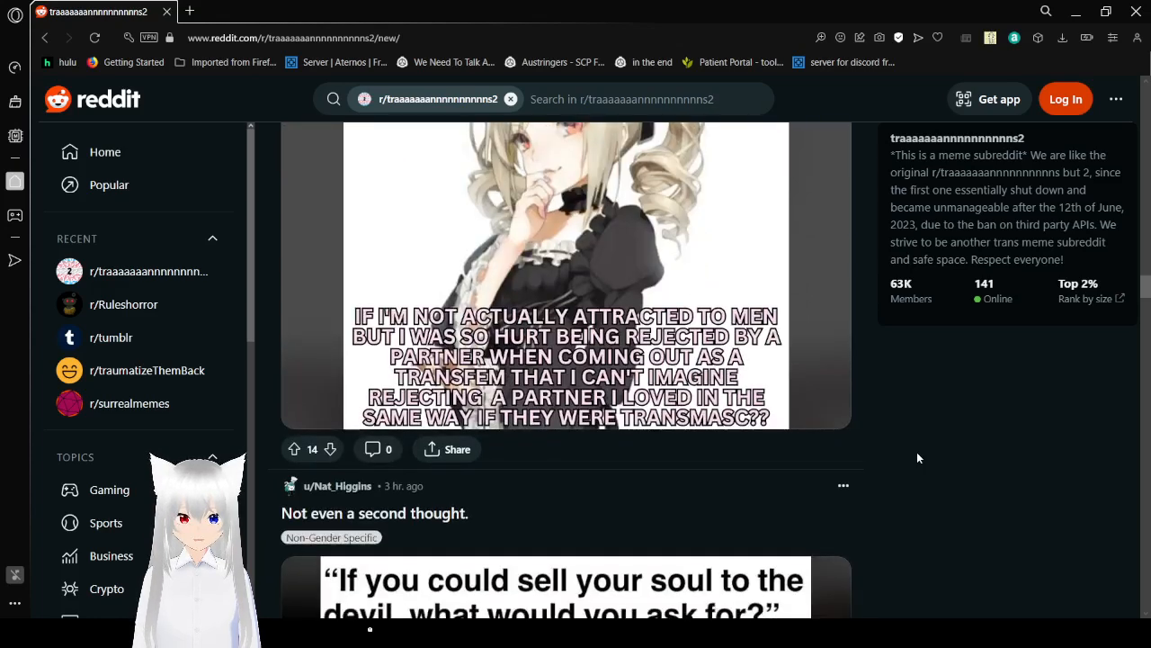
{"action": "scroll", "scroll_direction": "down", "scroll_amount": 3}
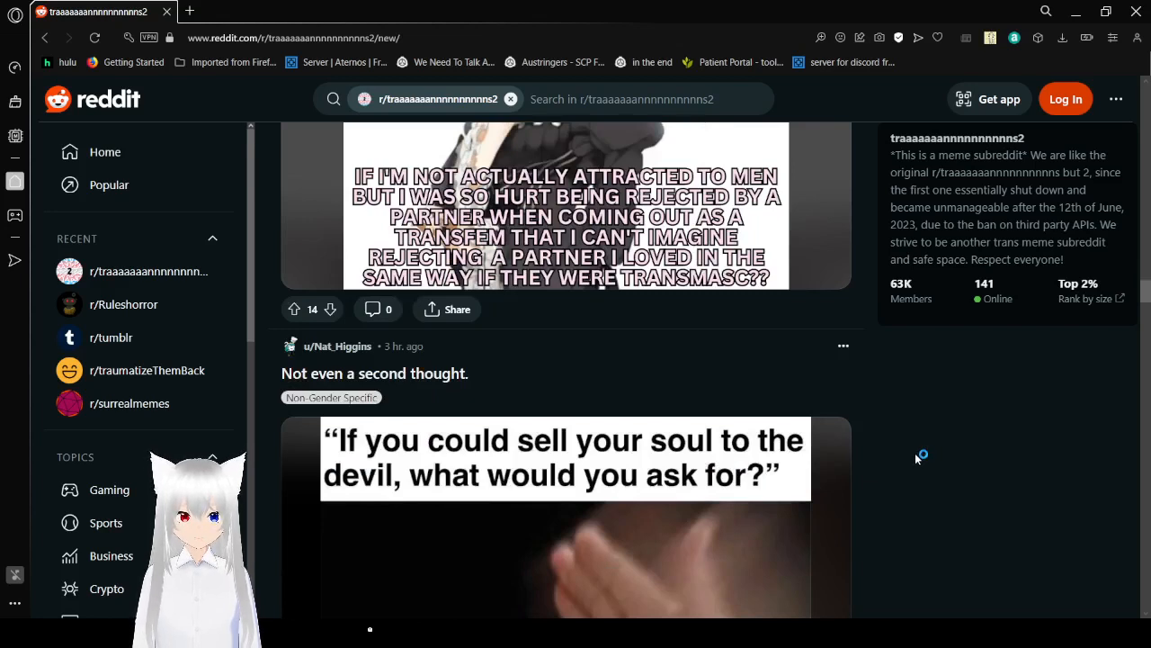
{"action": "mouse_move", "coordinate": [915, 460]}
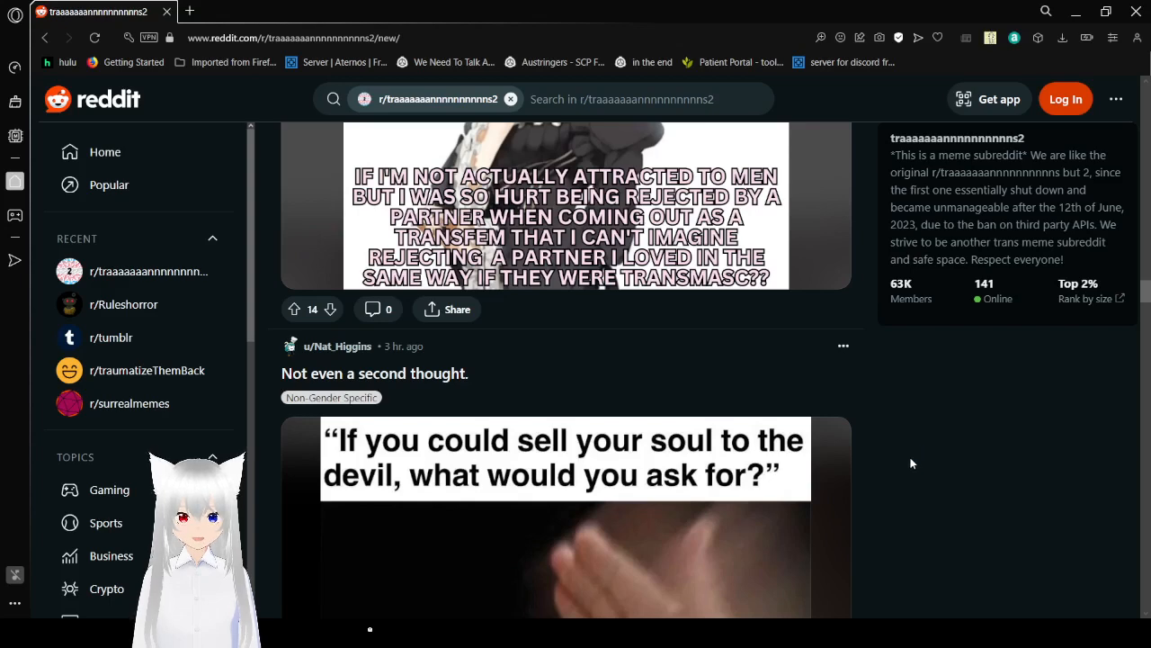
{"action": "scroll", "scroll_direction": "down", "scroll_amount": 3}
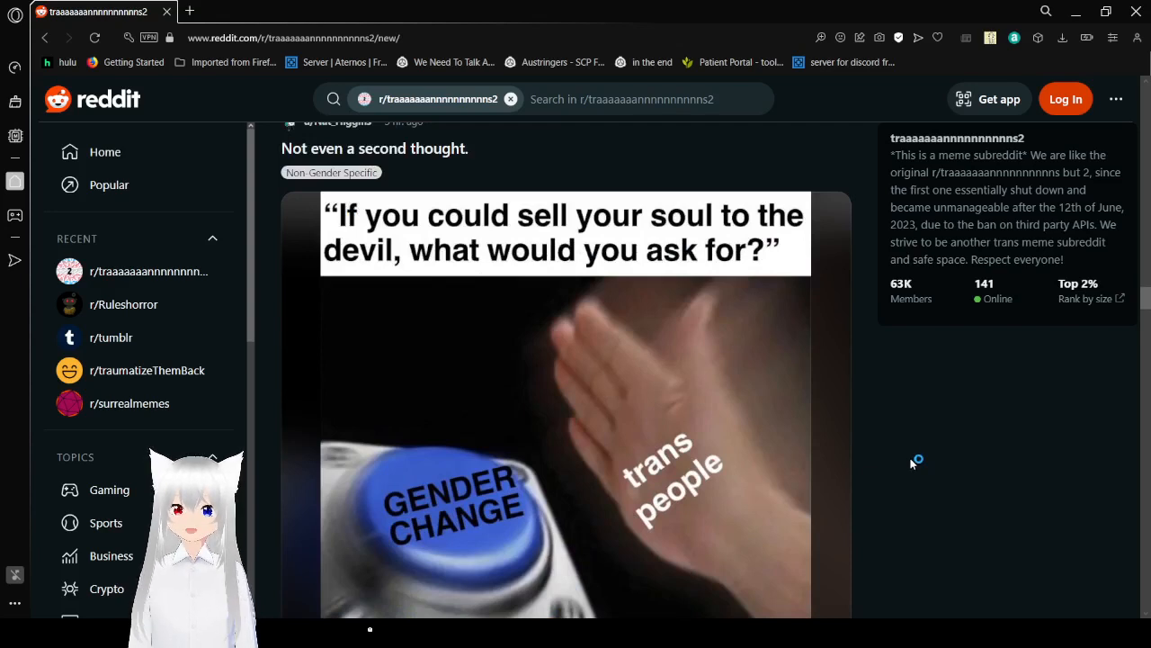
{"action": "scroll", "scroll_direction": "down", "scroll_amount": 3}
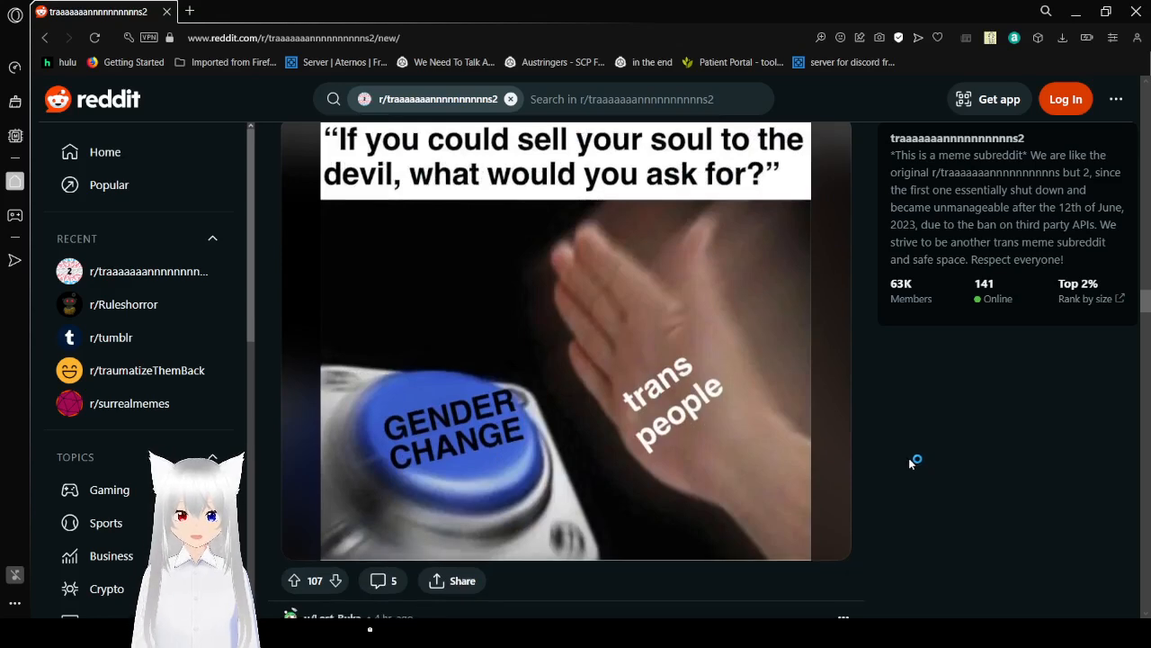
{"action": "scroll", "scroll_direction": "down", "scroll_amount": 3}
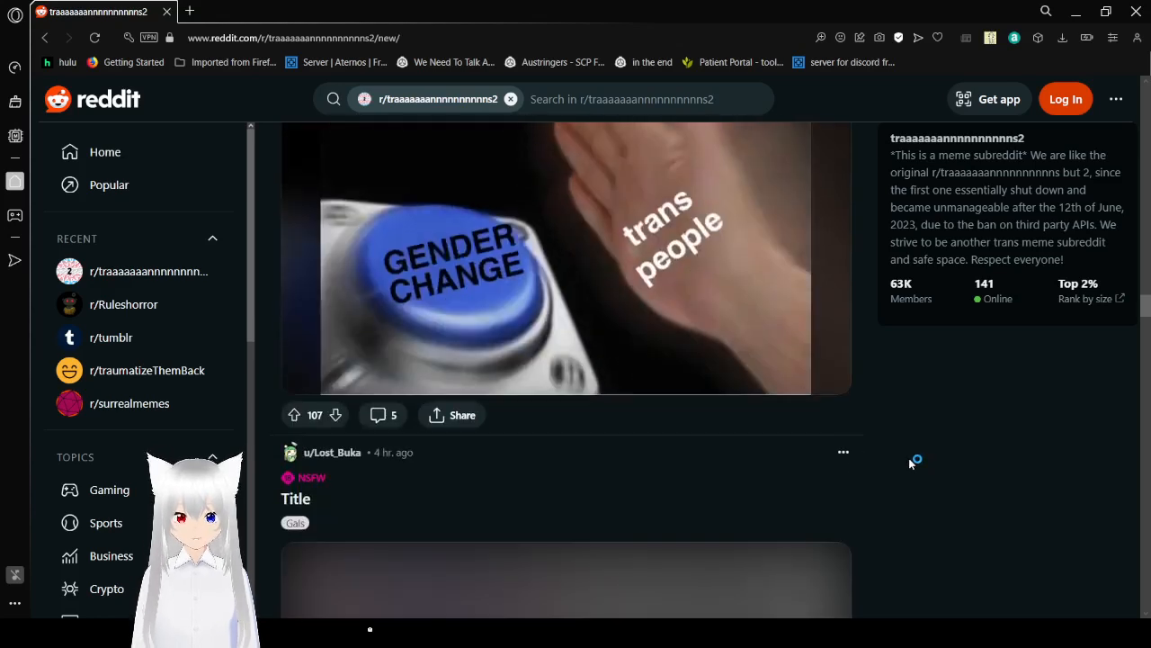
{"action": "scroll", "scroll_direction": "down", "scroll_amount": 3}
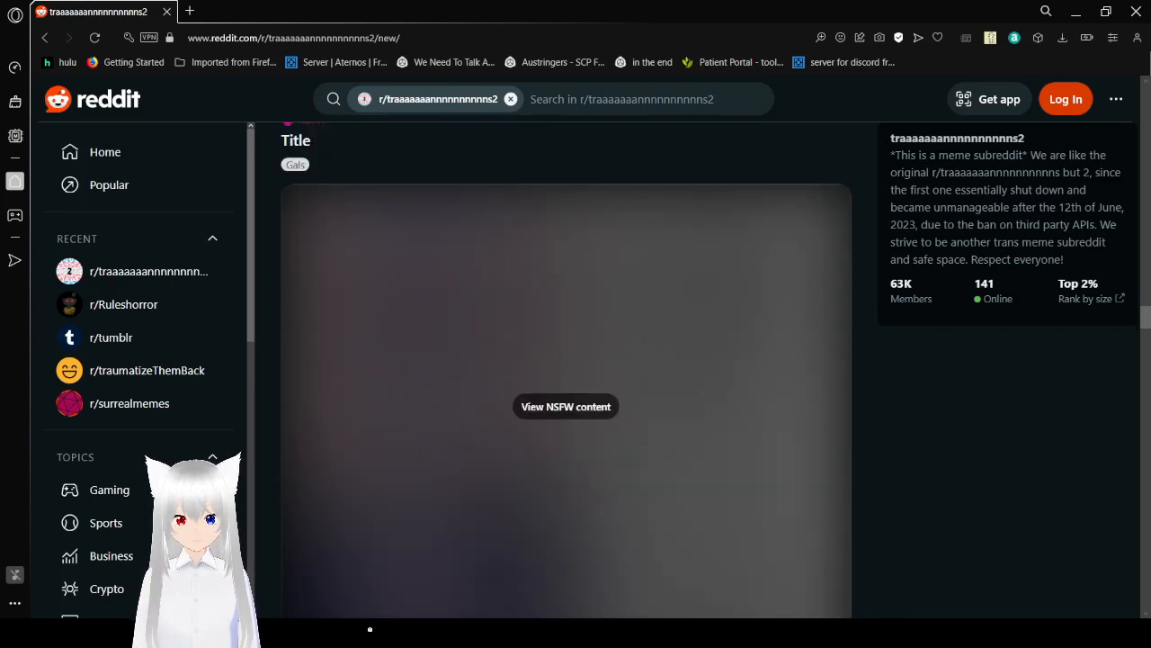
{"action": "left_click", "coordinate": [566, 406]}
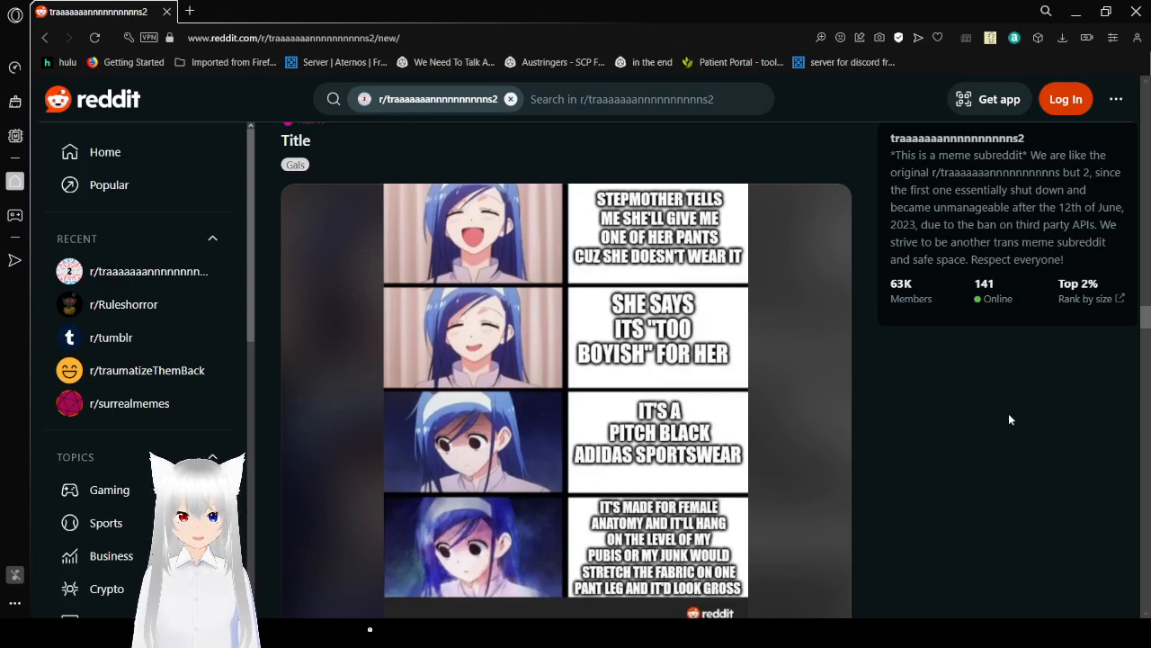
Step: Scroll on through the 'By your powers combined!' meme to the big-hoops euphoria post
{"action": "scroll", "scroll_direction": "down", "scroll_amount": 3}
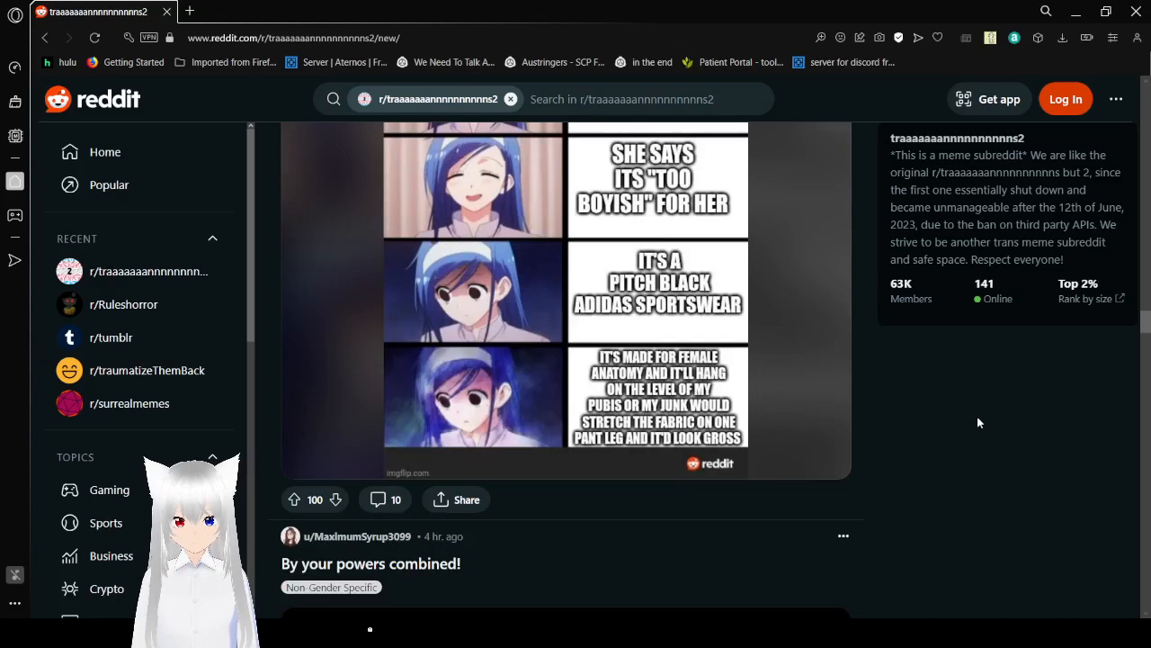
{"action": "scroll", "scroll_direction": "down", "scroll_amount": 3}
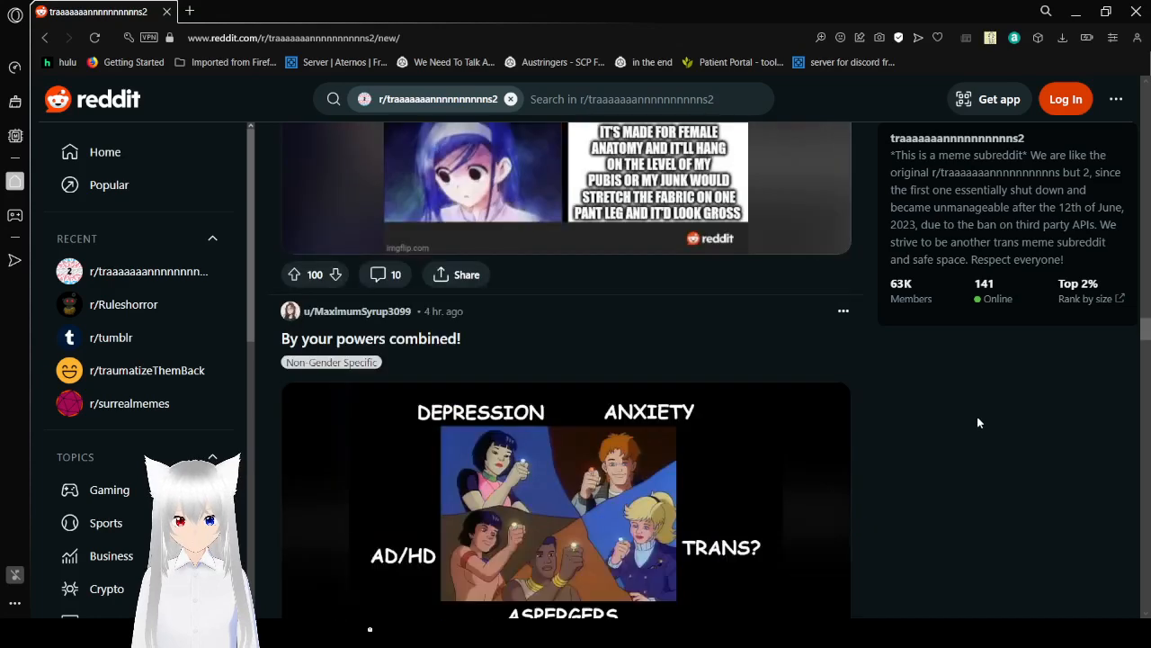
{"action": "scroll", "scroll_direction": "down", "scroll_amount": 3}
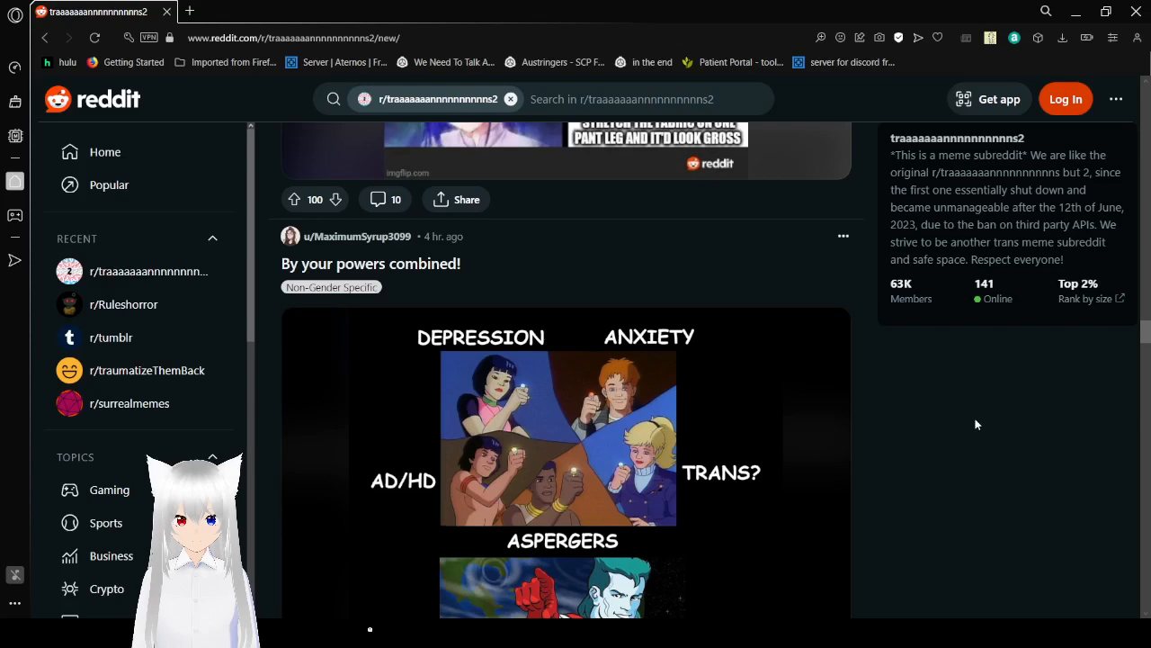
{"action": "scroll", "scroll_direction": "down", "scroll_amount": 3}
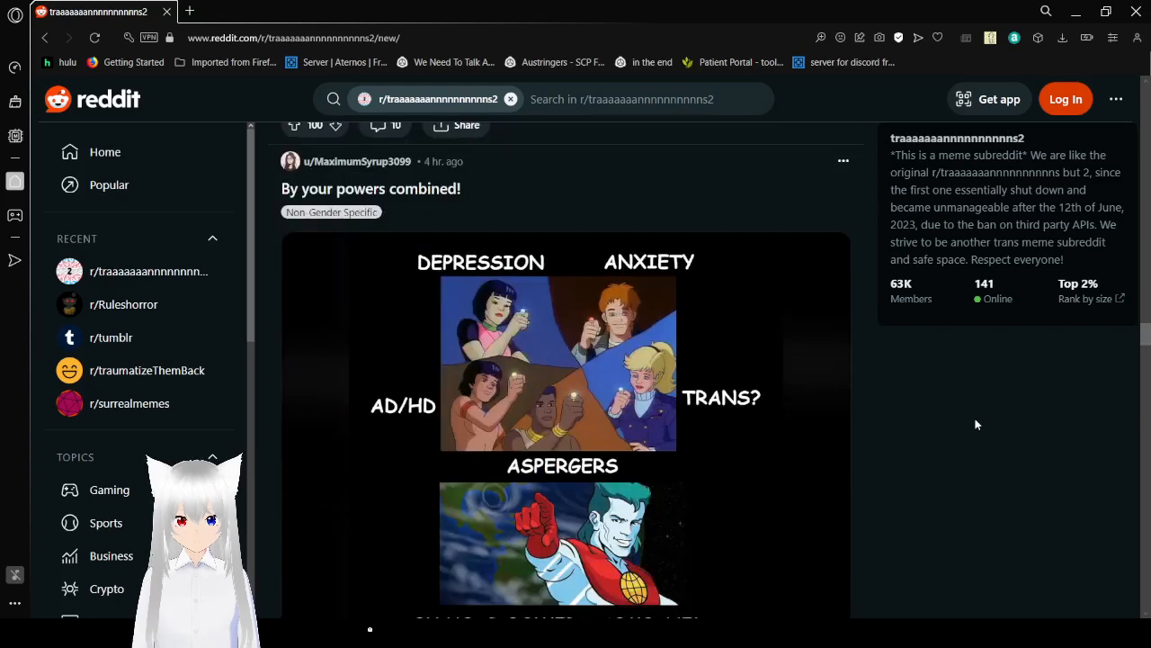
{"action": "scroll", "scroll_direction": "down", "scroll_amount": 3}
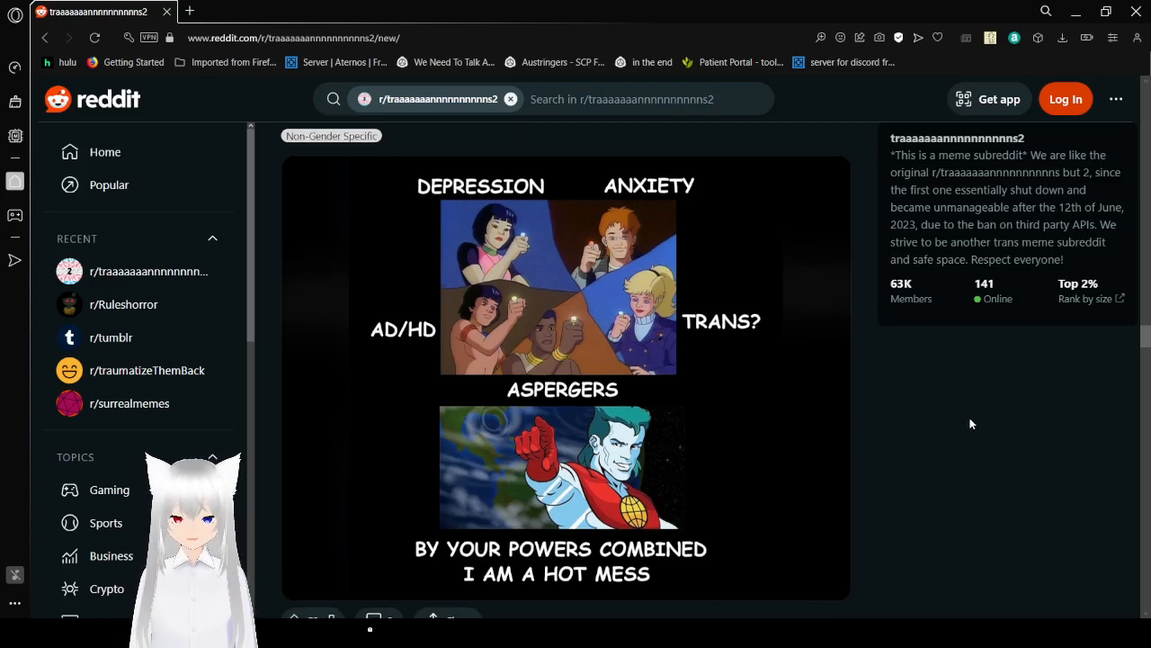
{"action": "scroll", "scroll_direction": "down", "scroll_amount": 3}
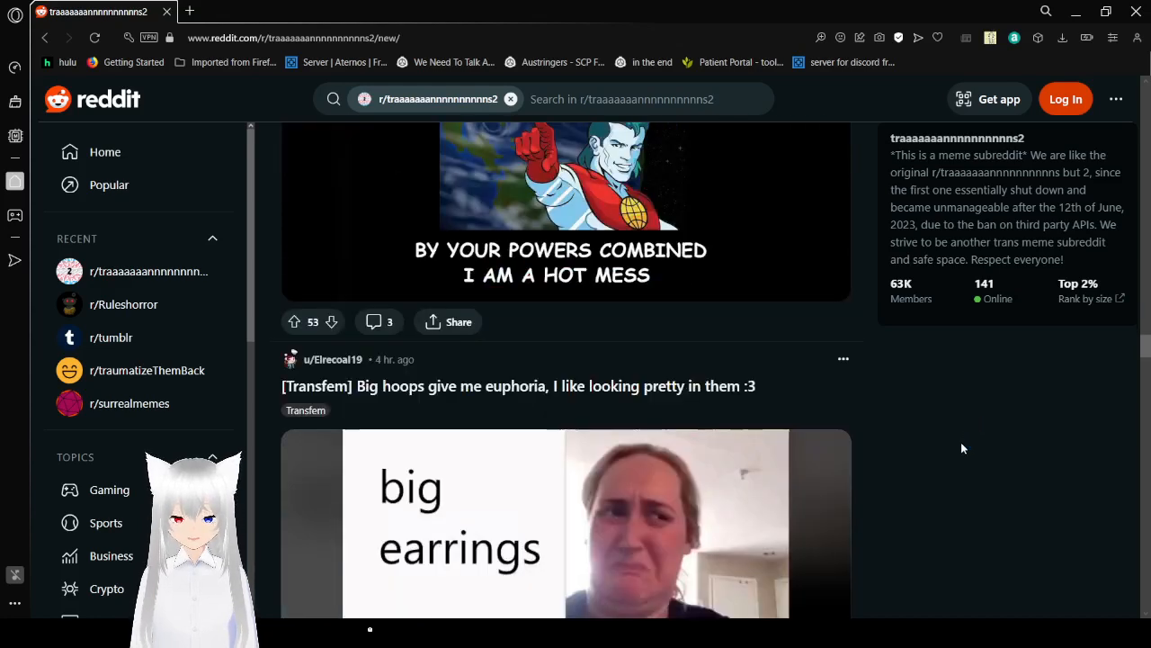
Step: Scroll through the big hoop earrings meme and the 'Nobody me:' Blahaj meme to the silly-cowboy post
{"action": "scroll", "scroll_direction": "down", "scroll_amount": 3}
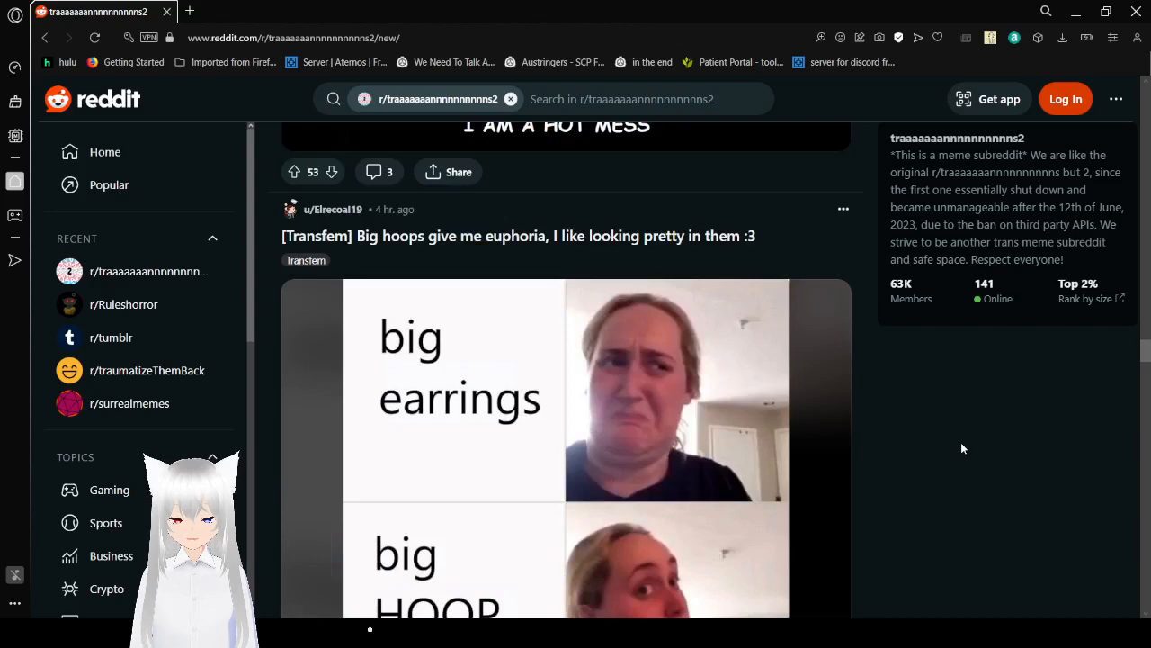
{"action": "scroll", "scroll_direction": "down", "scroll_amount": 3}
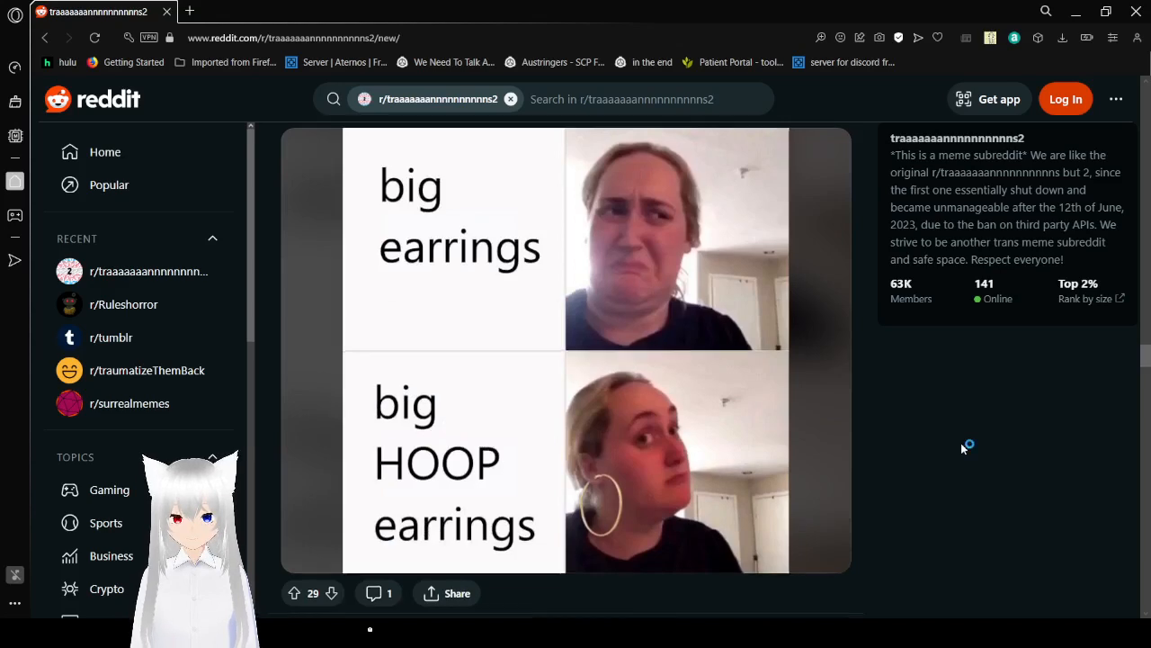
{"action": "scroll", "scroll_direction": "down", "scroll_amount": 3}
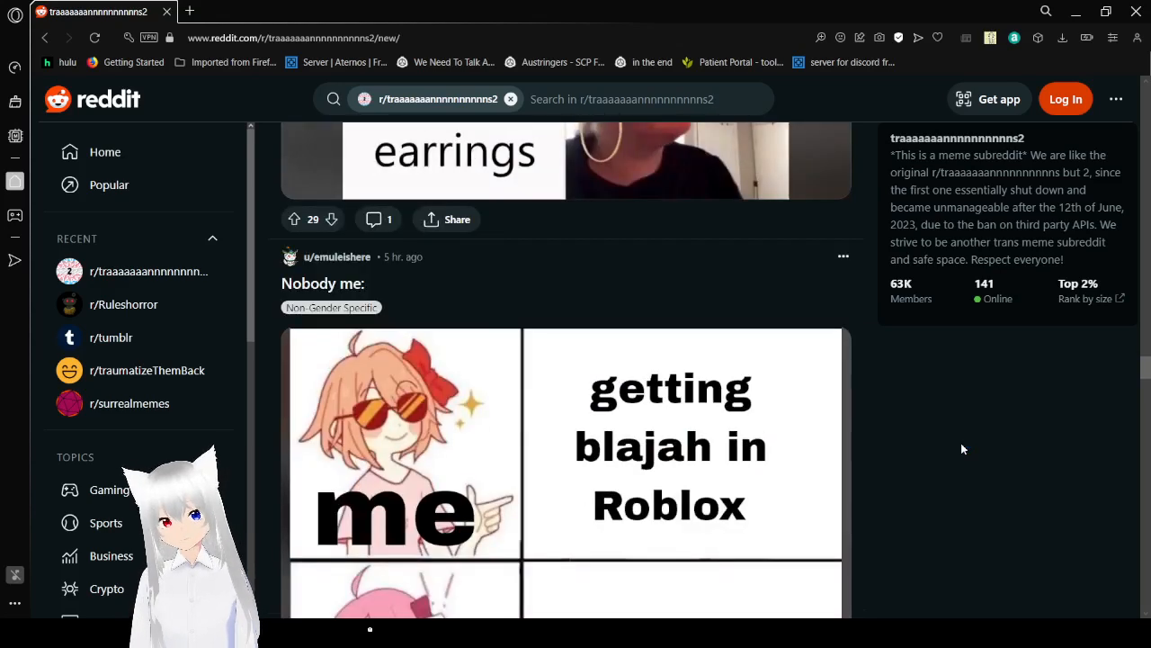
{"action": "scroll", "scroll_direction": "down", "scroll_amount": 3}
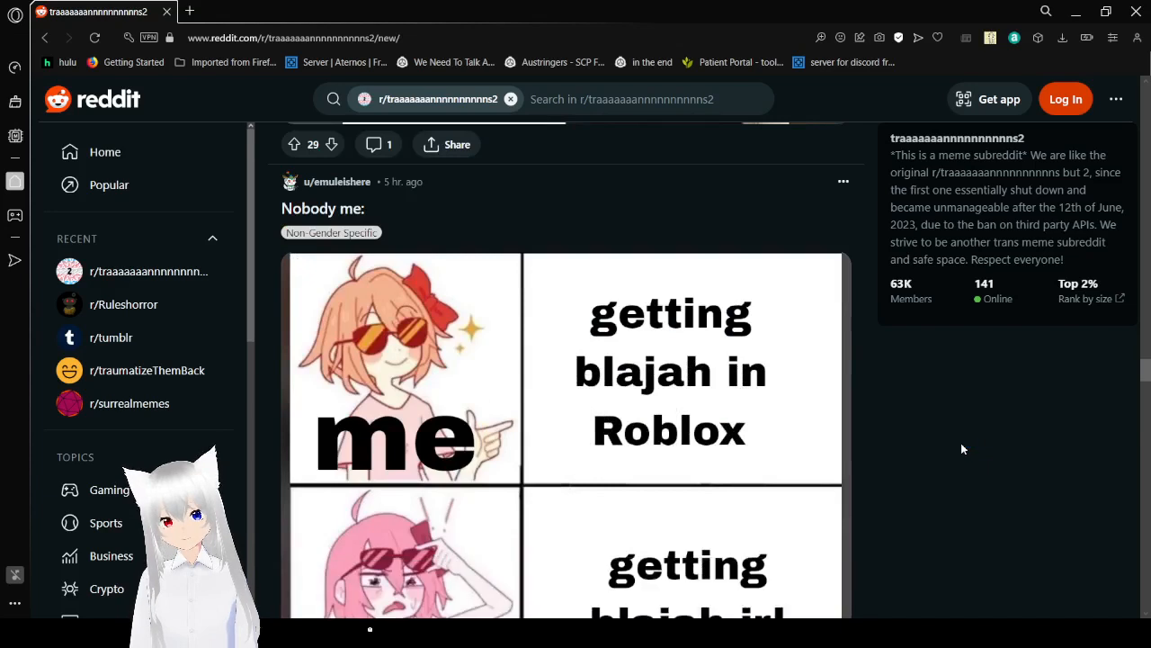
{"action": "scroll", "scroll_direction": "down", "scroll_amount": 3}
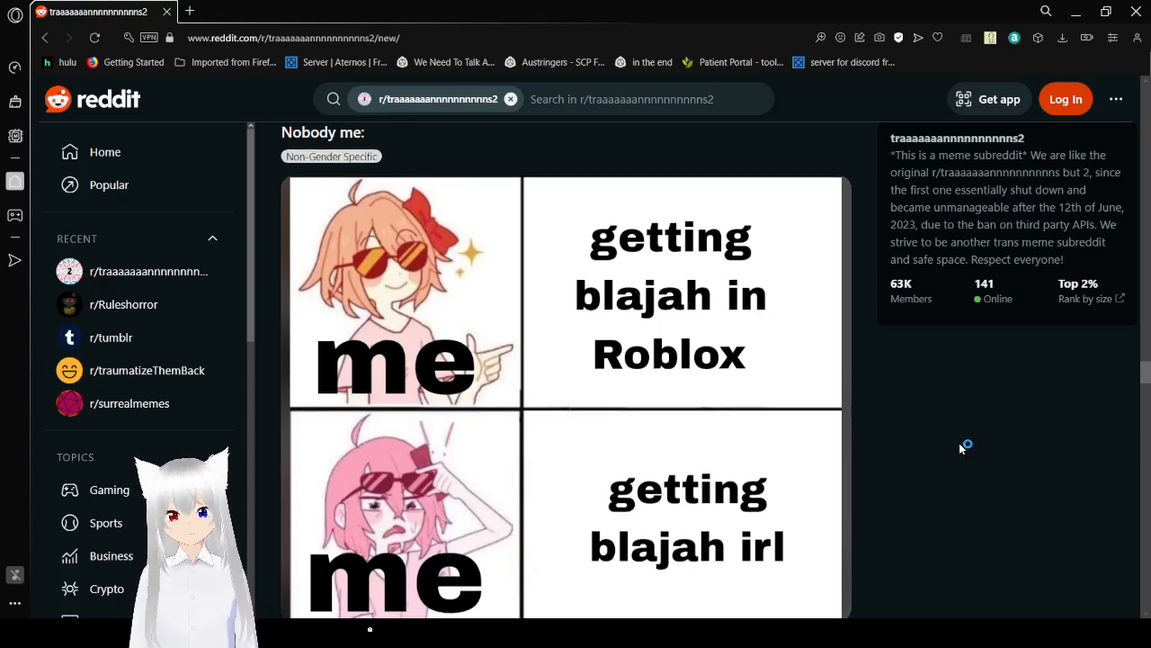
{"action": "scroll", "scroll_direction": "down", "scroll_amount": 3}
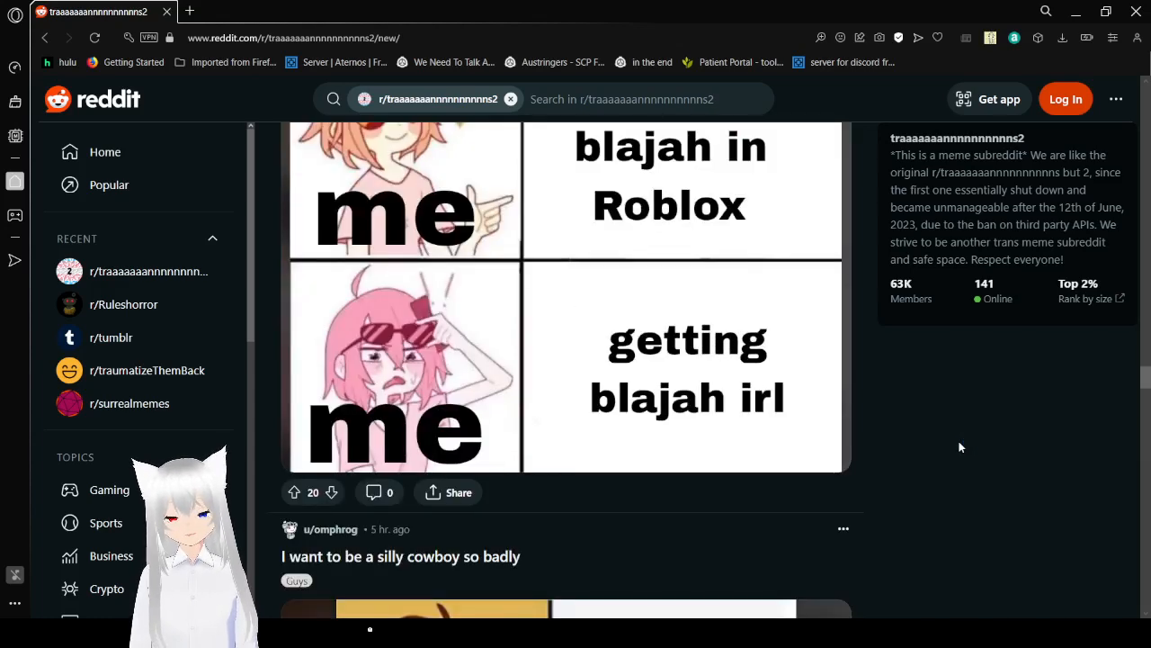
Step: Scroll past the silly-cowboy meme to the 'She's so happy for that!! :D' comic
{"action": "scroll", "scroll_direction": "down", "scroll_amount": 3}
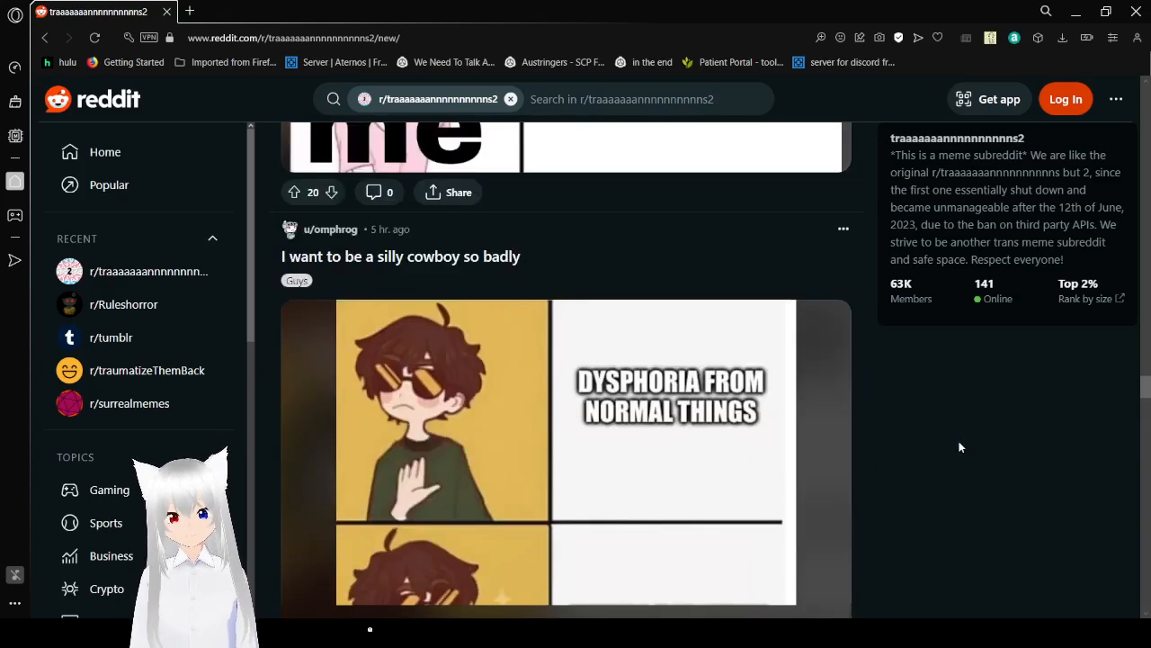
{"action": "scroll", "scroll_direction": "down", "scroll_amount": 3}
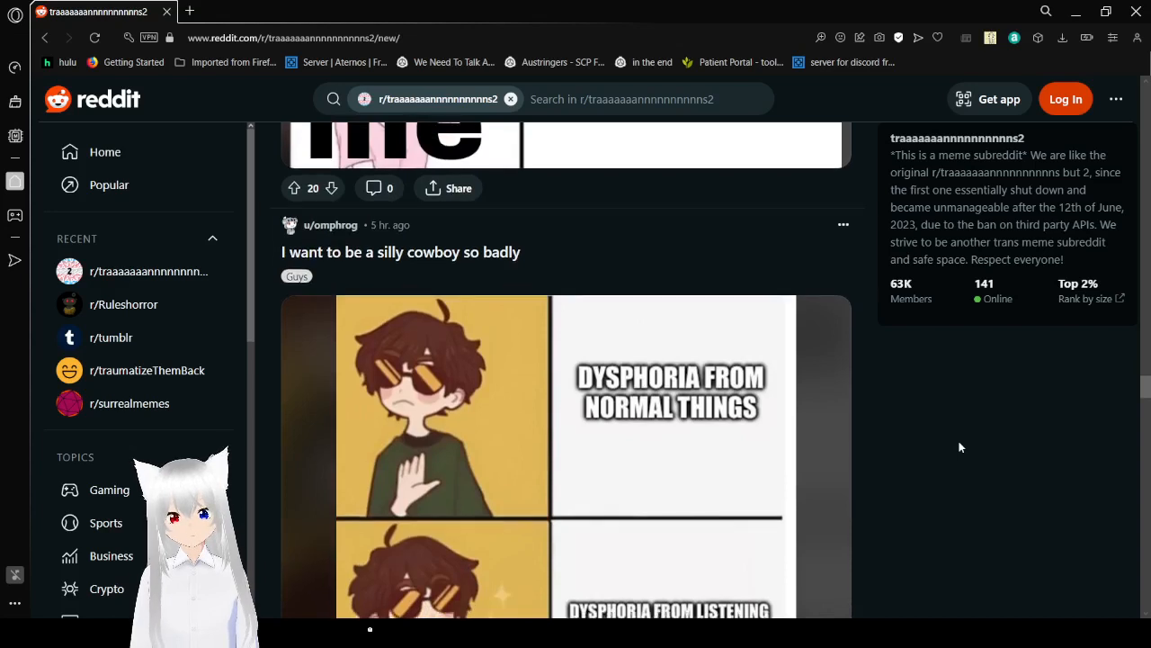
{"action": "scroll", "scroll_direction": "down", "scroll_amount": 3}
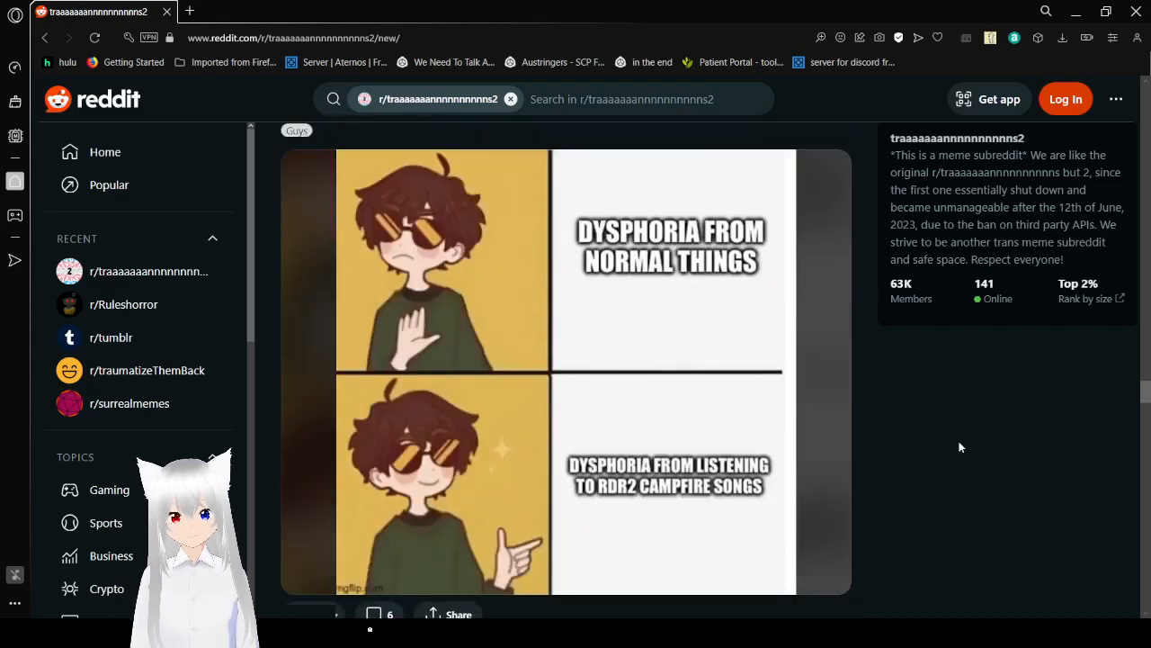
{"action": "left_click", "coordinate": [295, 613]}
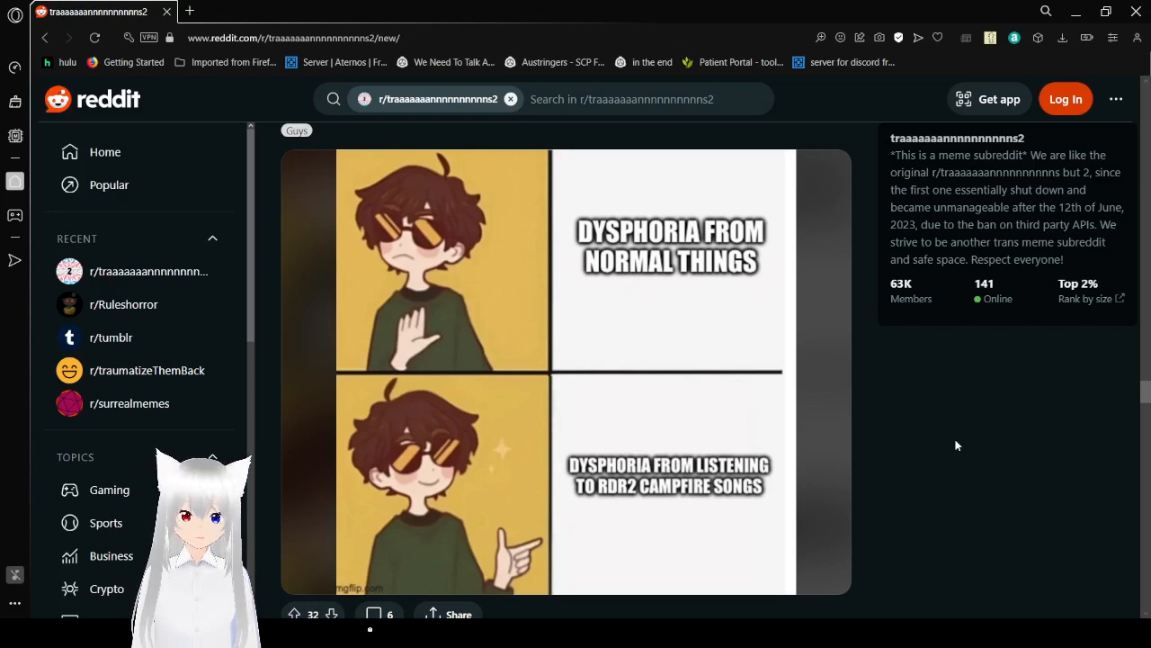
Step: Read down the comic and reach the men's watches too-big meme
{"action": "scroll", "scroll_direction": "down", "scroll_amount": 3}
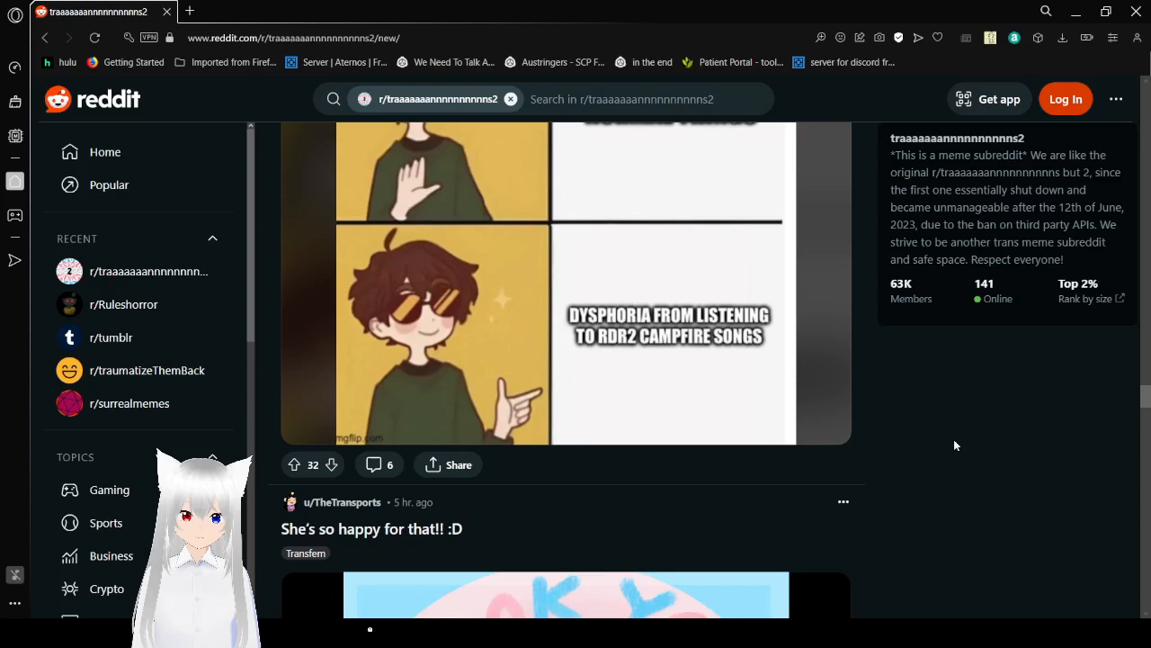
{"action": "scroll", "scroll_direction": "down", "scroll_amount": 3}
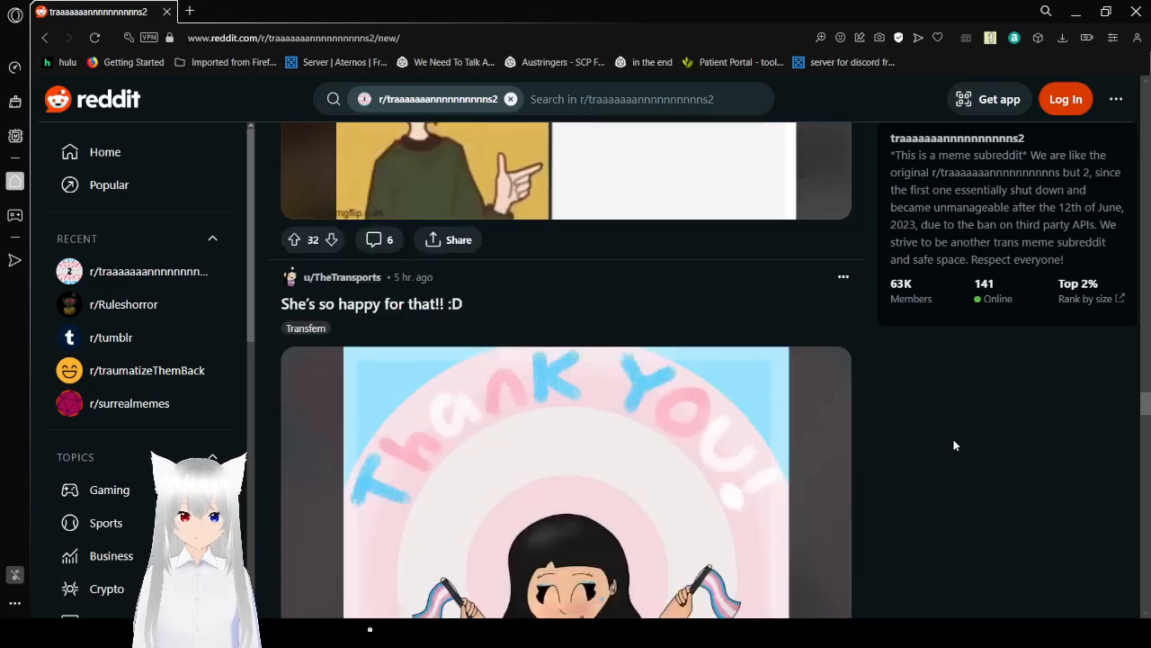
{"action": "scroll", "scroll_direction": "down", "scroll_amount": 3}
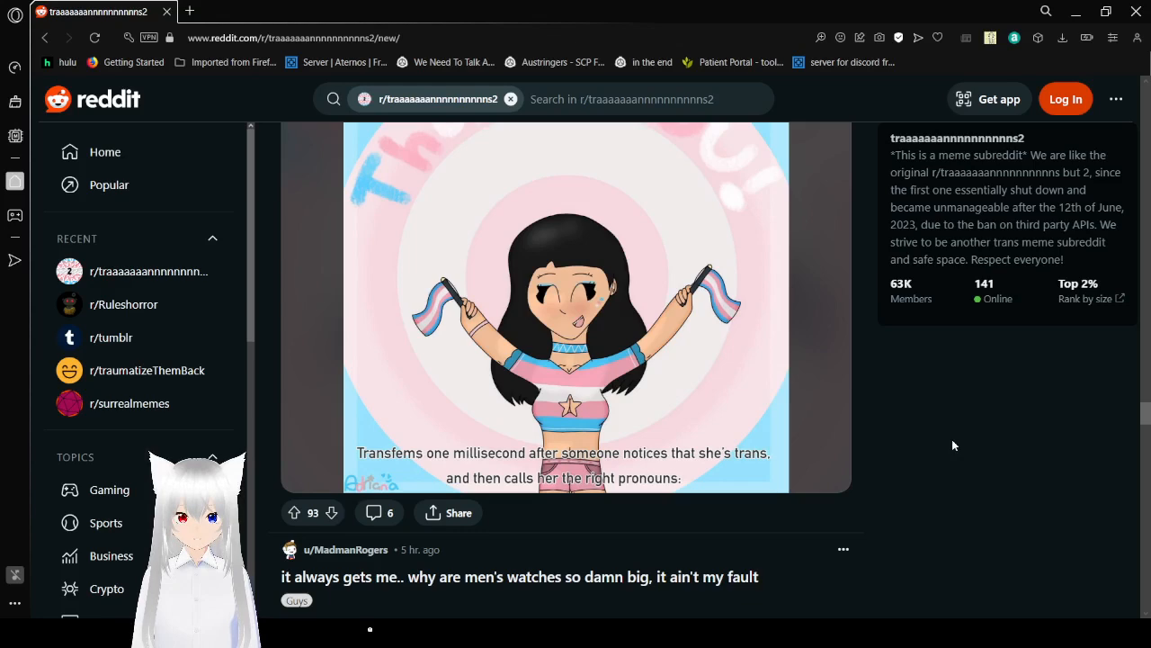
{"action": "scroll", "scroll_direction": "down", "scroll_amount": 3}
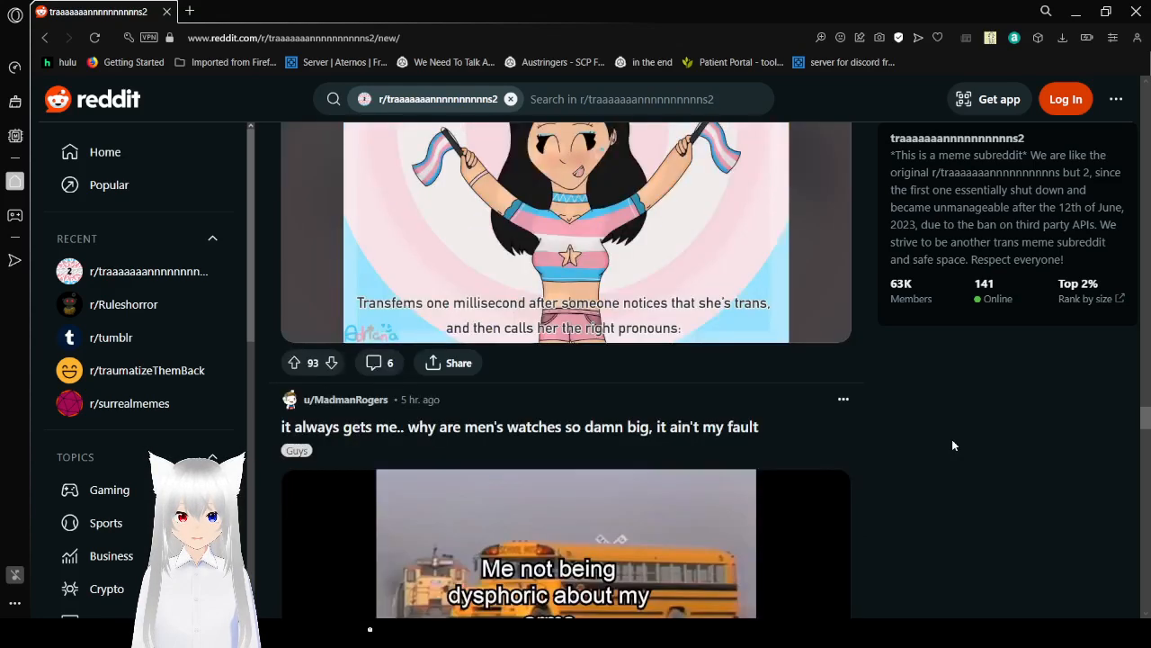
Step: Scroll through the watch train meme and the golden Blahaj meme
{"action": "scroll", "scroll_direction": "down", "scroll_amount": 3}
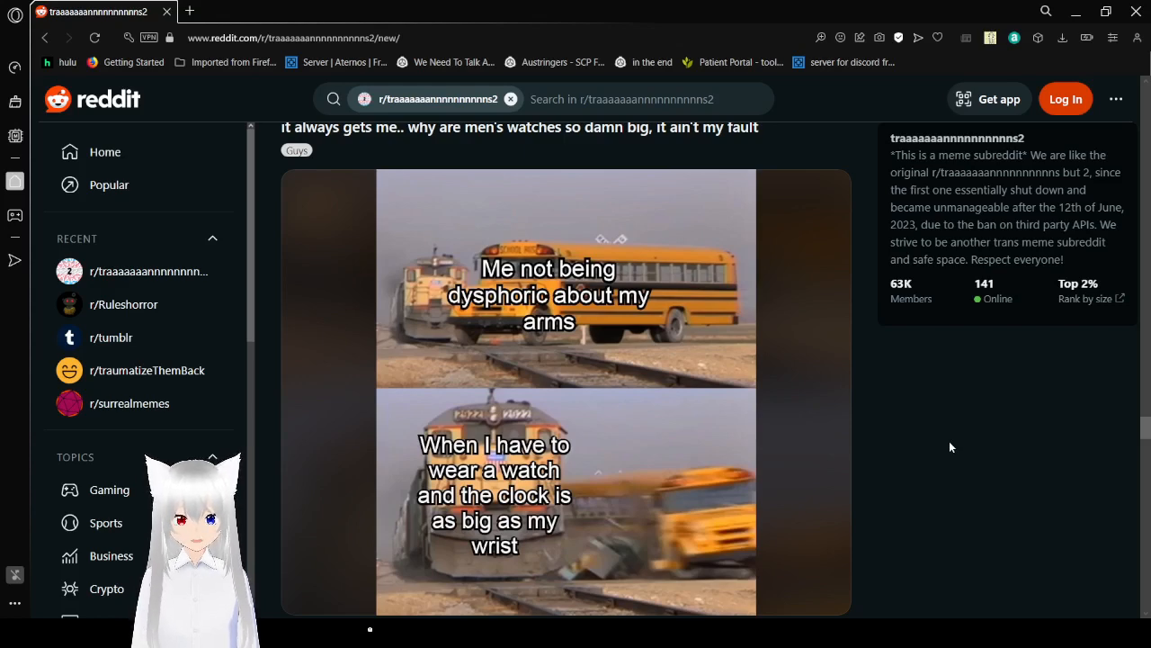
{"action": "scroll", "scroll_direction": "down", "scroll_amount": 3}
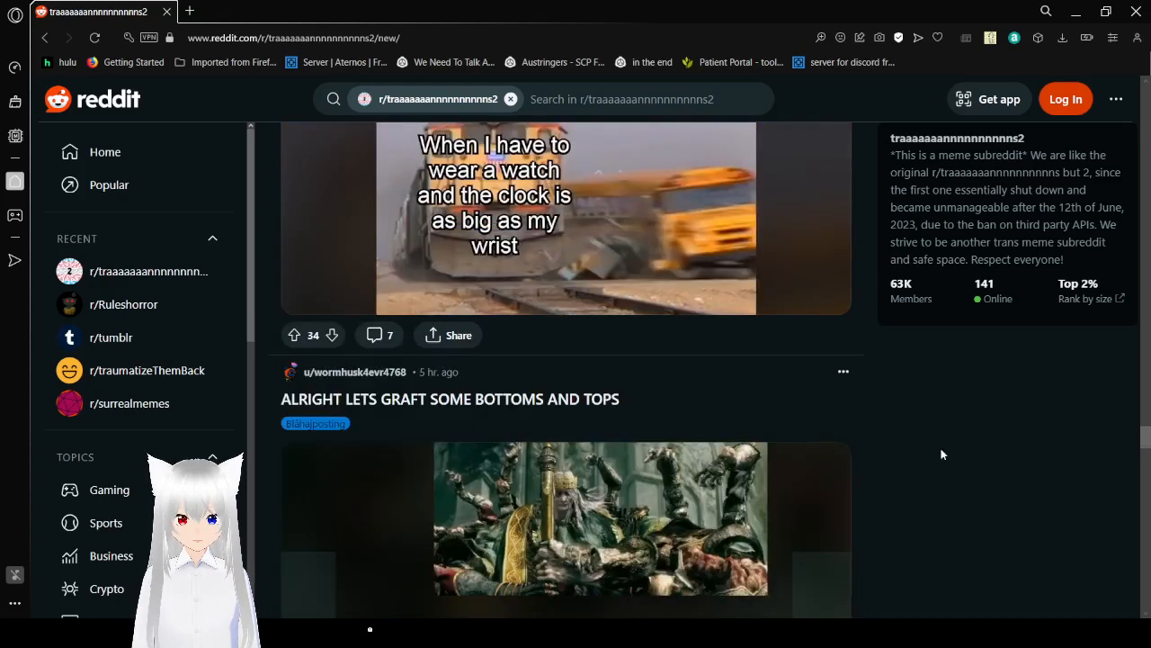
{"action": "scroll", "scroll_direction": "down", "scroll_amount": 3}
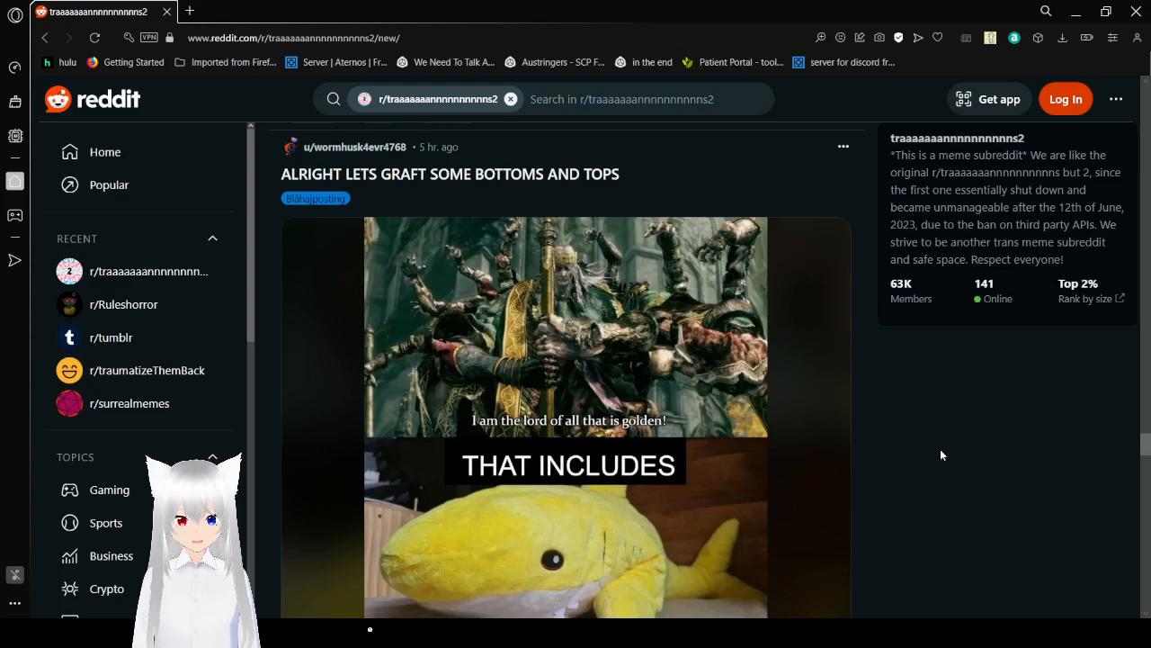
{"action": "scroll", "scroll_direction": "down", "scroll_amount": 3}
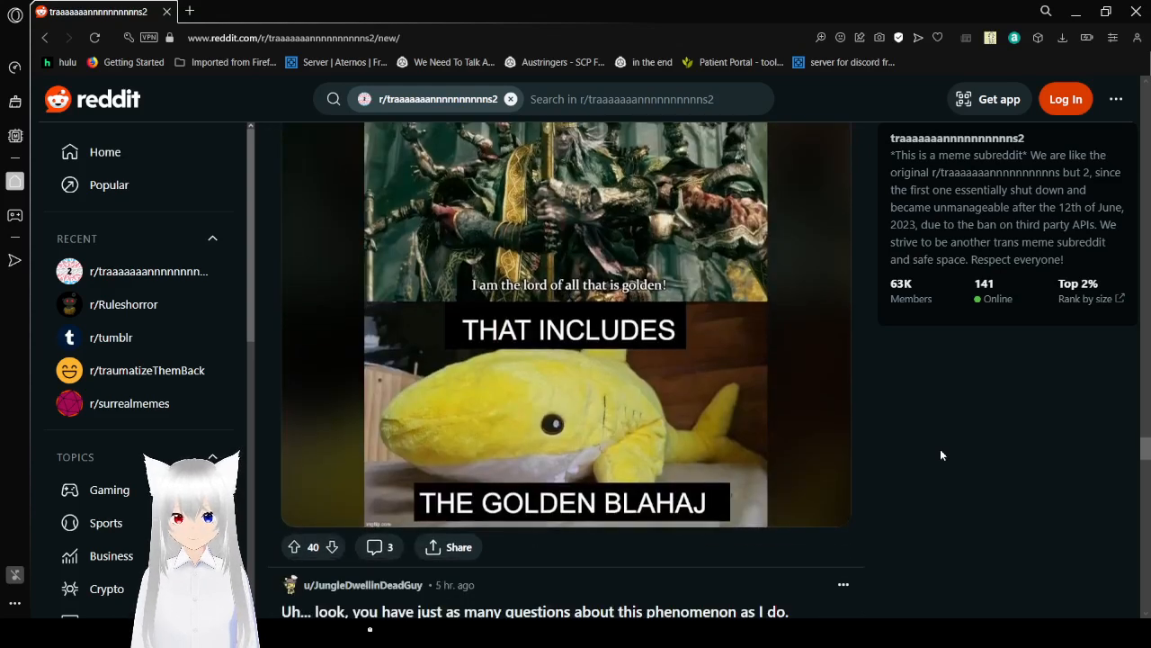
{"action": "scroll", "scroll_direction": "down", "scroll_amount": 3}
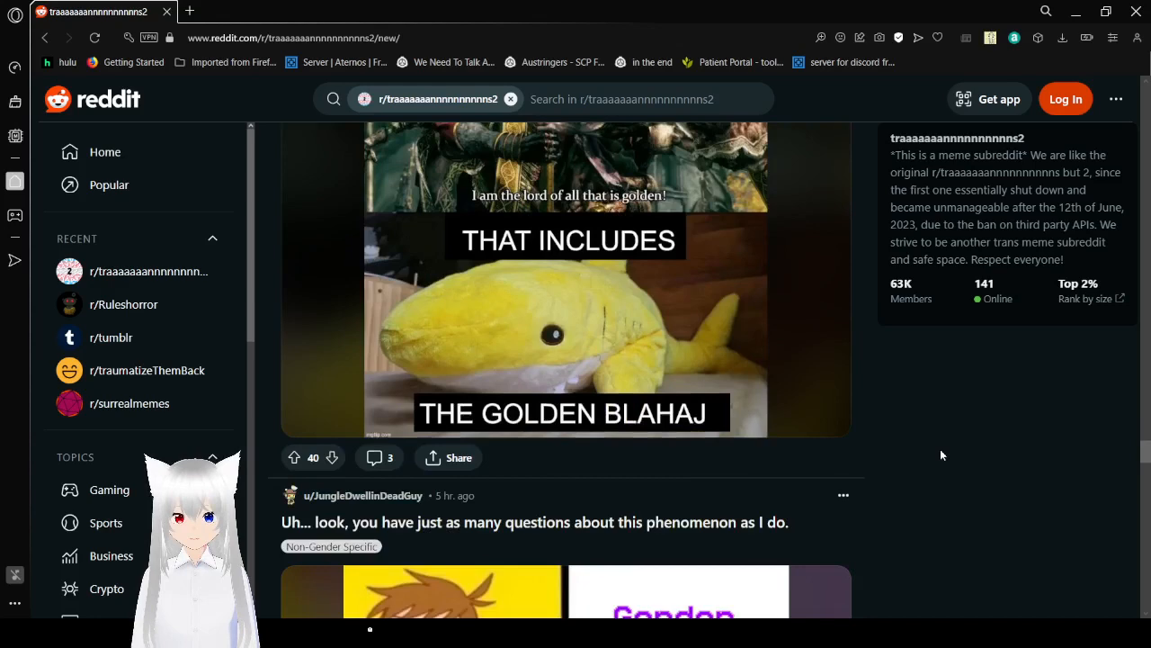
Step: Scroll past the gender-envy drake comic to the 'satisfactory small woman' post
{"action": "scroll", "scroll_direction": "down", "scroll_amount": 3}
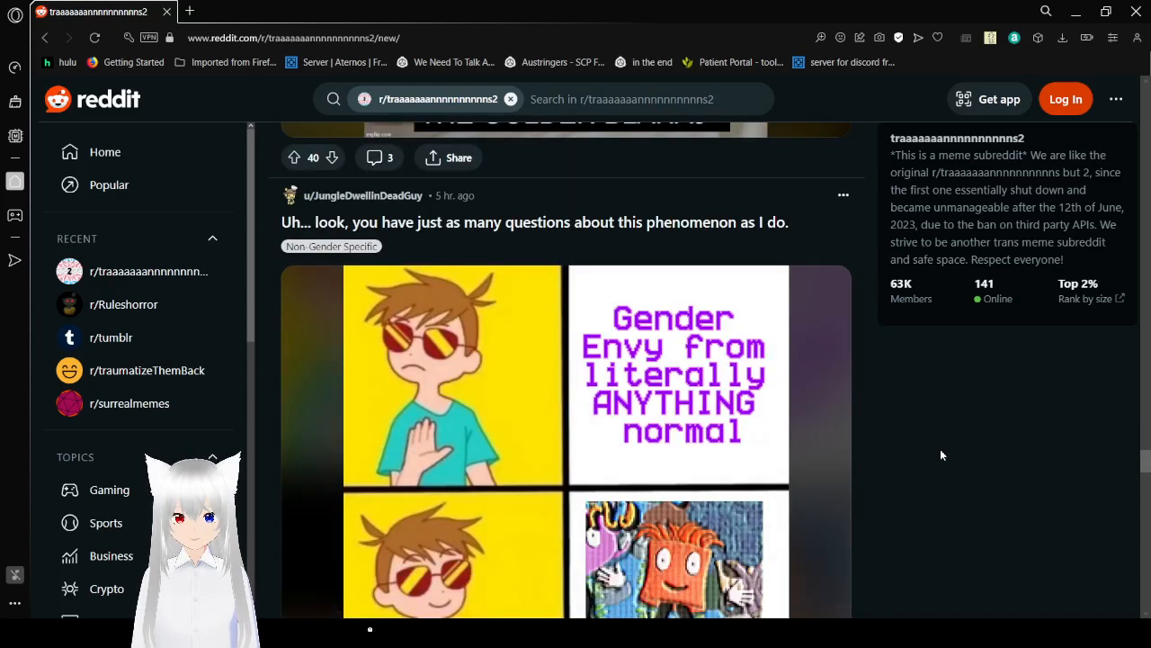
{"action": "scroll", "scroll_direction": "down", "scroll_amount": 3}
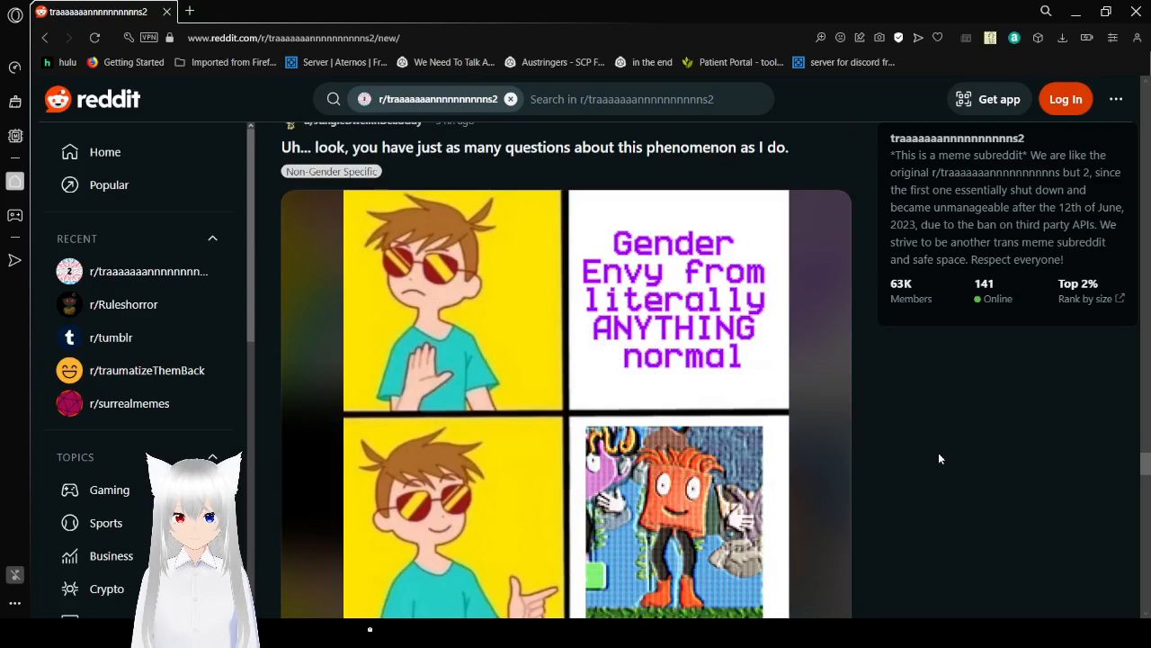
{"action": "scroll", "scroll_direction": "down", "scroll_amount": 3}
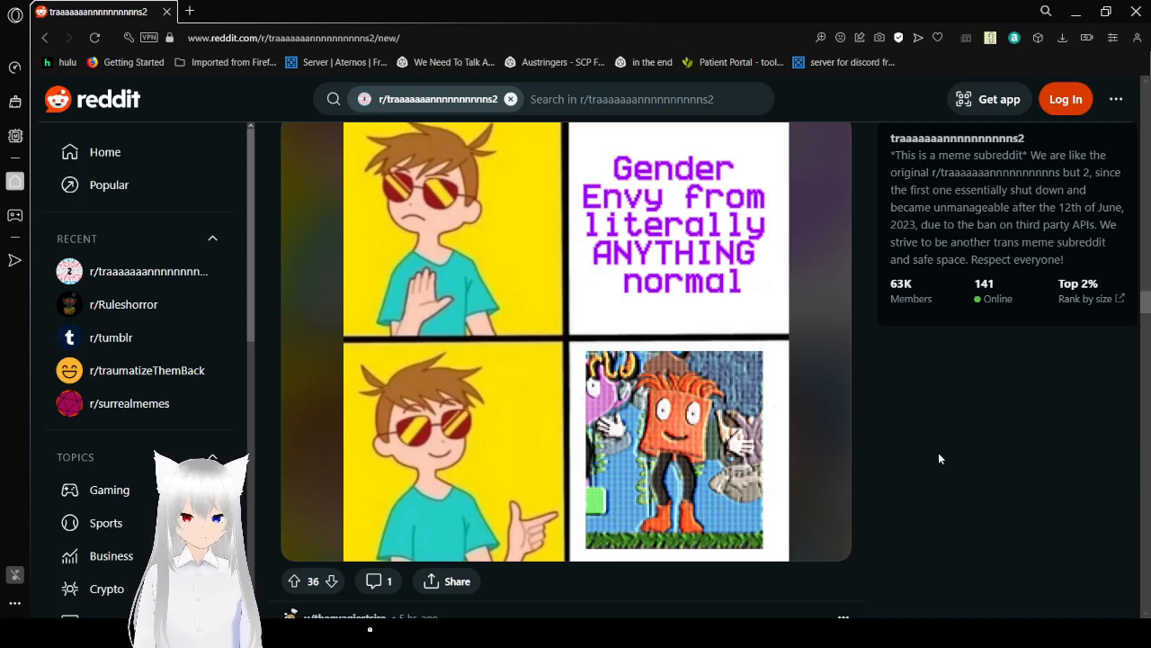
{"action": "scroll", "scroll_direction": "down", "scroll_amount": 3}
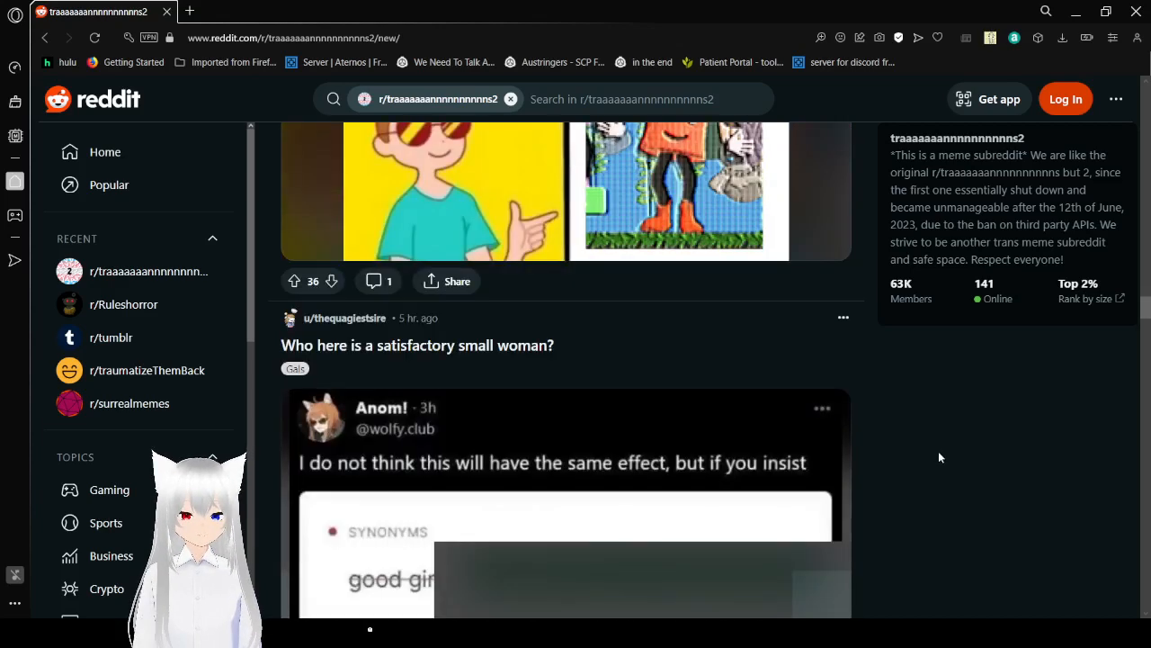
Step: Read the 'satisfactory small woman' synonym screenshot and scroll on to 'Florida Mom Moment'
{"action": "scroll", "scroll_direction": "down", "scroll_amount": 3}
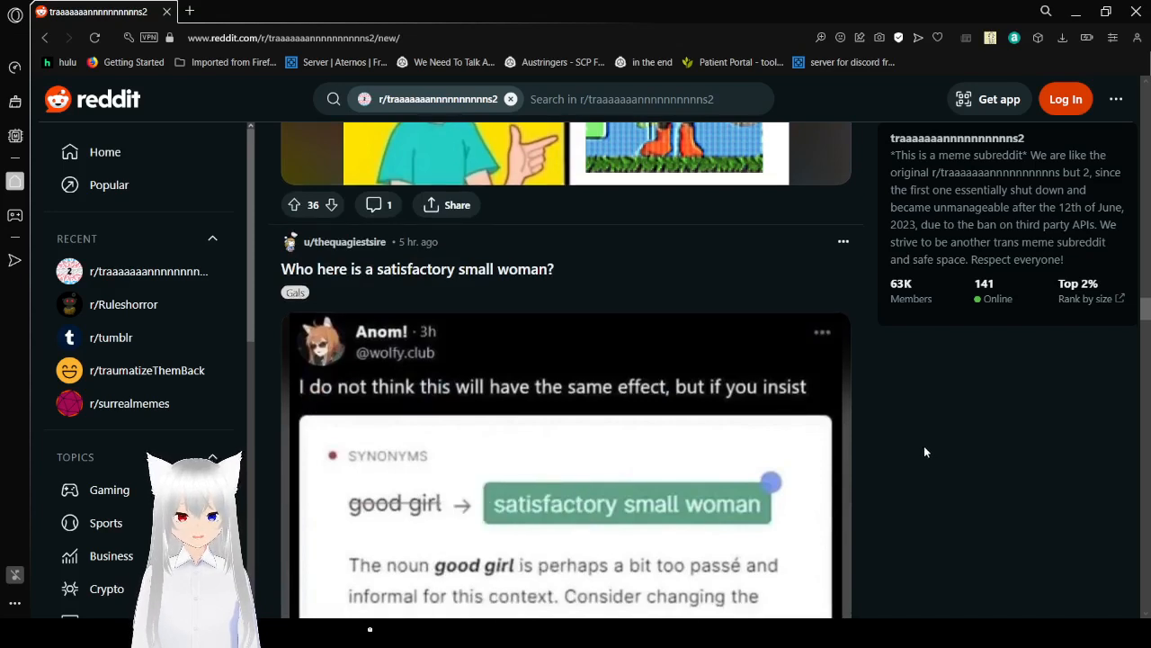
{"action": "scroll", "scroll_direction": "down", "scroll_amount": 3}
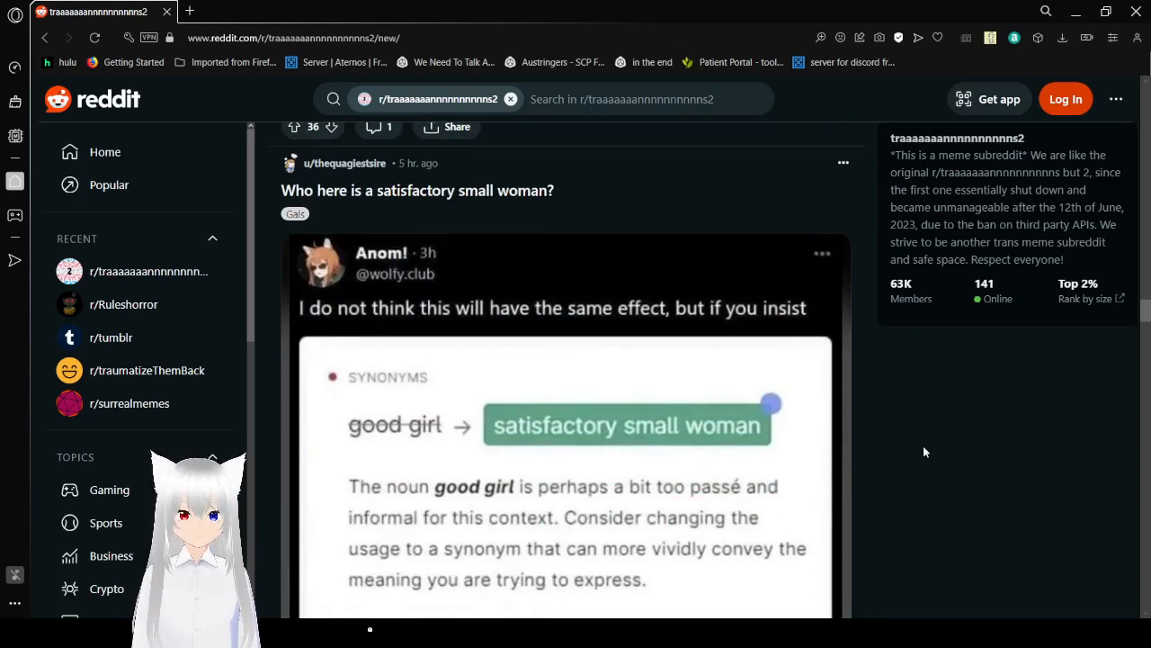
{"action": "scroll", "scroll_direction": "down", "scroll_amount": 3}
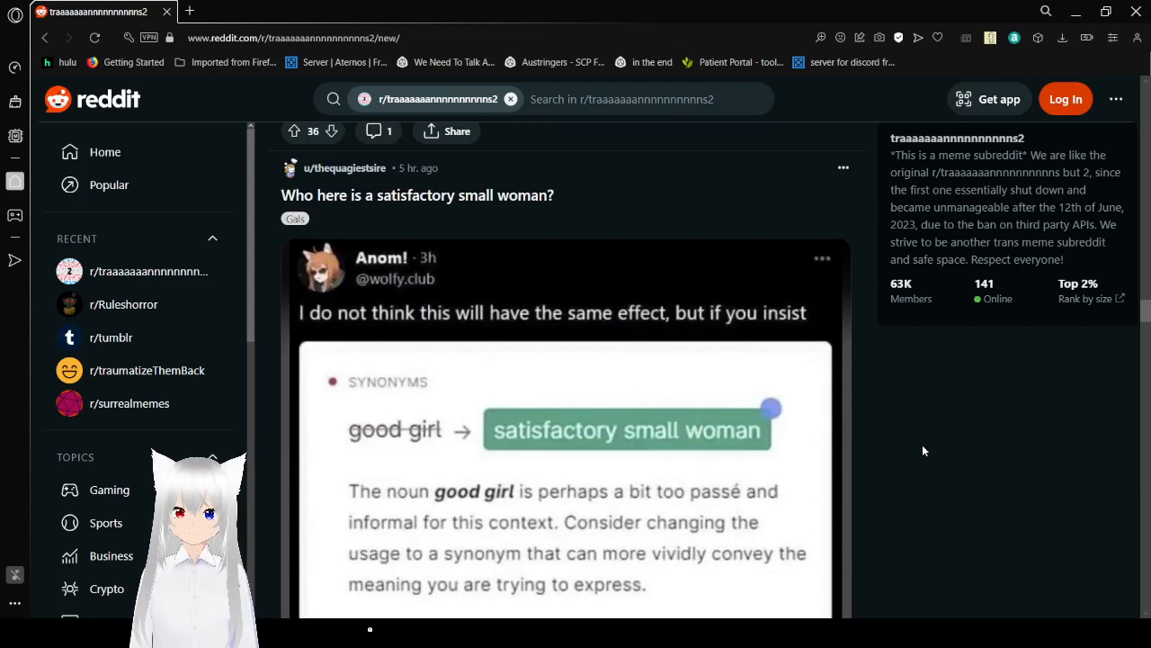
{"action": "mouse_move", "coordinate": [920, 449]}
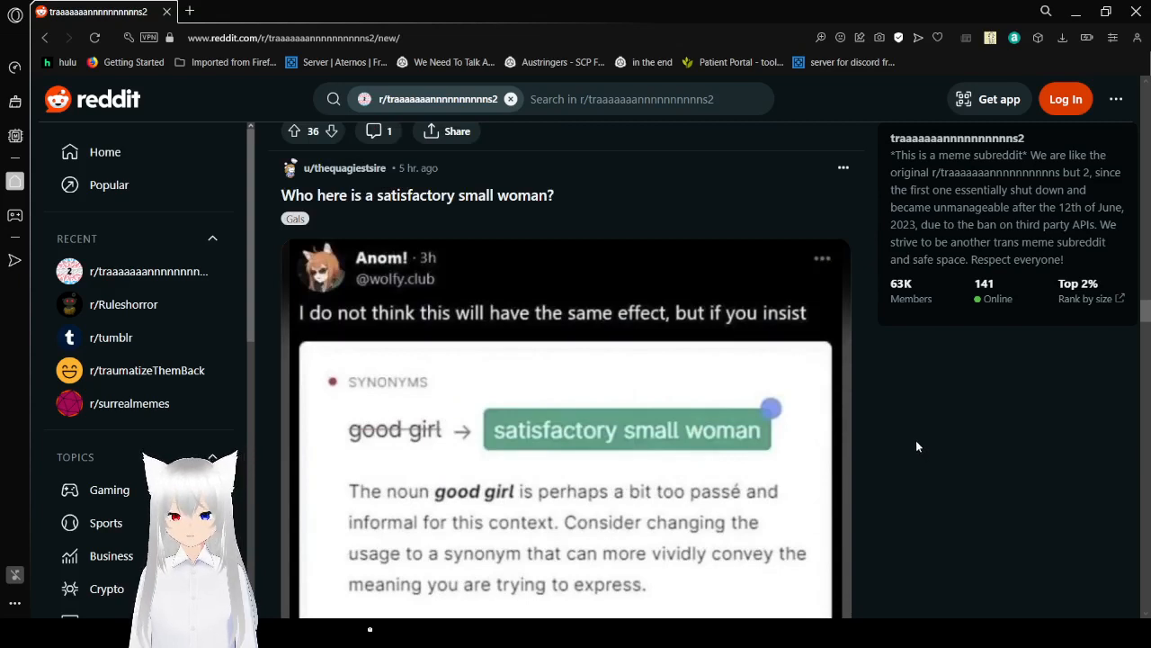
{"action": "scroll", "scroll_direction": "down", "scroll_amount": 3}
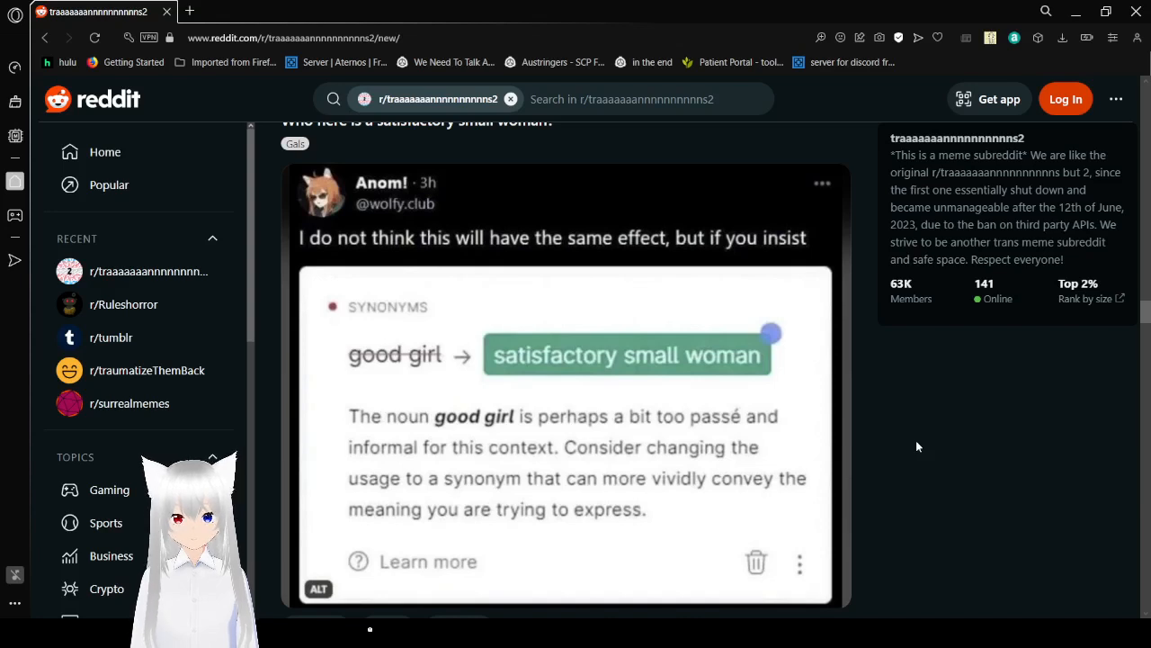
{"action": "mouse_move", "coordinate": [894, 448]}
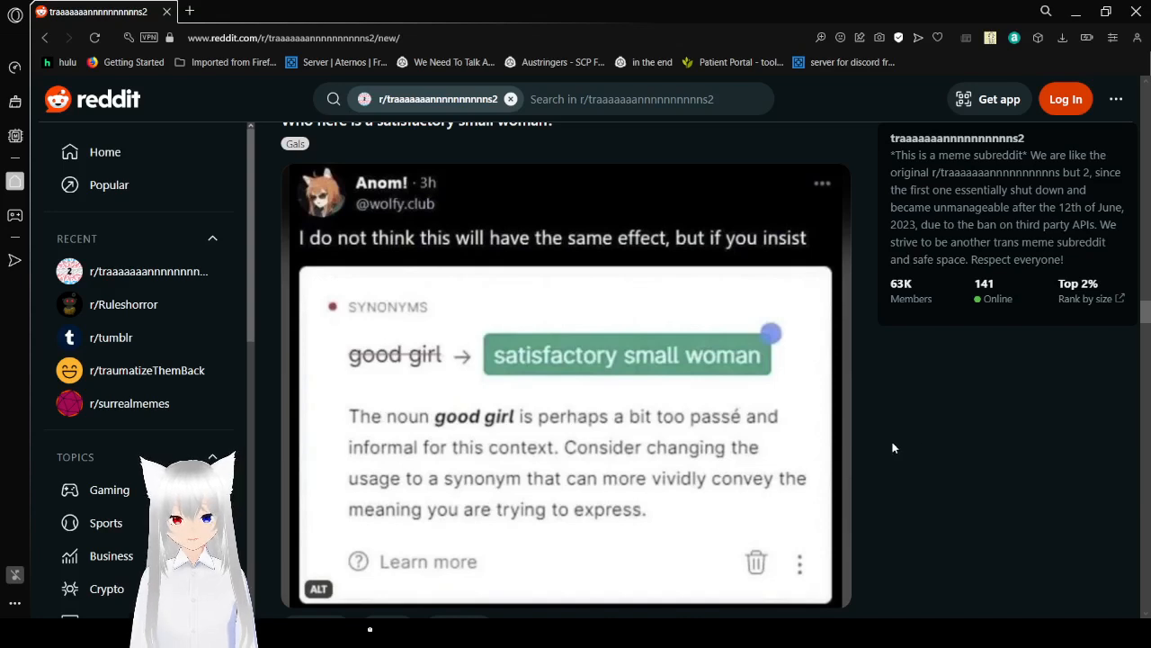
{"action": "scroll", "scroll_direction": "down", "scroll_amount": 3}
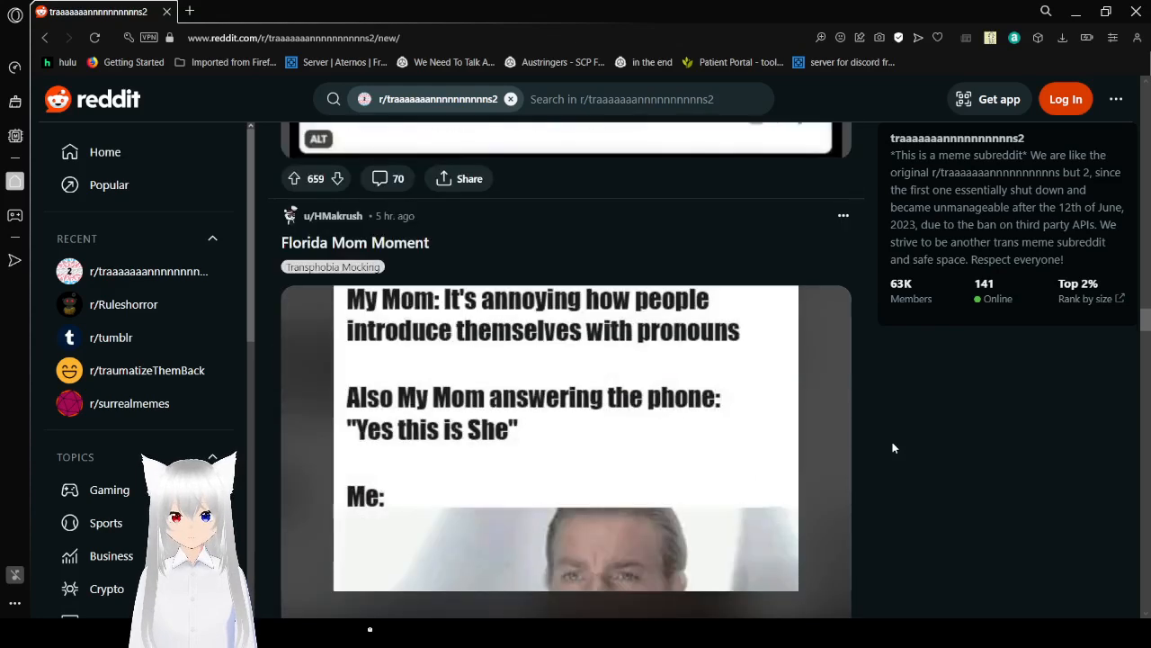
Step: Scroll past the 'Florida Mom Moment' pronouns meme to the Blahaj blankies, hot cocoa and cookies post
{"action": "scroll", "scroll_direction": "down", "scroll_amount": 3}
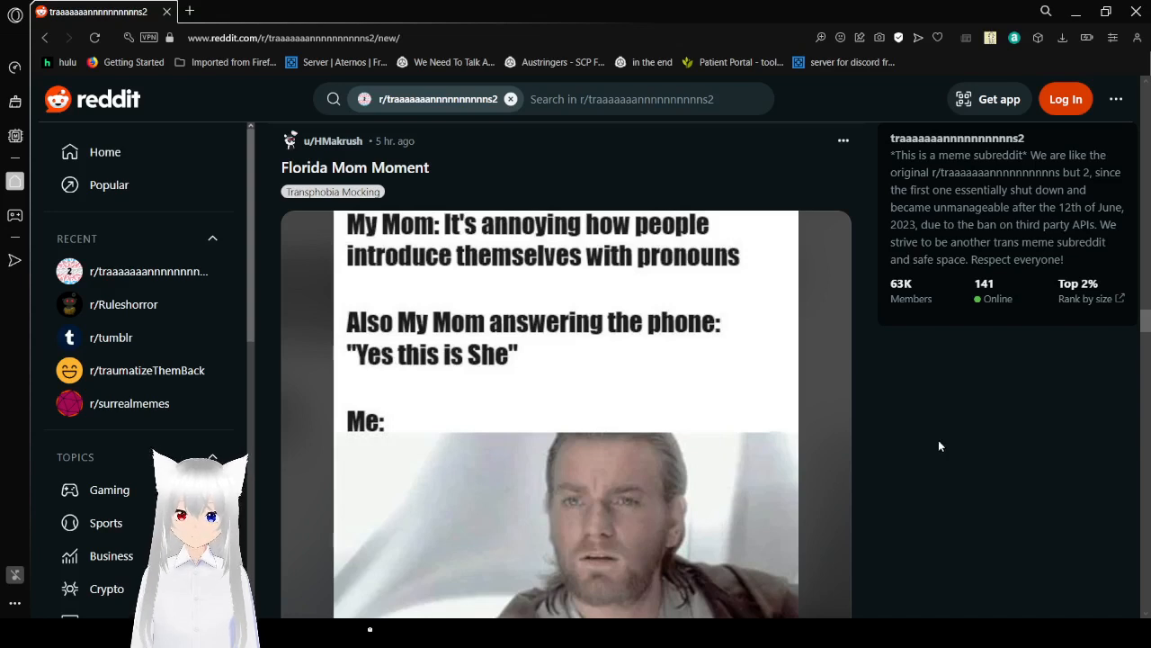
{"action": "scroll", "scroll_direction": "down", "scroll_amount": 3}
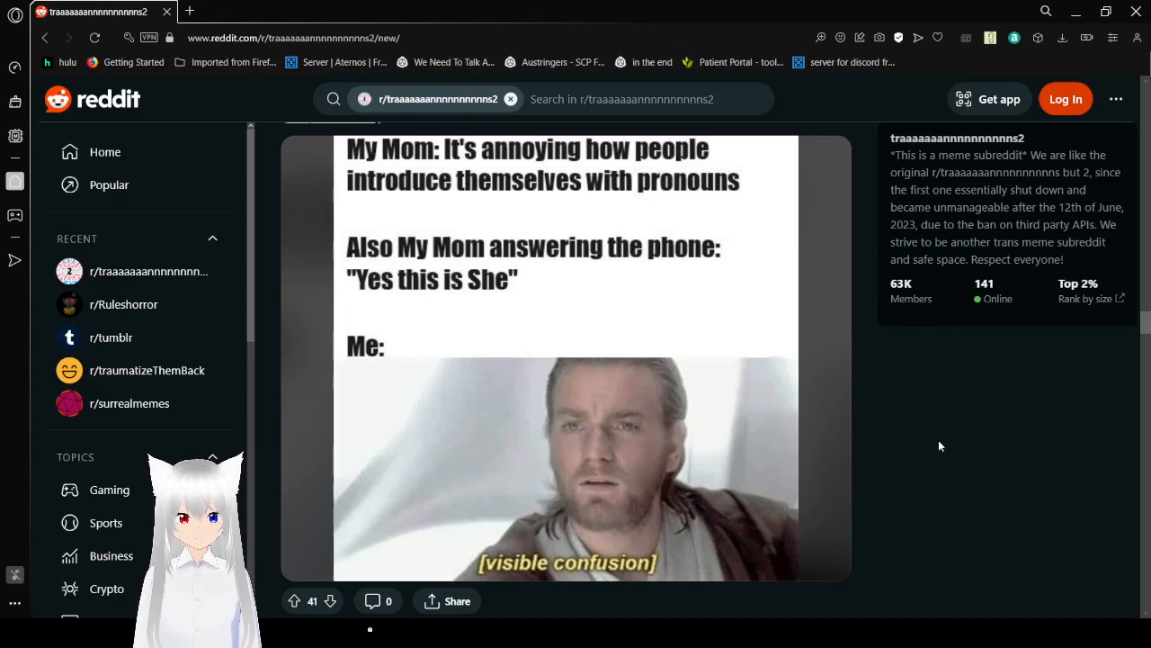
{"action": "scroll", "scroll_direction": "down", "scroll_amount": 3}
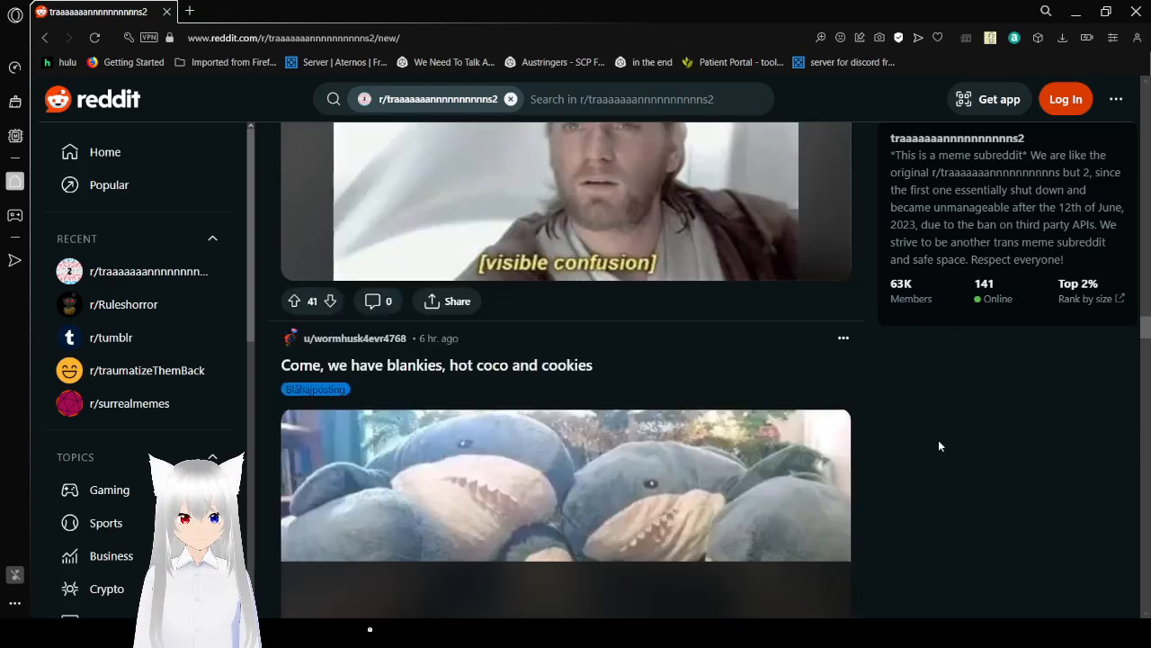
Step: Scroll past 'The post speaks for itself' meme and the Haj Active Rescue photo
{"action": "scroll", "scroll_direction": "down", "scroll_amount": 3}
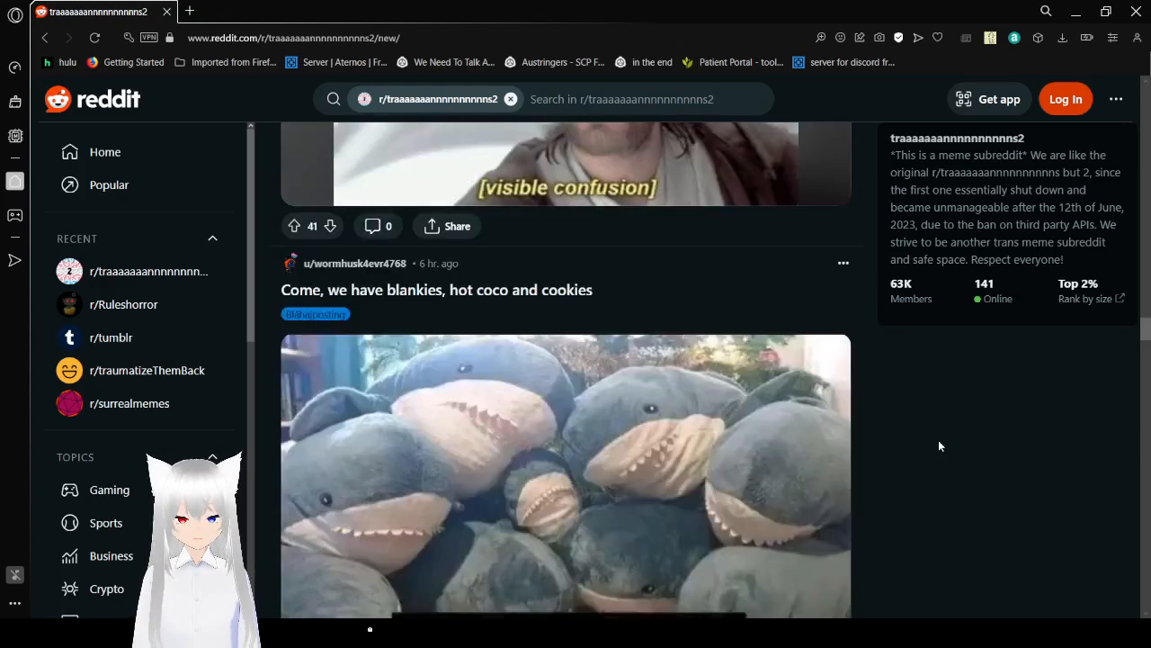
{"action": "scroll", "scroll_direction": "down", "scroll_amount": 3}
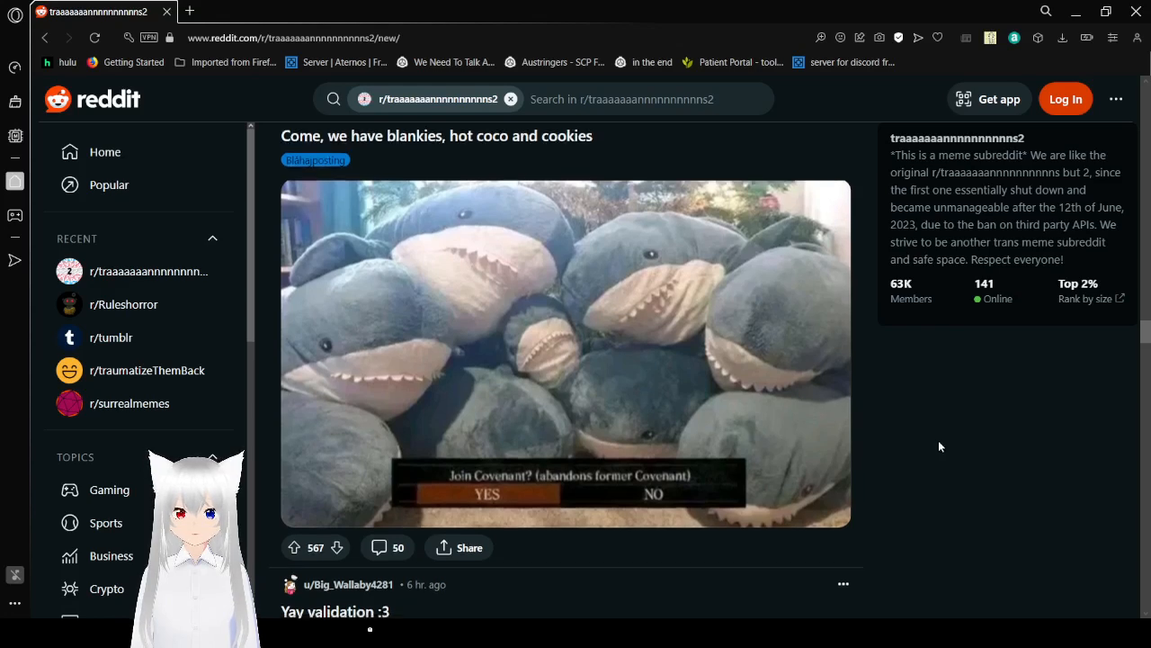
{"action": "scroll", "scroll_direction": "down", "scroll_amount": 3}
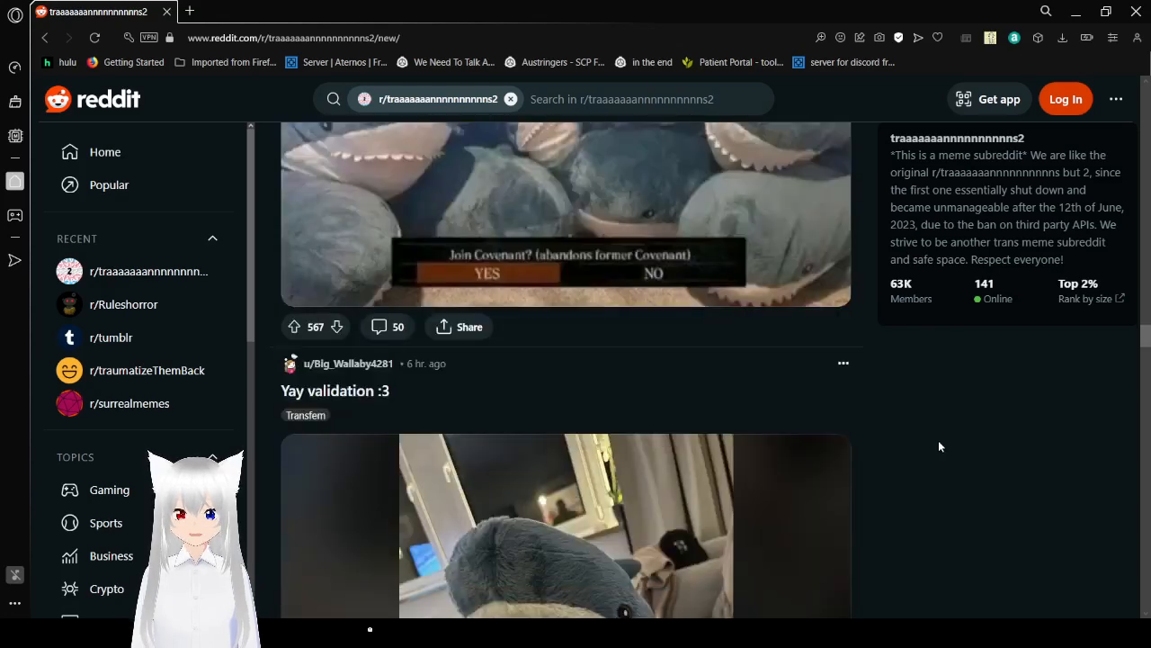
{"action": "scroll", "scroll_direction": "down", "scroll_amount": 3}
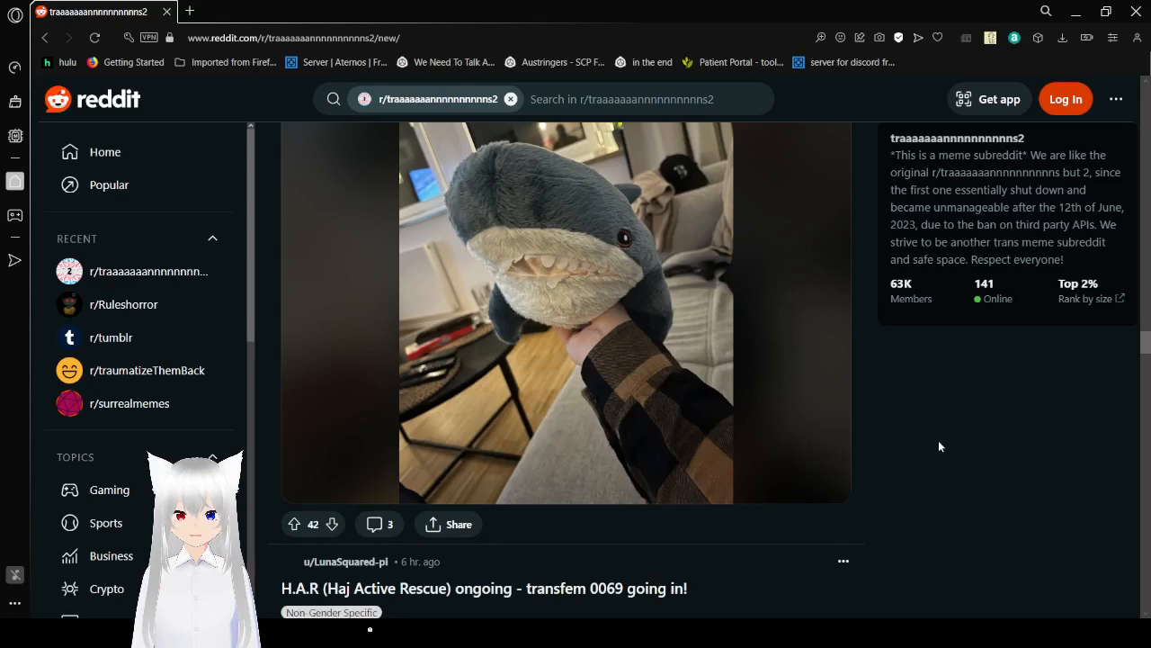
{"action": "scroll", "scroll_direction": "down", "scroll_amount": 3}
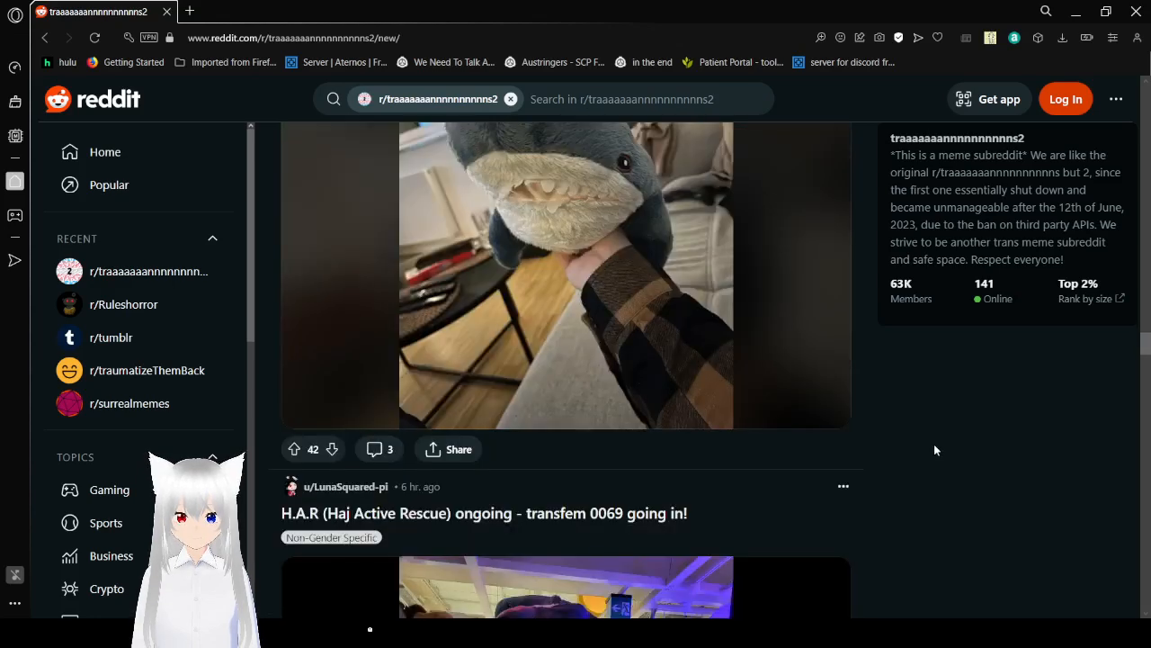
{"action": "scroll", "scroll_direction": "down", "scroll_amount": 3}
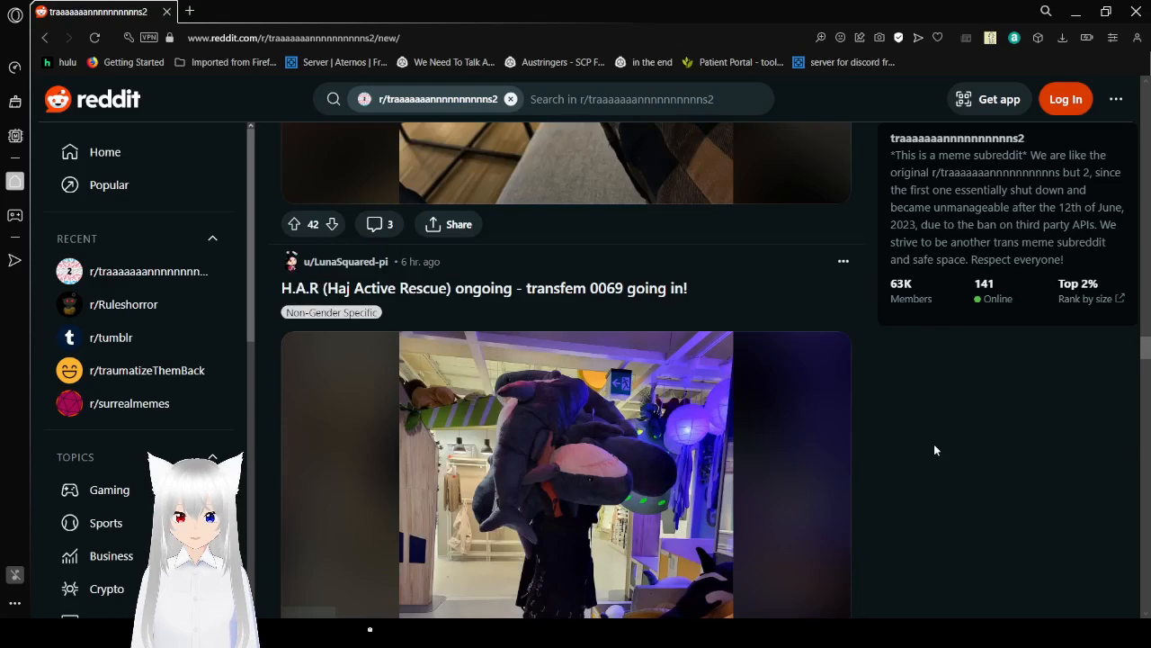
{"action": "scroll", "scroll_direction": "down", "scroll_amount": 3}
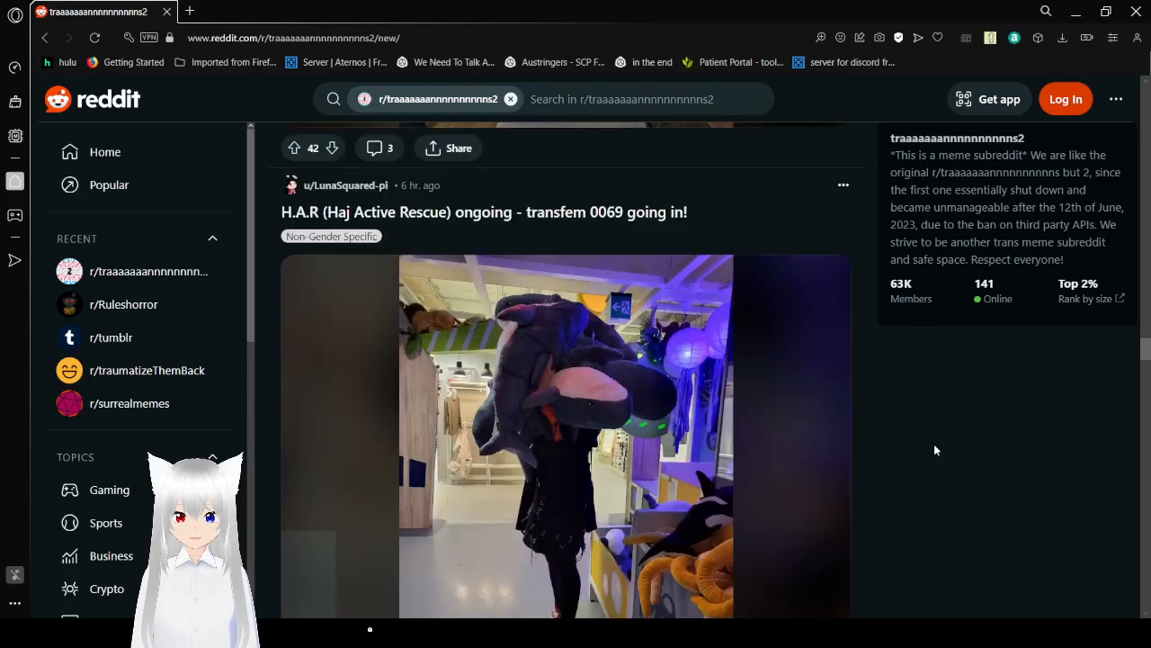
Step: Continue past the gender-envy anime meme down to the 'Thank you, my brothers' post
{"action": "scroll", "scroll_direction": "down", "scroll_amount": 3}
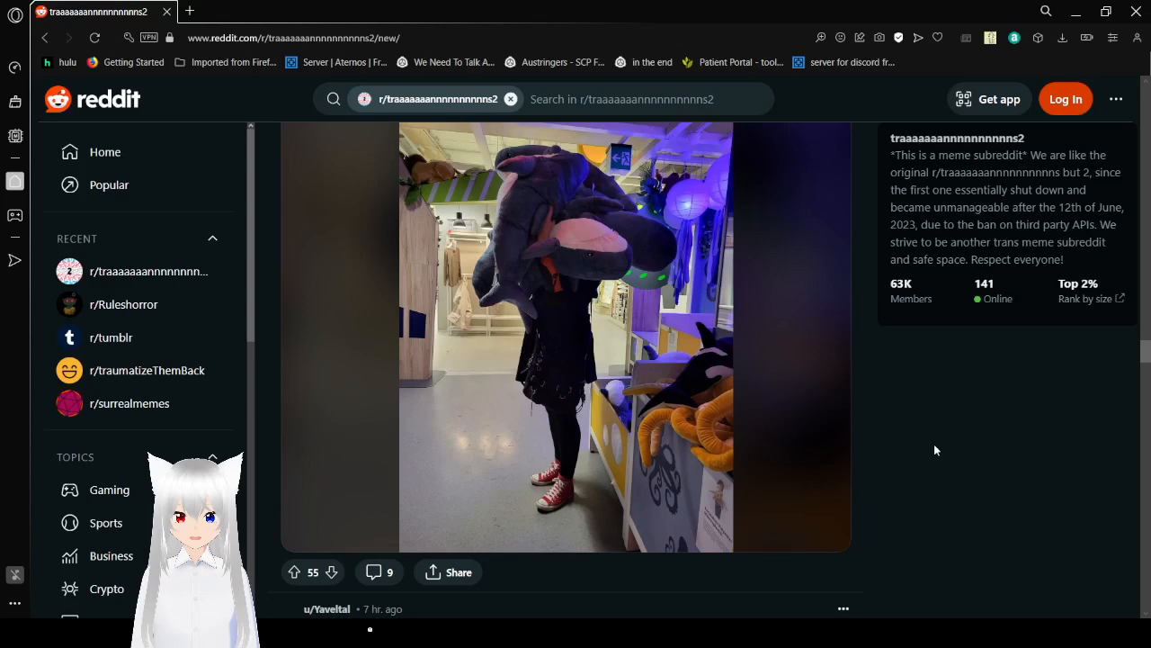
{"action": "scroll", "scroll_direction": "down", "scroll_amount": 3}
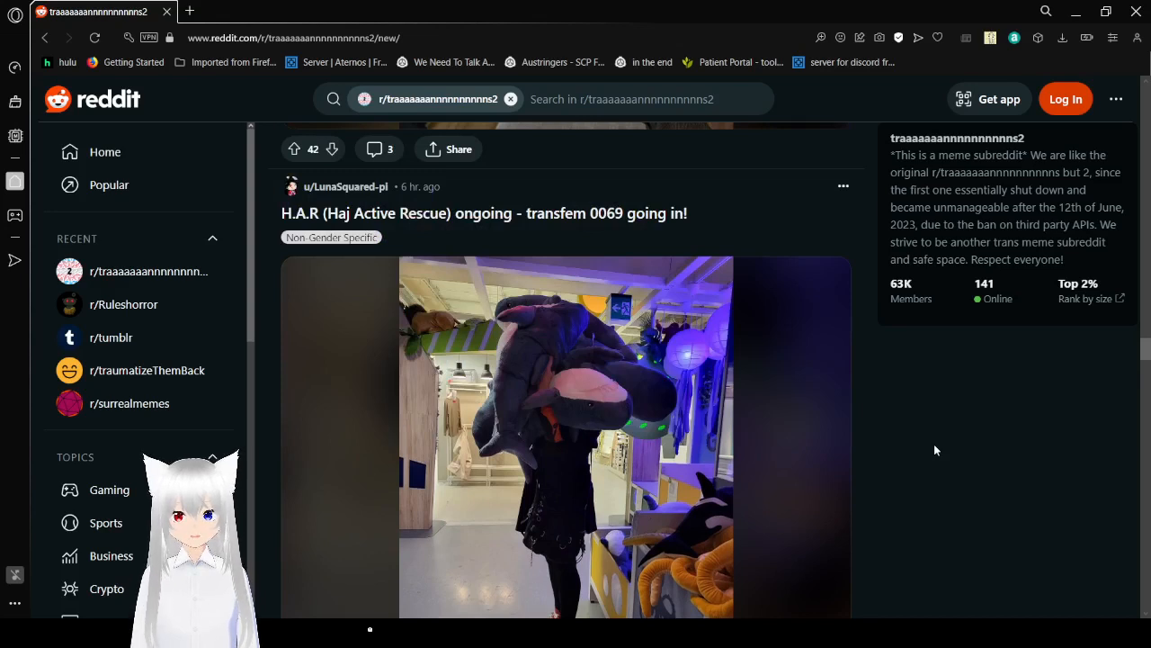
{"action": "scroll", "scroll_direction": "down", "scroll_amount": 3}
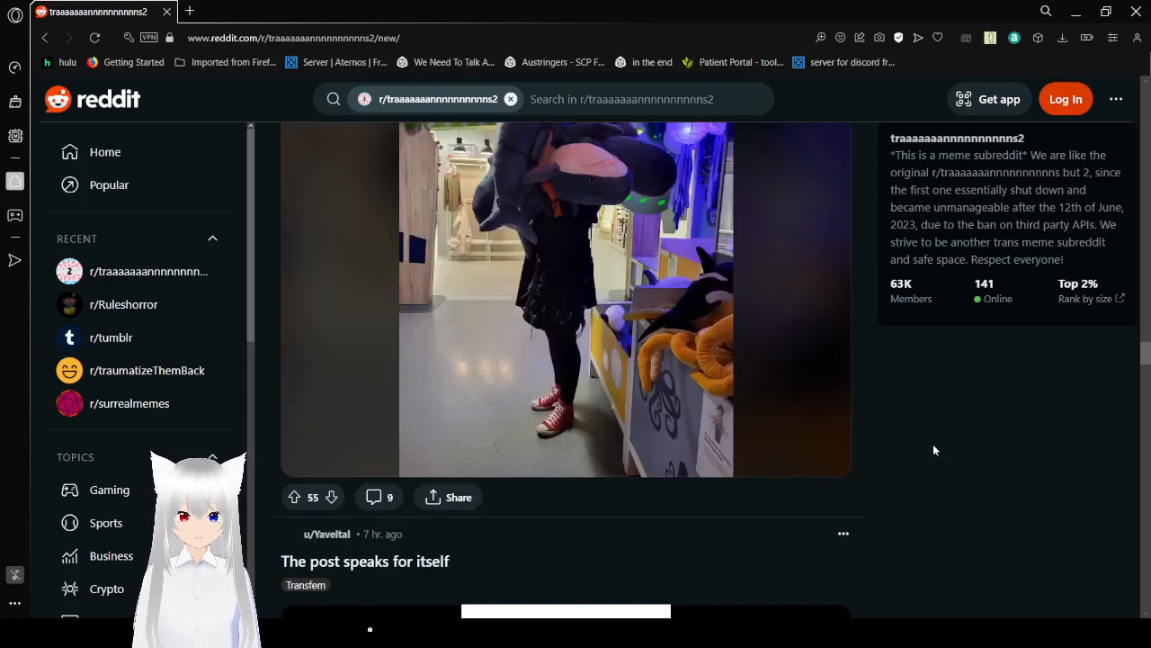
{"action": "scroll", "scroll_direction": "down", "scroll_amount": 3}
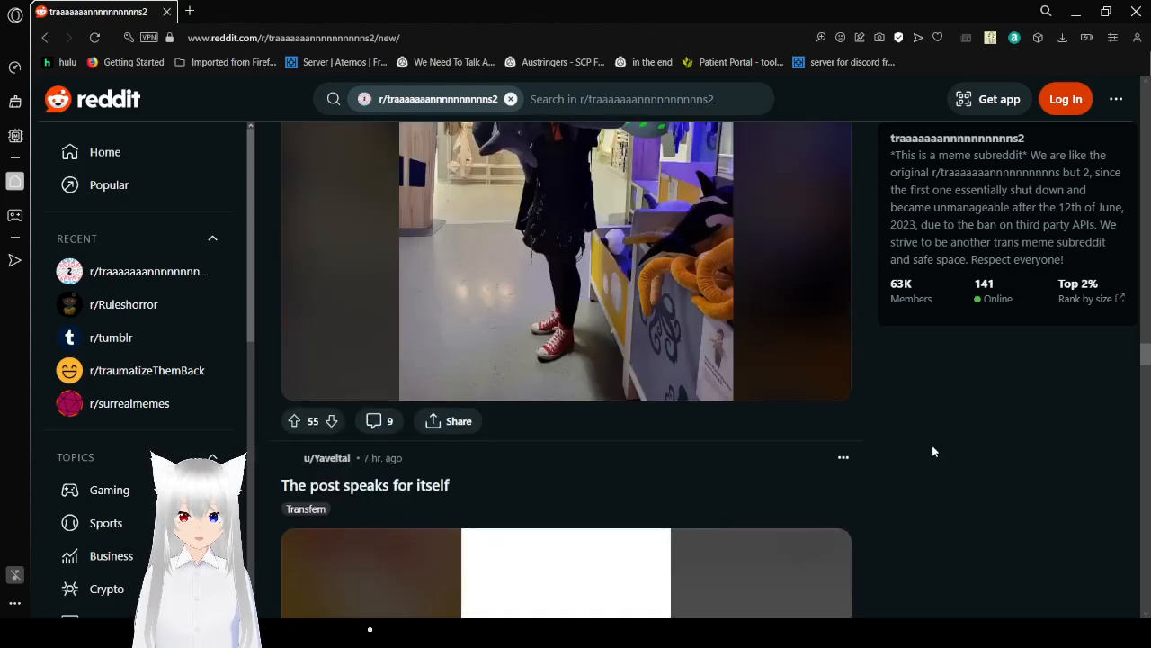
{"action": "scroll", "scroll_direction": "down", "scroll_amount": 3}
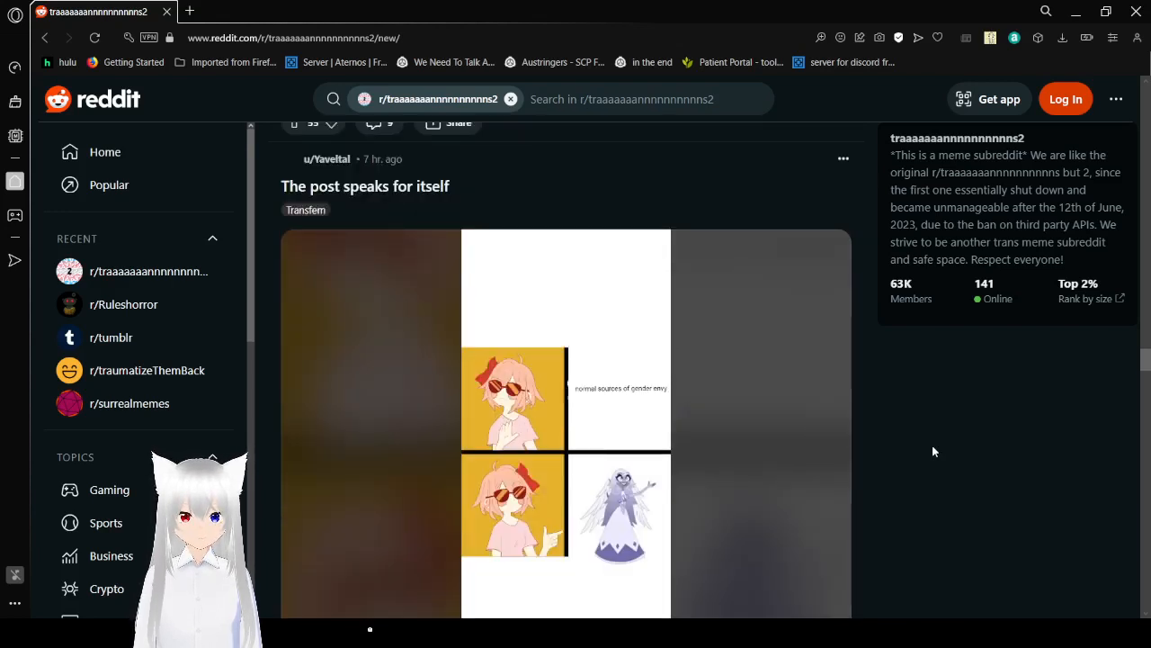
{"action": "scroll", "scroll_direction": "down", "scroll_amount": 3}
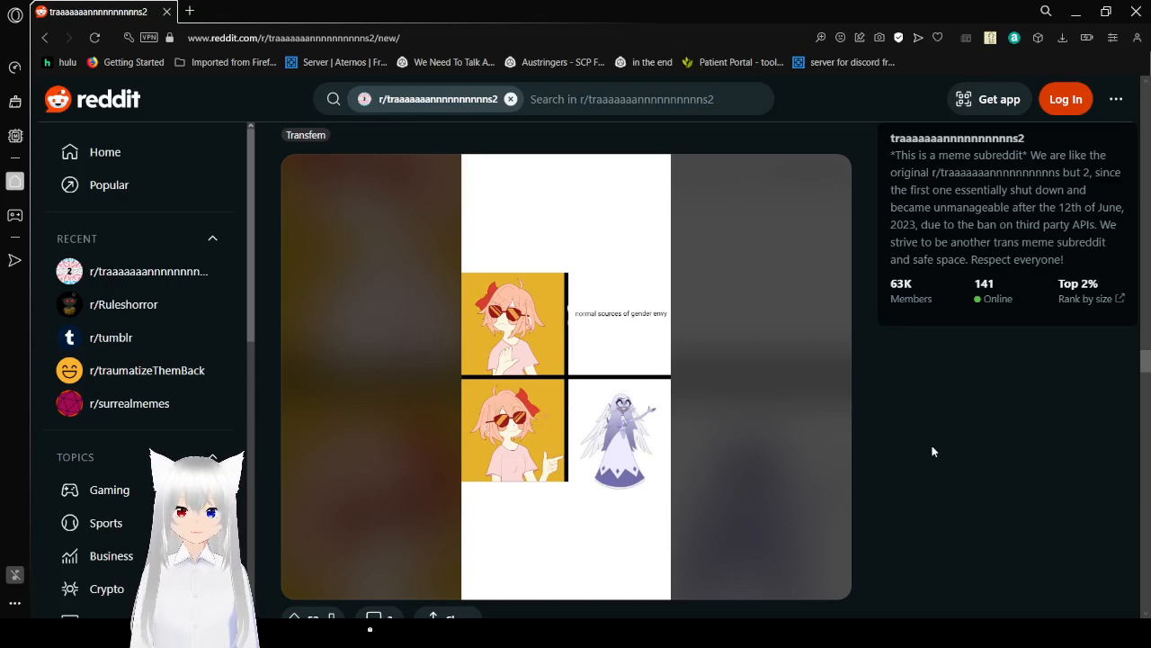
{"action": "scroll", "scroll_direction": "down", "scroll_amount": 3}
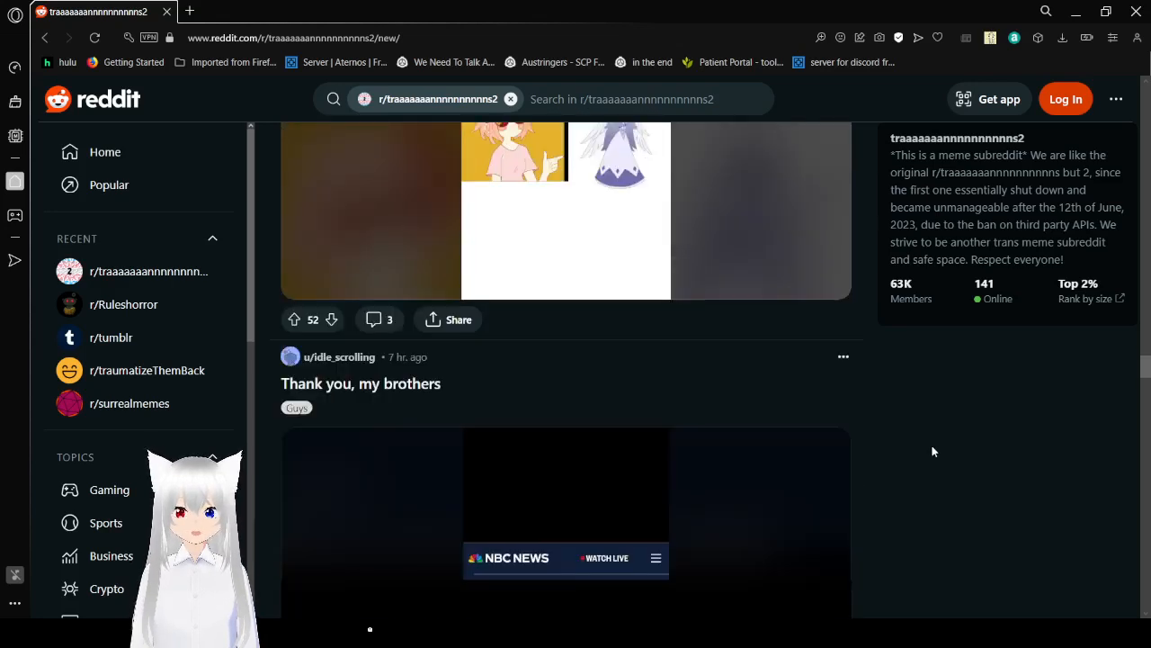
Step: Scroll through the NBC News Miss Italy pageant post
{"action": "scroll", "scroll_direction": "down", "scroll_amount": 3}
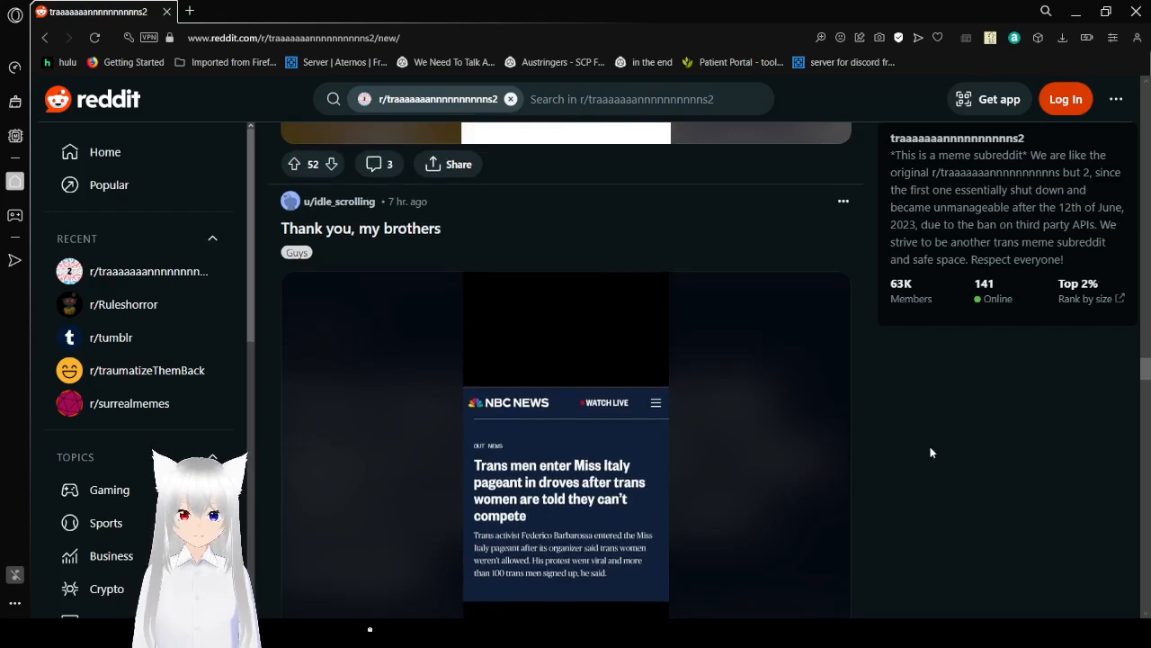
{"action": "scroll", "scroll_direction": "down", "scroll_amount": 3}
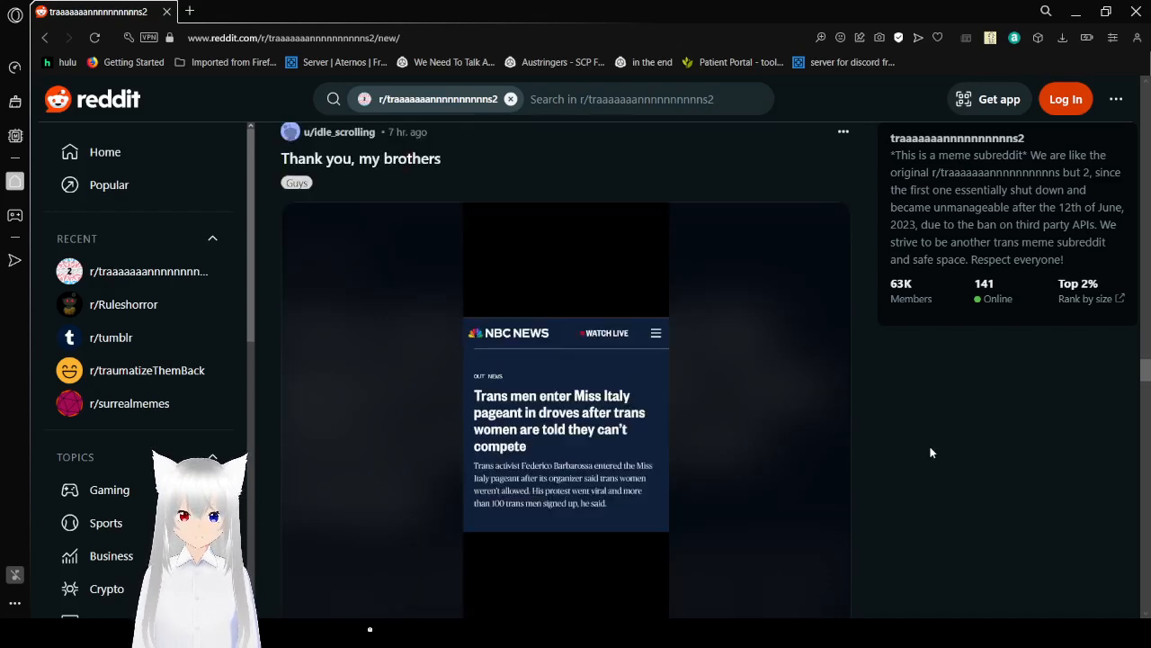
{"action": "scroll", "scroll_direction": "down", "scroll_amount": 3}
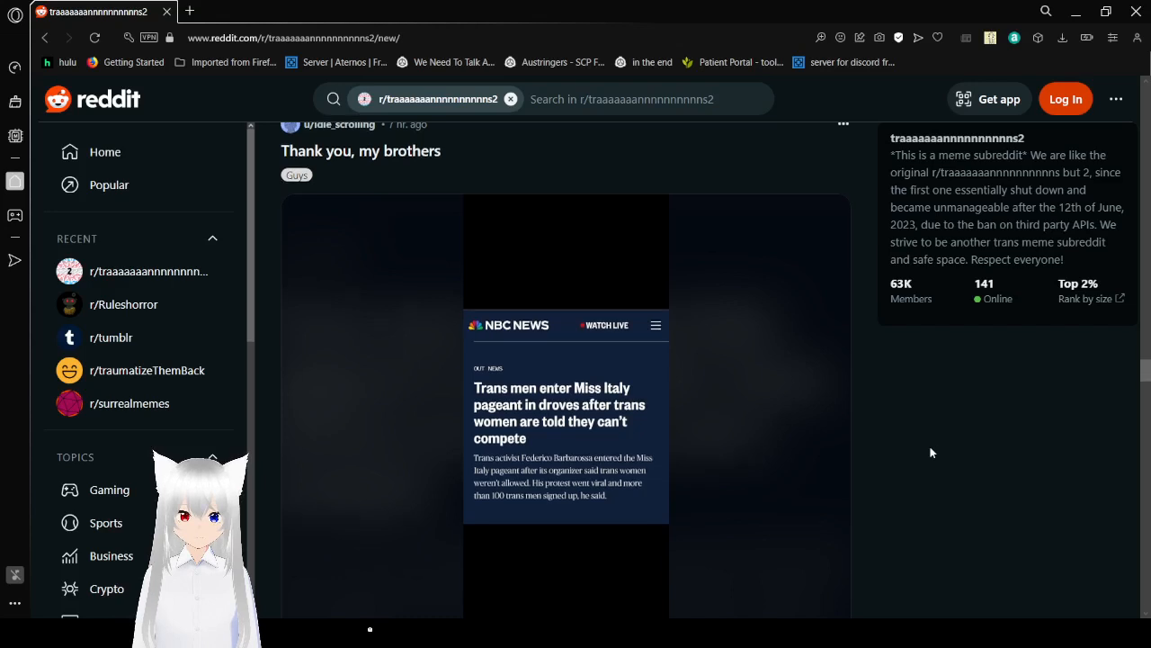
{"action": "scroll", "scroll_direction": "down", "scroll_amount": 3}
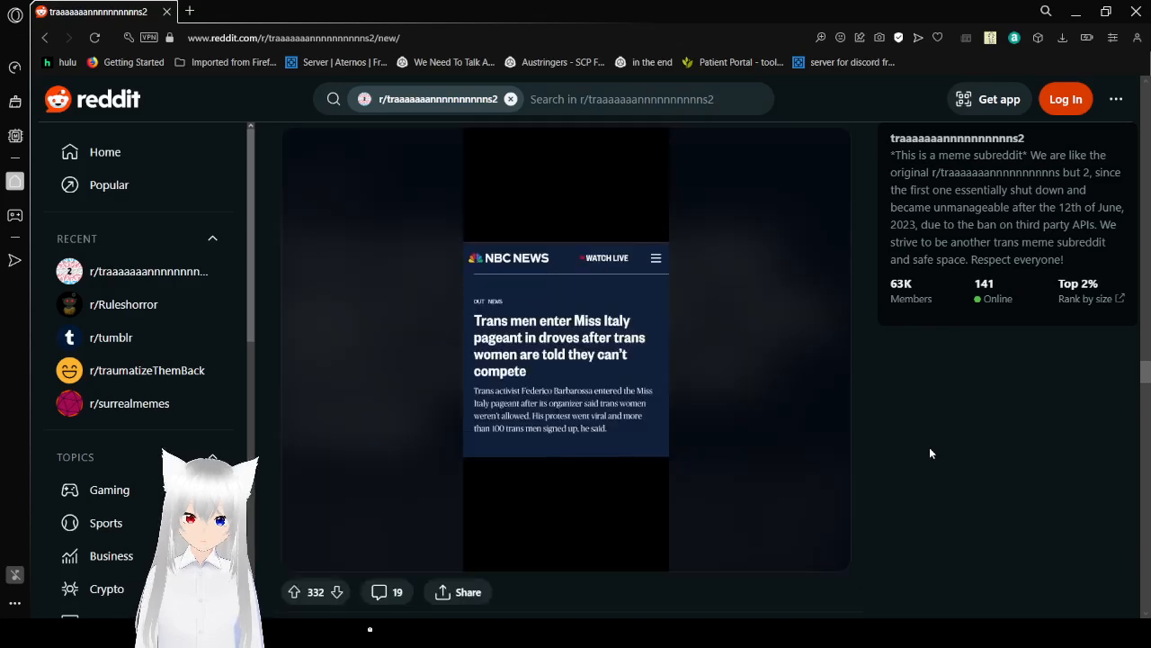
Step: Read the 'skirt go spinny' blessing-and-curse meme and reach the 'Still cis, right?' post
{"action": "scroll", "scroll_direction": "down", "scroll_amount": 3}
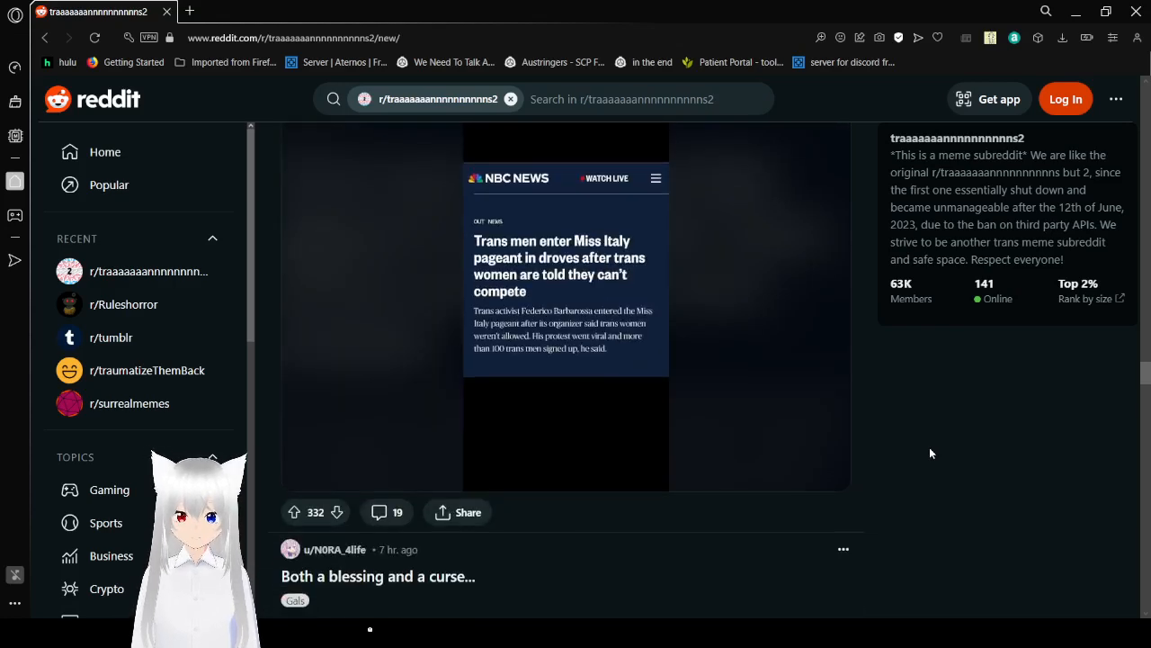
{"action": "scroll", "scroll_direction": "down", "scroll_amount": 3}
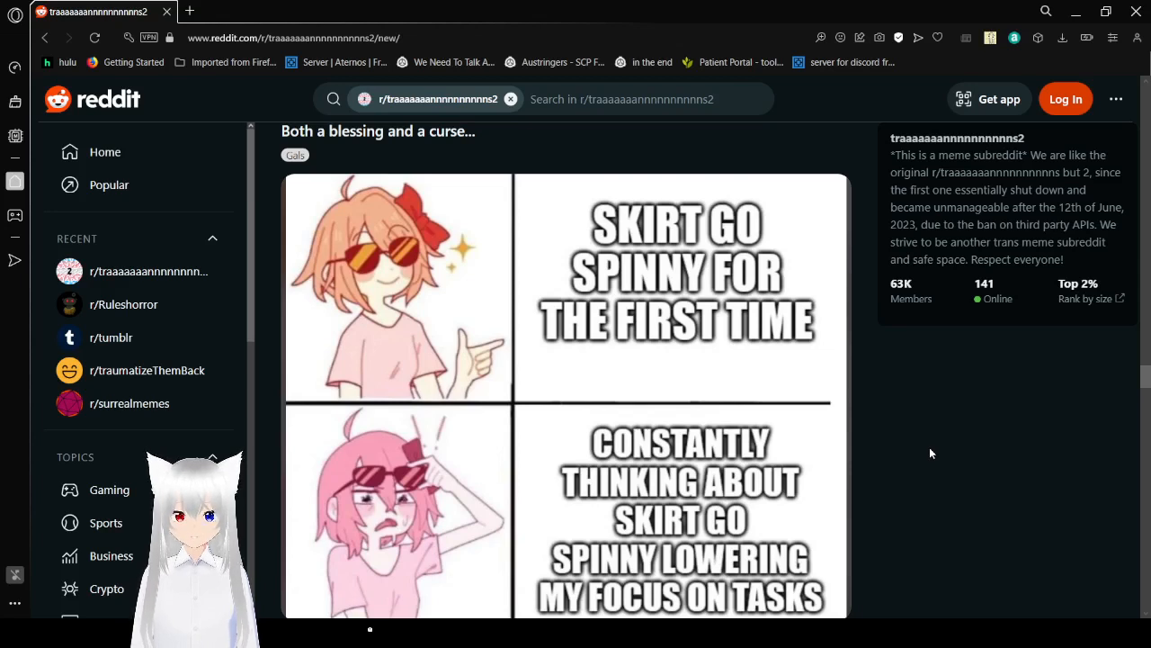
{"action": "scroll", "scroll_direction": "down", "scroll_amount": 3}
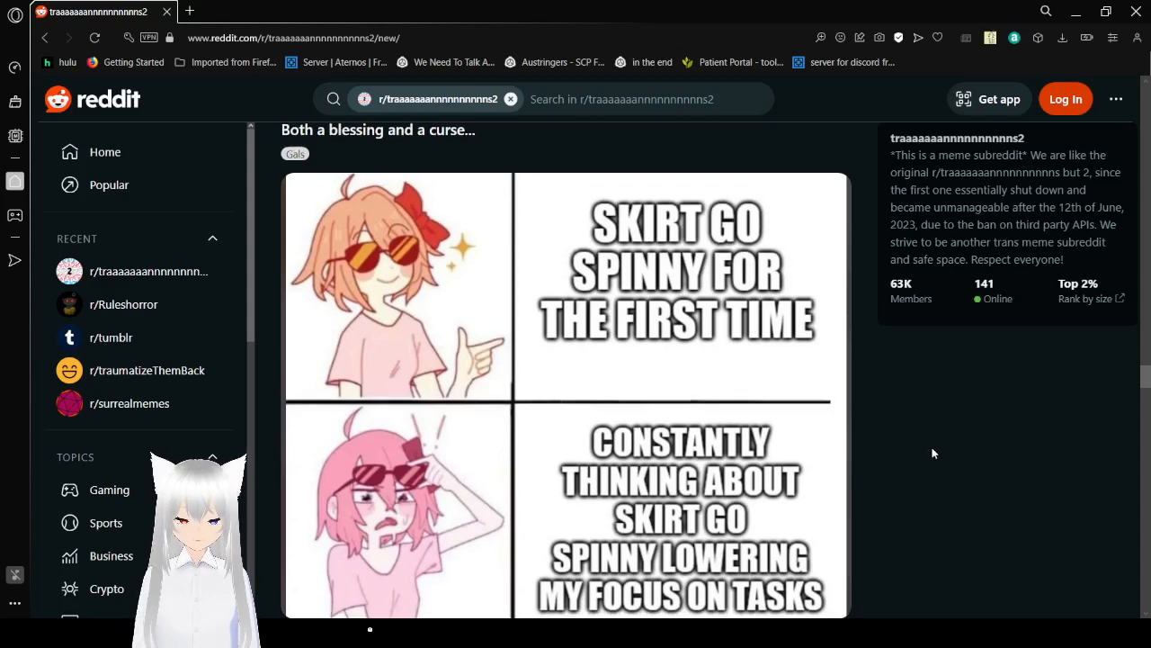
{"action": "scroll", "scroll_direction": "down", "scroll_amount": 3}
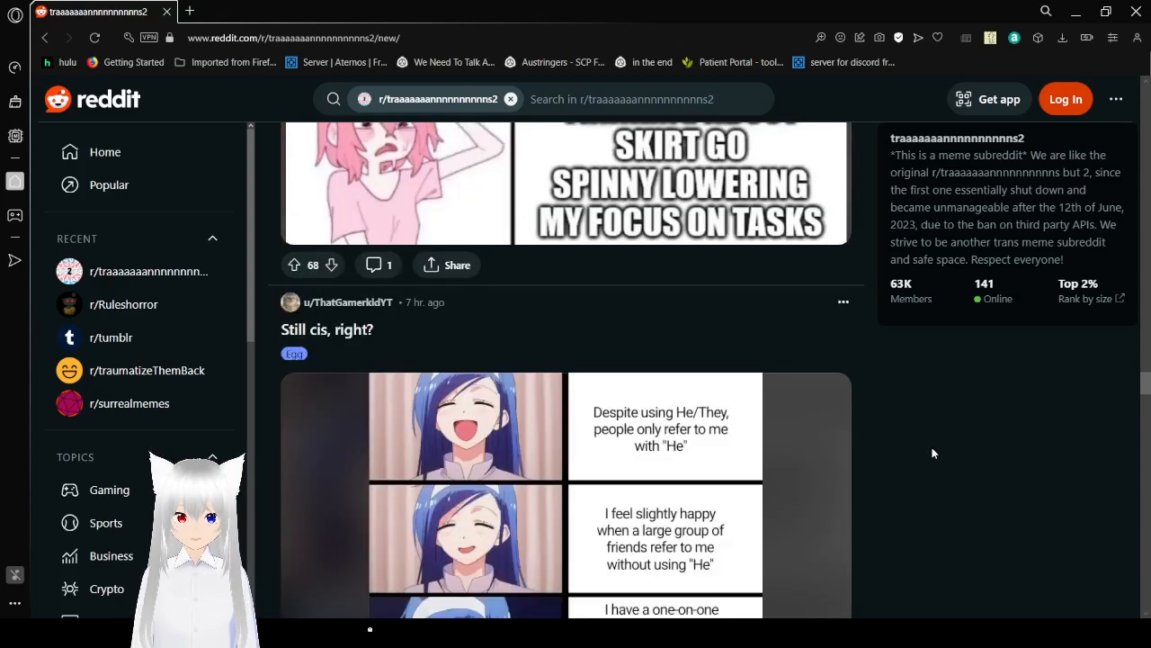
Step: Scroll past the 'Still cis, right?' meme to the 'Taking The Next Step' comic and open it in a new tab
{"action": "scroll", "scroll_direction": "down", "scroll_amount": 3}
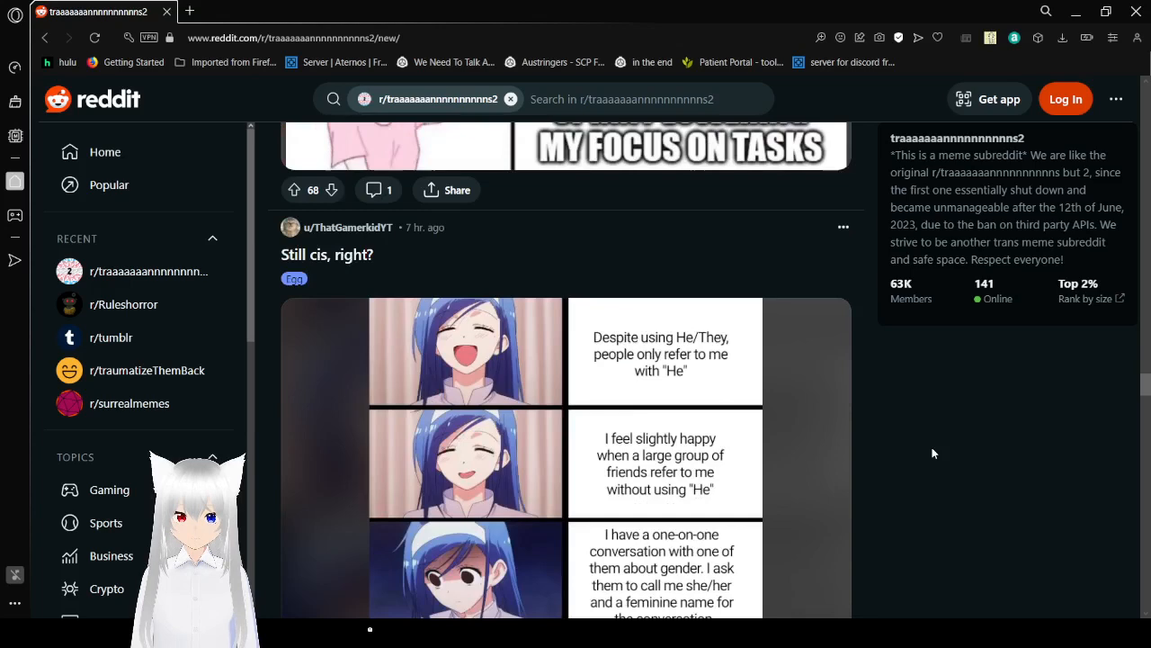
{"action": "scroll", "scroll_direction": "down", "scroll_amount": 3}
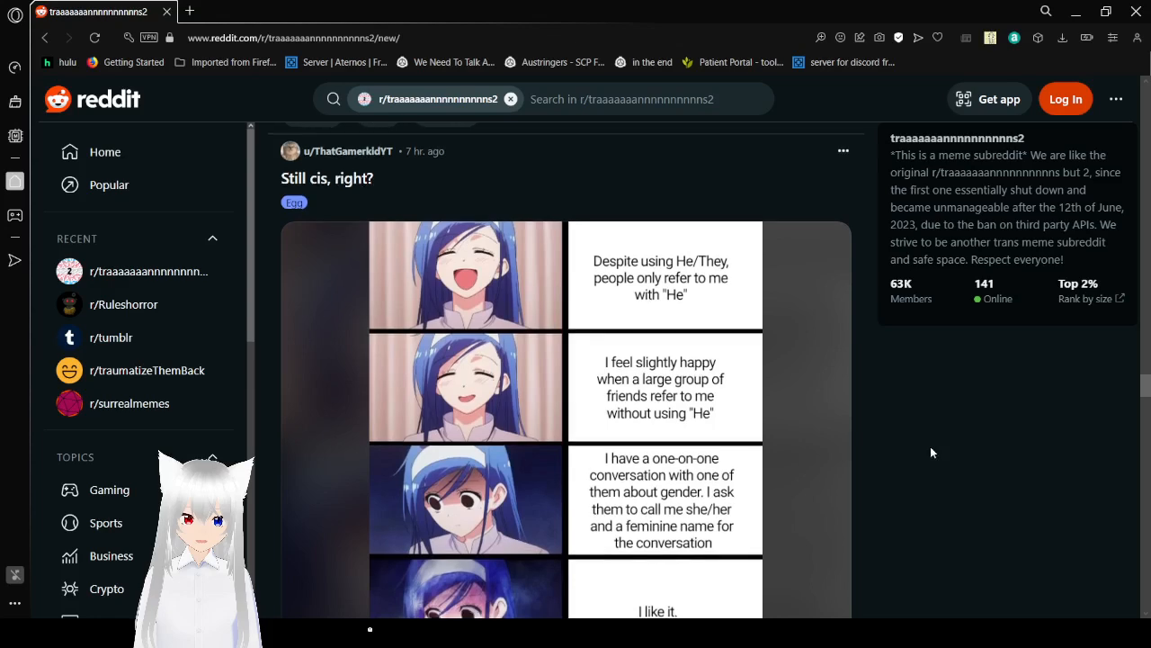
{"action": "scroll", "scroll_direction": "down", "scroll_amount": 3}
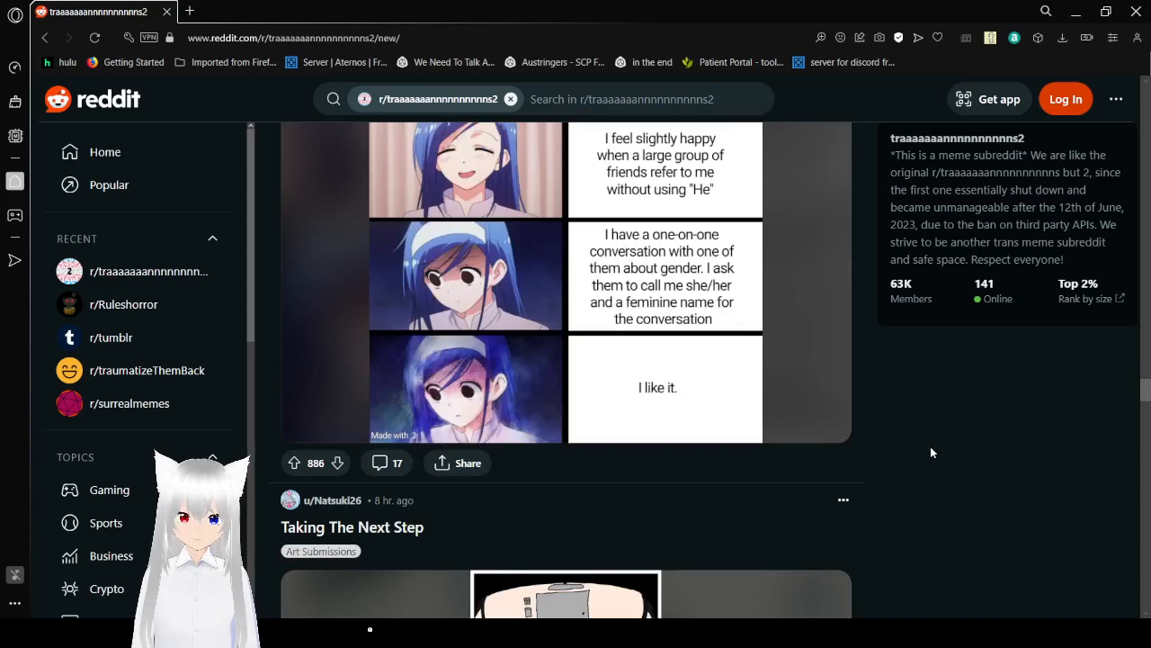
{"action": "scroll", "scroll_direction": "down", "scroll_amount": 3}
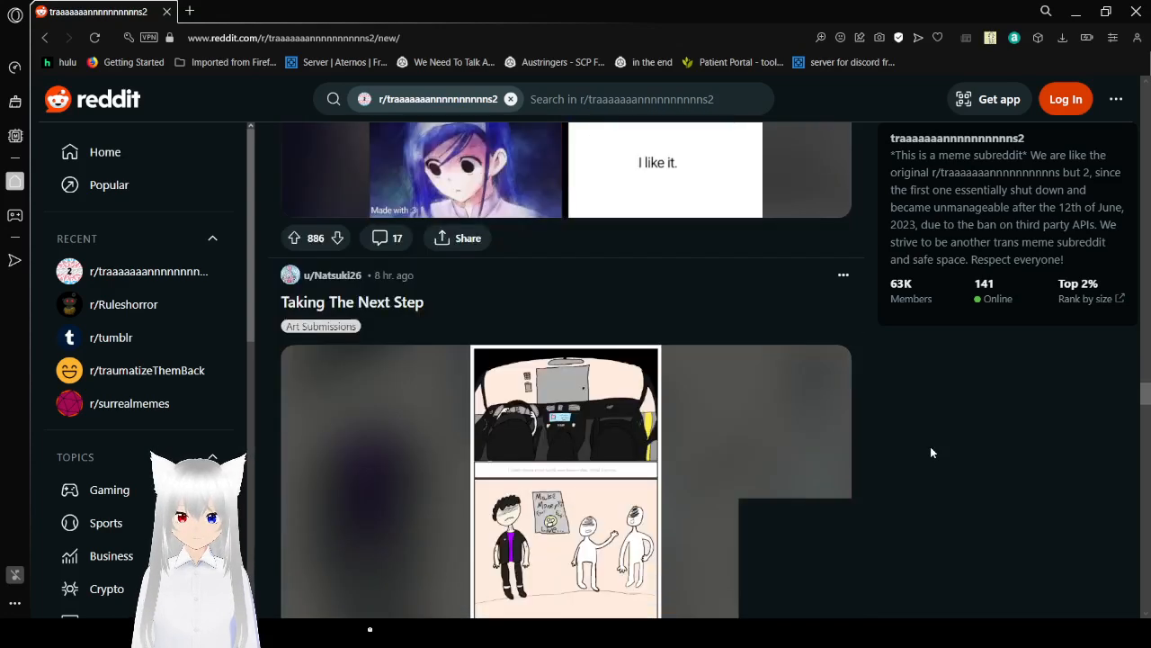
{"action": "scroll", "scroll_direction": "down", "scroll_amount": 3}
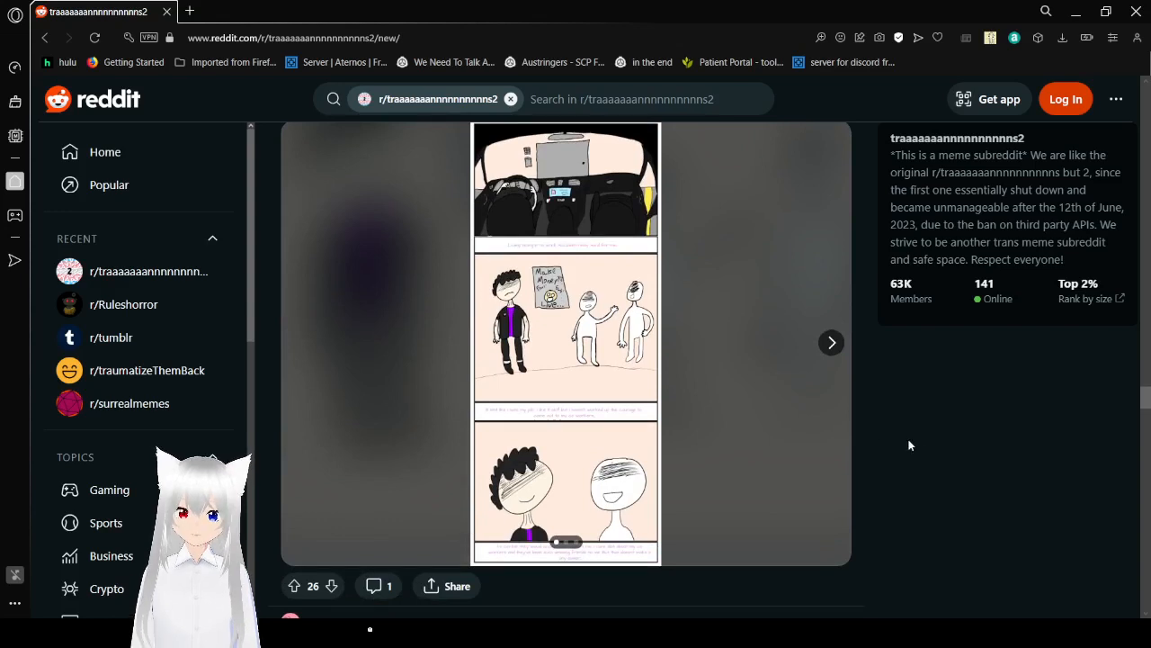
{"action": "mouse_move", "coordinate": [576, 276]}
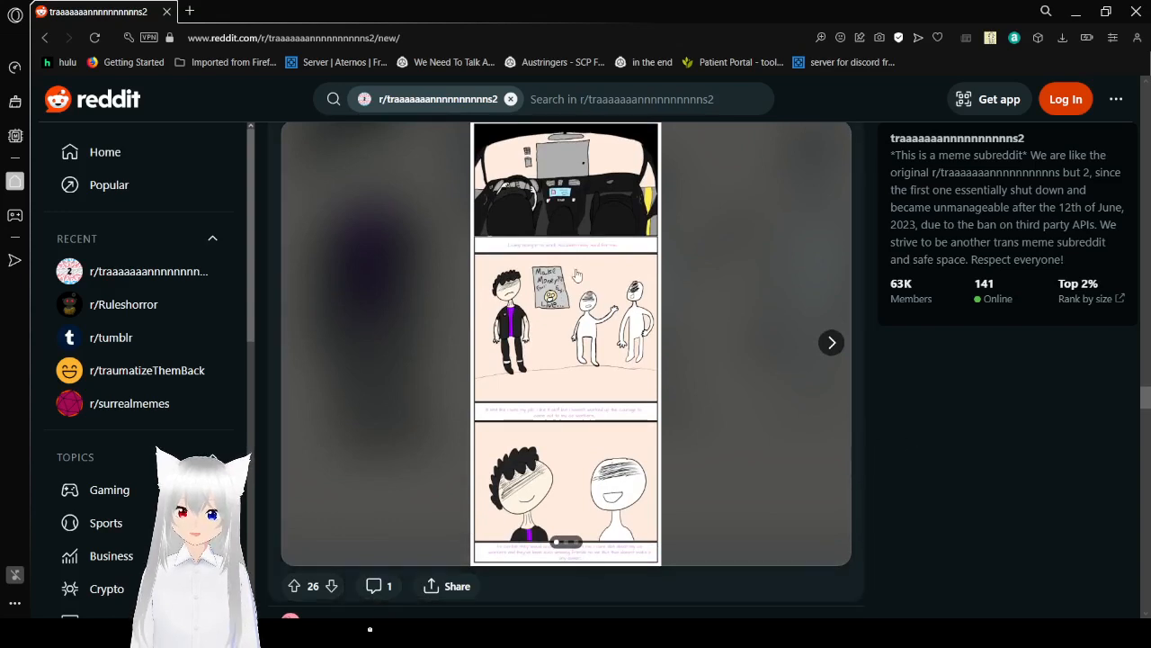
{"action": "mouse_move", "coordinate": [607, 283]}
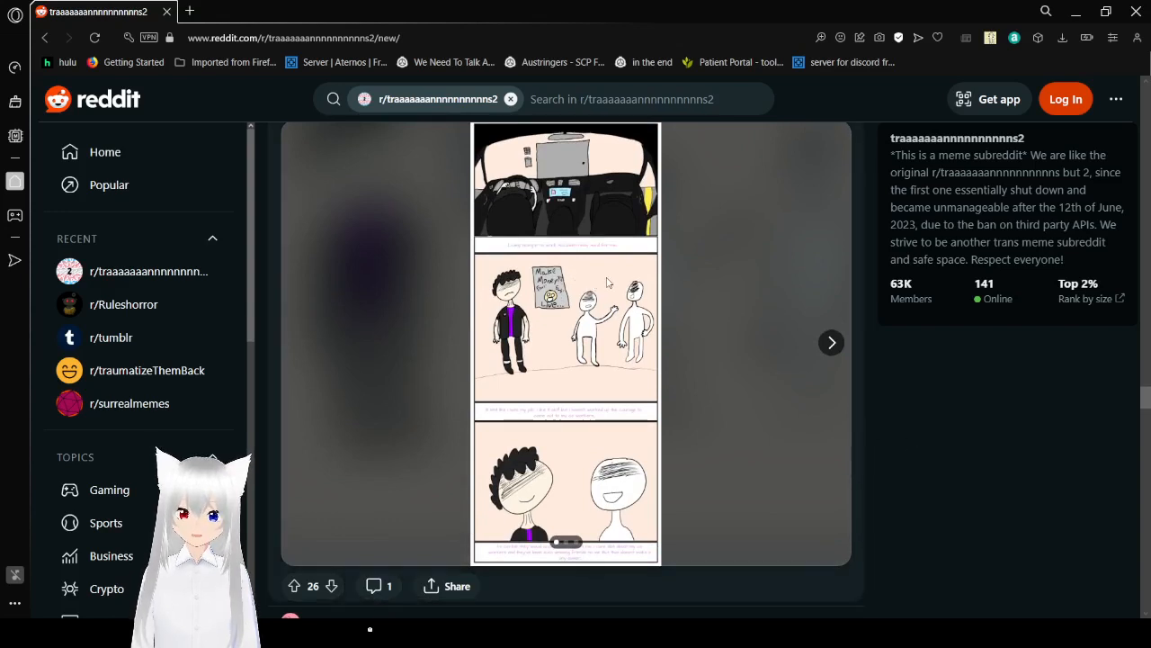
{"action": "left_click", "coordinate": [831, 342]}
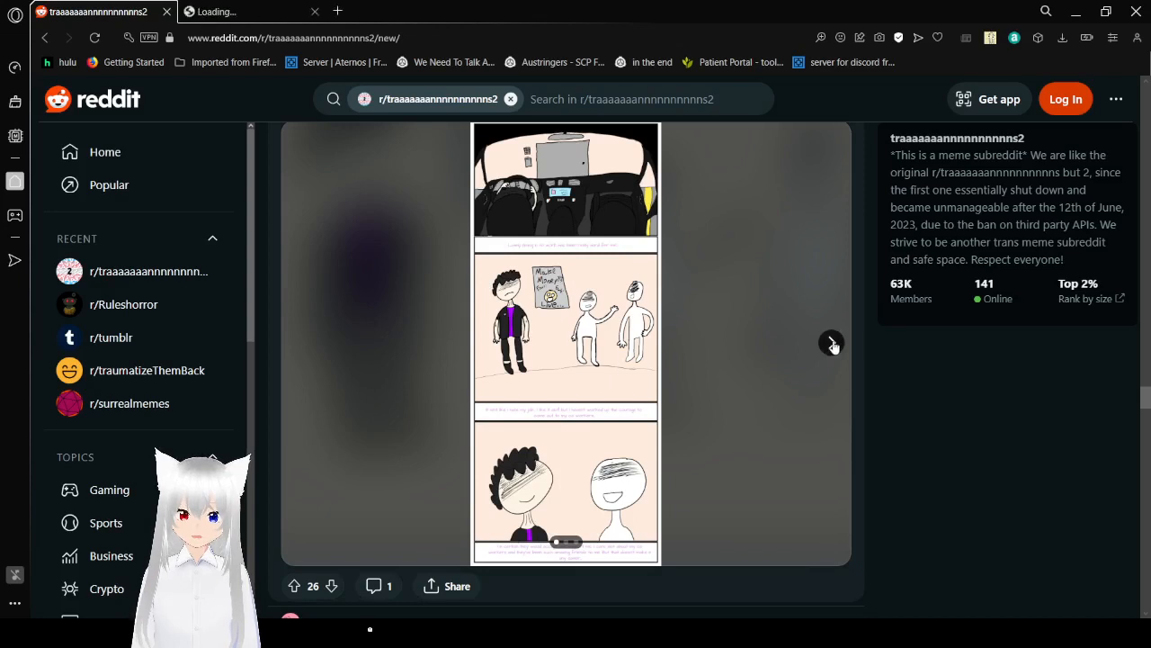
Step: Open the comic's next pages full-size in a media tab and start reading its first panels
{"action": "left_click", "coordinate": [831, 342]}
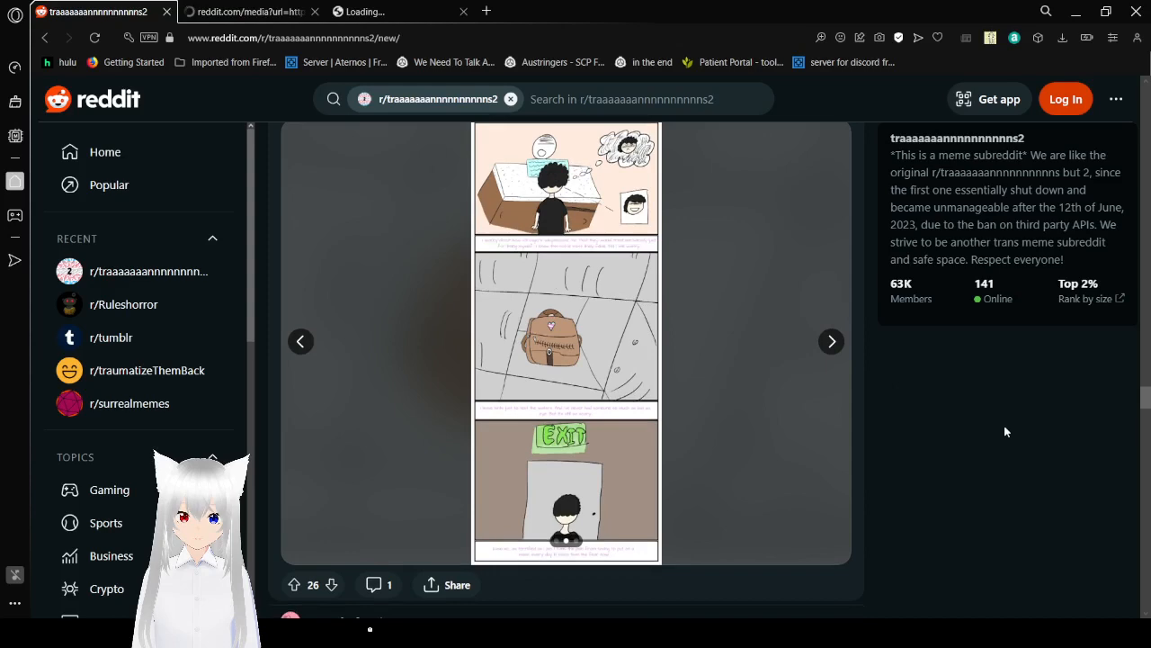
{"action": "left_click", "coordinate": [831, 340]}
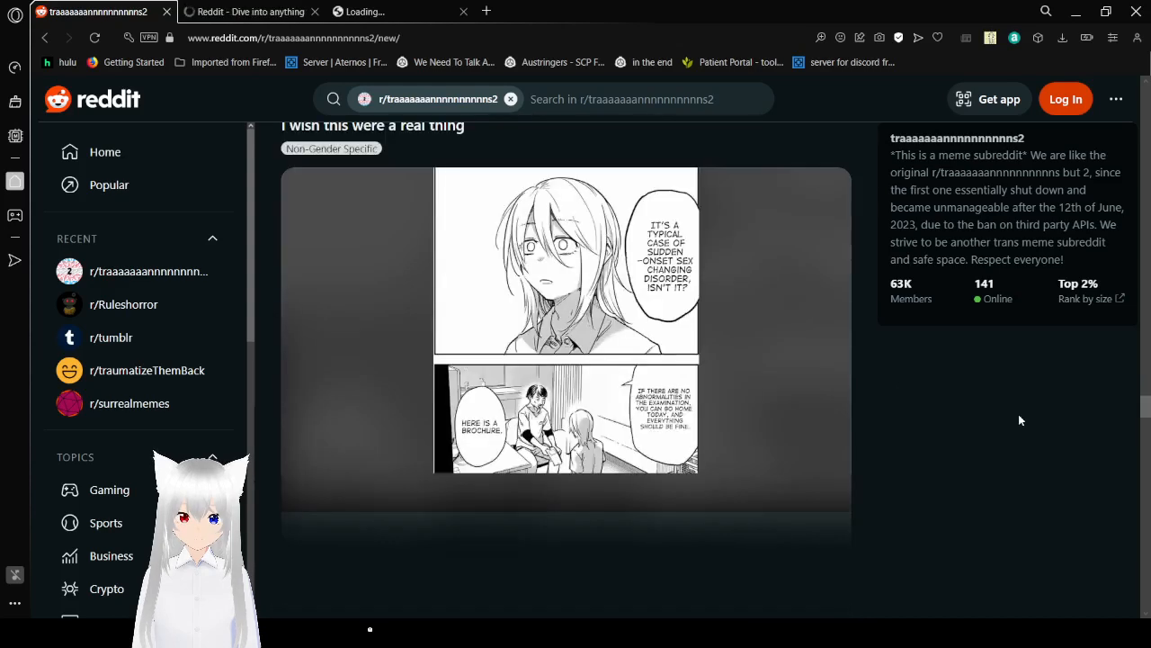
{"action": "scroll", "scroll_direction": "down", "scroll_amount": 3}
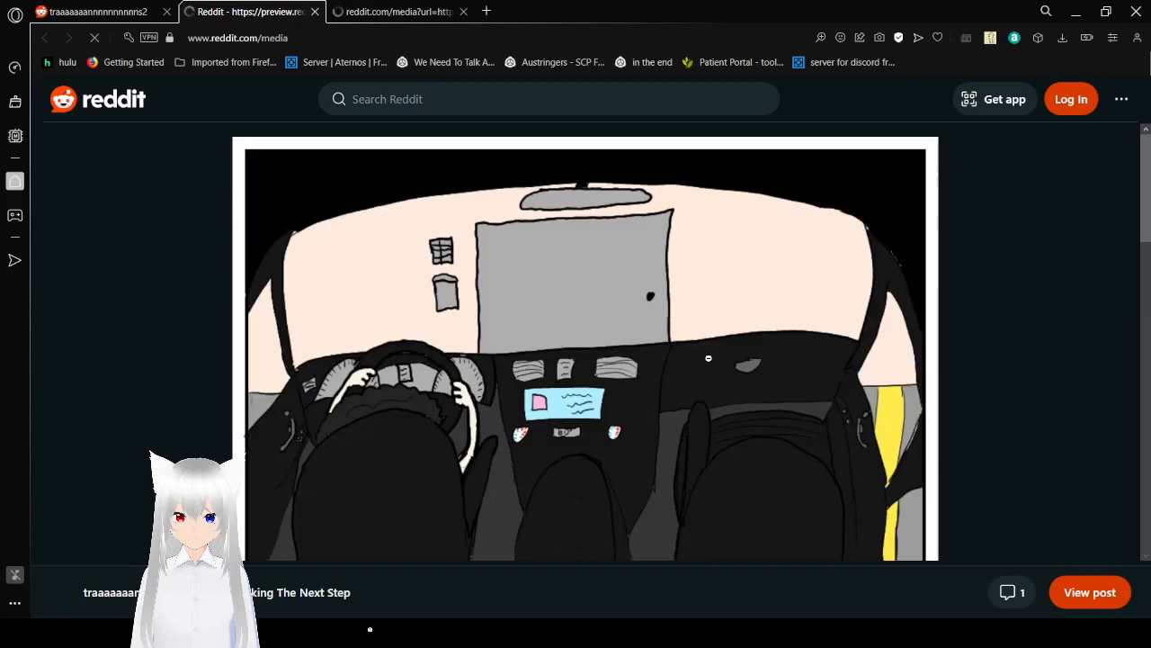
{"action": "scroll", "scroll_direction": "down", "scroll_amount": 3}
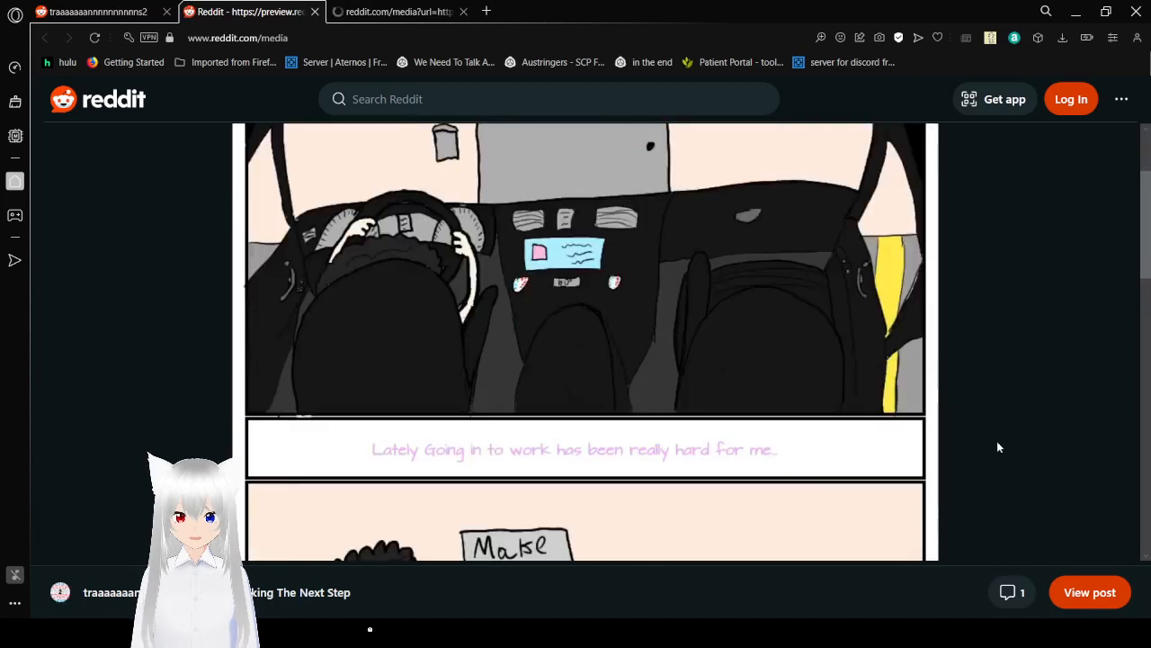
Step: Read the 'Taking The Next Step' comic down to its final panel about the mask being worse than the fear
{"action": "scroll", "scroll_direction": "down", "scroll_amount": 3}
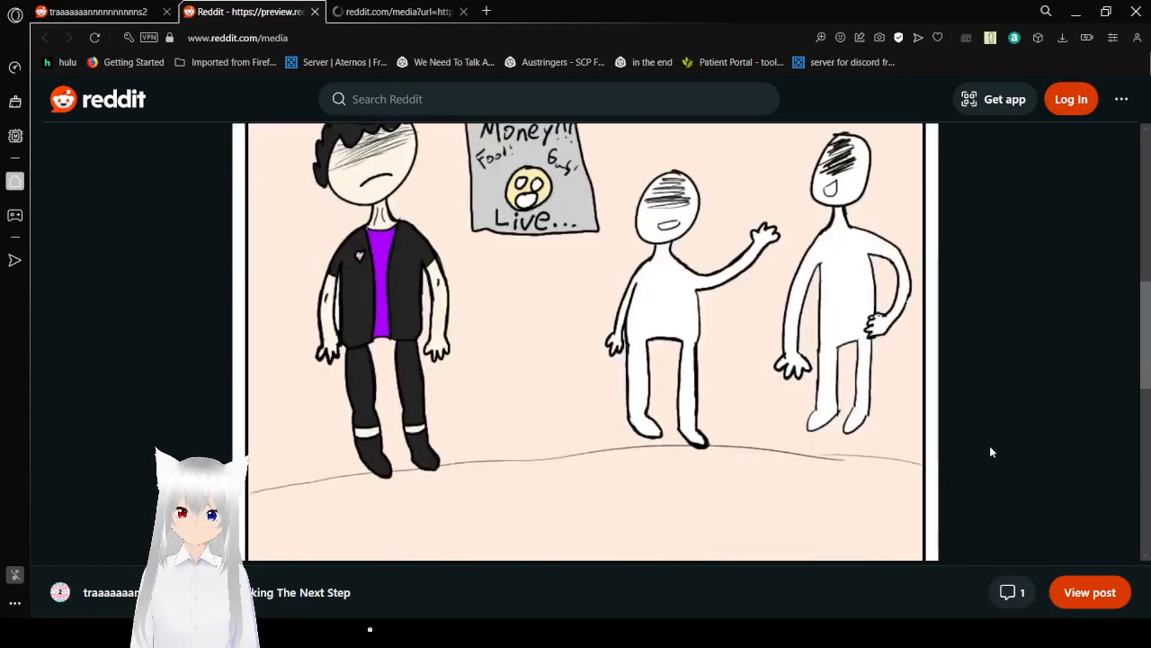
{"action": "scroll", "scroll_direction": "down", "scroll_amount": 3}
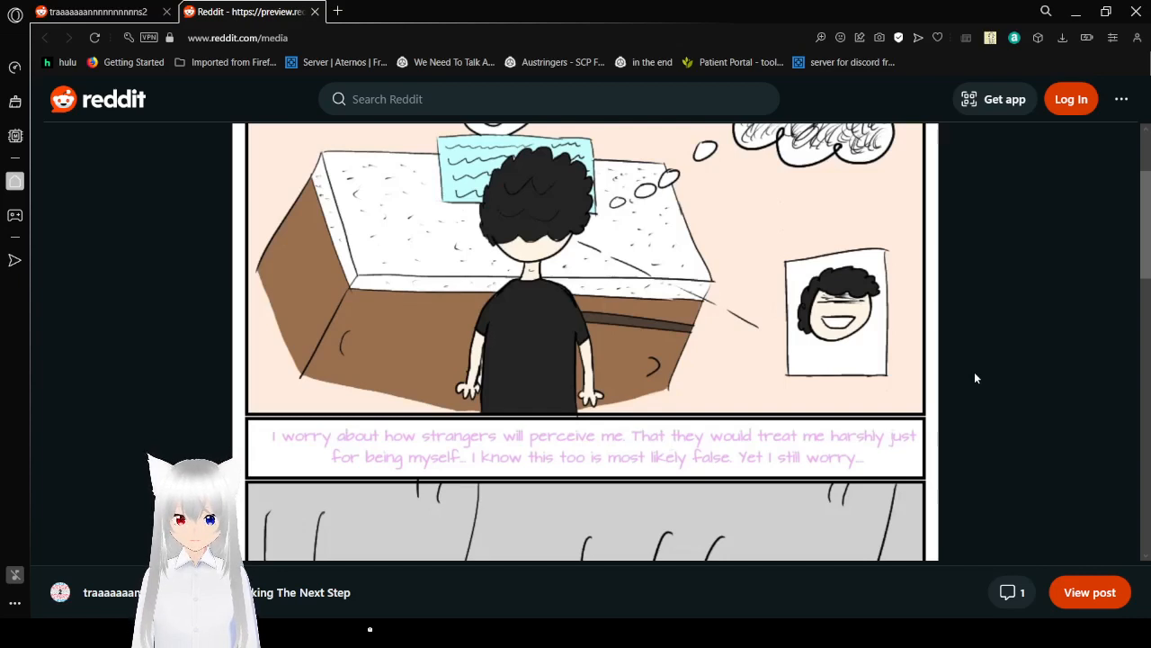
{"action": "scroll", "scroll_direction": "down", "scroll_amount": 3}
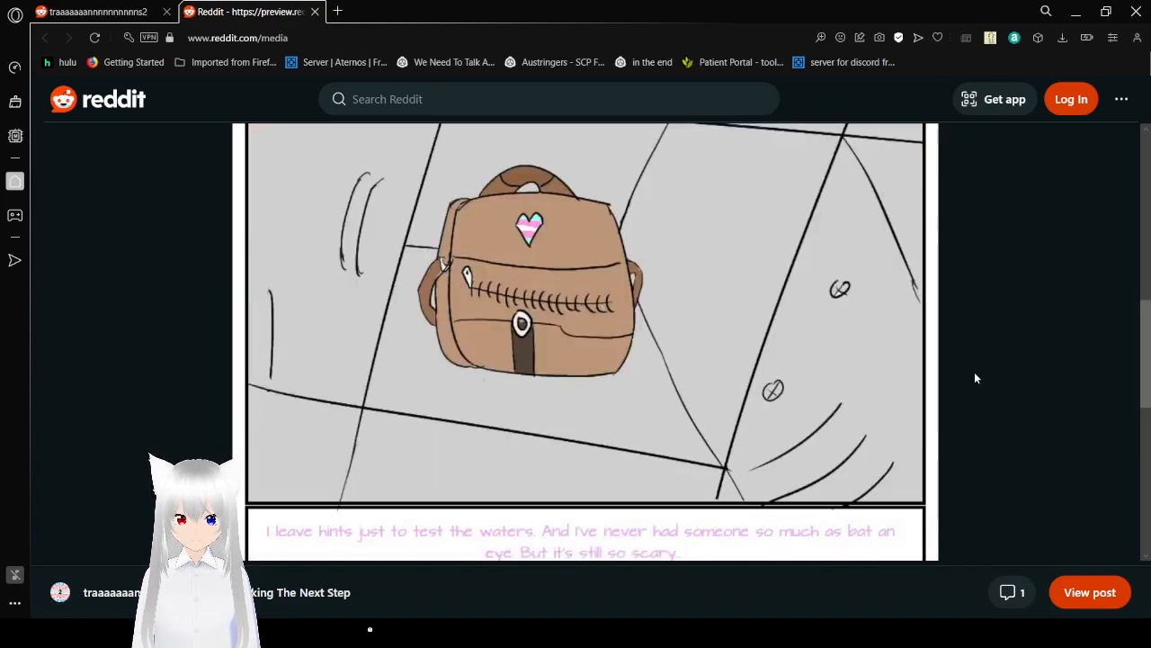
{"action": "scroll", "scroll_direction": "down", "scroll_amount": 3}
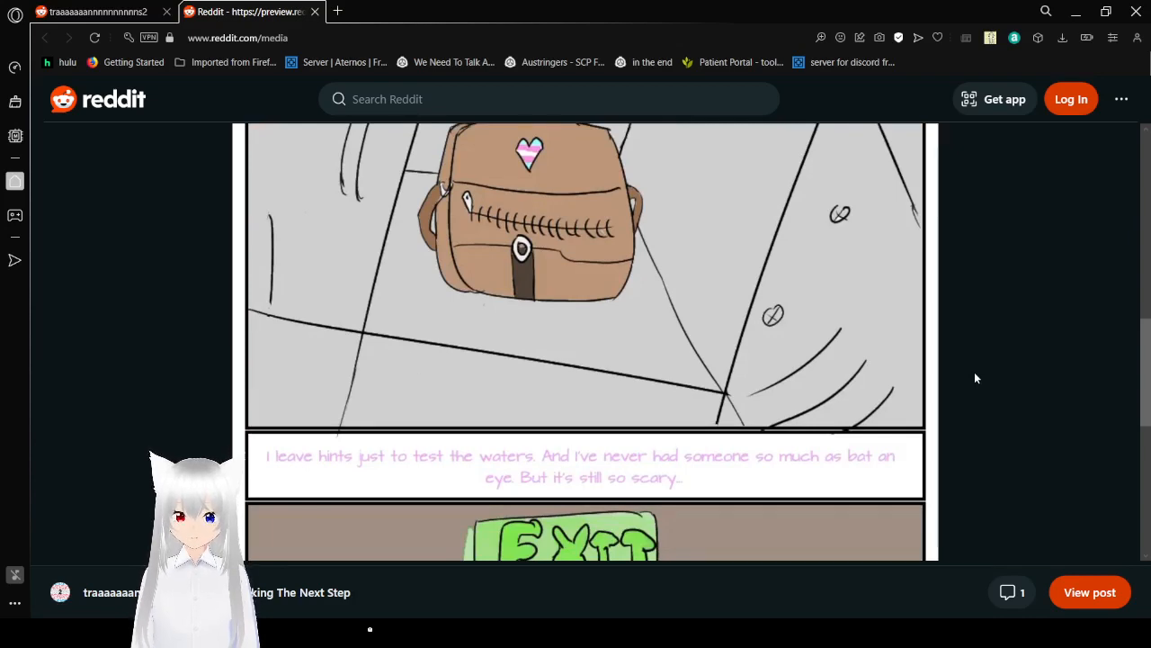
{"action": "scroll", "scroll_direction": "down", "scroll_amount": 3}
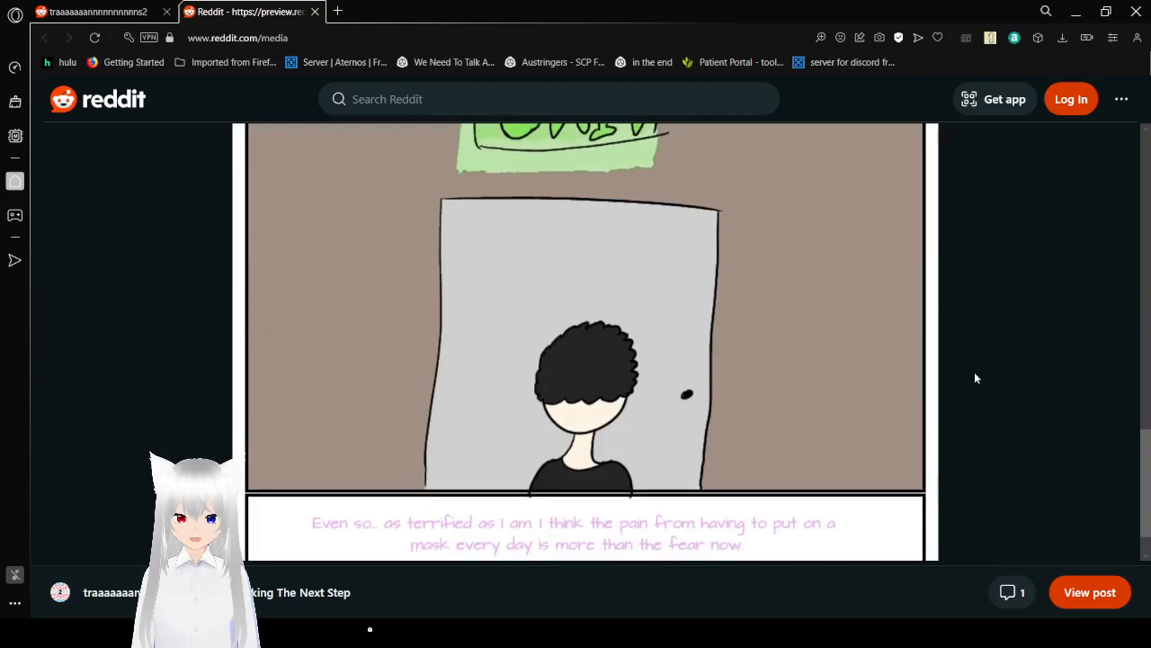
{"action": "scroll", "scroll_direction": "down", "scroll_amount": 3}
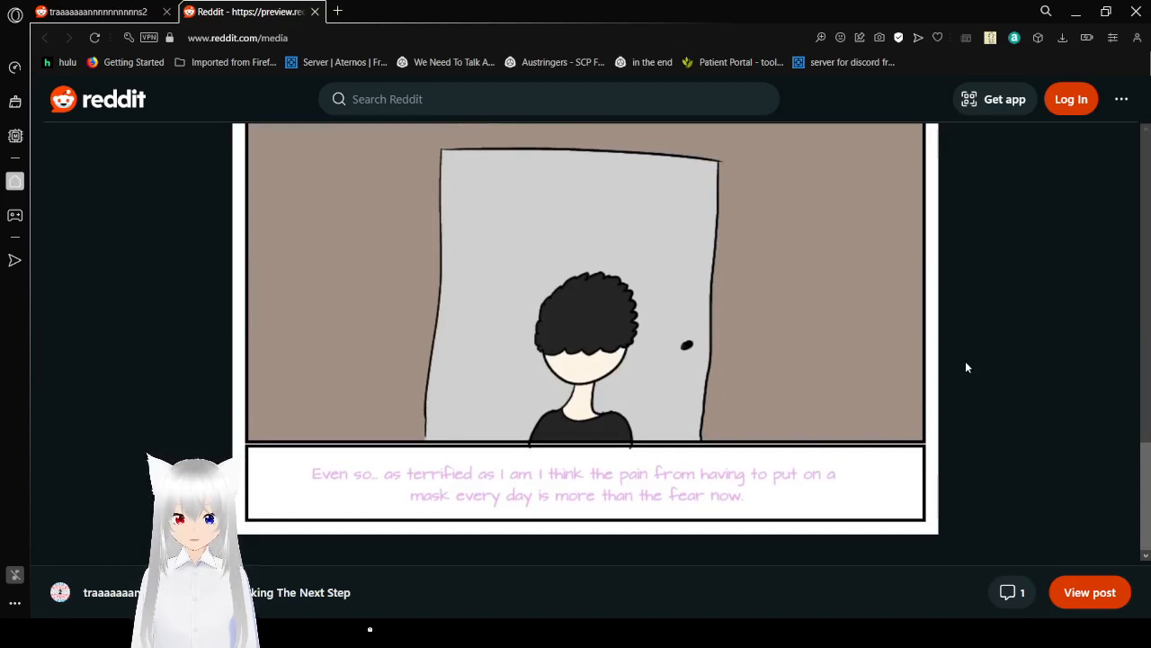
{"action": "mouse_move", "coordinate": [976, 358]}
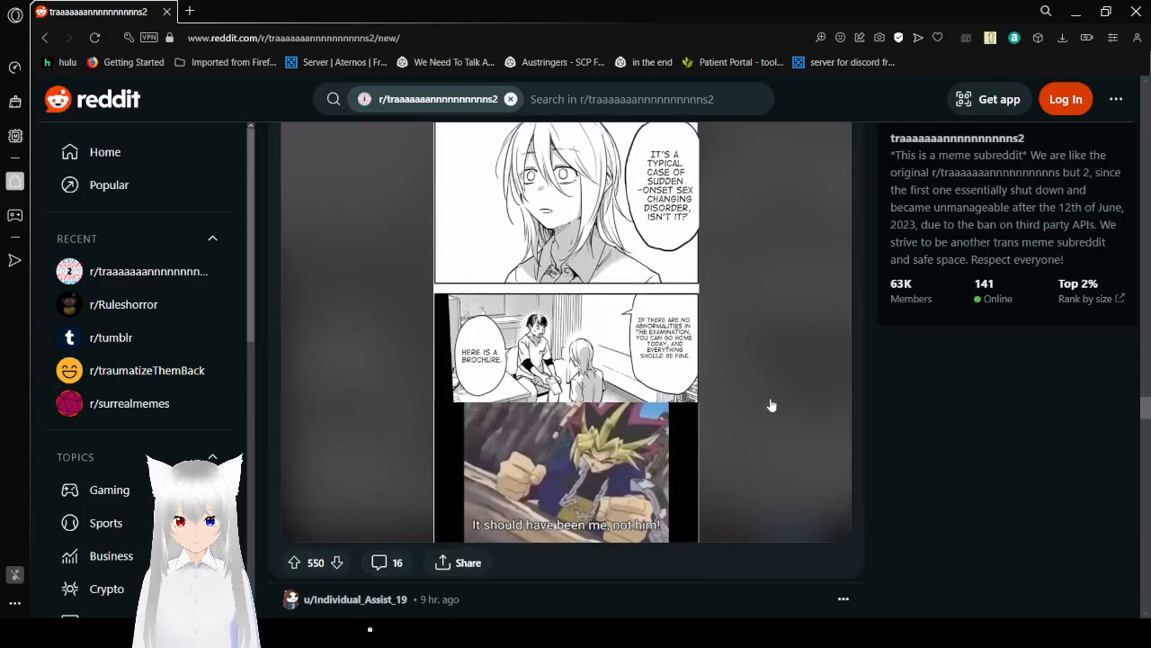
Step: Scroll past the 'I wish this were a real thing' manga meme to the spoiler-hidden 'Again with this bullsh*t...' post
{"action": "scroll", "scroll_direction": "down", "scroll_amount": 3}
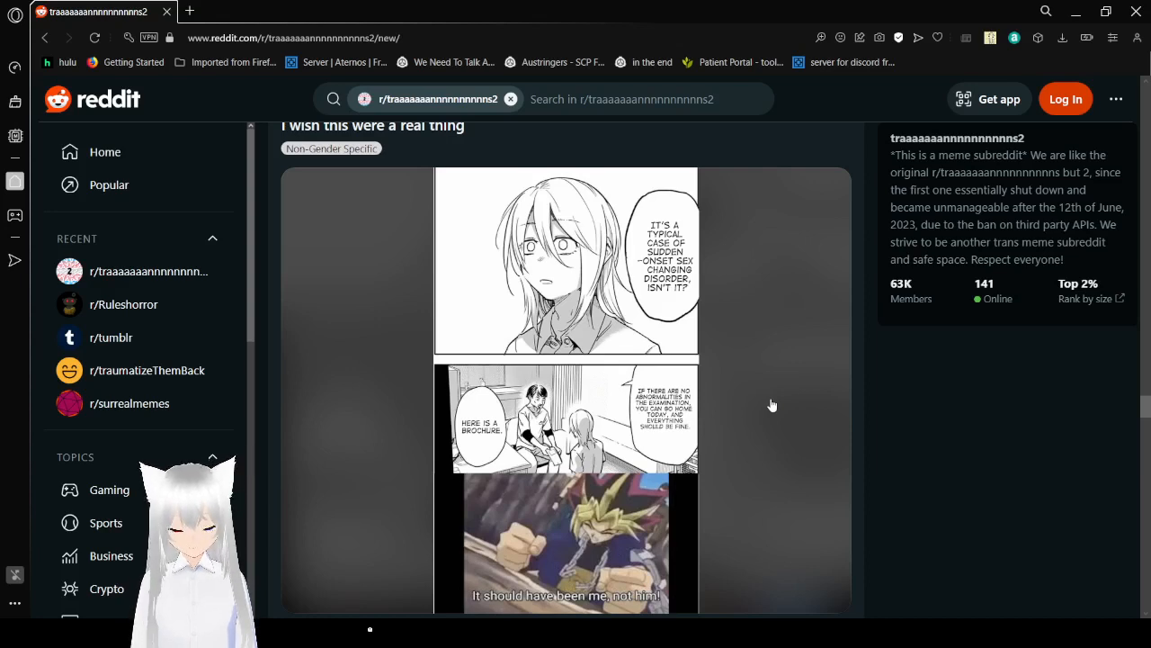
{"action": "scroll", "scroll_direction": "down", "scroll_amount": 3}
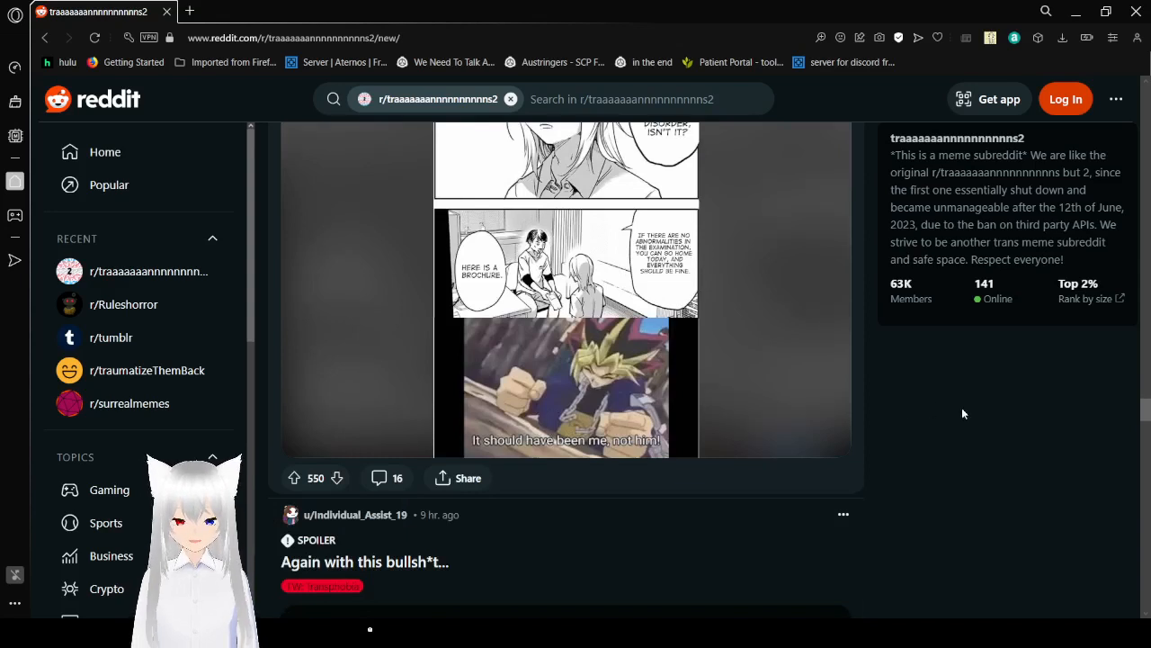
{"action": "scroll", "scroll_direction": "down", "scroll_amount": 3}
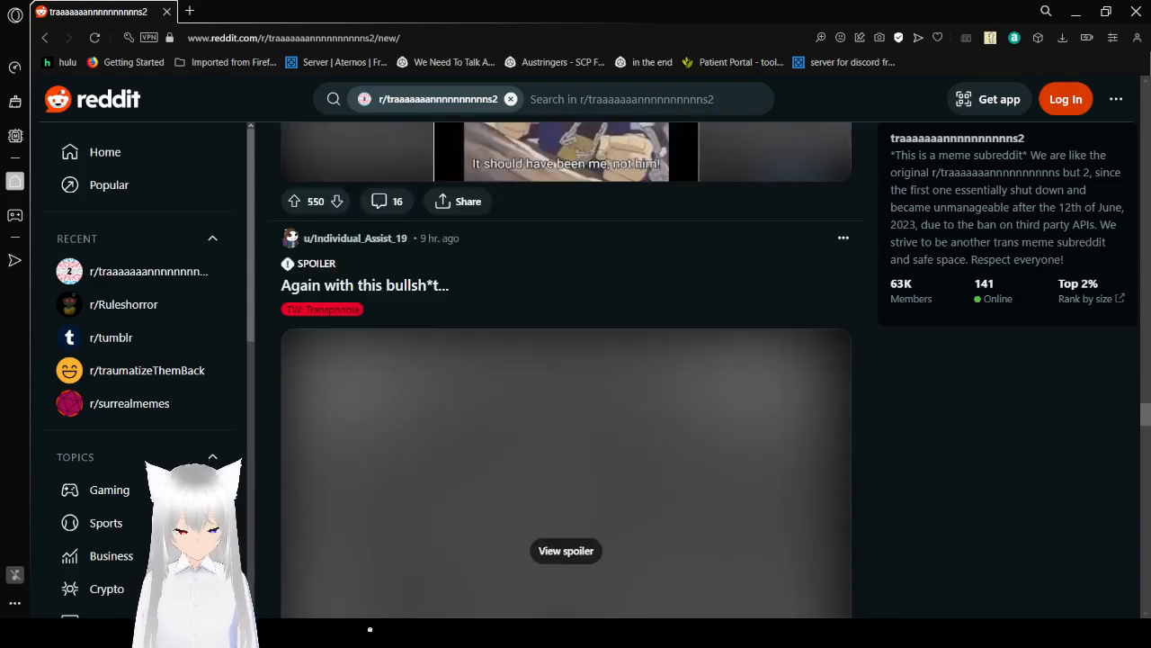
{"action": "scroll", "scroll_direction": "down", "scroll_amount": 3}
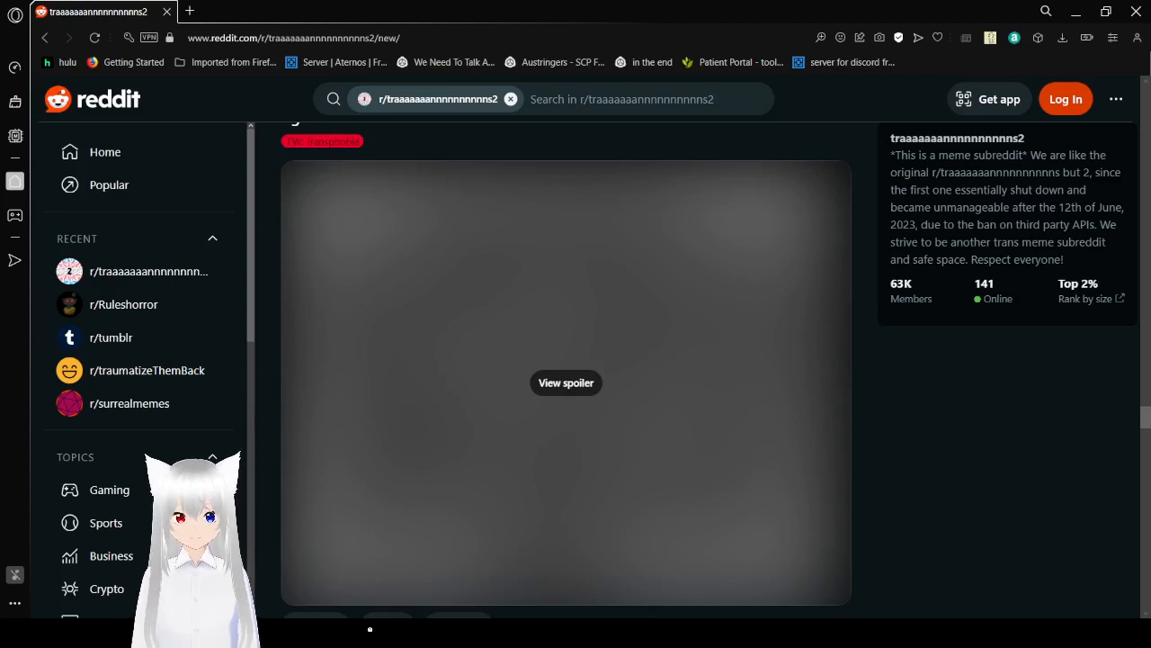
Step: Reveal the Saruman darts spoiler meme, then scroll past 'Whelp' to the hidden 'the pain!!!!' post
{"action": "left_click", "coordinate": [566, 382]}
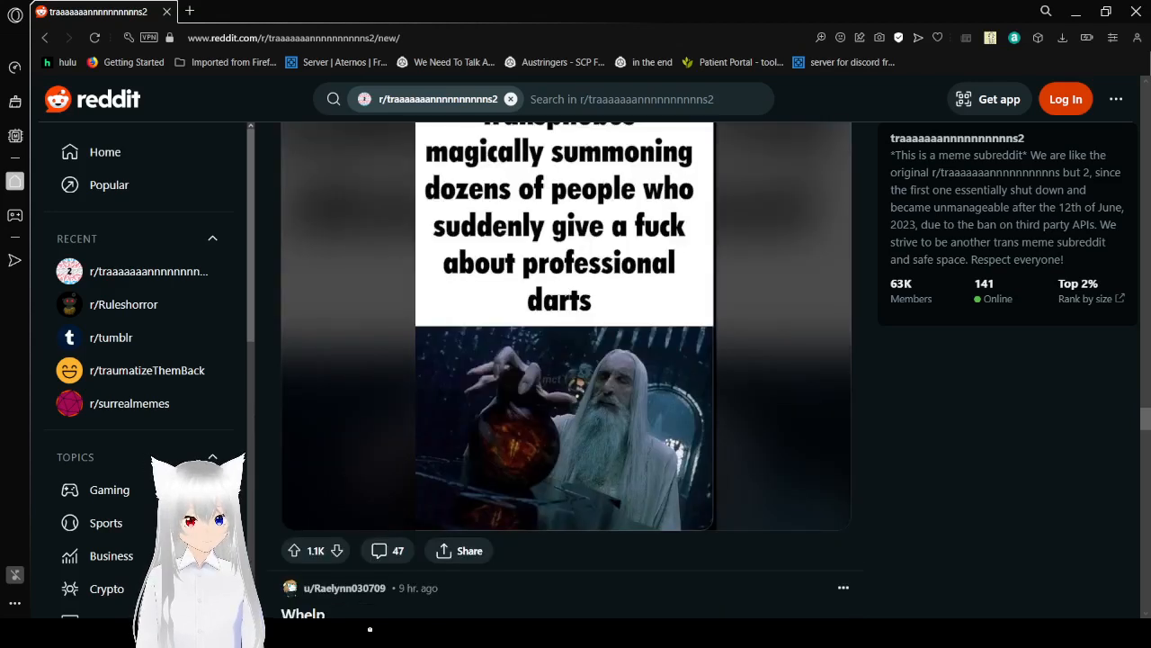
{"action": "mouse_move", "coordinate": [644, 561]}
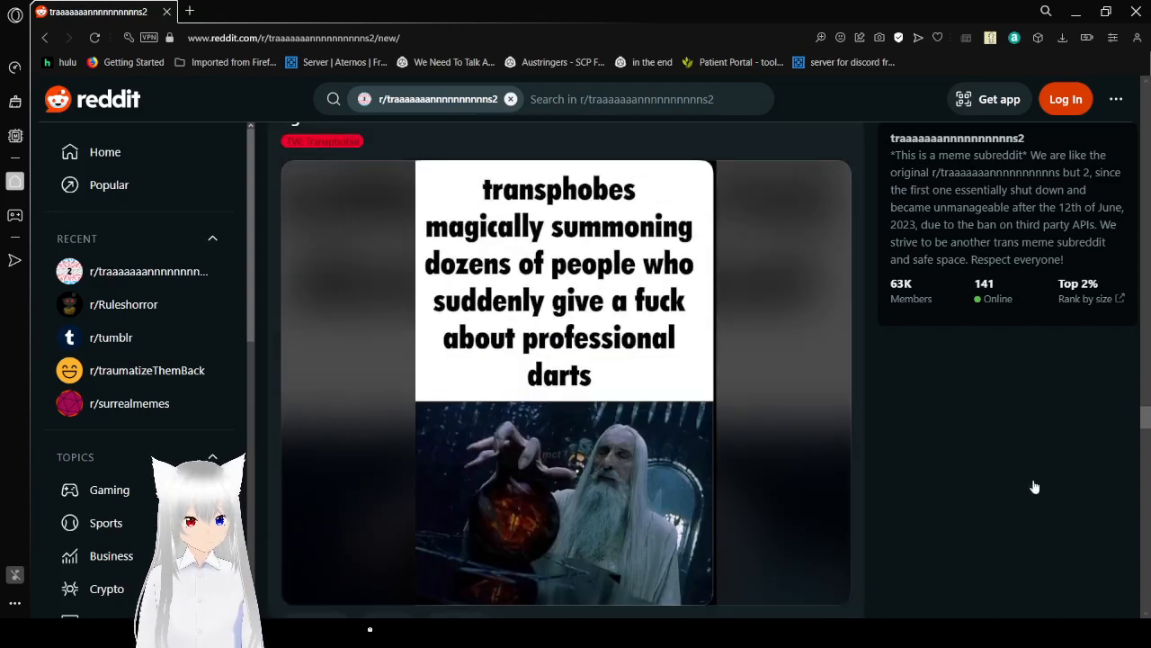
{"action": "mouse_move", "coordinate": [911, 424]}
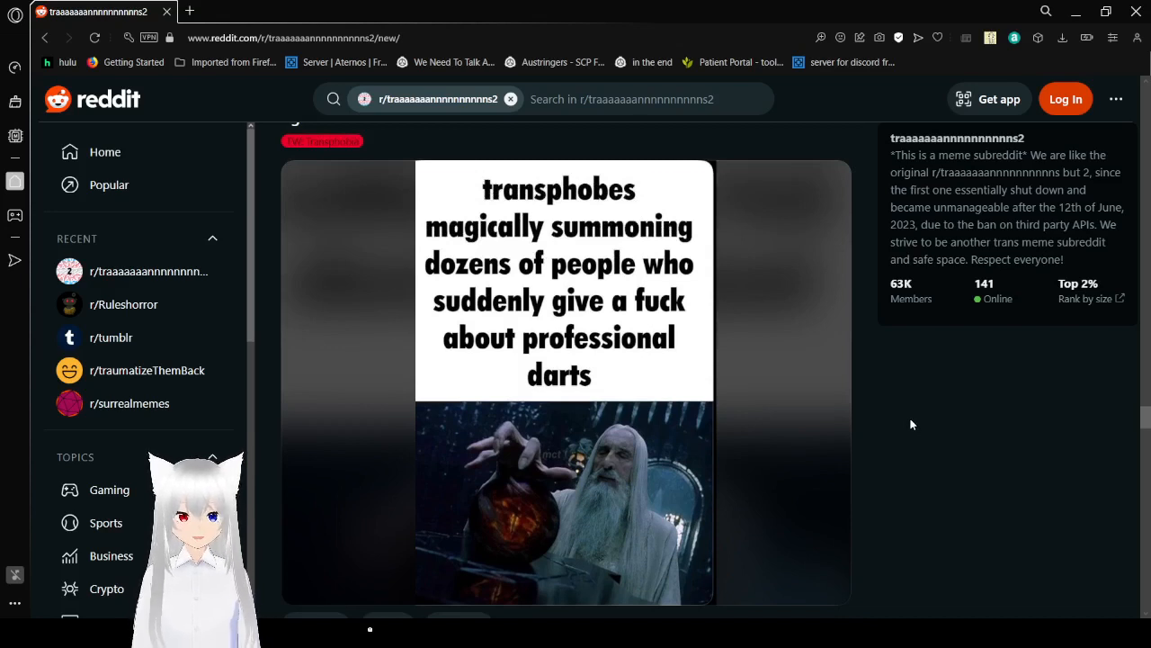
{"action": "scroll", "scroll_direction": "down", "scroll_amount": 3}
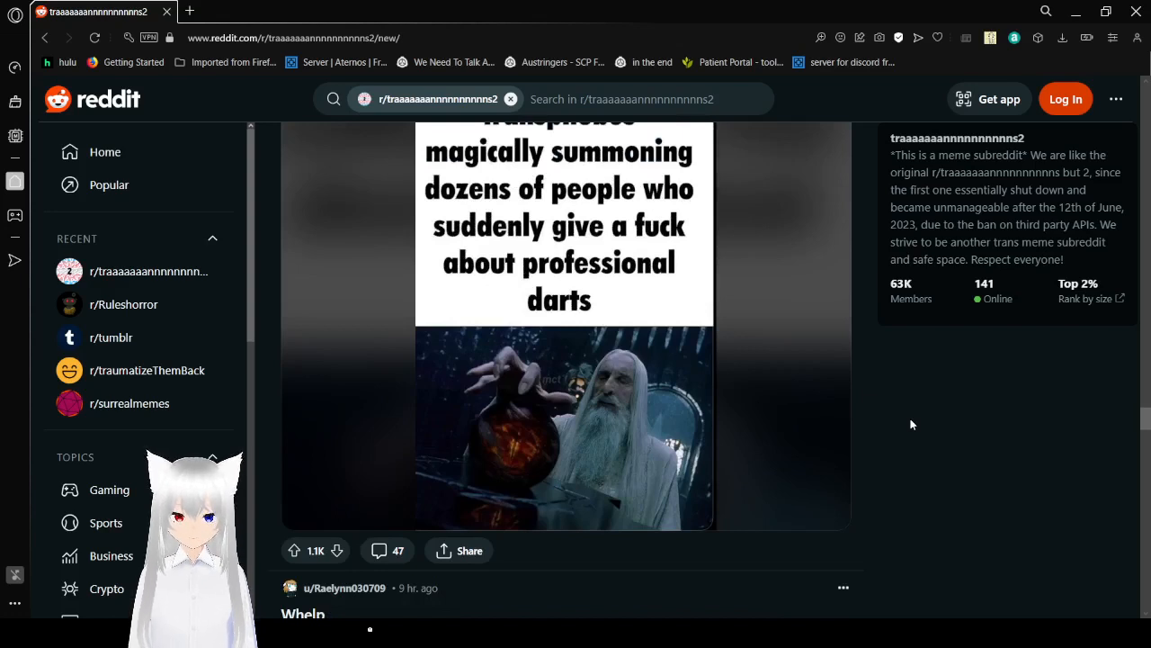
{"action": "scroll", "scroll_direction": "down", "scroll_amount": 3}
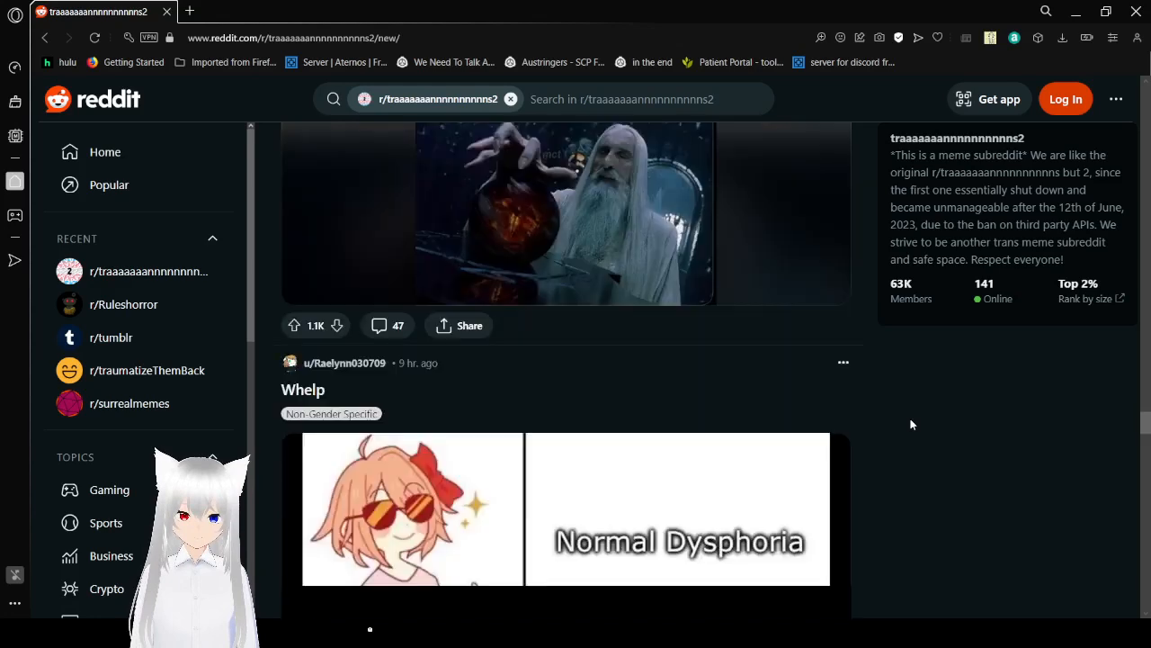
{"action": "scroll", "scroll_direction": "down", "scroll_amount": 3}
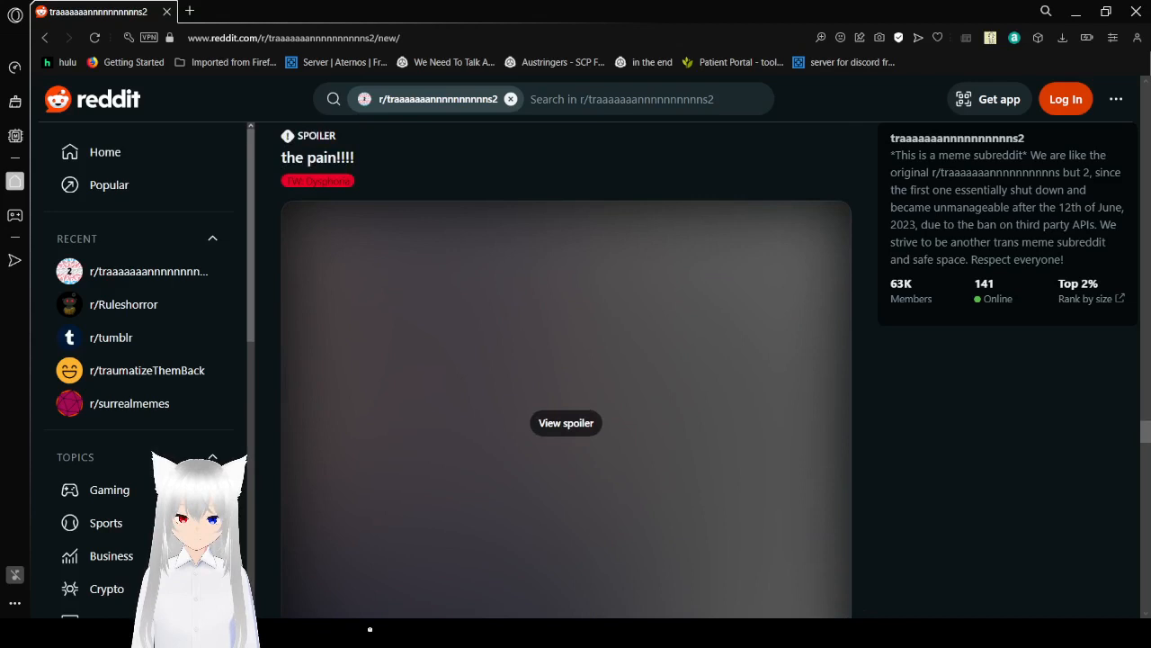
Step: Reveal the shower-dysphoria meme in 'the pain!!!!' and scroll past the rainbow T-shirt post
{"action": "left_click", "coordinate": [566, 423]}
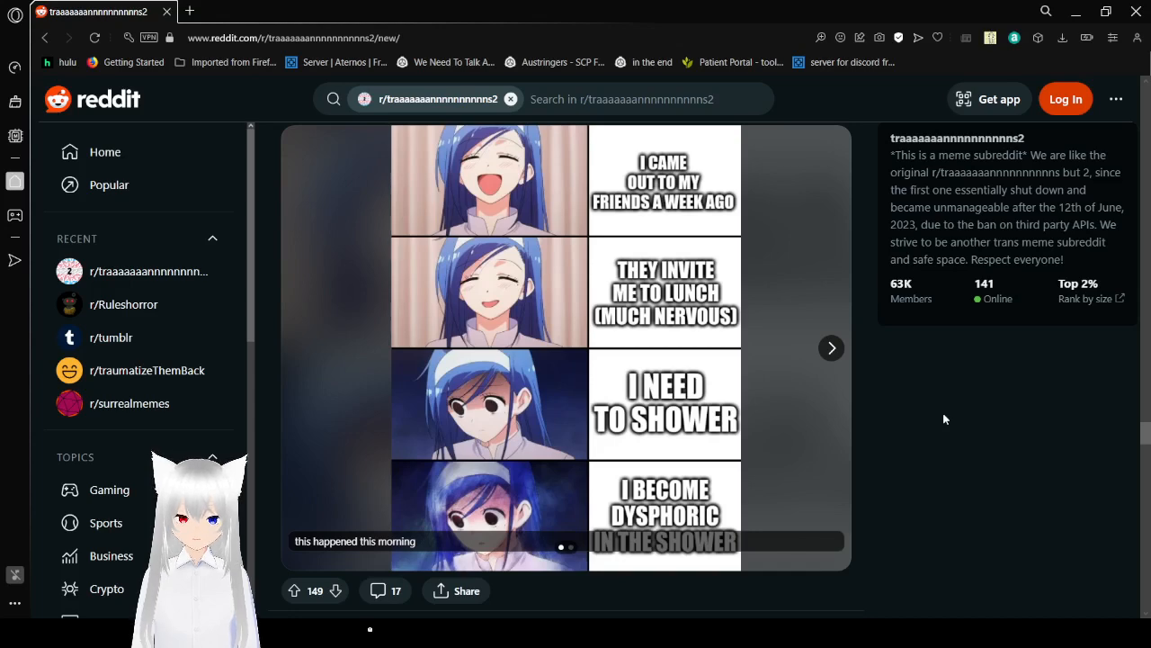
{"action": "scroll", "scroll_direction": "down", "scroll_amount": 3}
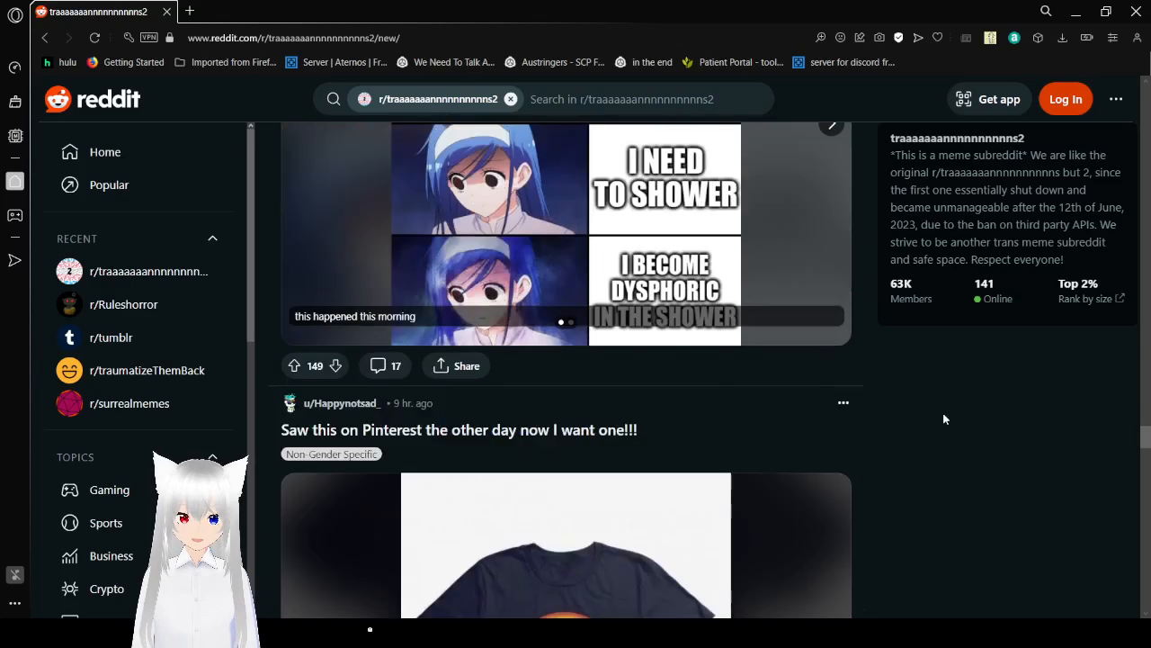
{"action": "scroll", "scroll_direction": "down", "scroll_amount": 3}
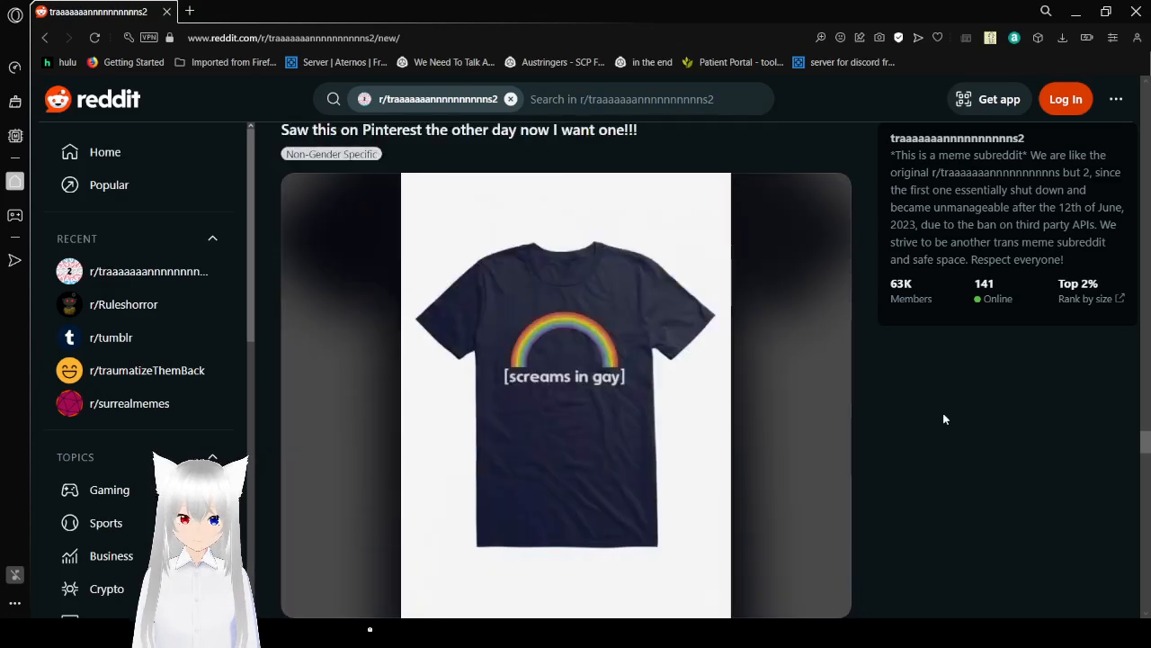
{"action": "scroll", "scroll_direction": "down", "scroll_amount": 3}
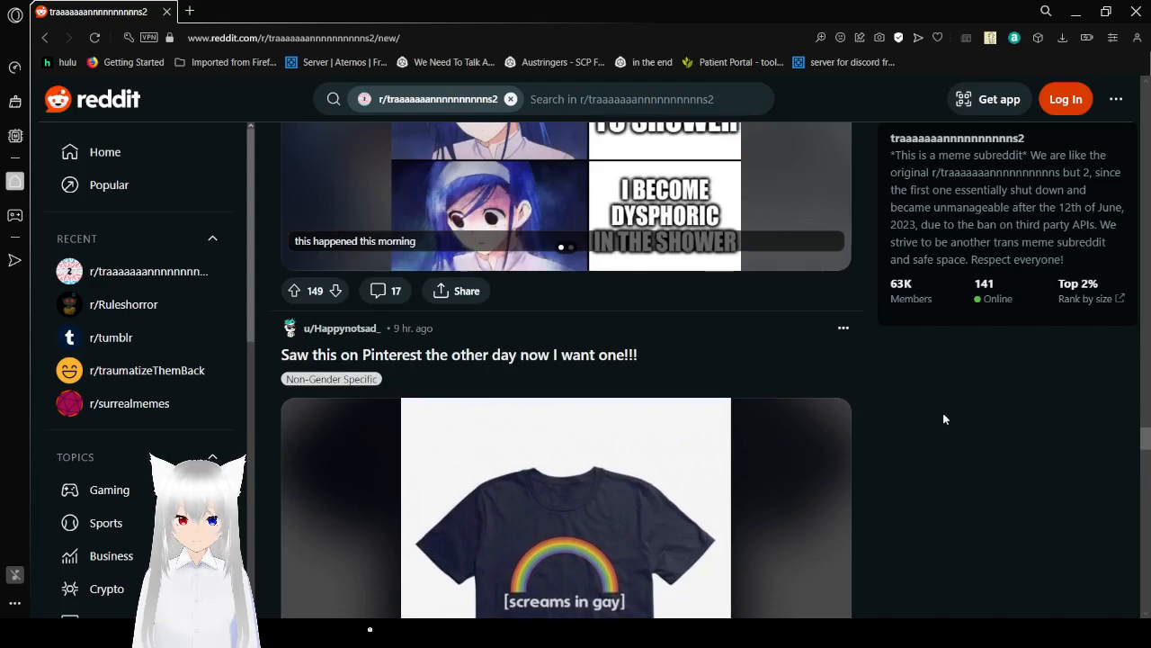
{"action": "scroll", "scroll_direction": "down", "scroll_amount": 3}
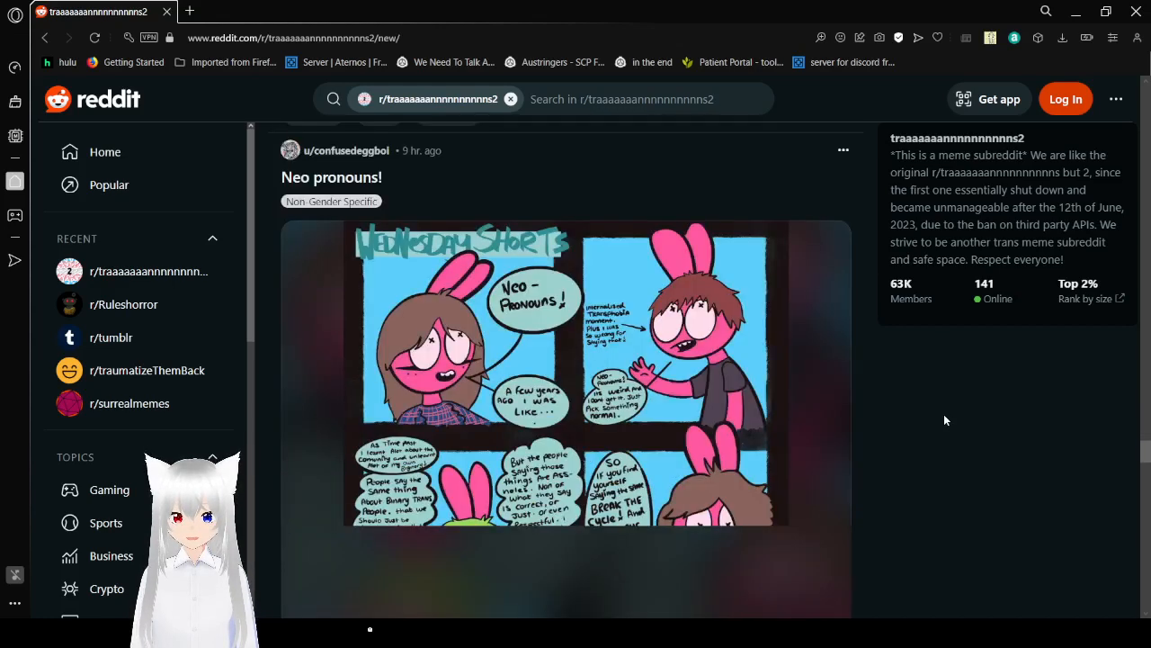
Step: Scroll the 'Neo pronouns!' Wednesday Shorts comic into view and read all its panels
{"action": "scroll", "scroll_direction": "down", "scroll_amount": 3}
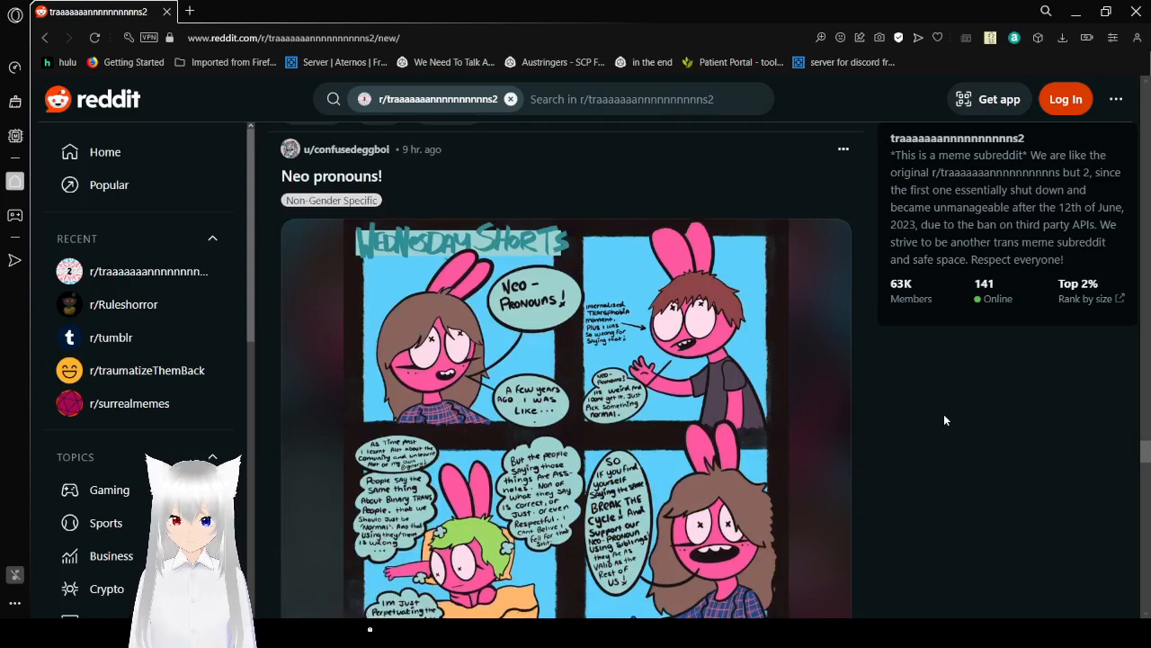
{"action": "scroll", "scroll_direction": "down", "scroll_amount": 3}
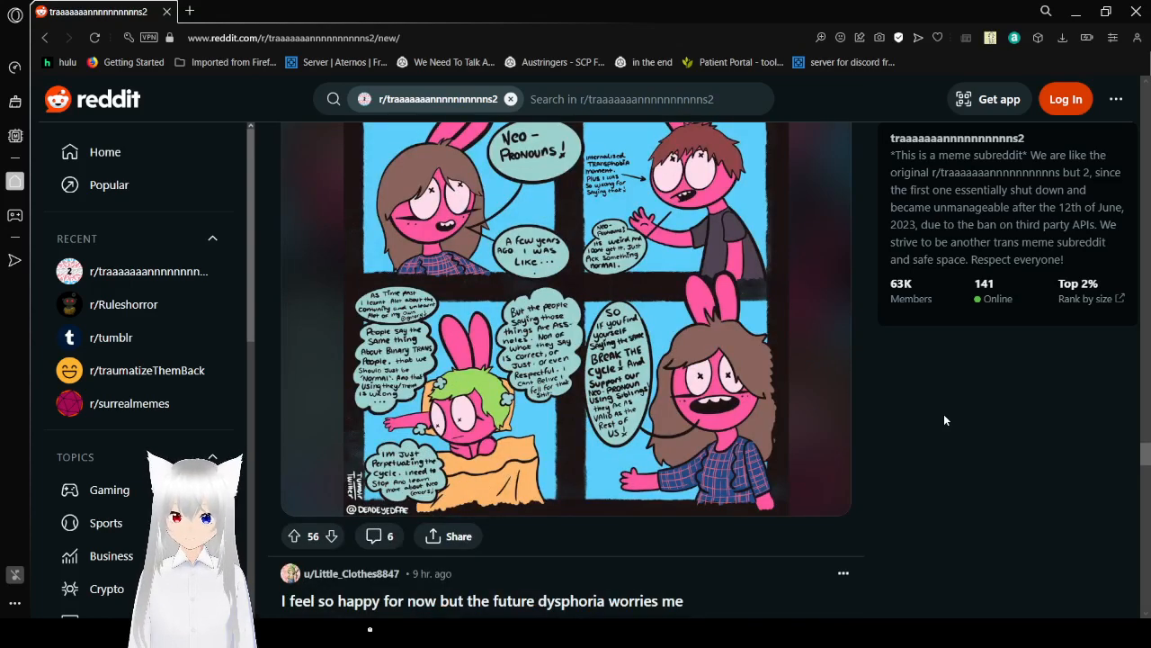
{"action": "scroll", "scroll_direction": "down", "scroll_amount": 3}
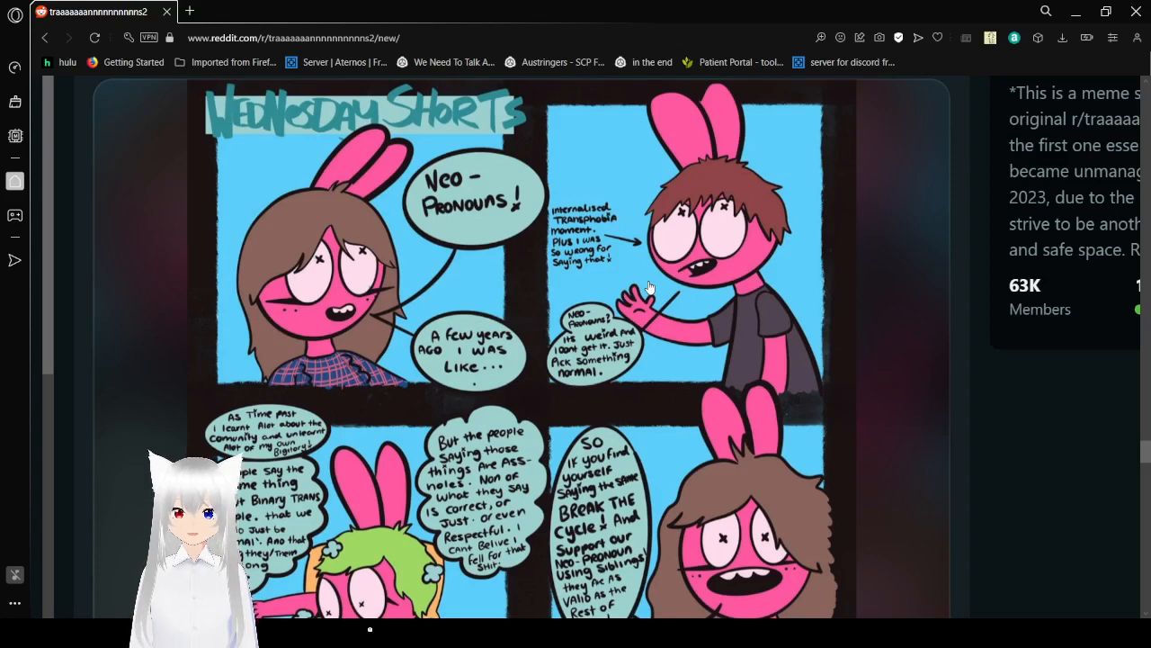
{"action": "mouse_move", "coordinate": [635, 210]}
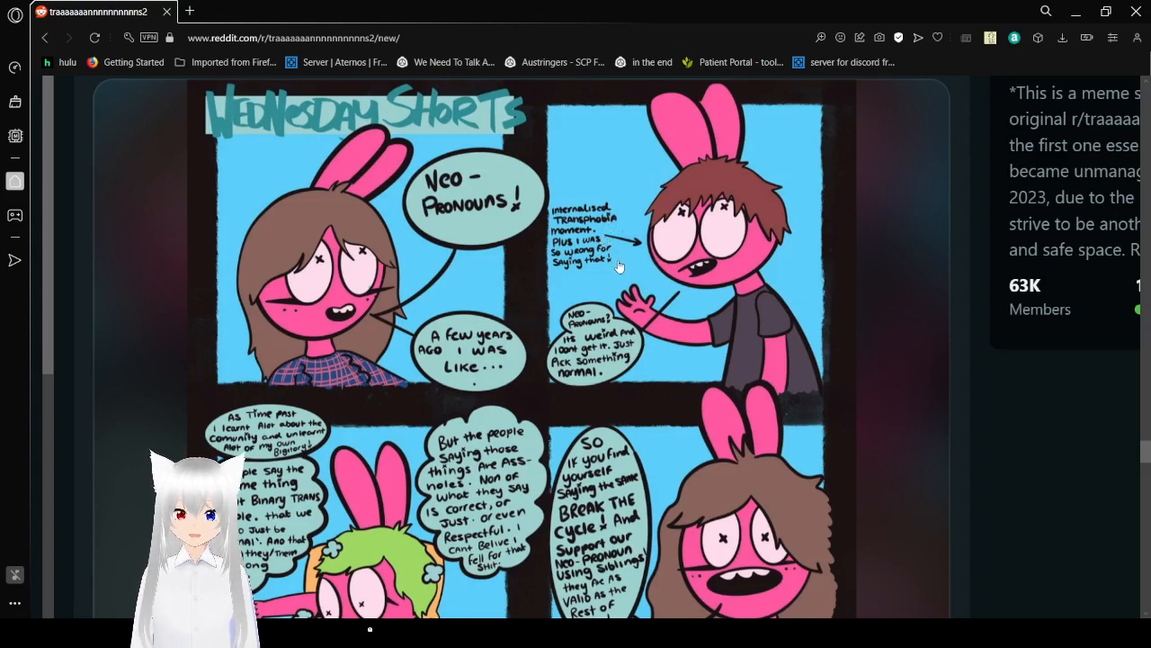
{"action": "mouse_move", "coordinate": [823, 351]}
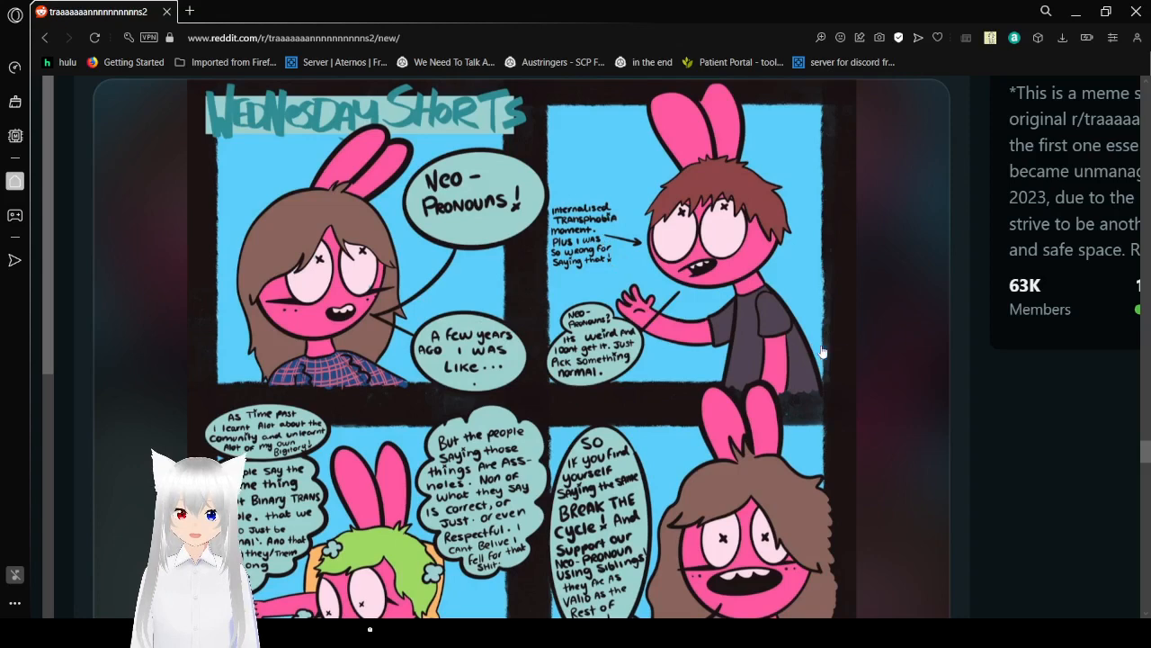
{"action": "mouse_move", "coordinate": [870, 360]}
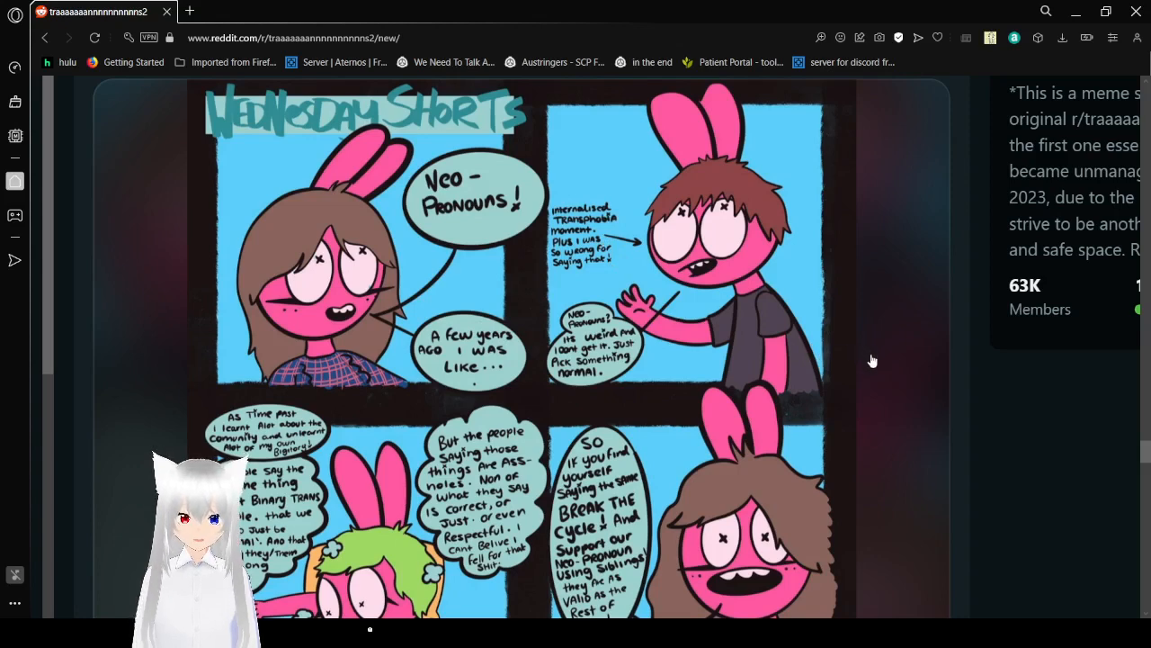
{"action": "scroll", "scroll_direction": "down", "scroll_amount": 3}
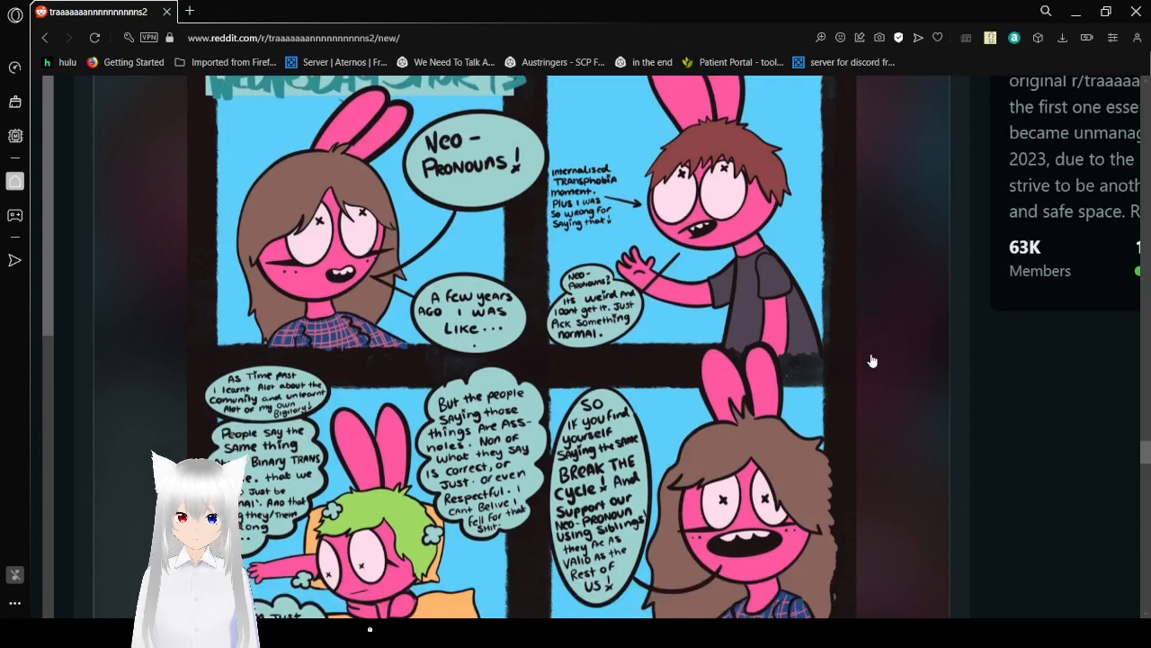
{"action": "scroll", "scroll_direction": "down", "scroll_amount": 3}
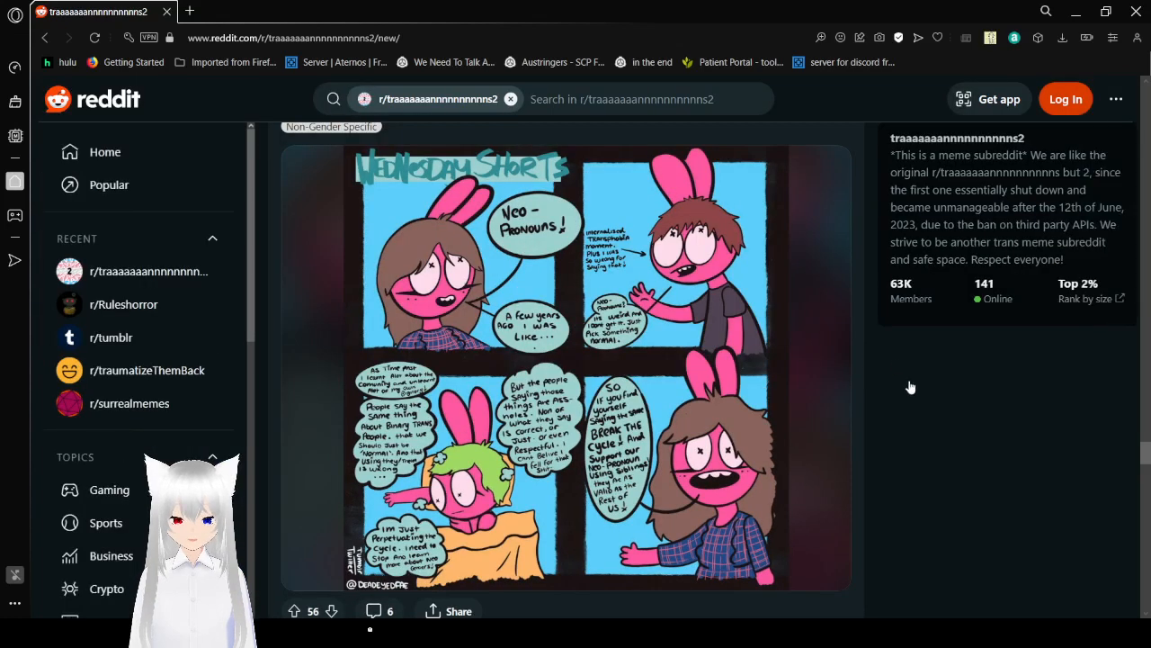
{"action": "mouse_move", "coordinate": [871, 422]}
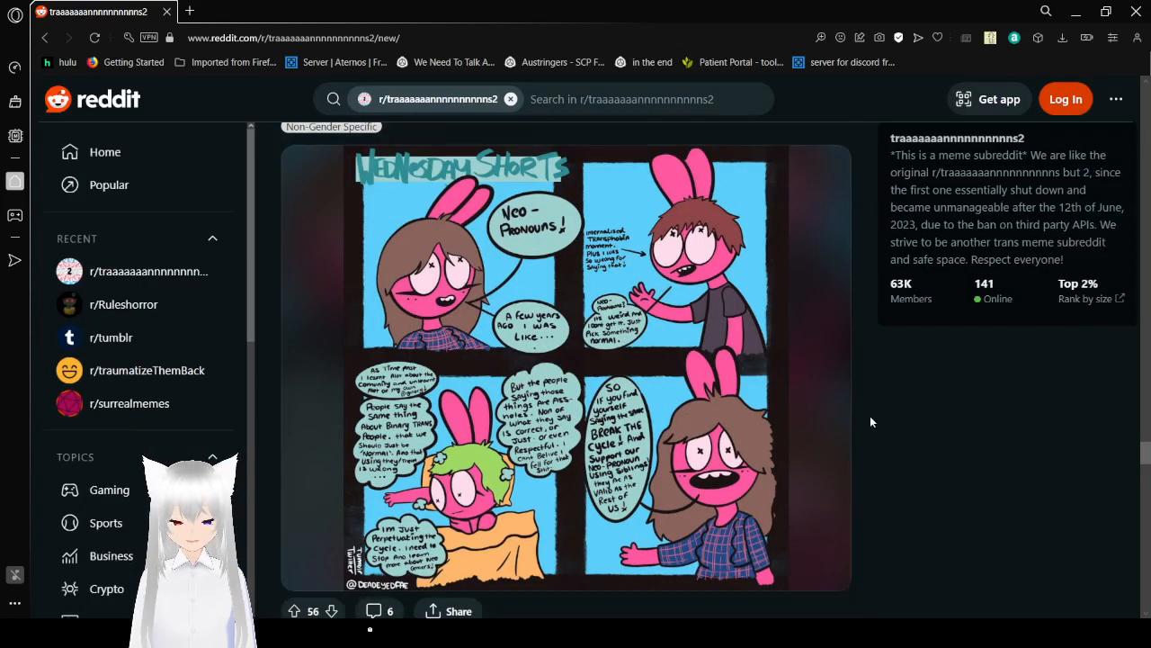
Step: Scroll past the 'Neo pronouns!' comic and the 'I feel so happy for now...' body-hair meme to 'What just happened?'
{"action": "scroll", "scroll_direction": "down", "scroll_amount": 3}
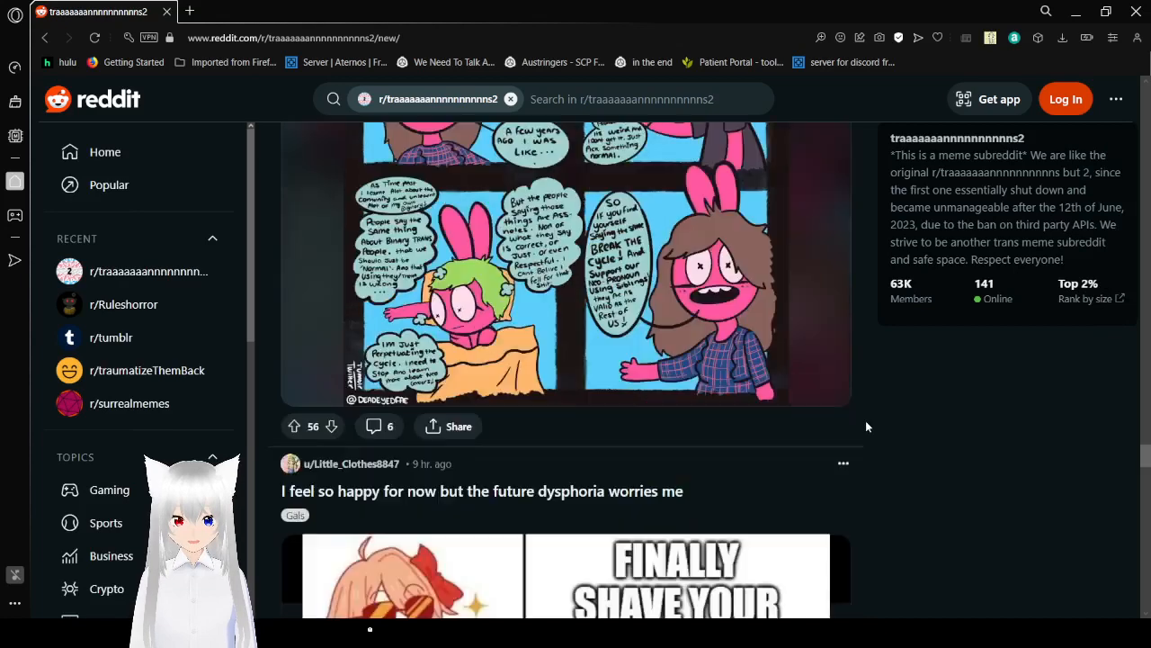
{"action": "scroll", "scroll_direction": "down", "scroll_amount": 3}
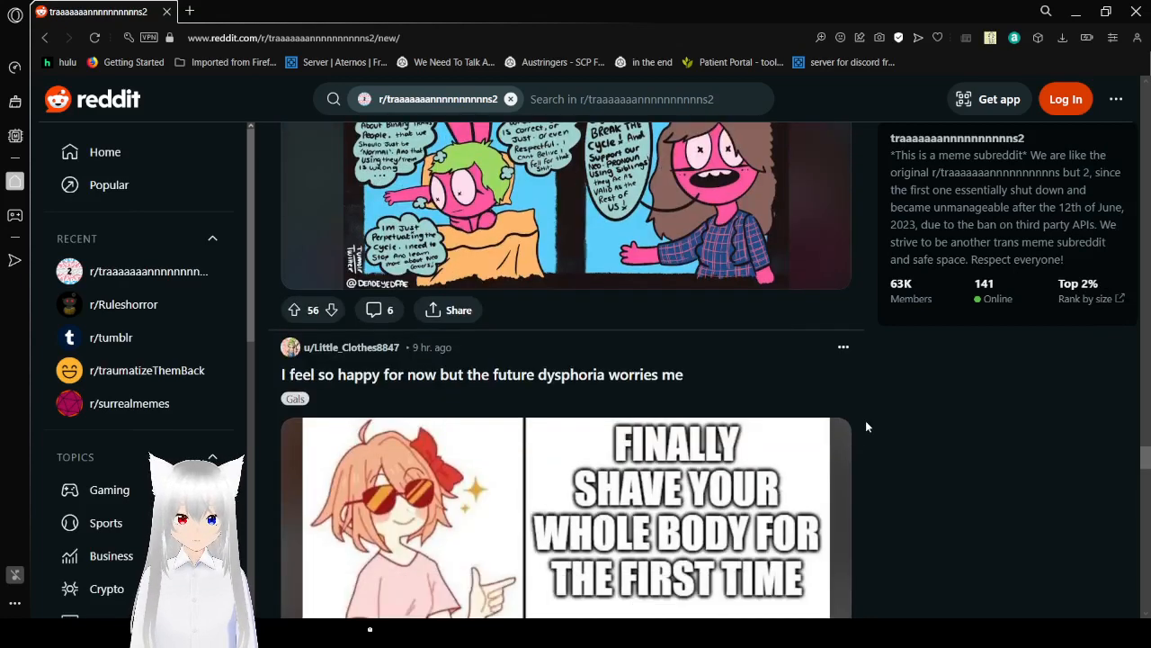
{"action": "scroll", "scroll_direction": "down", "scroll_amount": 3}
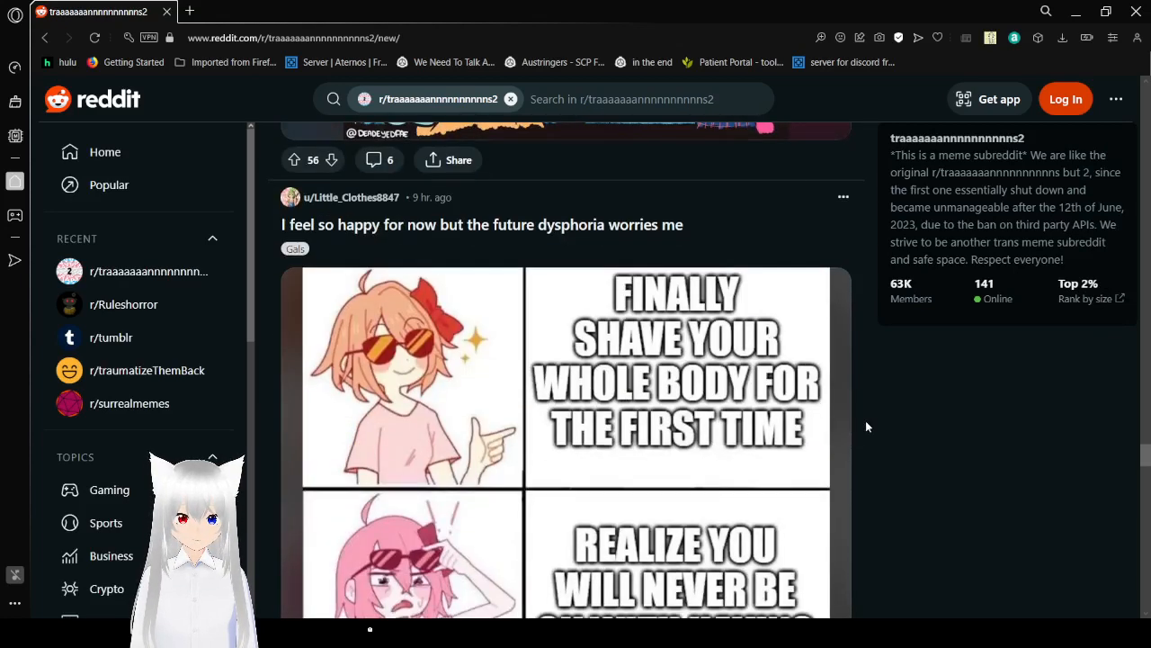
{"action": "scroll", "scroll_direction": "down", "scroll_amount": 3}
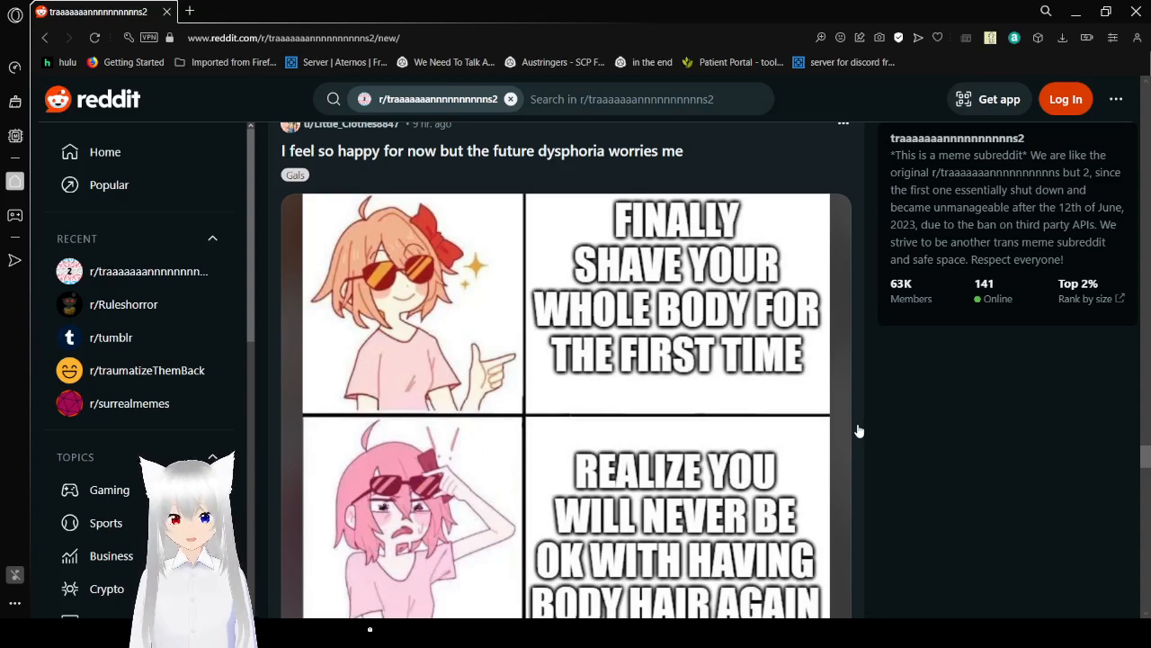
{"action": "scroll", "scroll_direction": "down", "scroll_amount": 3}
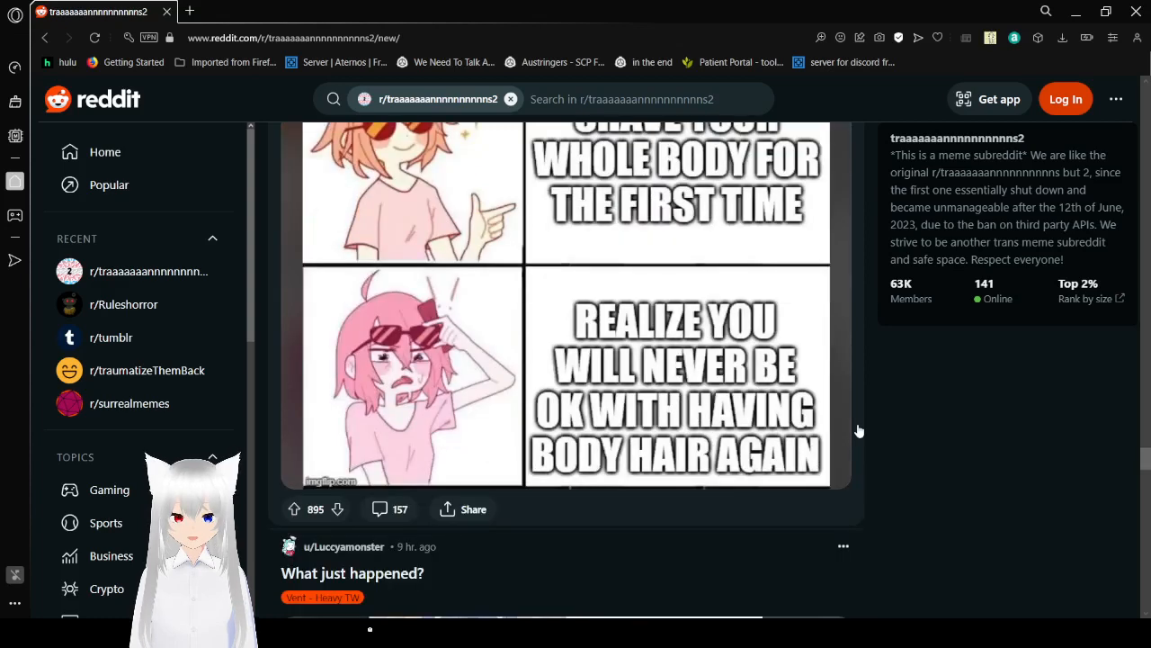
{"action": "mouse_move", "coordinate": [869, 433]}
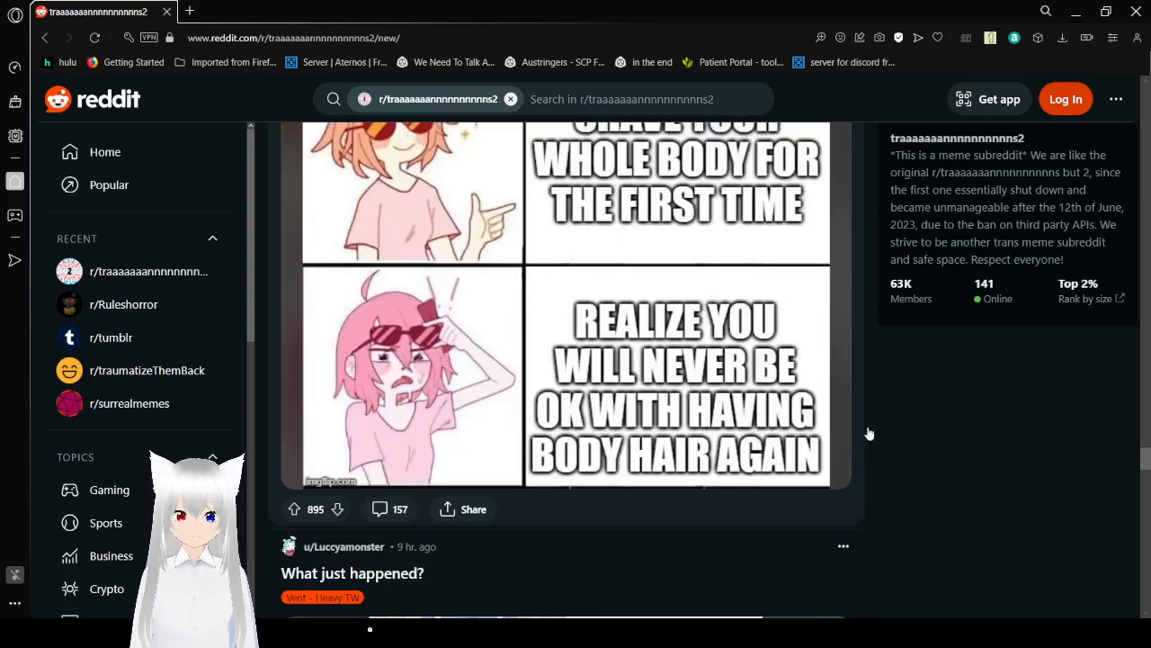
{"action": "mouse_move", "coordinate": [893, 433]}
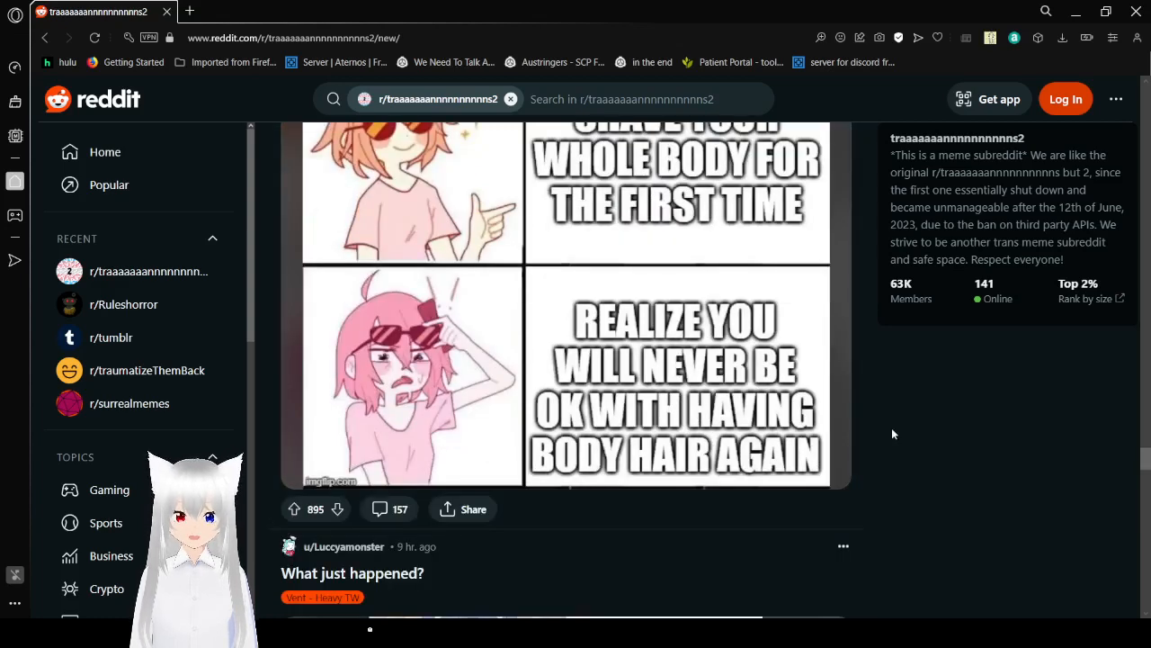
{"action": "scroll", "scroll_direction": "down", "scroll_amount": 3}
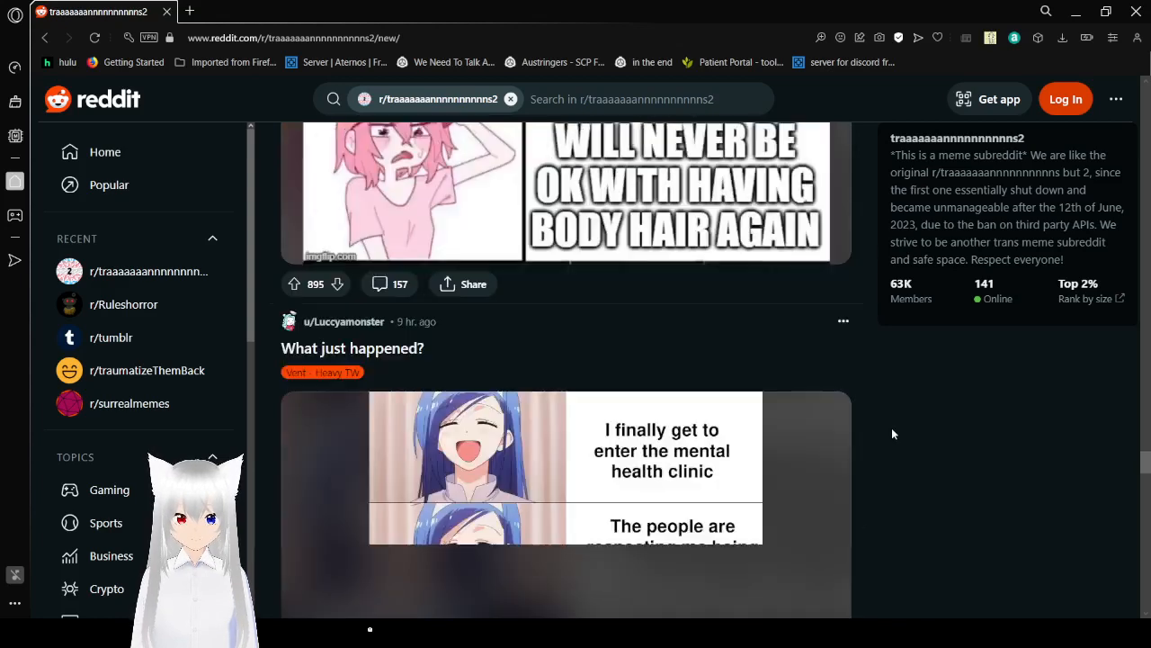
Step: Scroll through the four-panel mental health clinic deadname meme down to its 127-upvote row
{"action": "scroll", "scroll_direction": "down", "scroll_amount": 3}
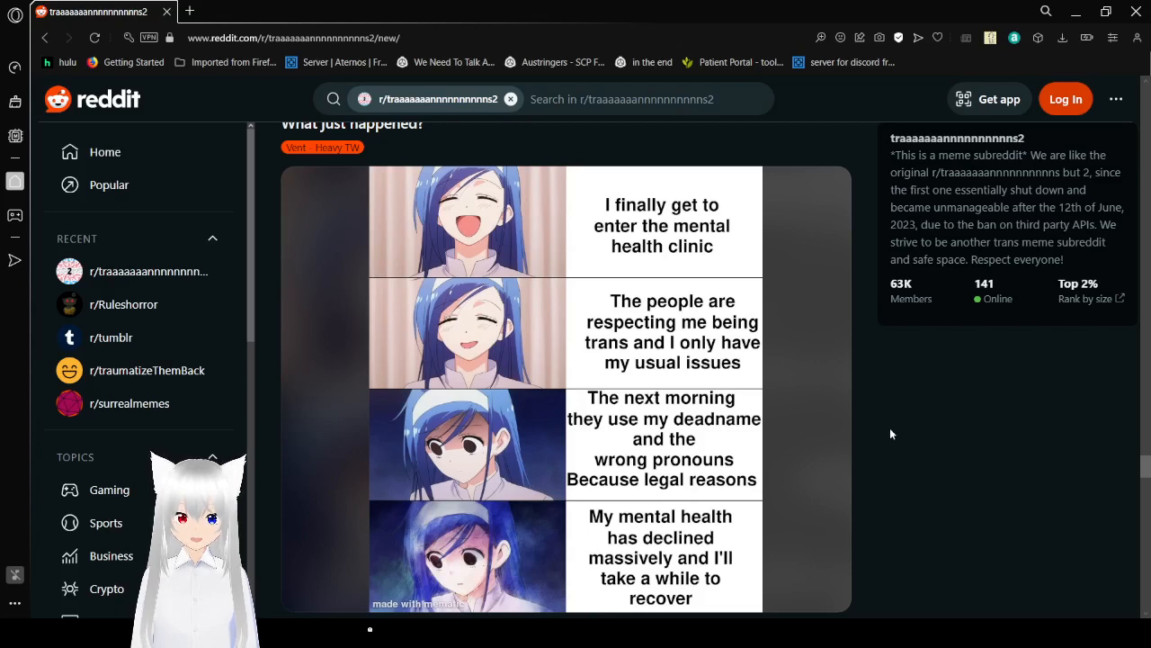
{"action": "scroll", "scroll_direction": "down", "scroll_amount": 3}
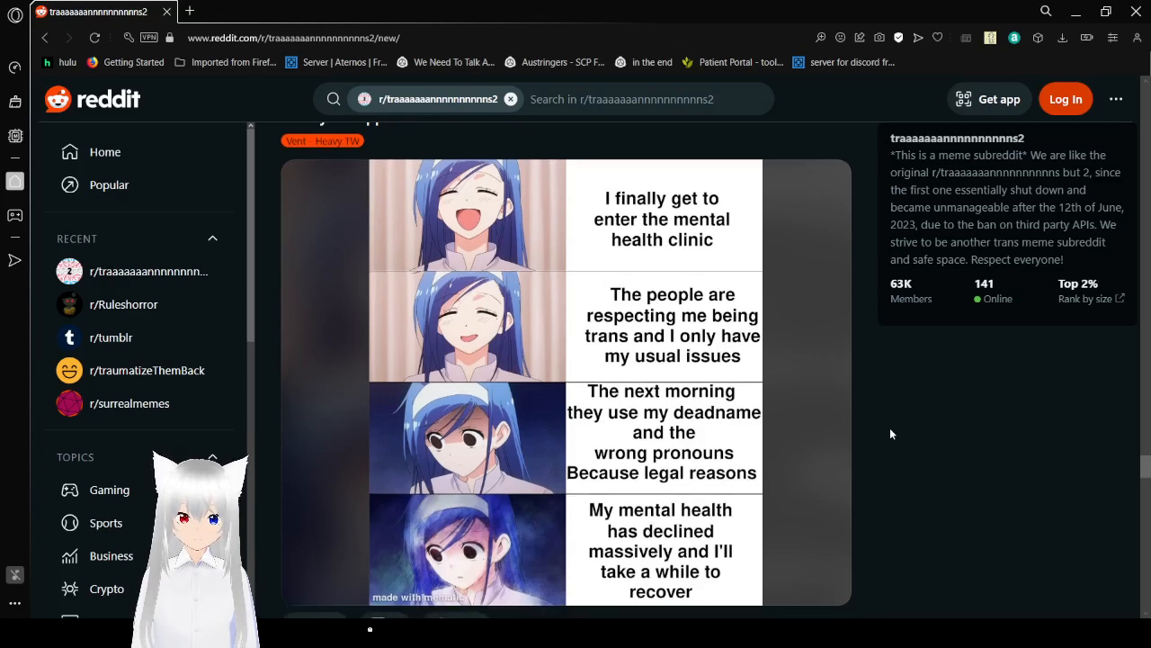
{"action": "scroll", "scroll_direction": "down", "scroll_amount": 3}
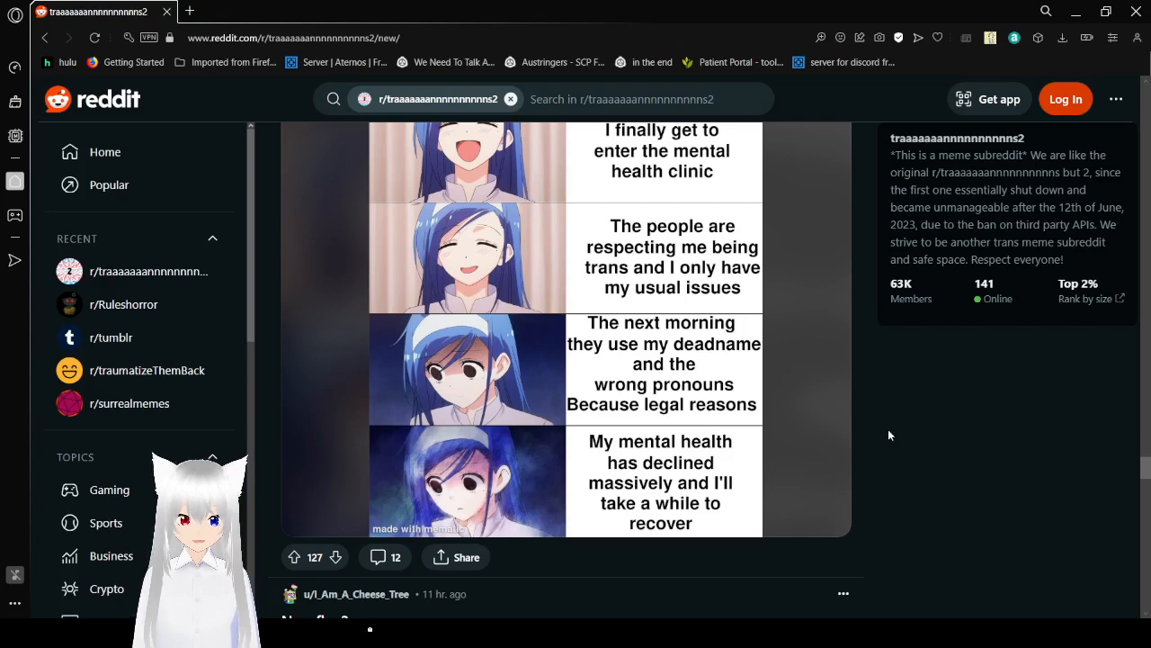
{"action": "mouse_move", "coordinate": [876, 459]}
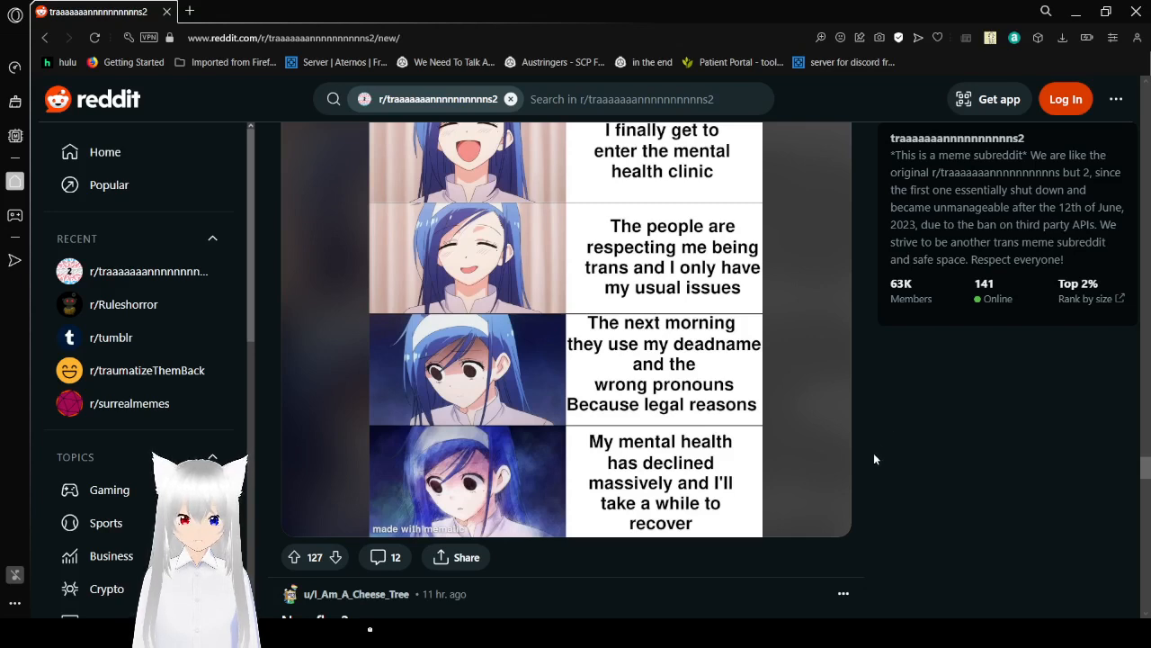
Step: Scroll down the feed to the 'New flag?' gallery post
{"action": "scroll", "scroll_direction": "down", "scroll_amount": 3}
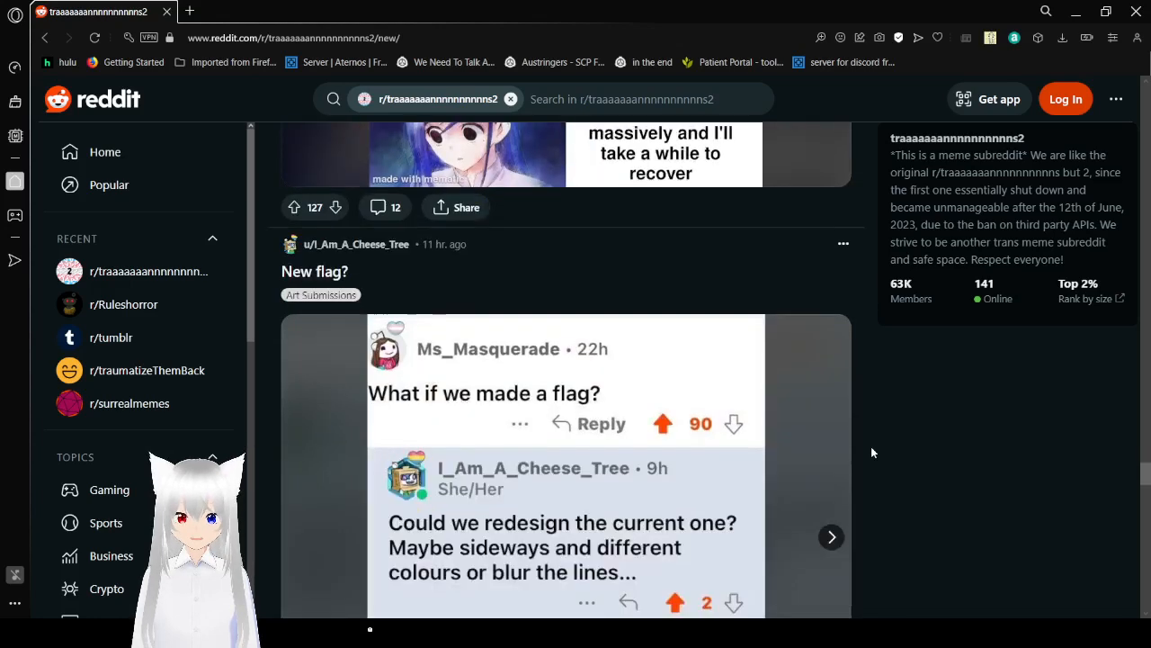
{"action": "scroll", "scroll_direction": "down", "scroll_amount": 3}
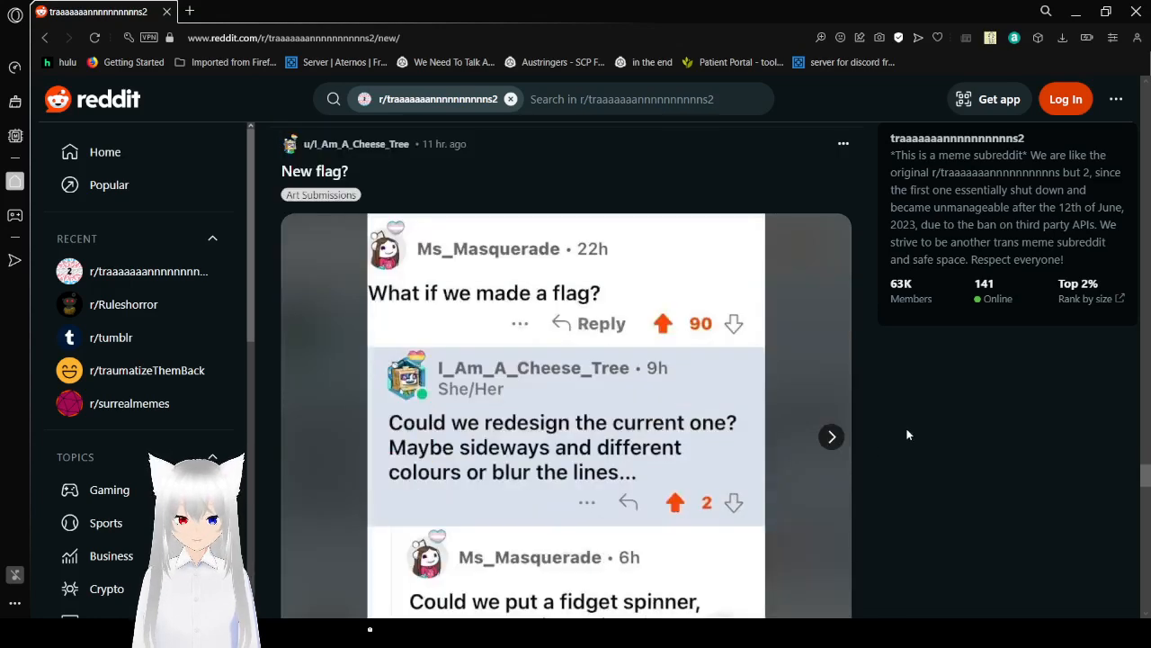
{"action": "scroll", "scroll_direction": "down", "scroll_amount": 3}
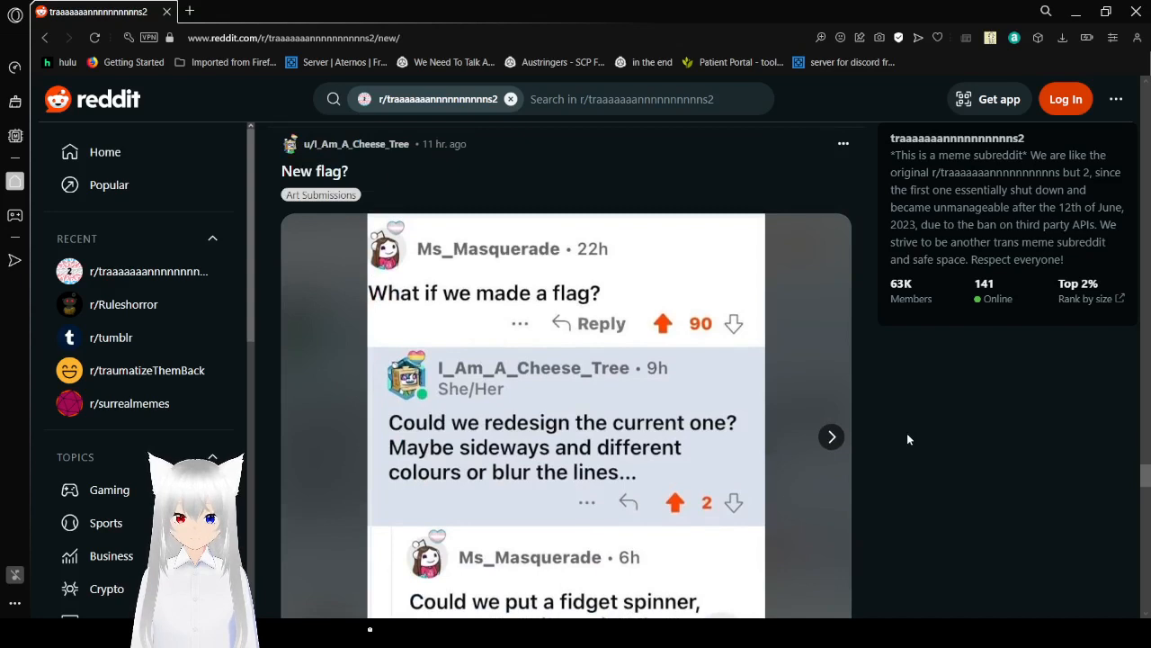
{"action": "scroll", "scroll_direction": "down", "scroll_amount": 3}
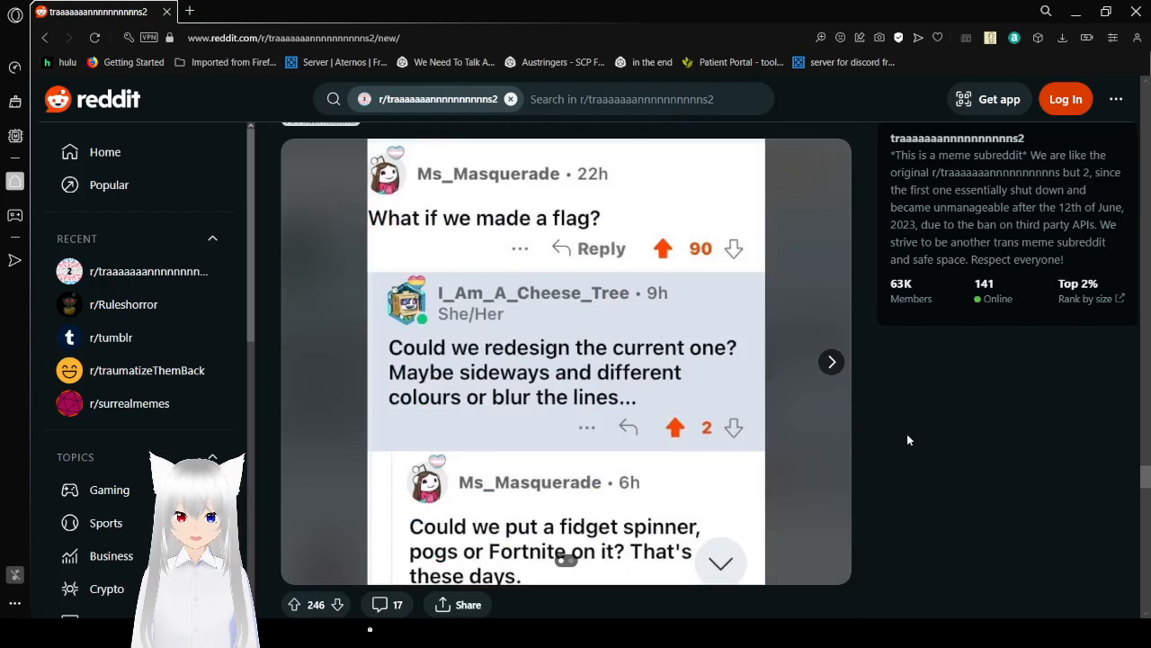
{"action": "mouse_move", "coordinate": [898, 429]}
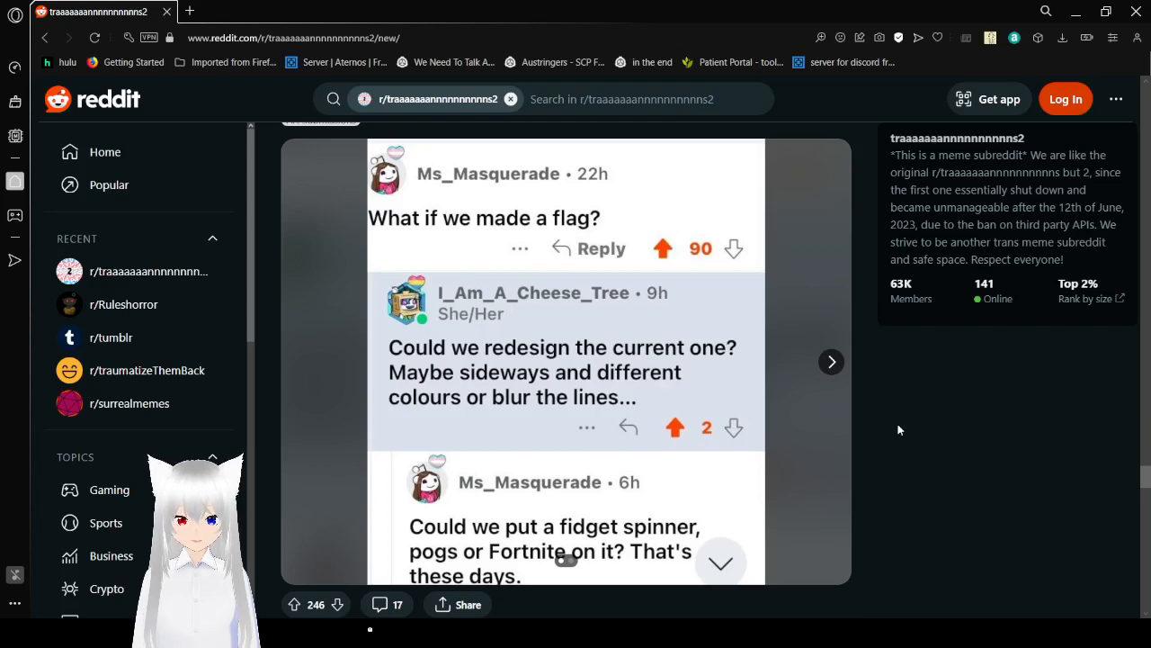
{"action": "mouse_move", "coordinate": [844, 393]}
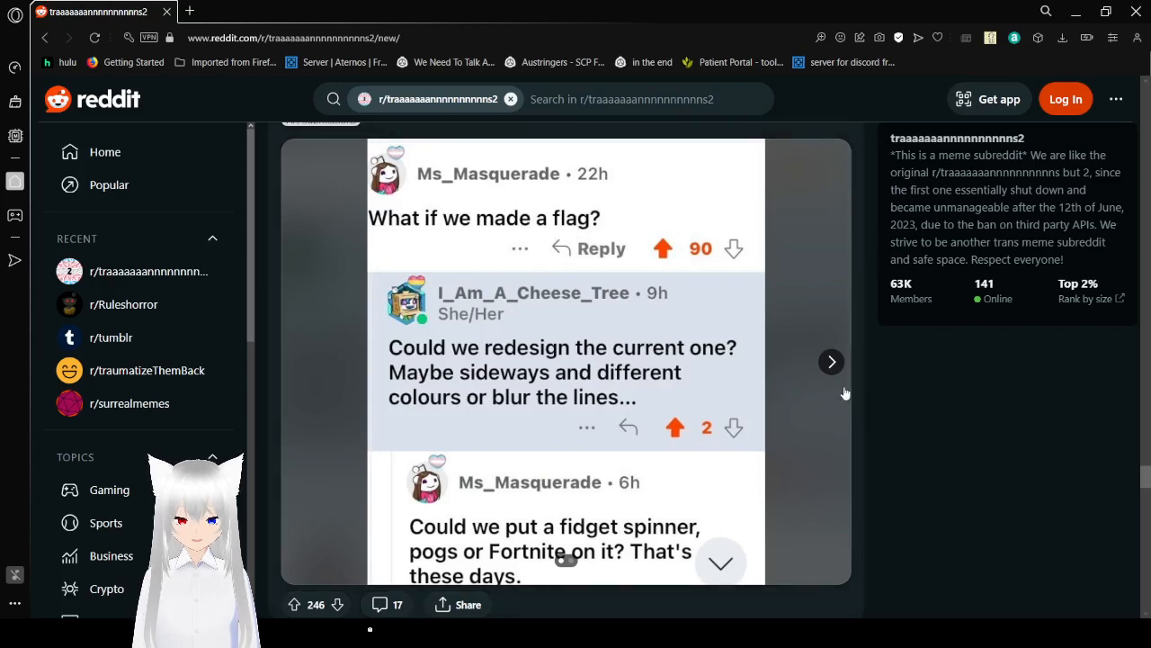
Step: Show the second gallery image, the fidget spinner on a pink, white and blue background
{"action": "left_click", "coordinate": [831, 361]}
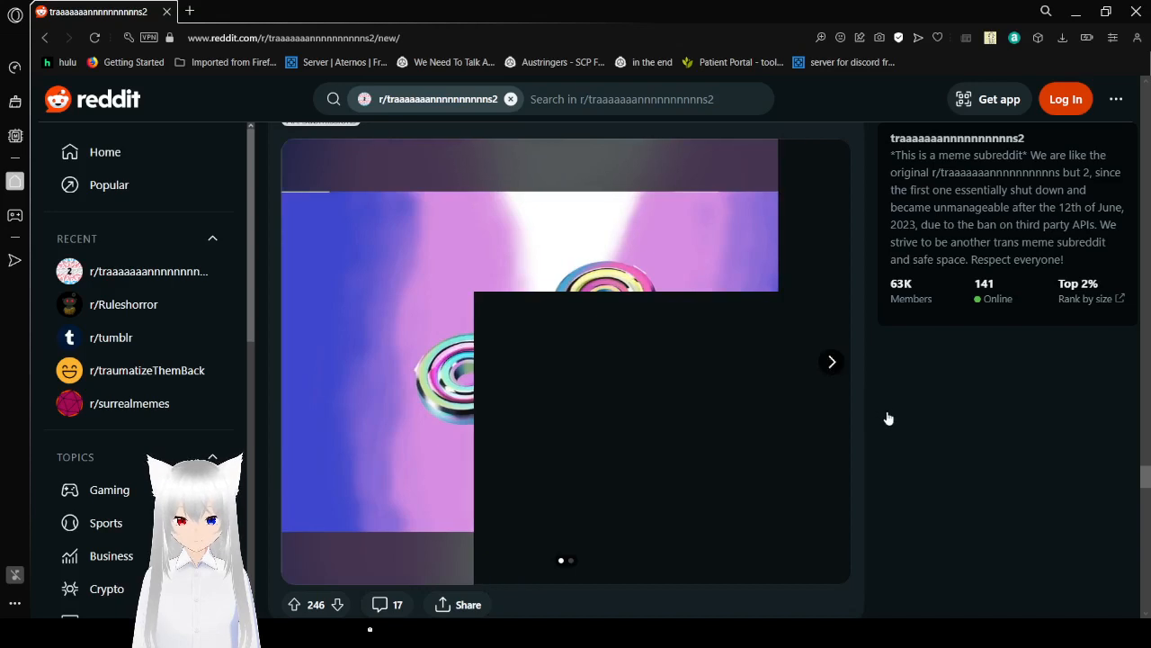
{"action": "left_click", "coordinate": [831, 362]}
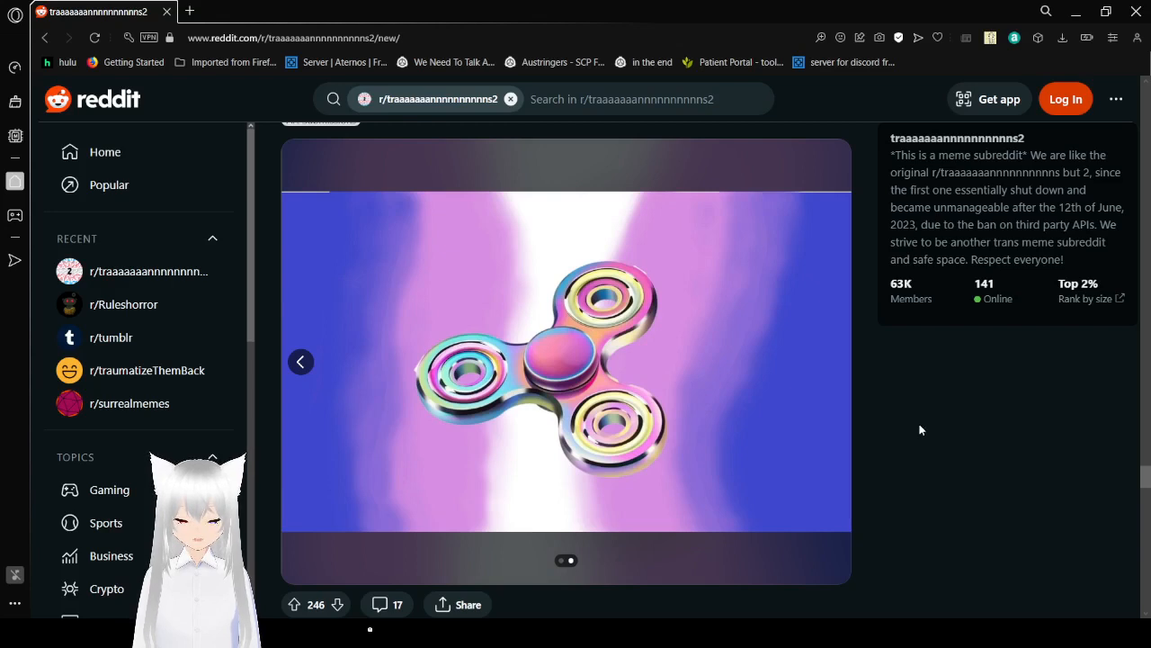
{"action": "scroll", "scroll_direction": "down", "scroll_amount": 3}
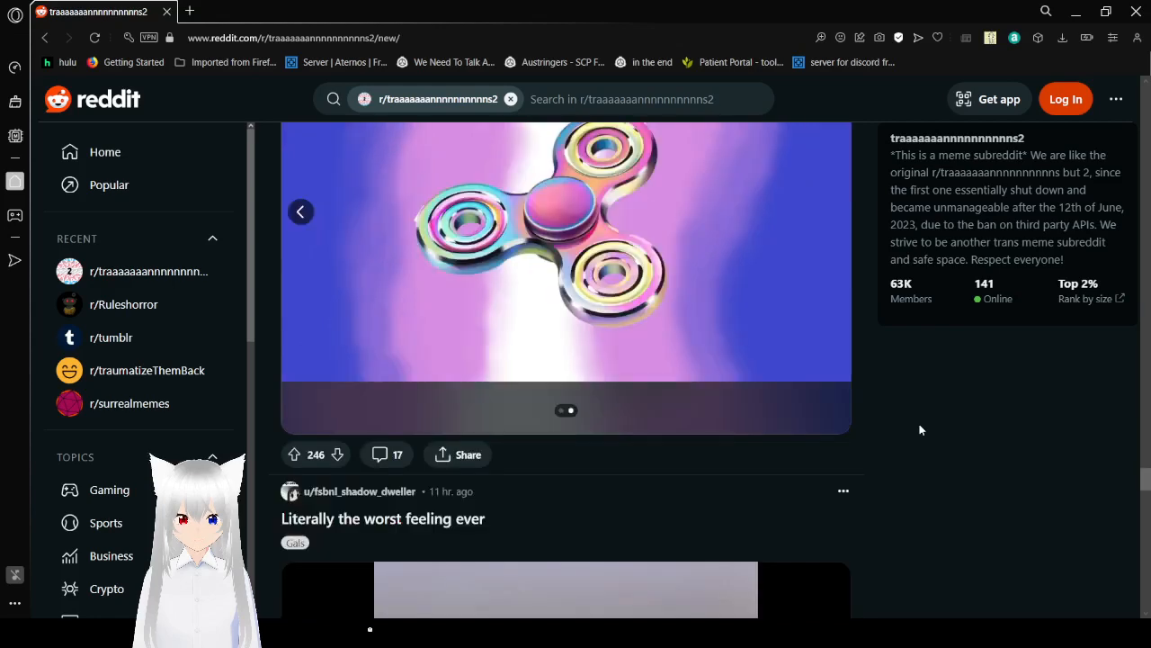
Step: Scroll past the train-crash dysphoria meme and reveal the spoiler image in 'they are too cute!!'
{"action": "scroll", "scroll_direction": "down", "scroll_amount": 3}
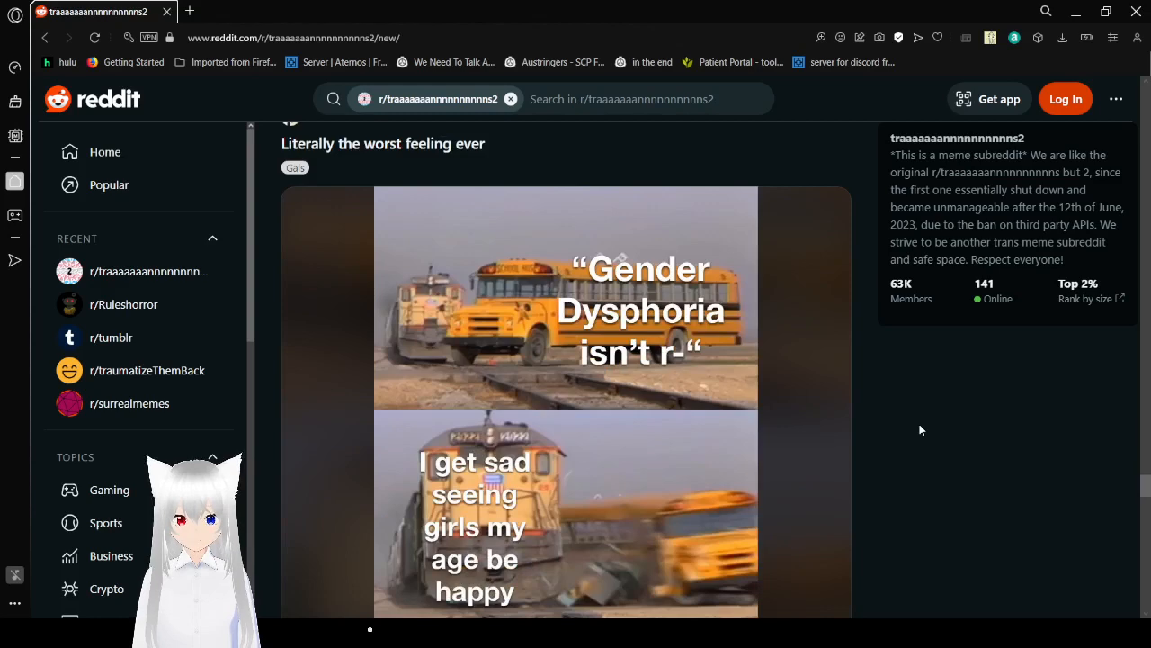
{"action": "scroll", "scroll_direction": "down", "scroll_amount": 3}
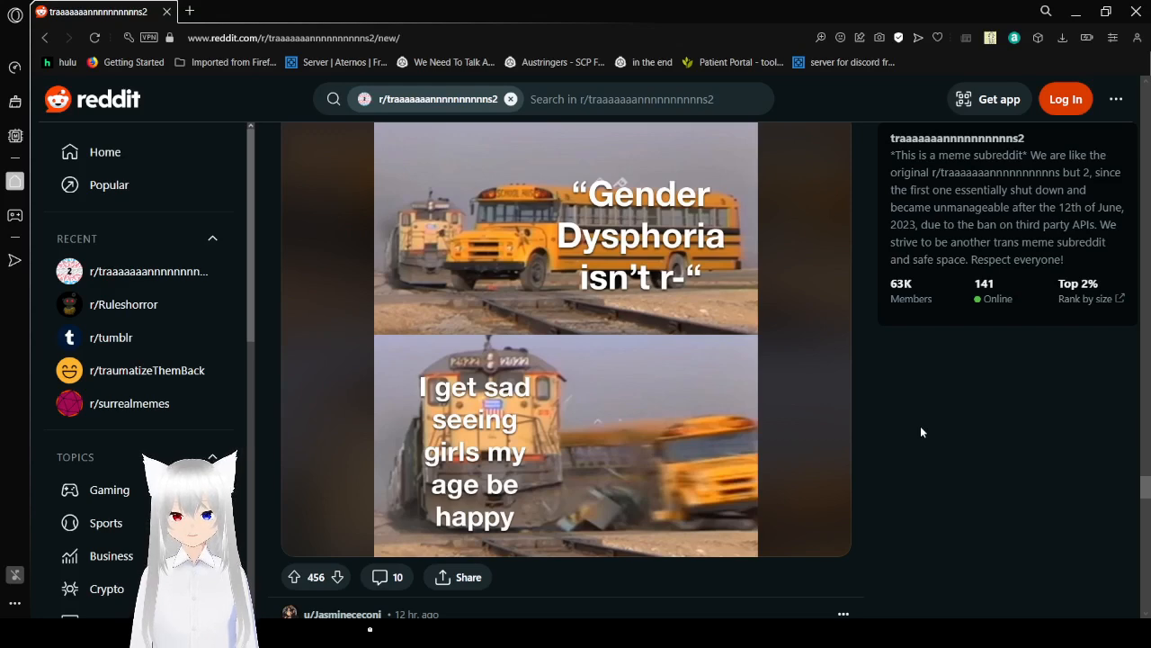
{"action": "scroll", "scroll_direction": "down", "scroll_amount": 3}
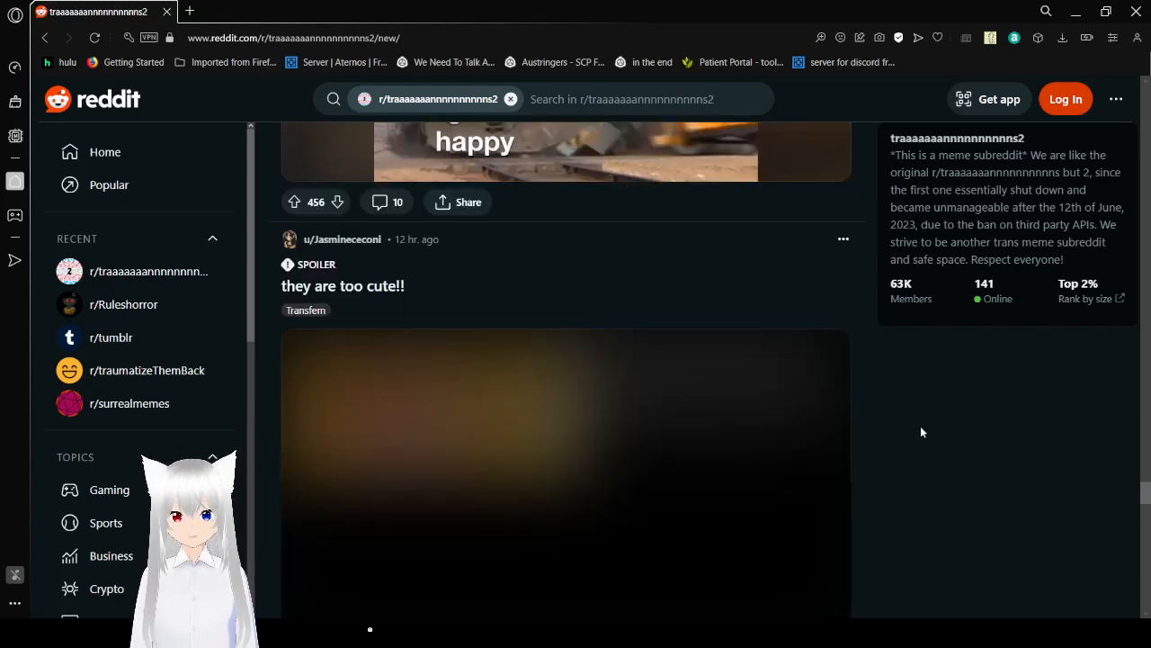
{"action": "scroll", "scroll_direction": "down", "scroll_amount": 3}
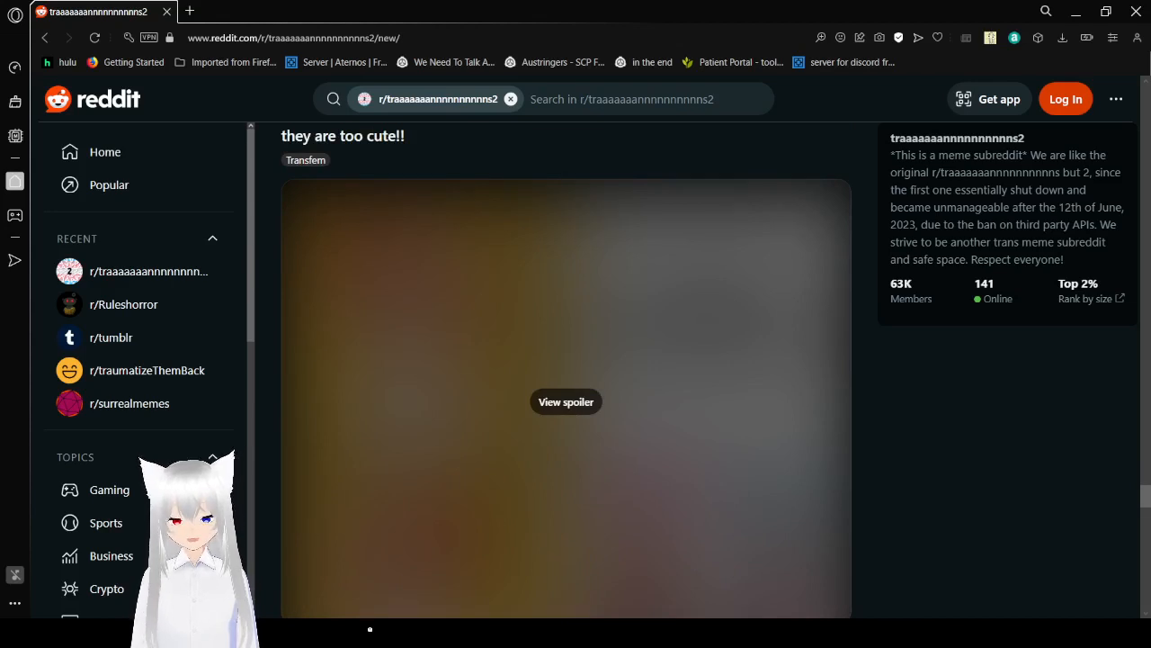
{"action": "left_click", "coordinate": [566, 402]}
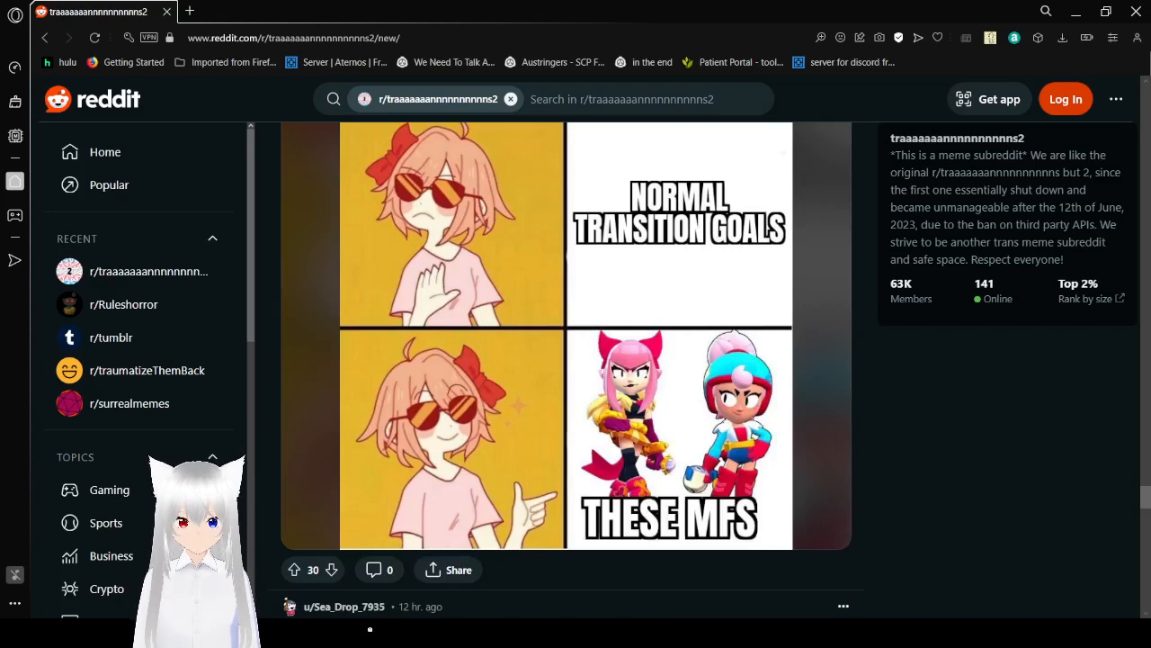
{"action": "mouse_move", "coordinate": [631, 590]}
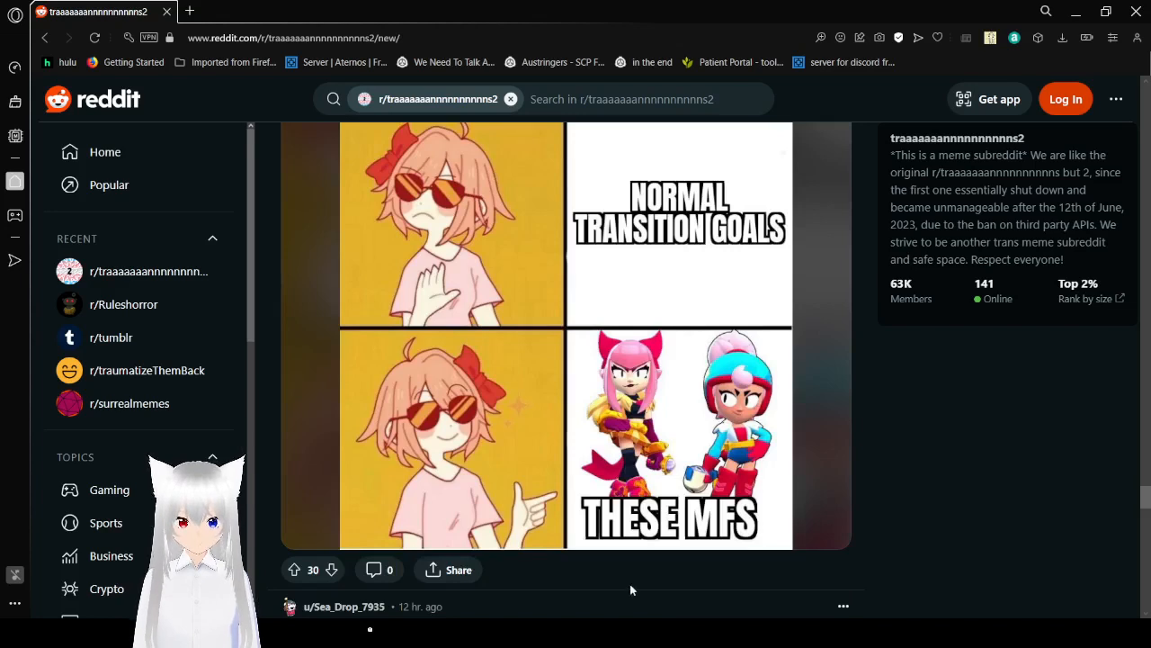
{"action": "mouse_move", "coordinate": [938, 433]}
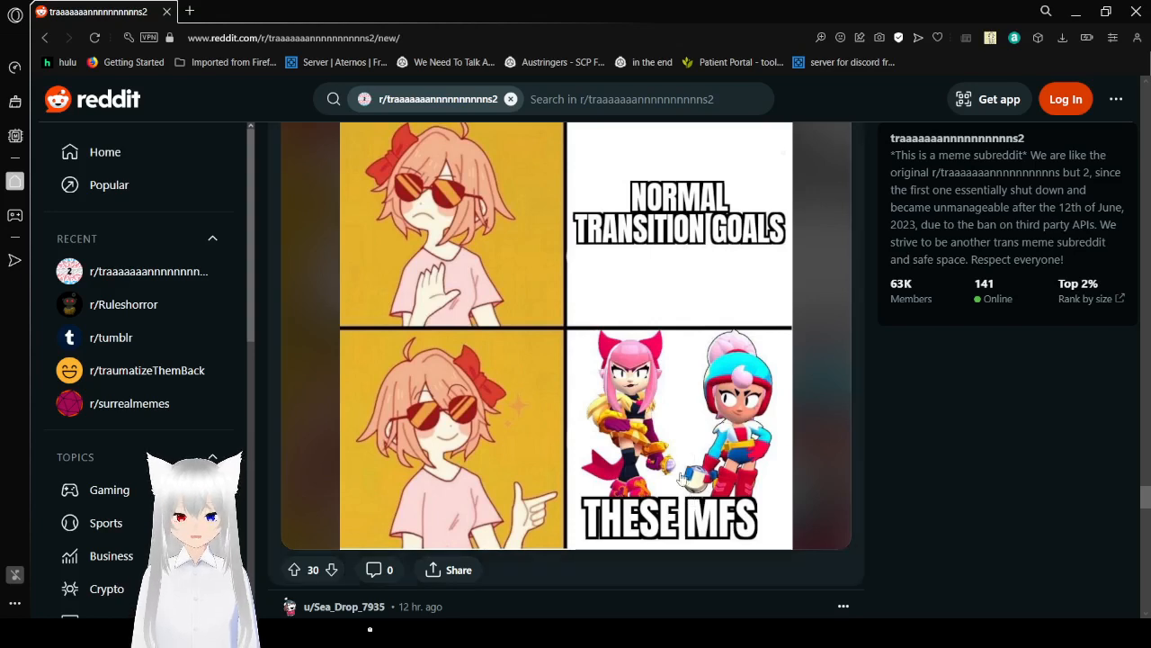
Step: Reveal the spoiler in 'funny if it wasnt true', the Amy-instead-of-Annie name-regret meme
{"action": "scroll", "scroll_direction": "down", "scroll_amount": 3}
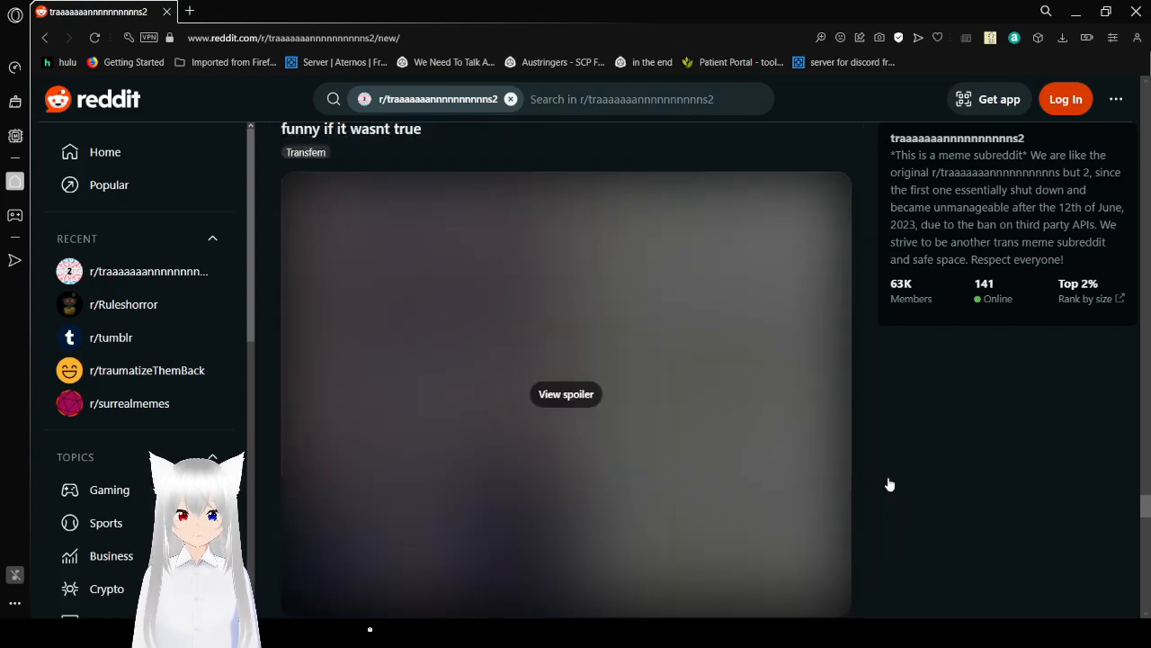
{"action": "mouse_move", "coordinate": [889, 437]}
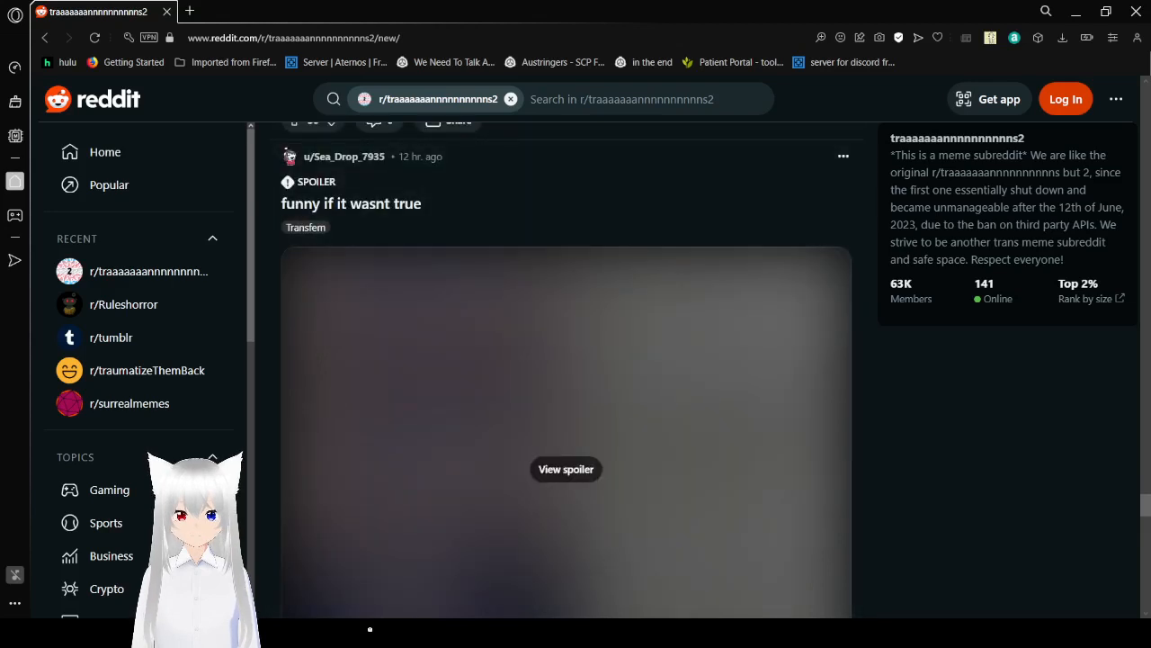
{"action": "left_click", "coordinate": [565, 468]}
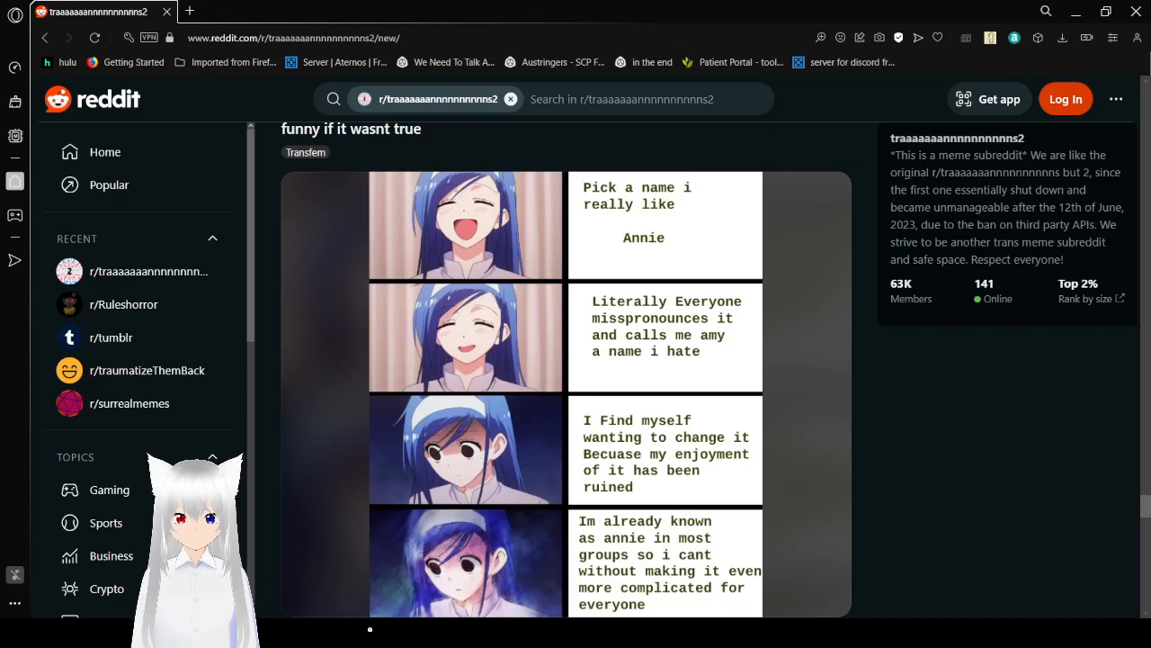
{"action": "mouse_move", "coordinate": [992, 456]}
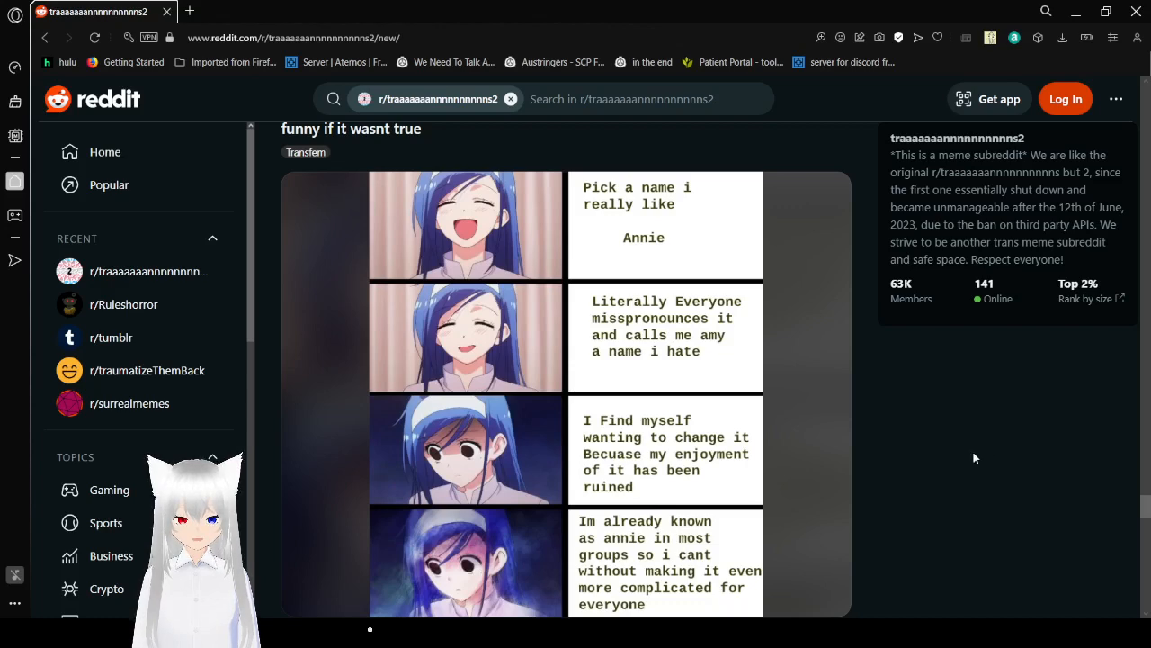
{"action": "mouse_move", "coordinate": [958, 463]}
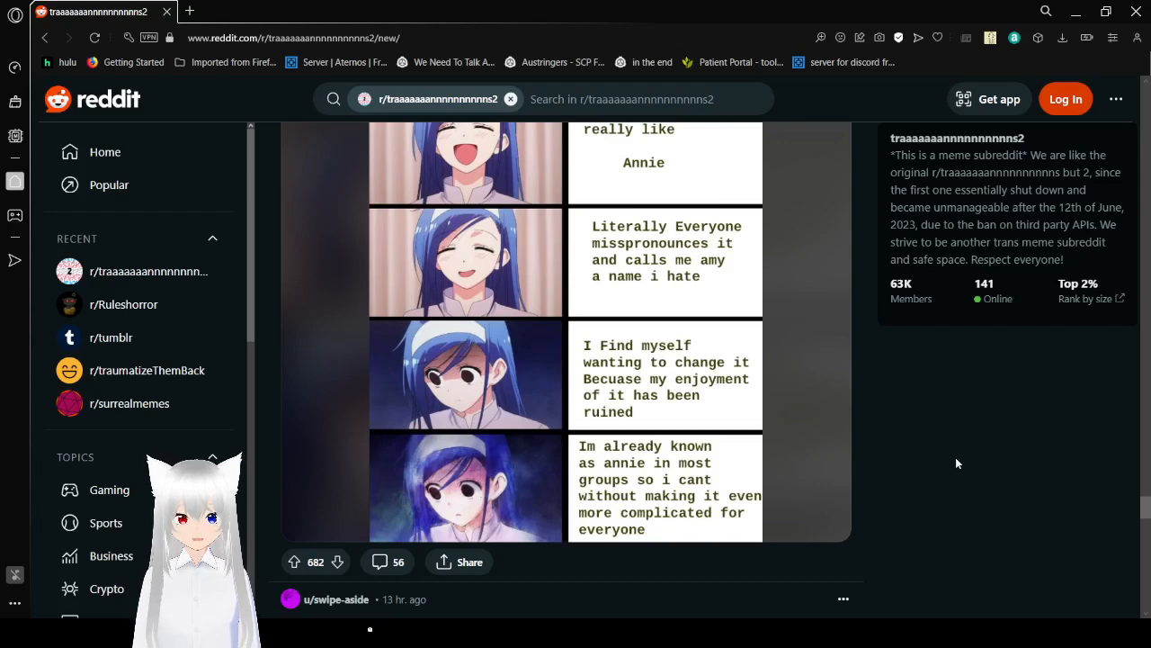
Step: Scroll past the Annie meme to the hand-drawn 'Reddit doesn't quite get me' binder-ad comic
{"action": "scroll", "scroll_direction": "down", "scroll_amount": 3}
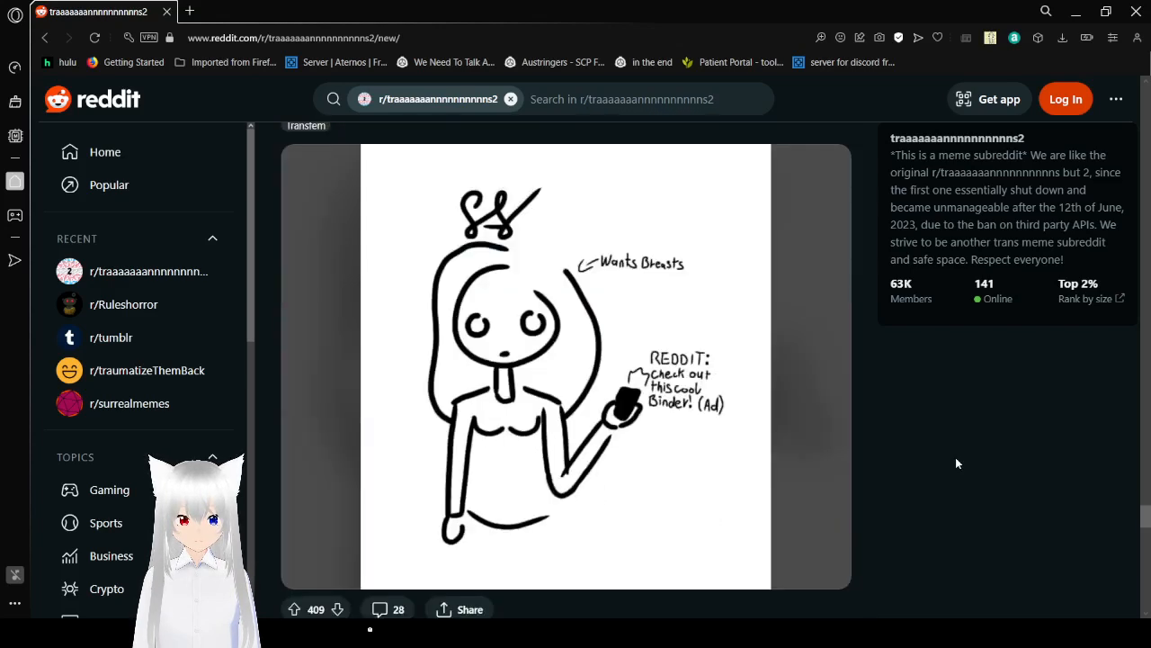
{"action": "scroll", "scroll_direction": "down", "scroll_amount": 3}
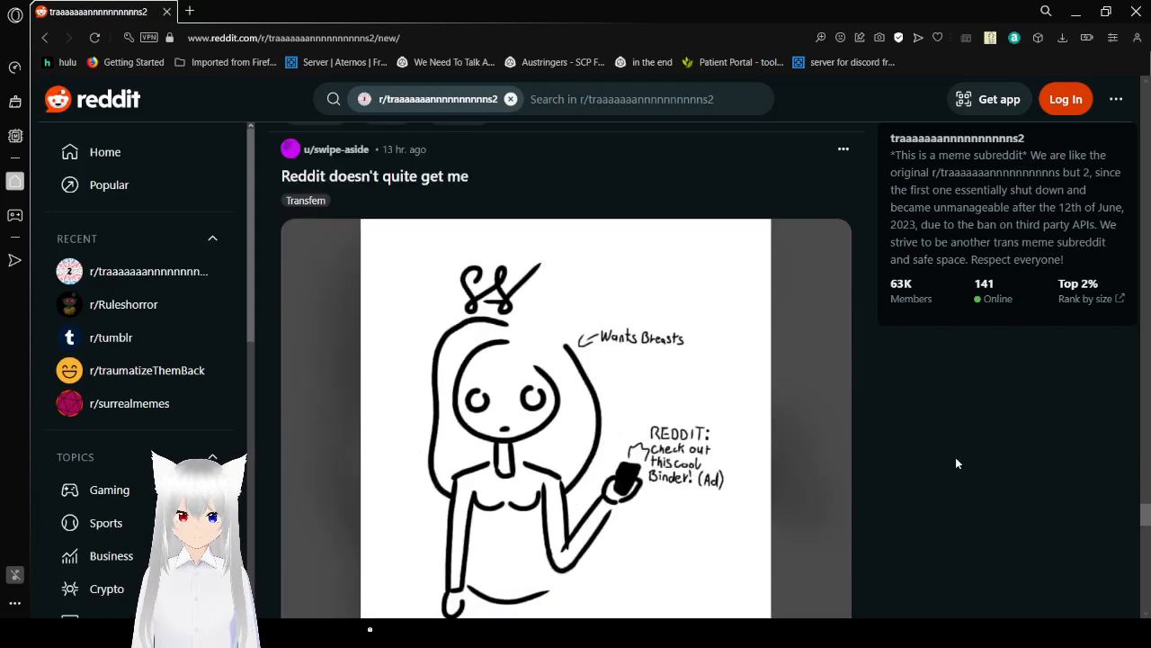
{"action": "scroll", "scroll_direction": "down", "scroll_amount": 3}
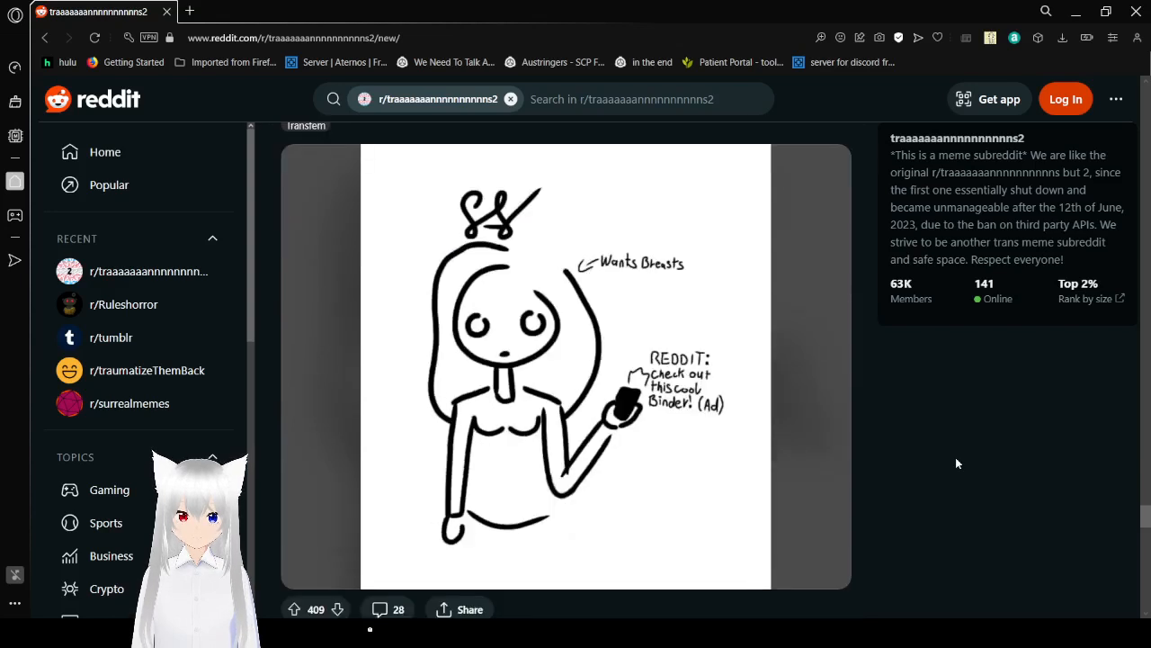